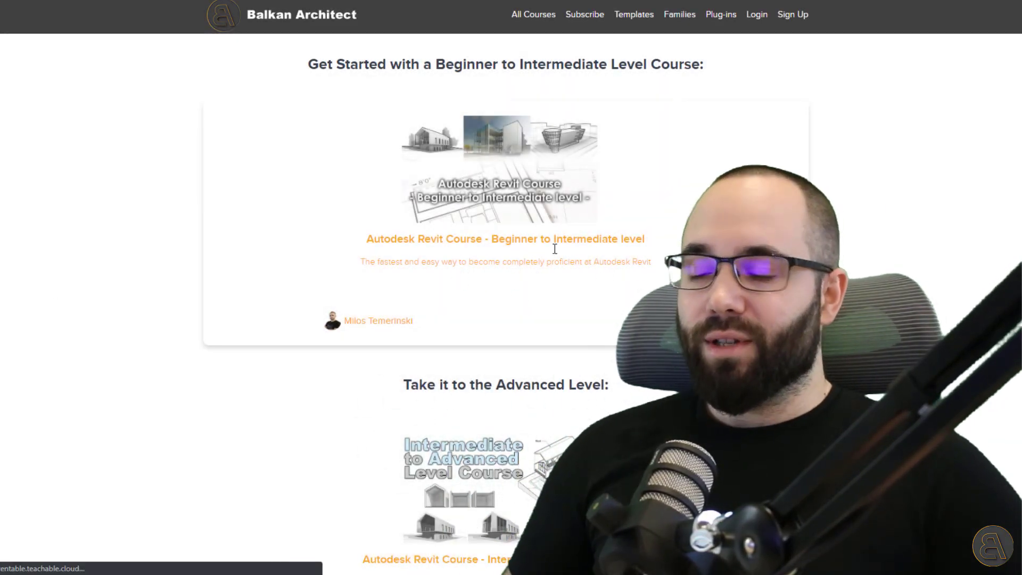
- Browse the beginner-to-intermediate Revit course page, scrolling through its description
left_click(505, 239)
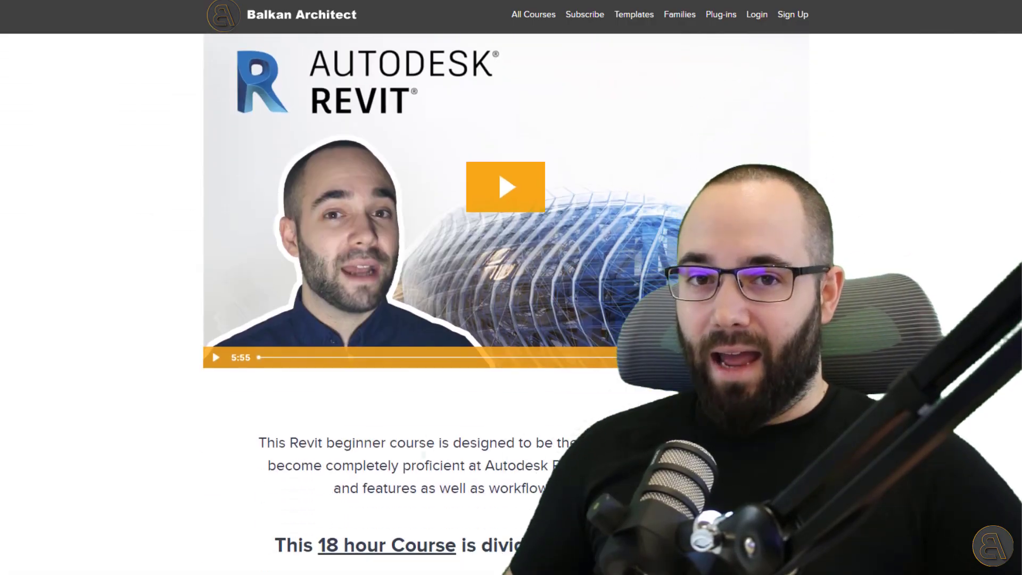
scroll("down", 3)
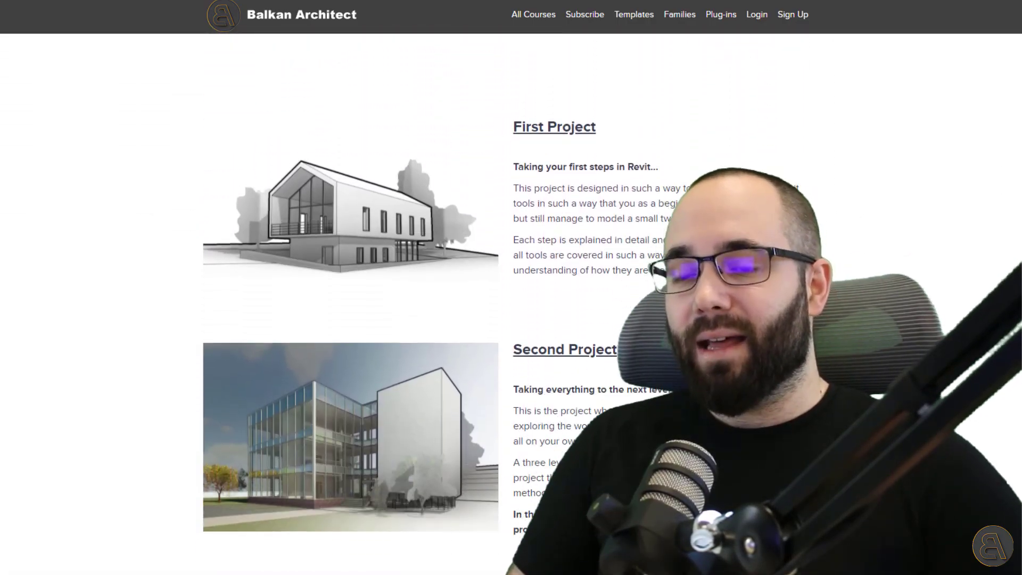
scroll("down", 3)
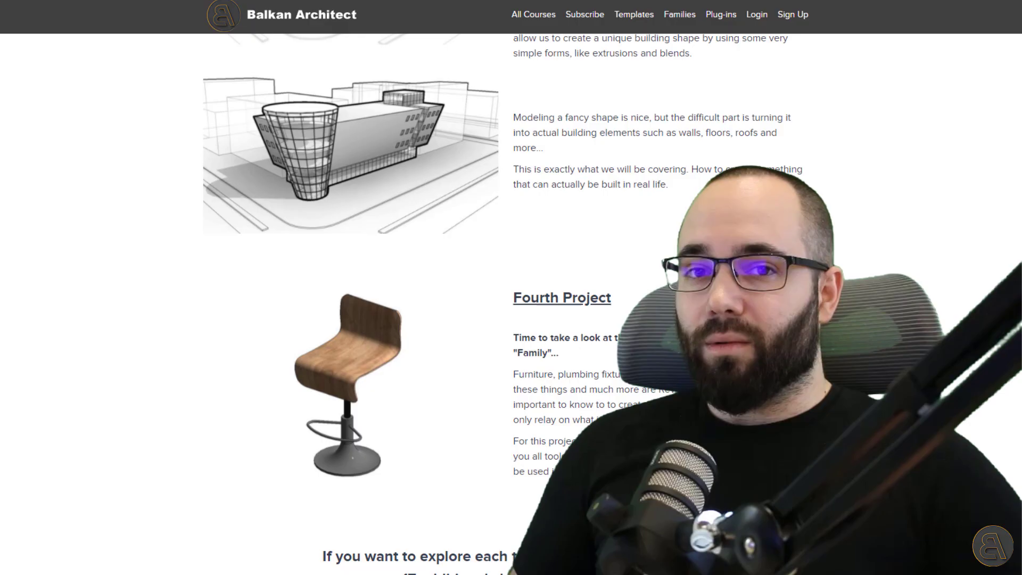
scroll("down", 3)
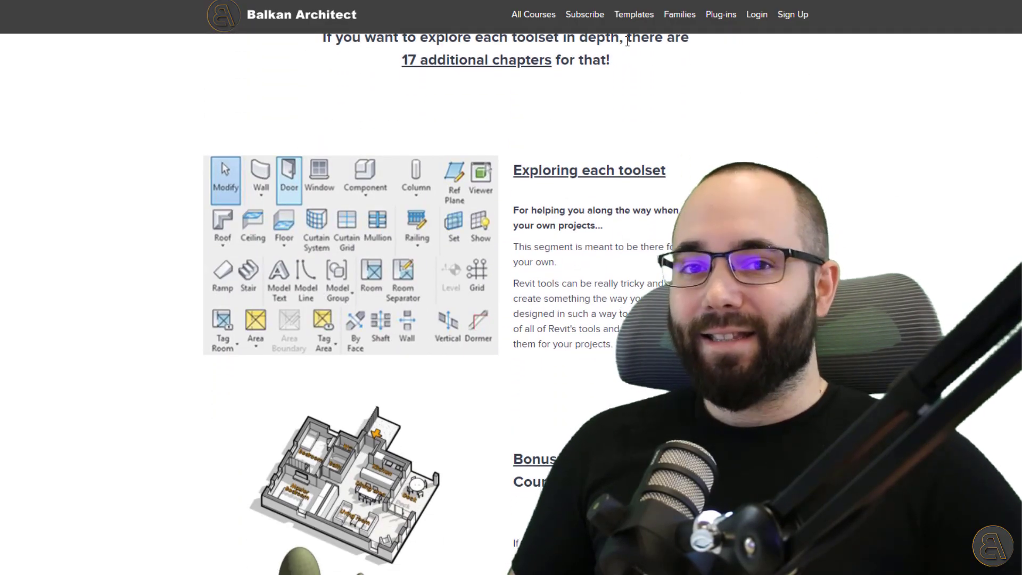
scroll("down", 3)
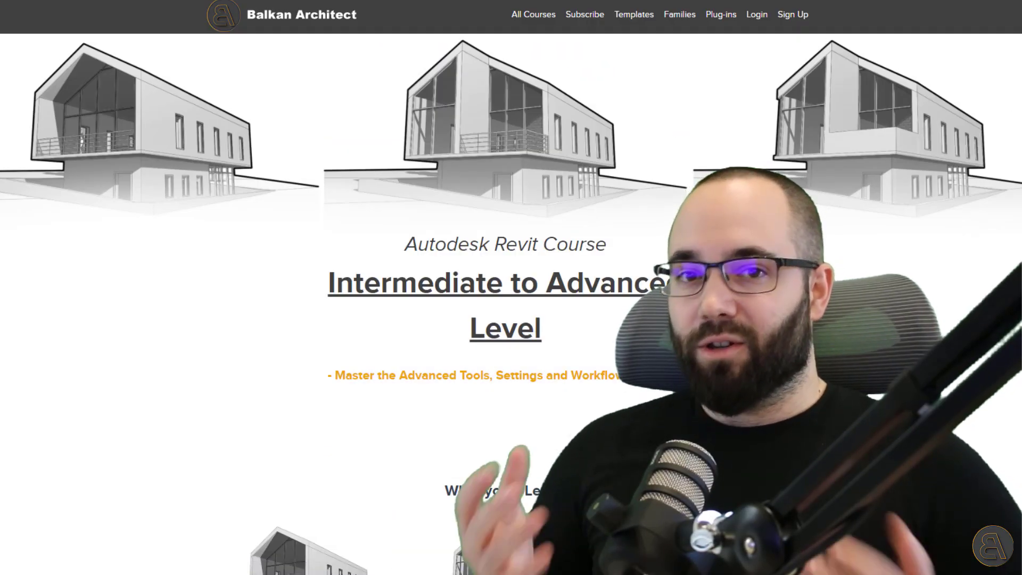
scroll("down", 3)
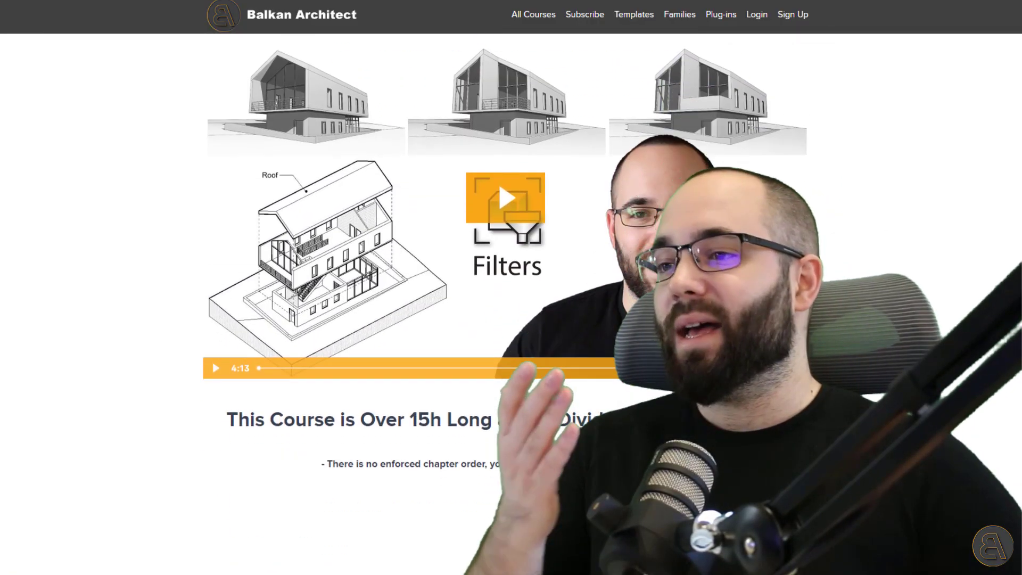
scroll("down", 3)
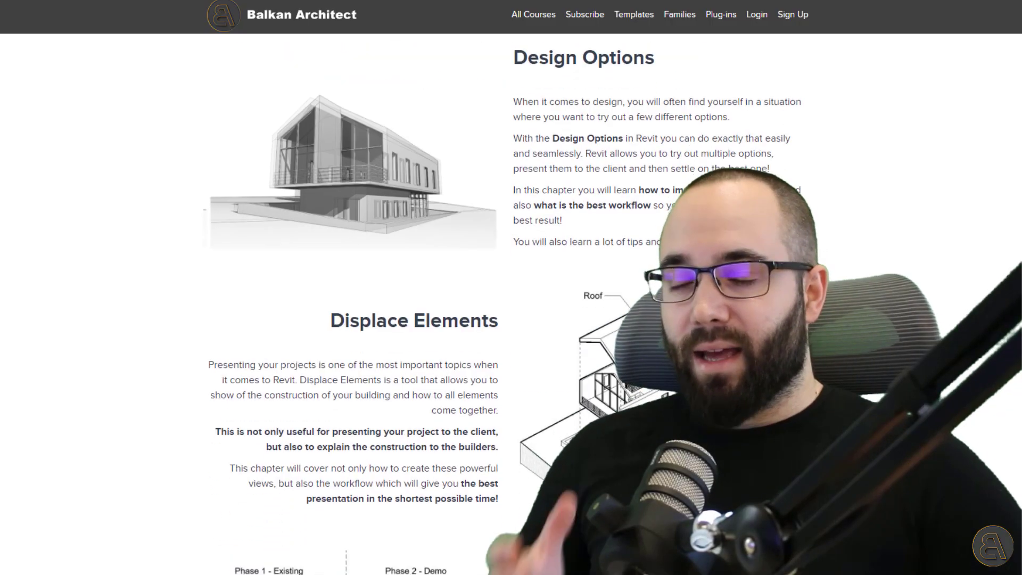
scroll("down", 3)
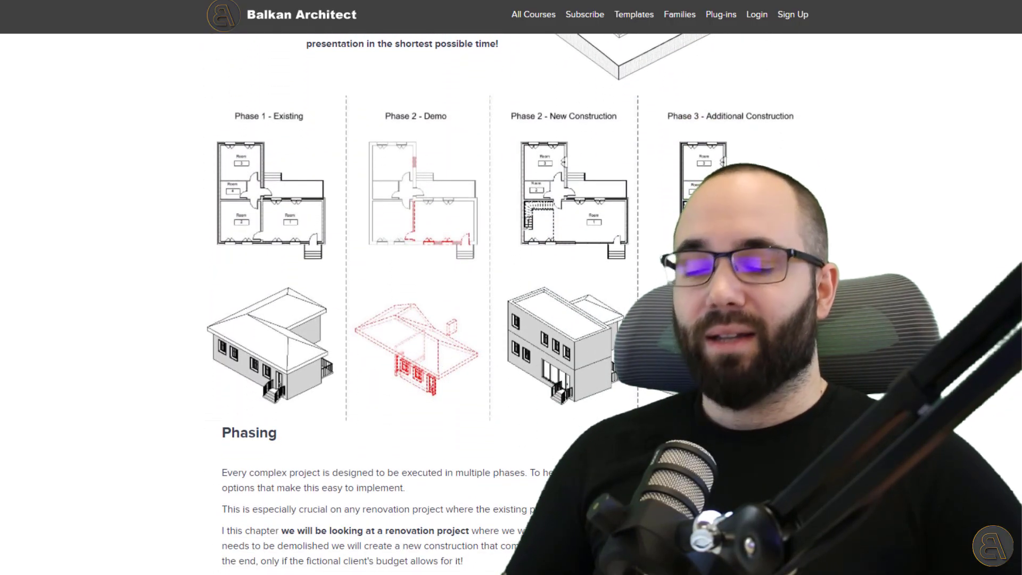
scroll("down", 3)
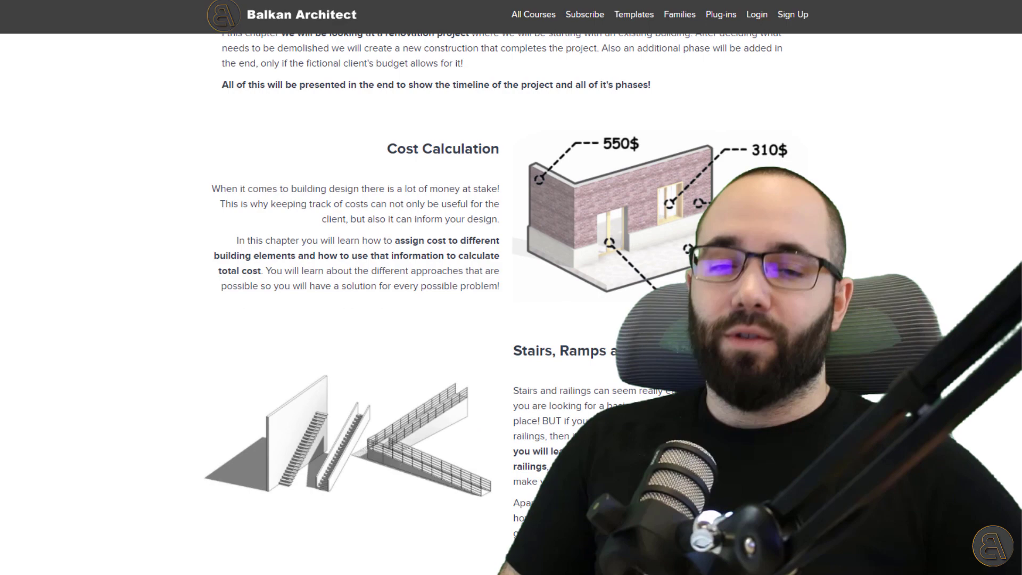
scroll("down", 3)
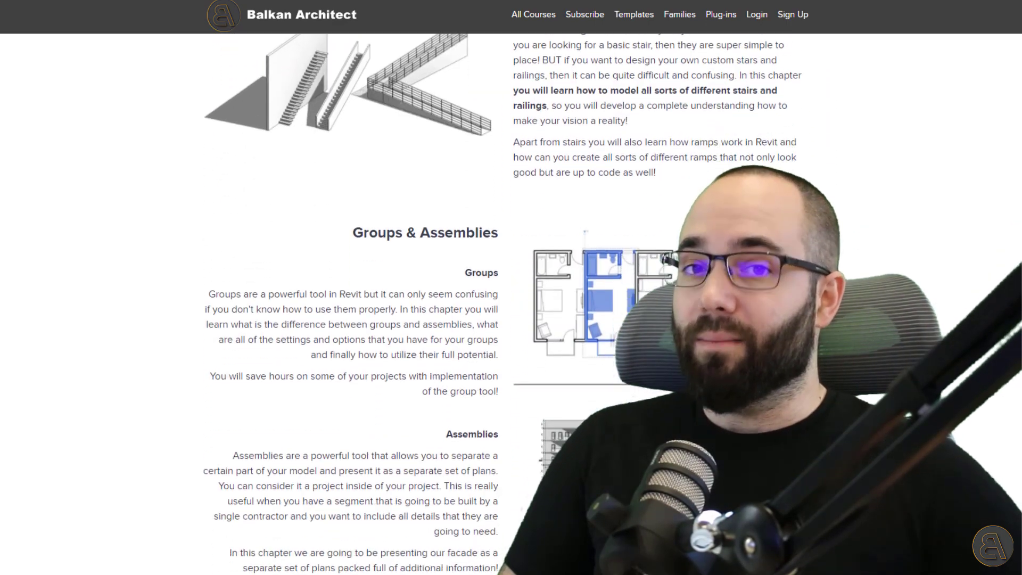
scroll("down", 3)
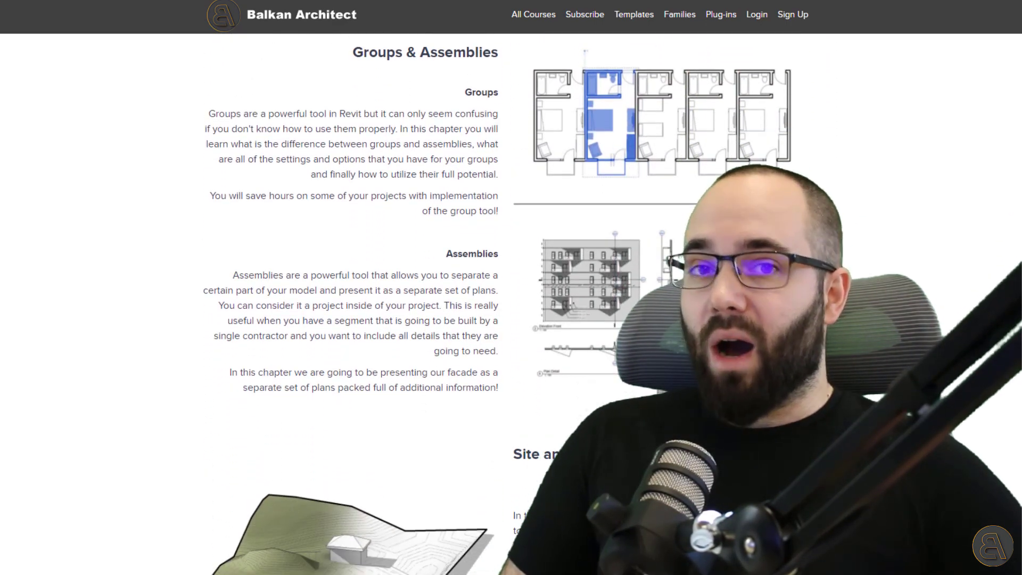
scroll("down", 3)
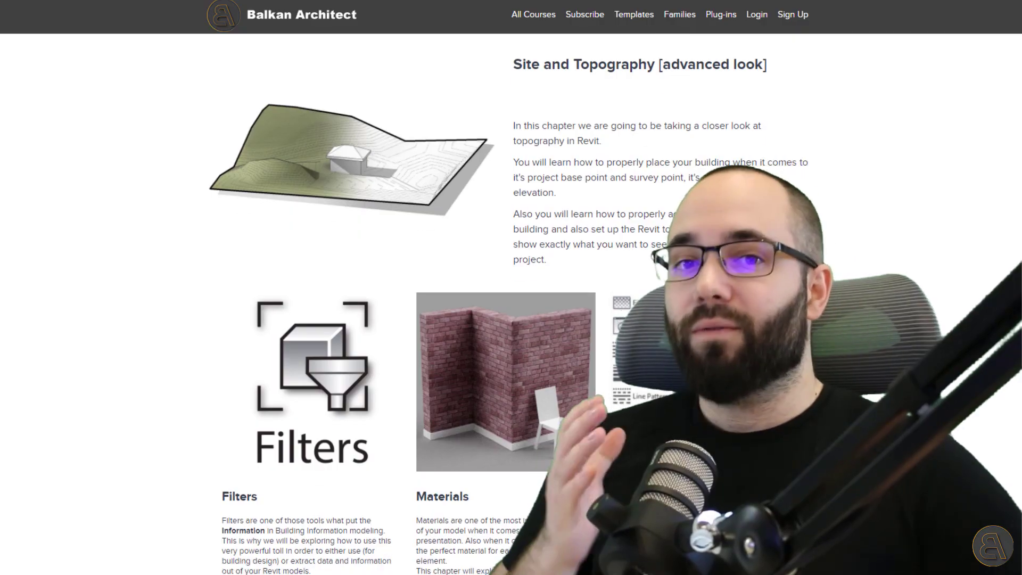
scroll("down", 3)
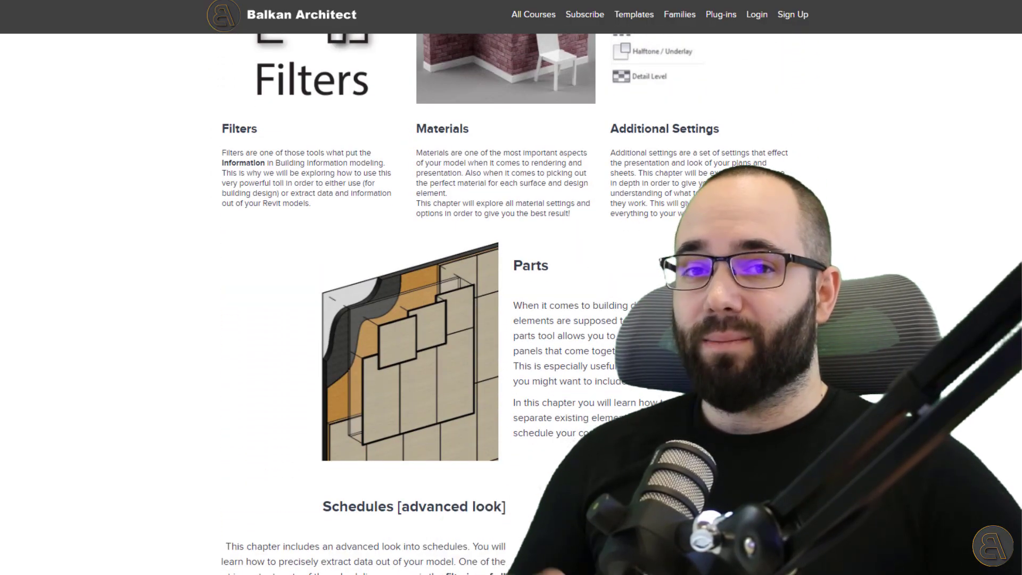
scroll("down", 3)
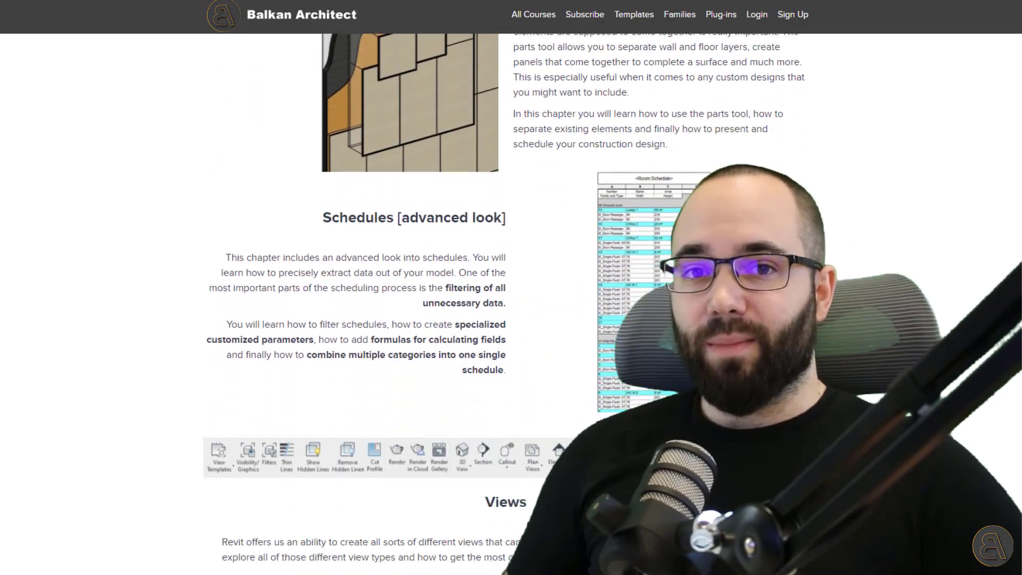
scroll("down", 3)
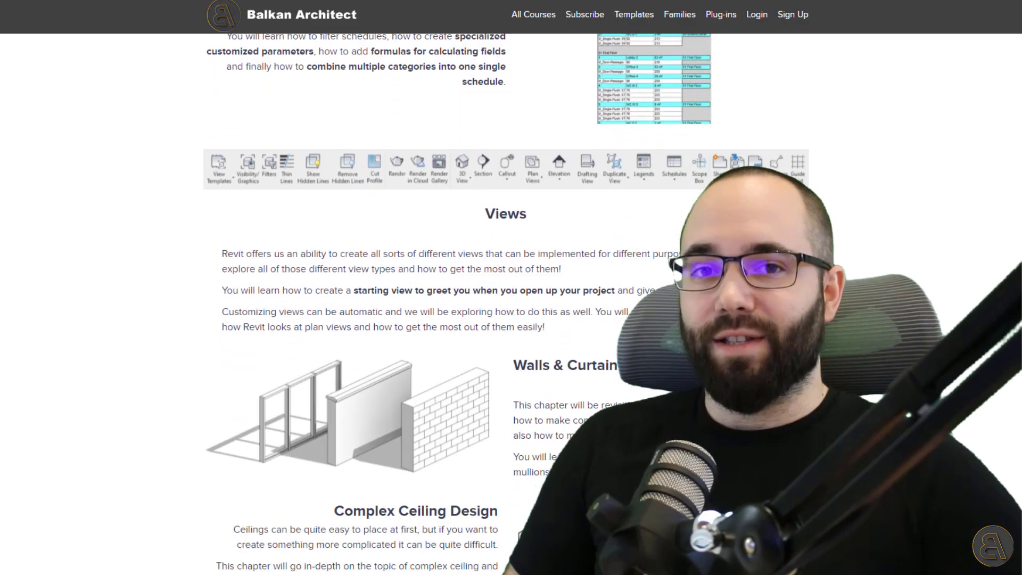
scroll("down", 3)
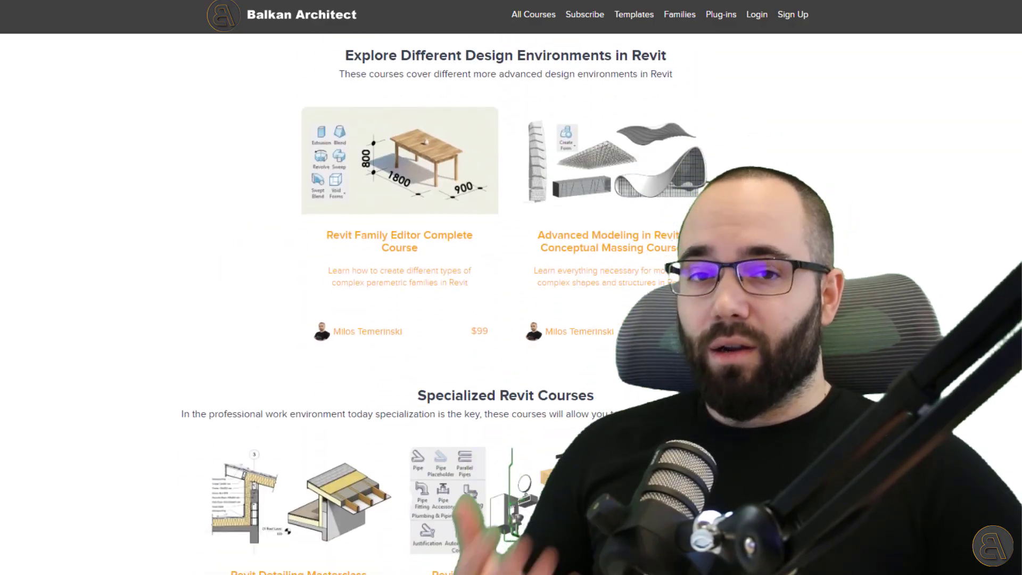
- Go to the Revit templates collection and scroll down to the Families listing
left_click(632, 14)
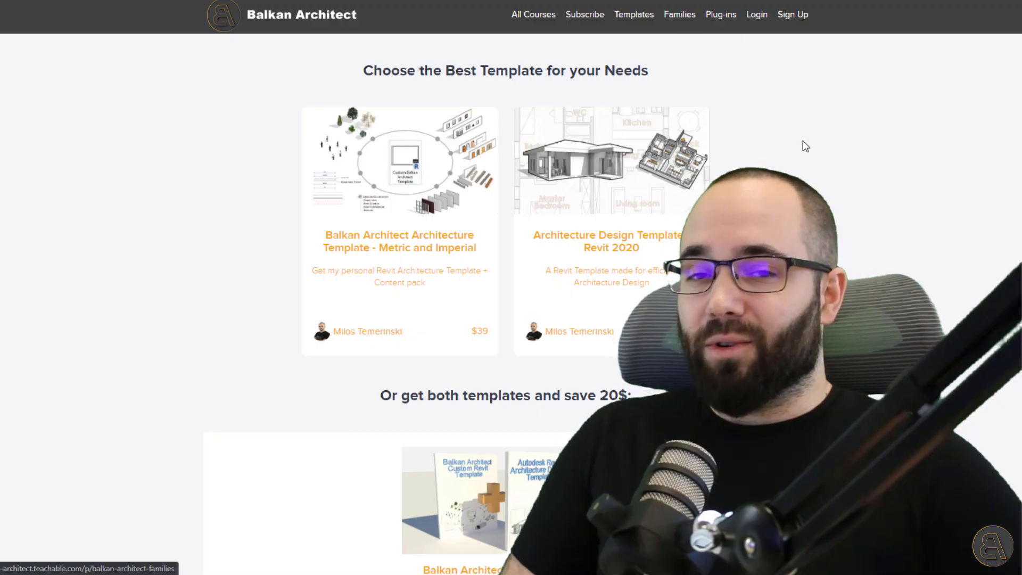
scroll("down", 3)
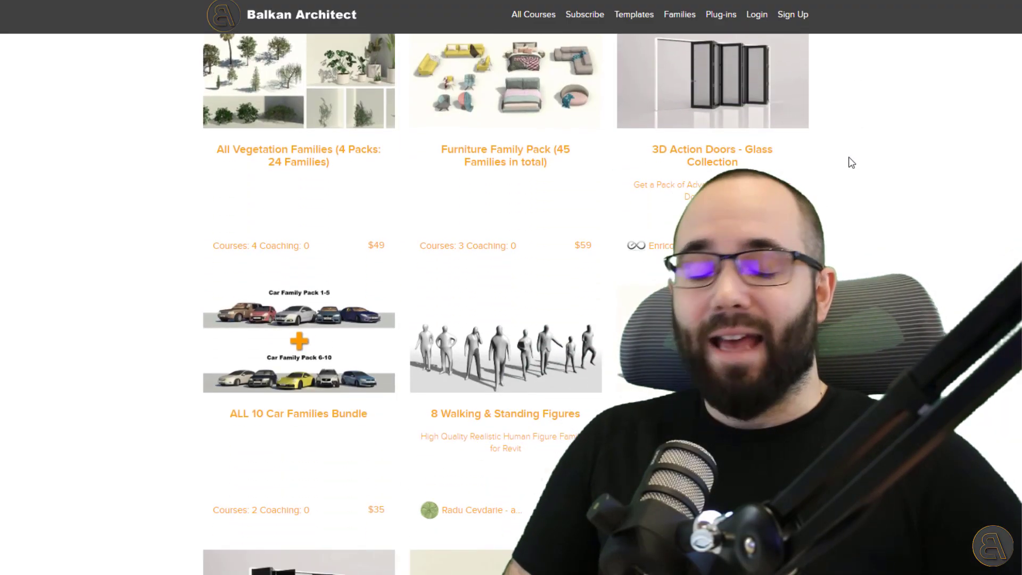
scroll("down", 3)
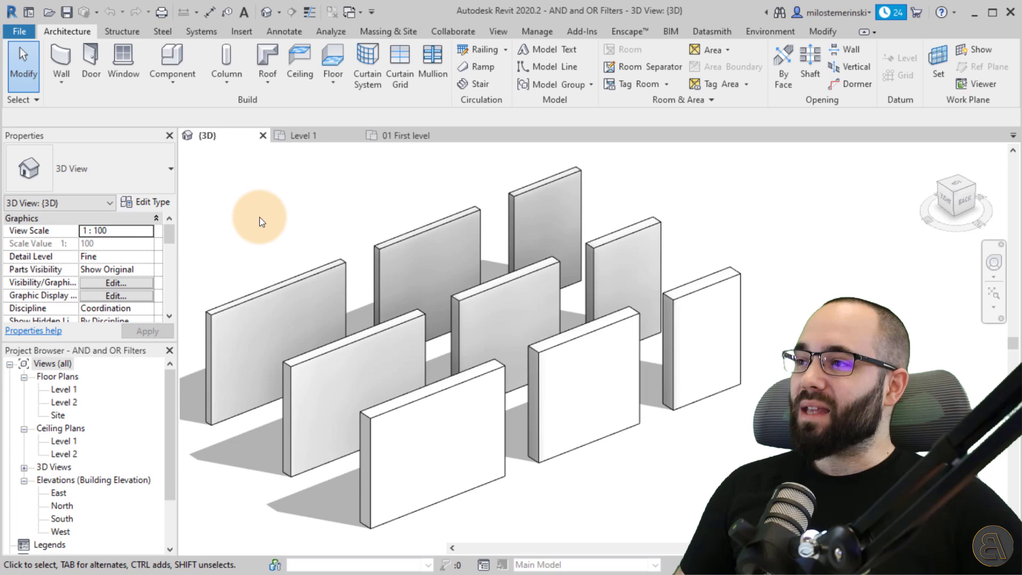
mouse_move(381, 205)
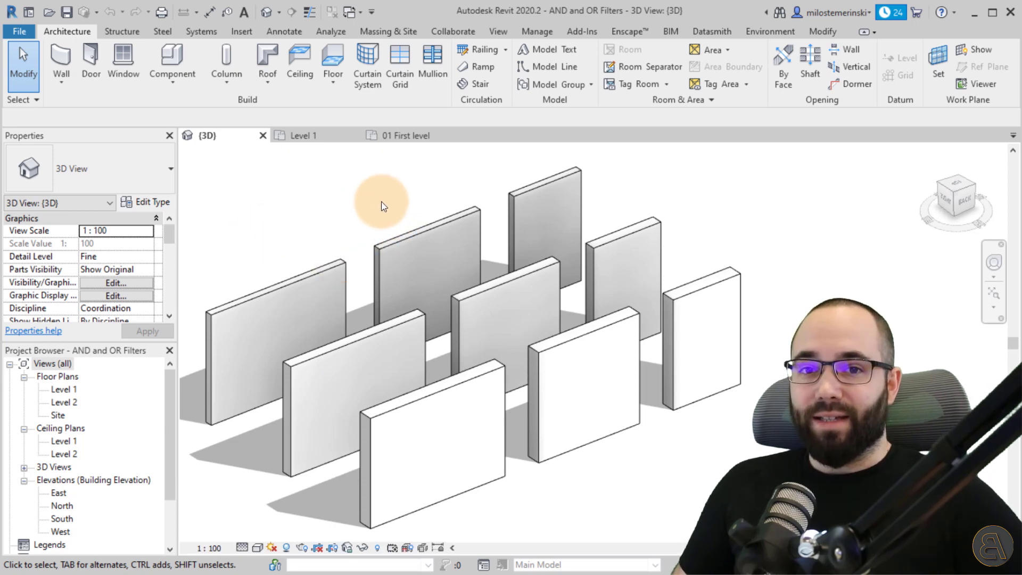
mouse_move(362, 182)
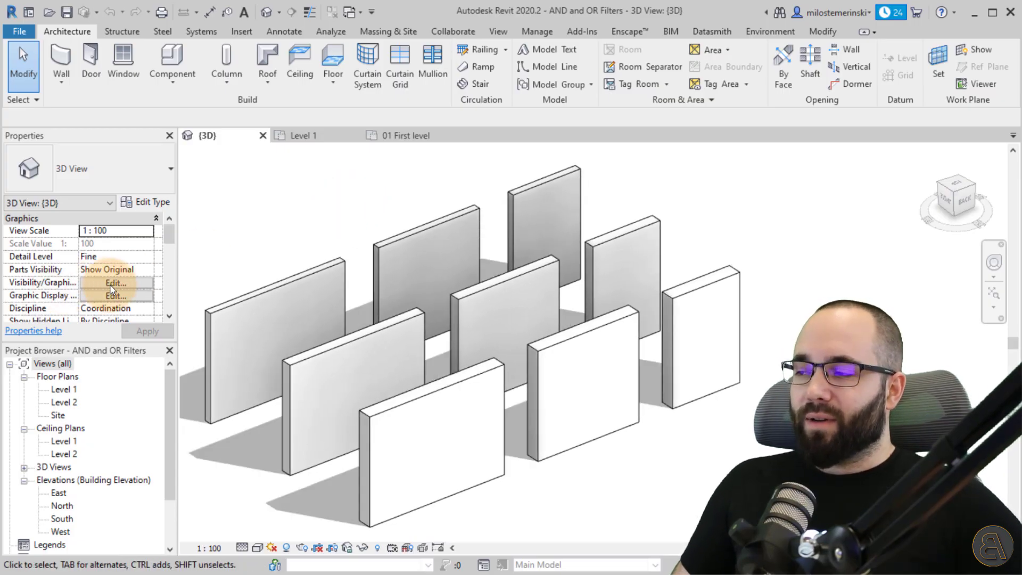
- Show the Filters section of the 3D view's Visibility/Graphic Overrides (VG), currently empty
left_click(115, 281)
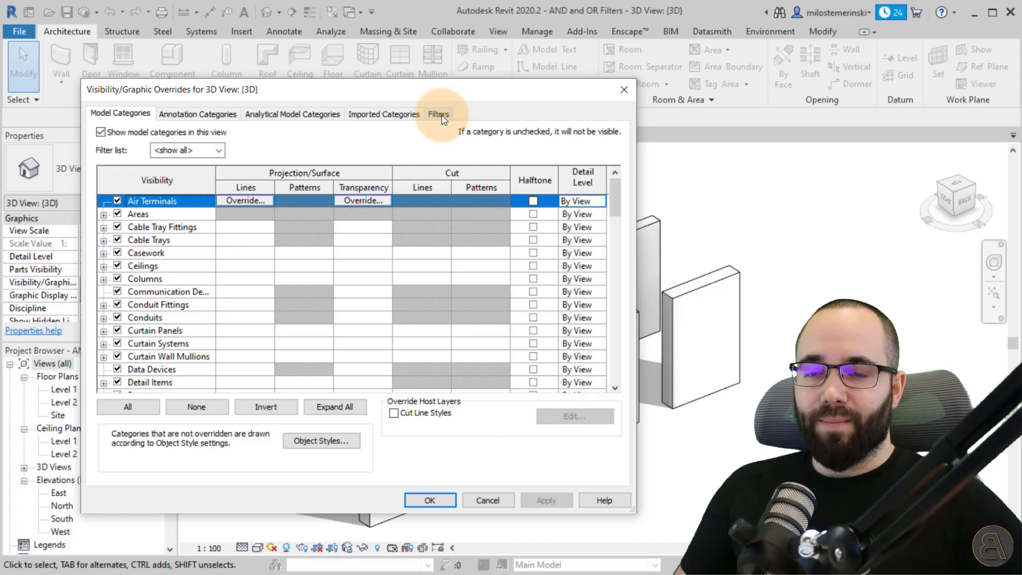
left_click(437, 114)
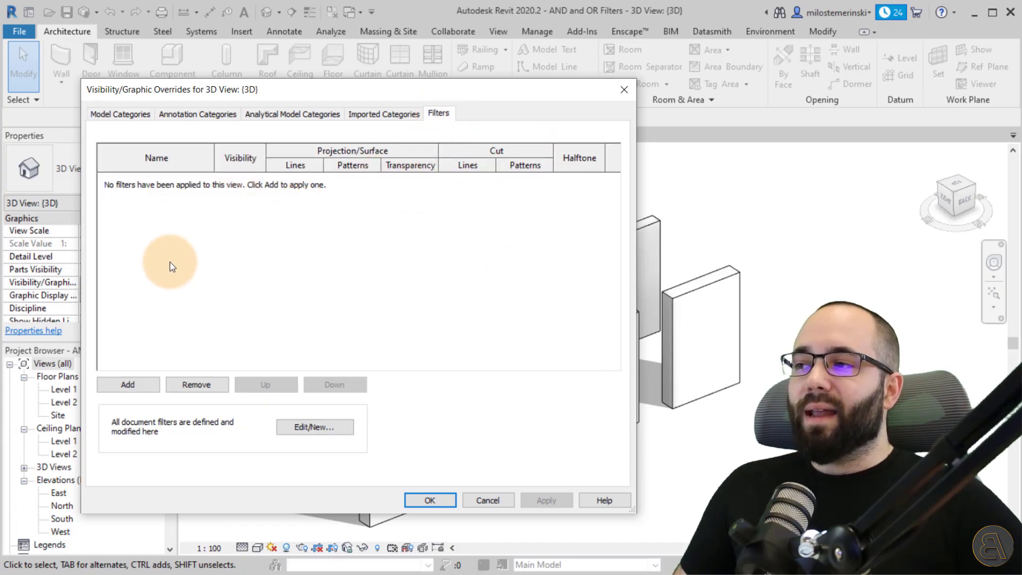
mouse_move(350, 220)
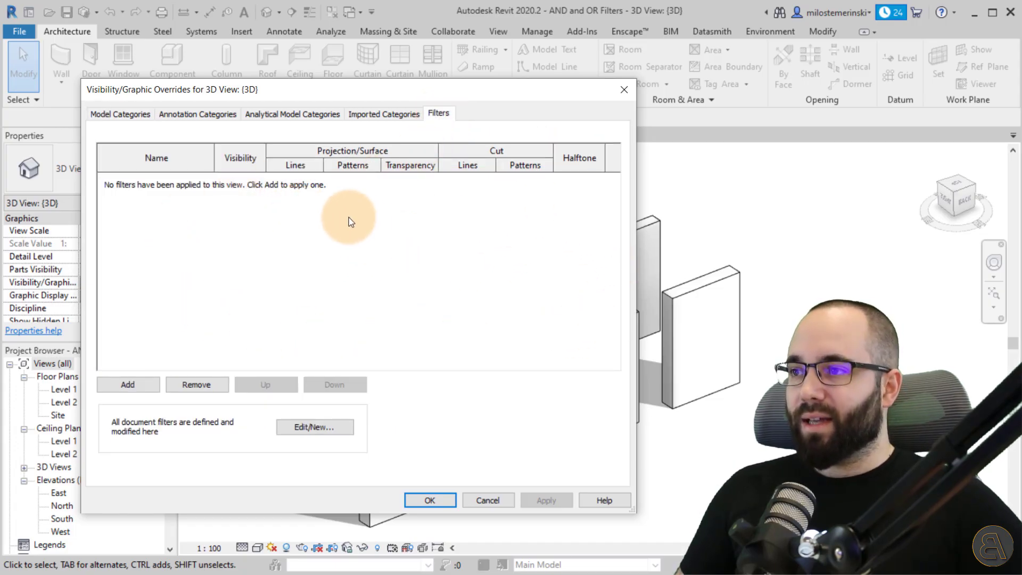
mouse_move(602, 208)
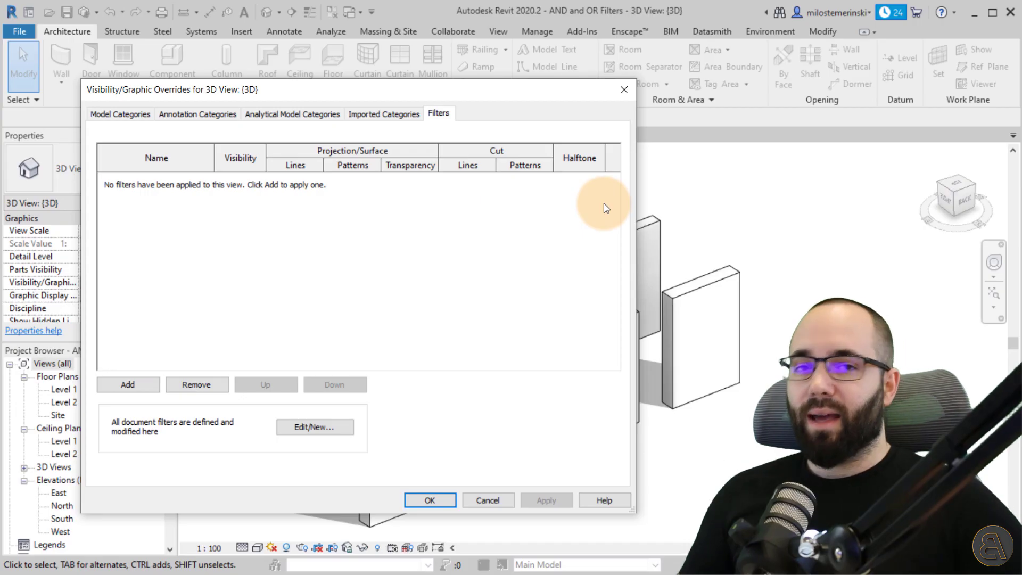
mouse_move(616, 313)
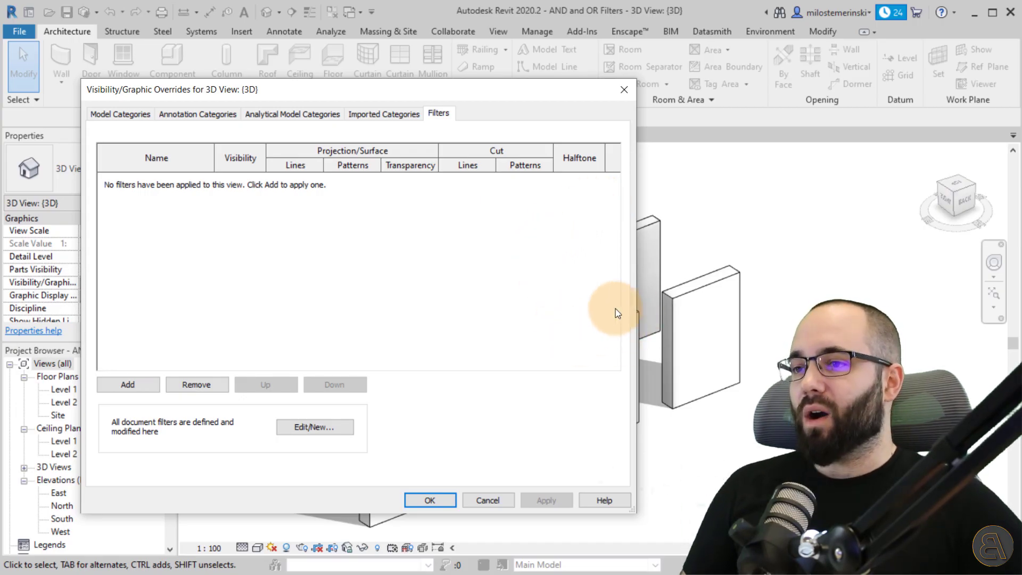
mouse_move(338, 302)
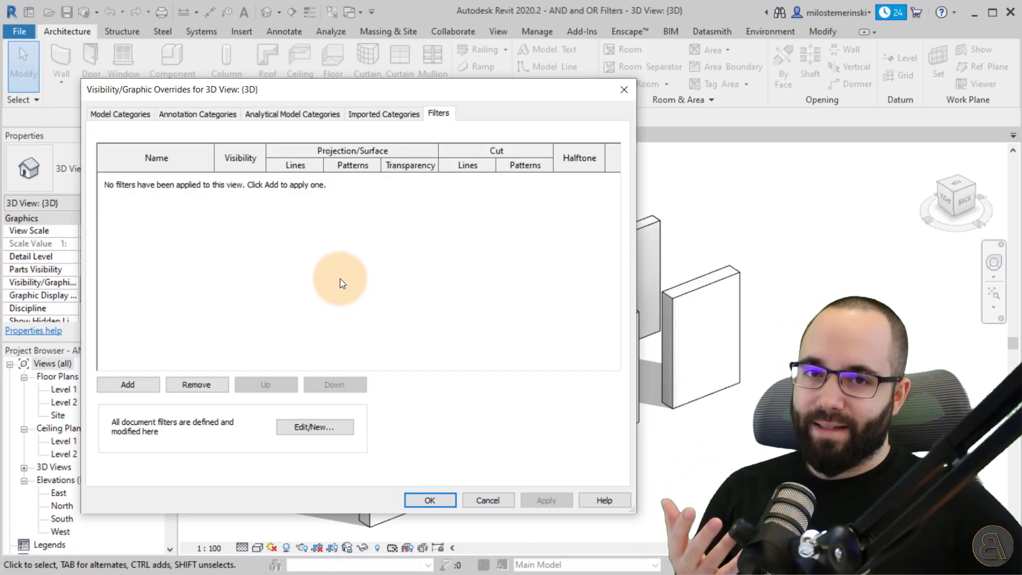
mouse_move(135, 252)
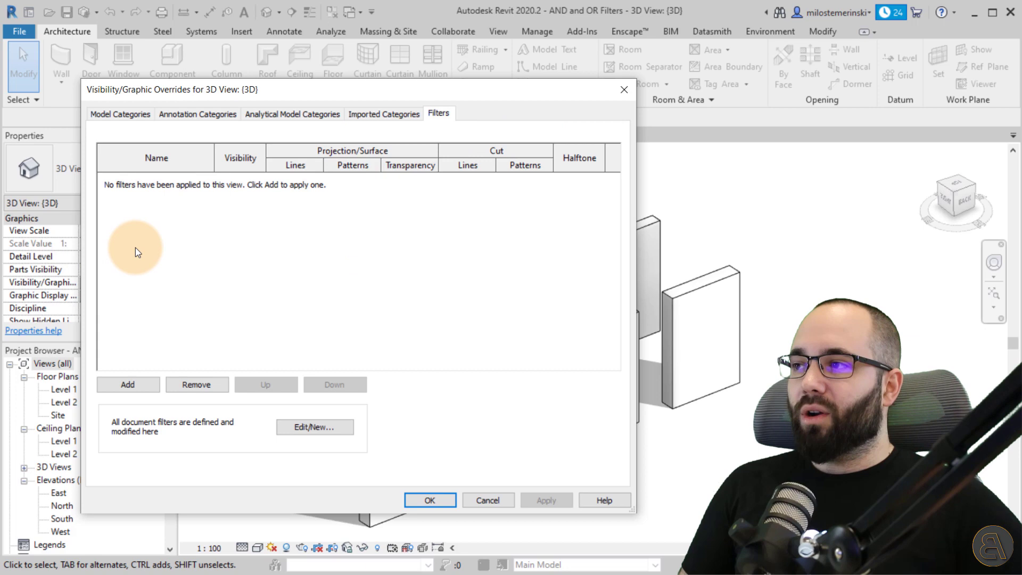
mouse_move(396, 211)
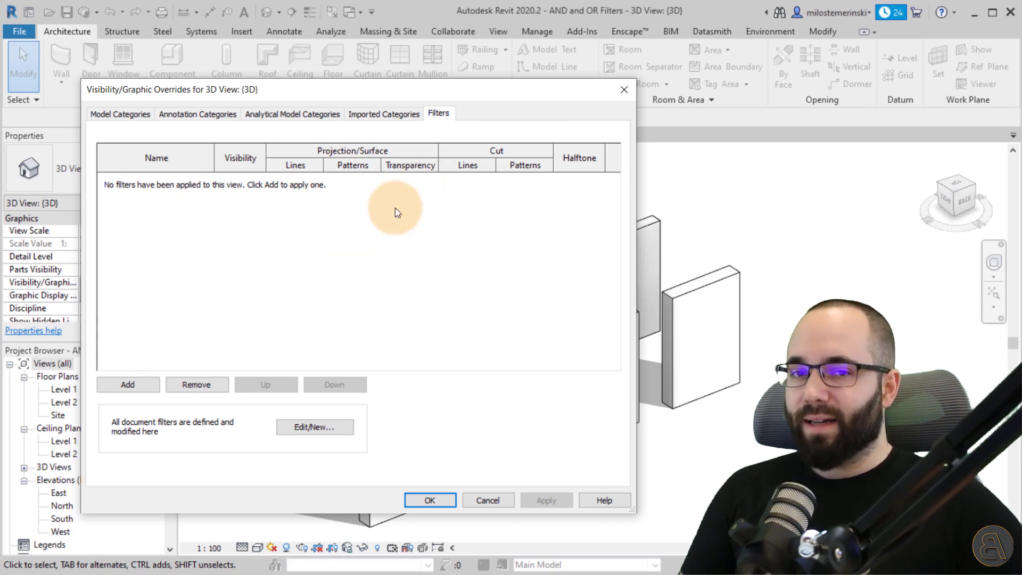
mouse_move(328, 228)
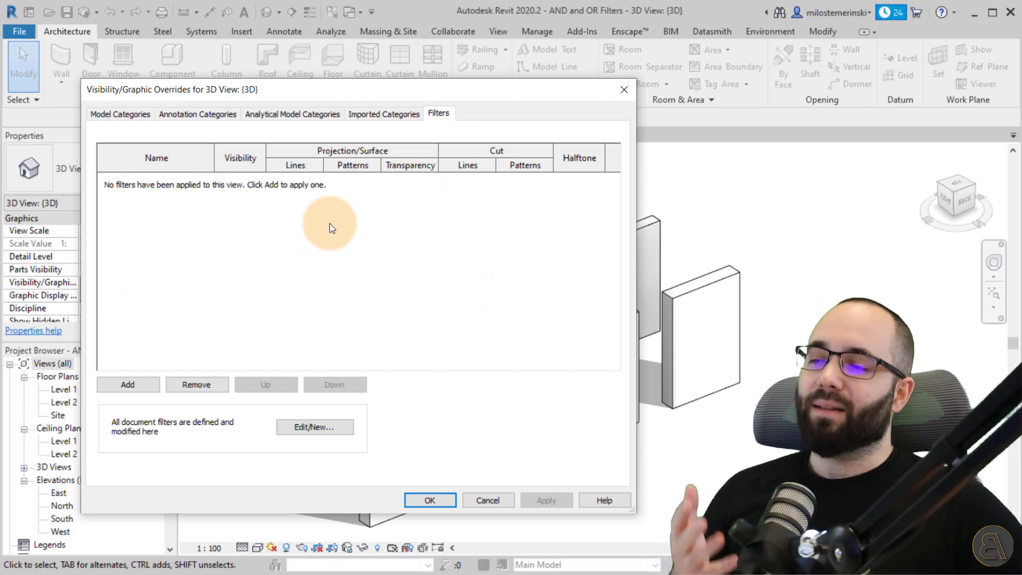
mouse_move(329, 215)
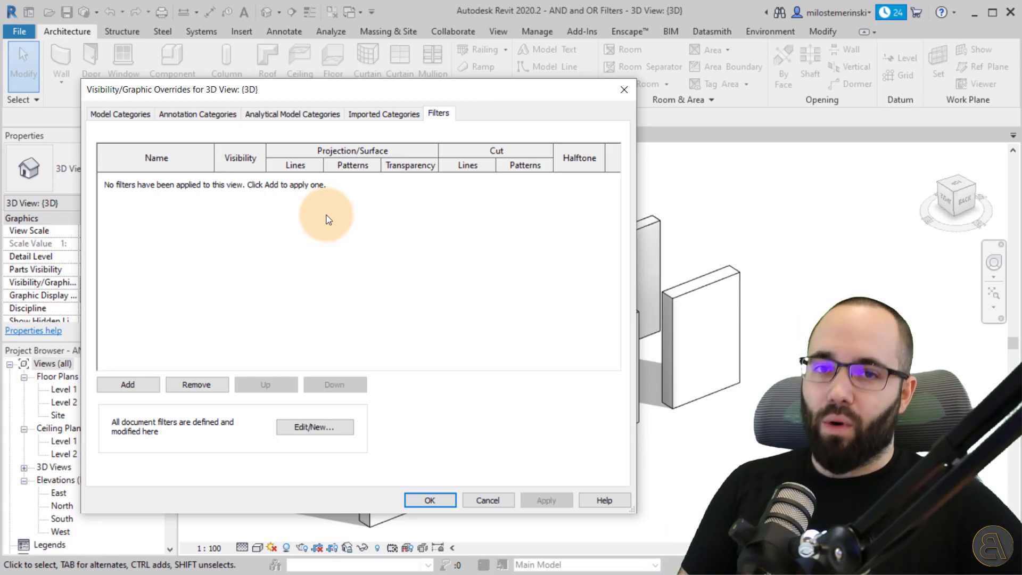
mouse_move(408, 147)
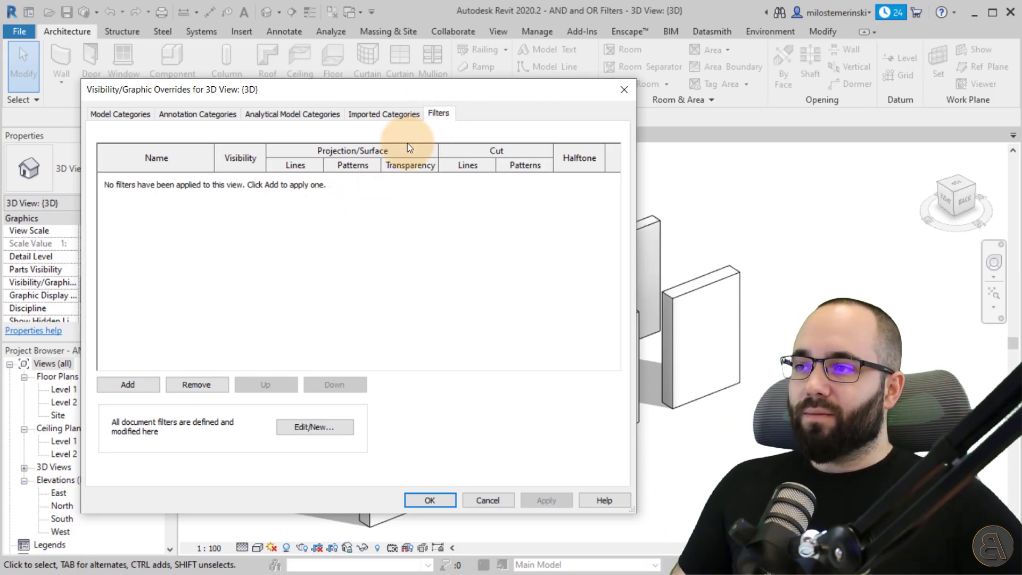
mouse_move(215, 196)
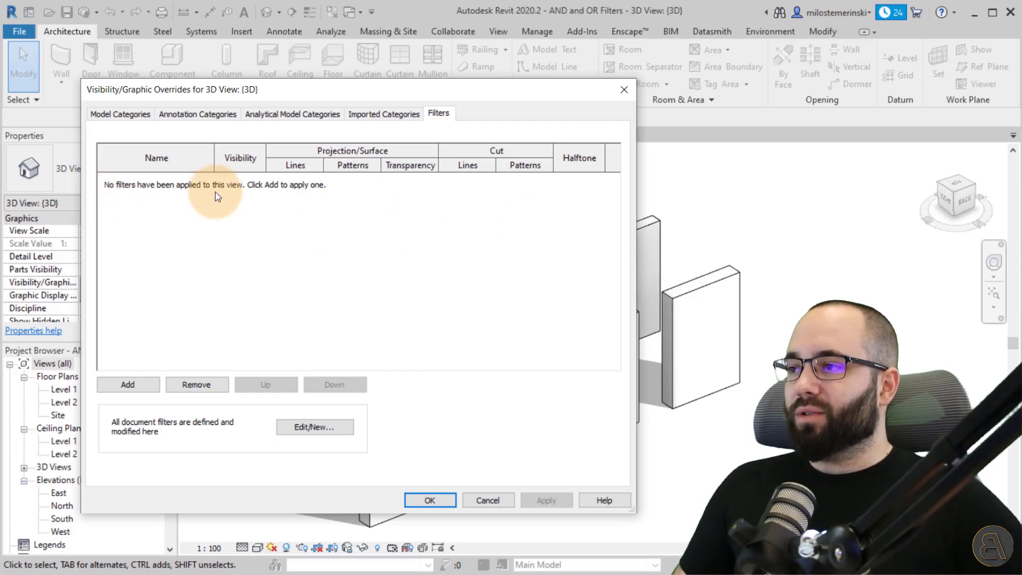
mouse_move(304, 261)
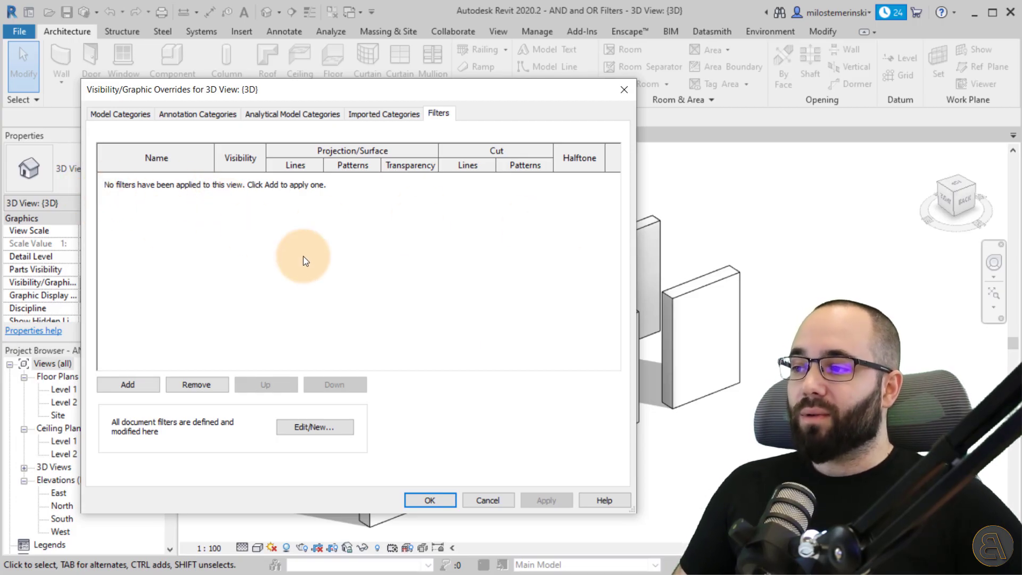
mouse_move(127, 384)
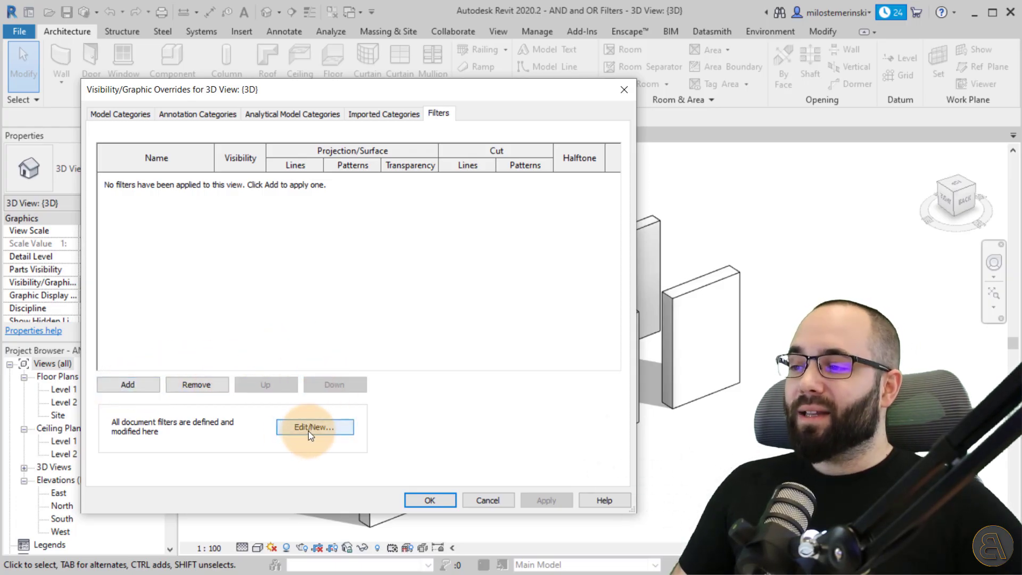
- Bring up the Filters manager via Edit/New, showing the Interior filter's Function equals Interior rule
left_click(315, 427)
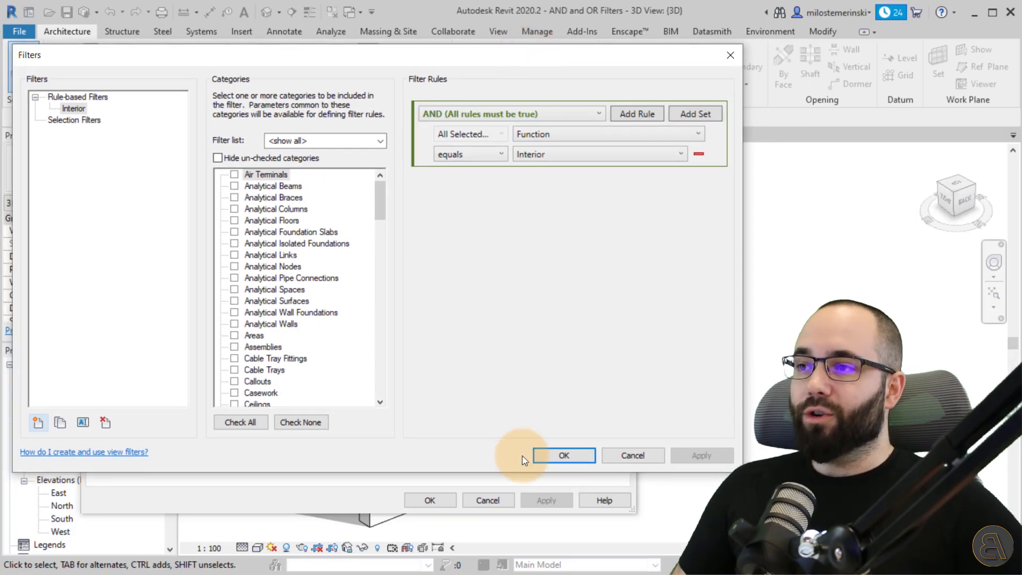
mouse_move(727, 46)
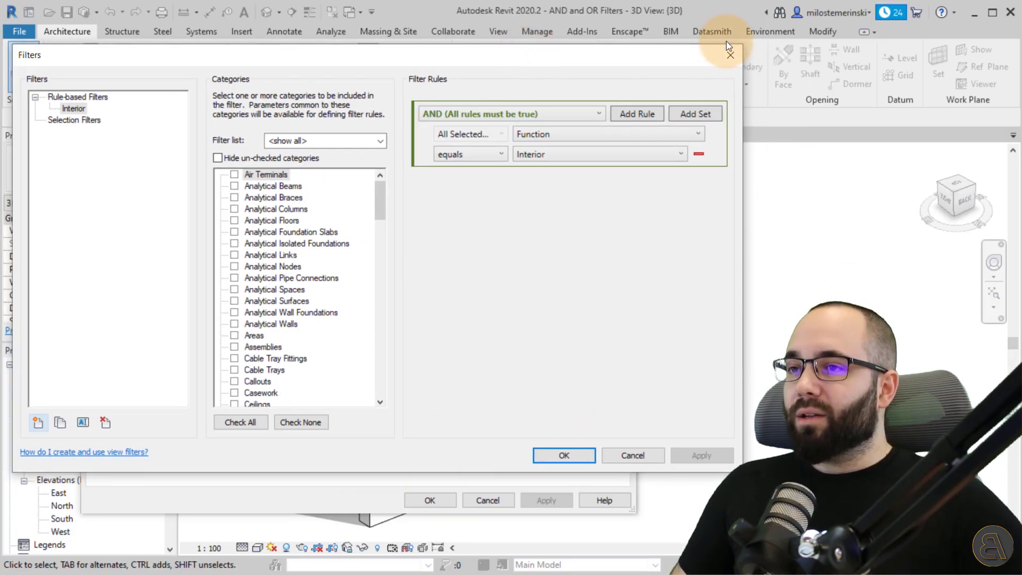
- Close the dialogs and reopen the Filters manager directly from View > Filters
left_click(564, 455)
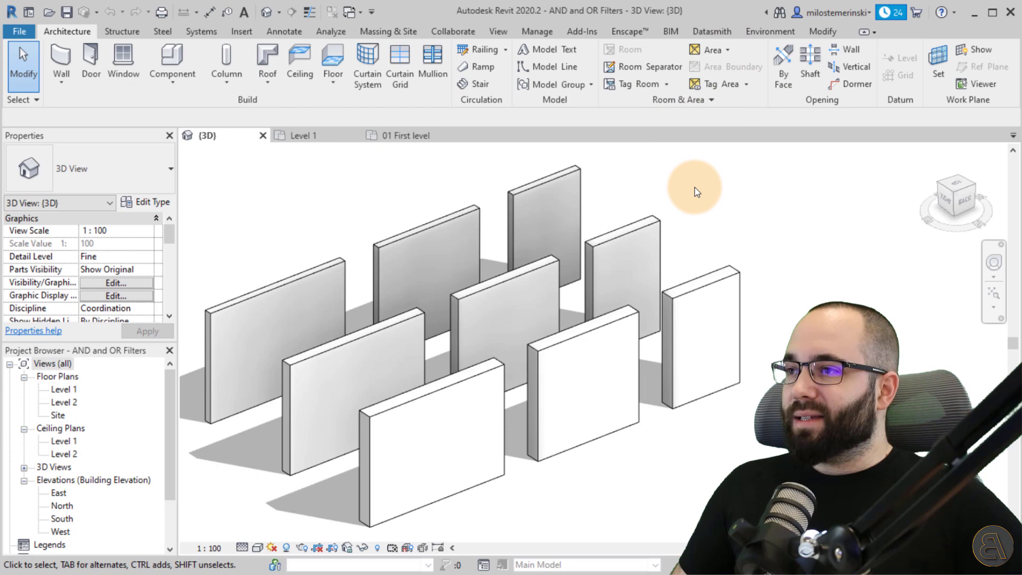
mouse_move(498, 39)
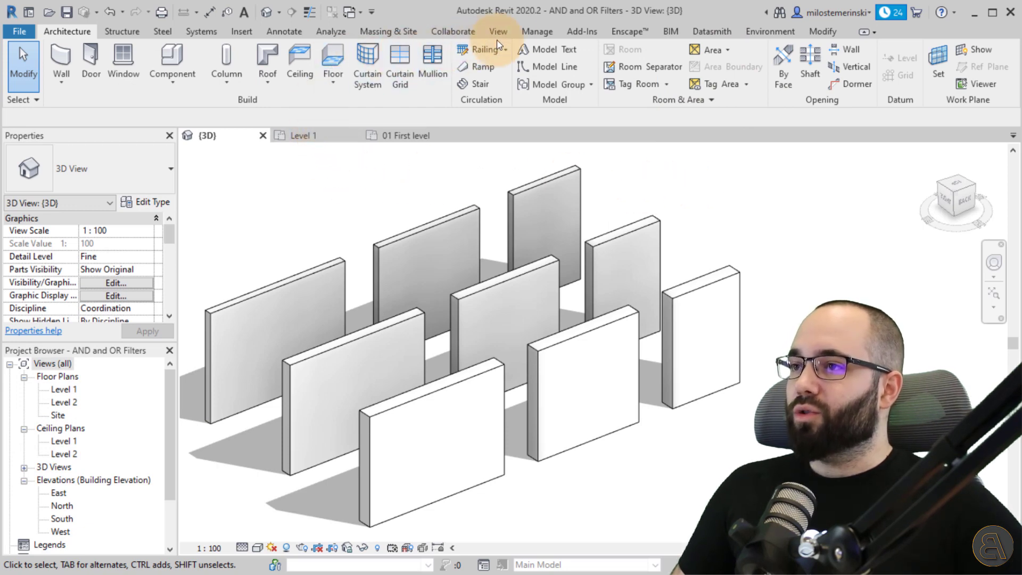
left_click(498, 31)
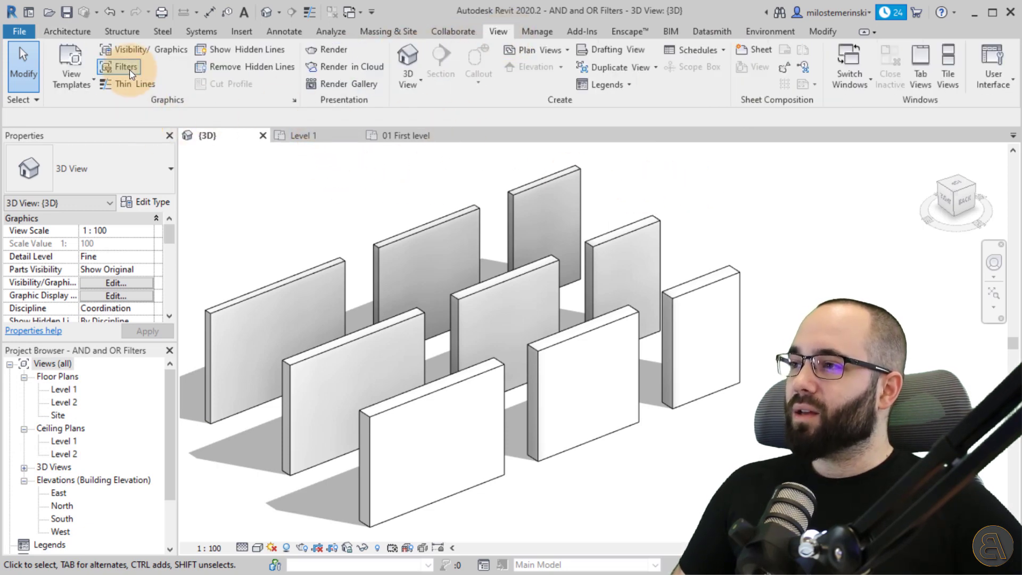
left_click(123, 66)
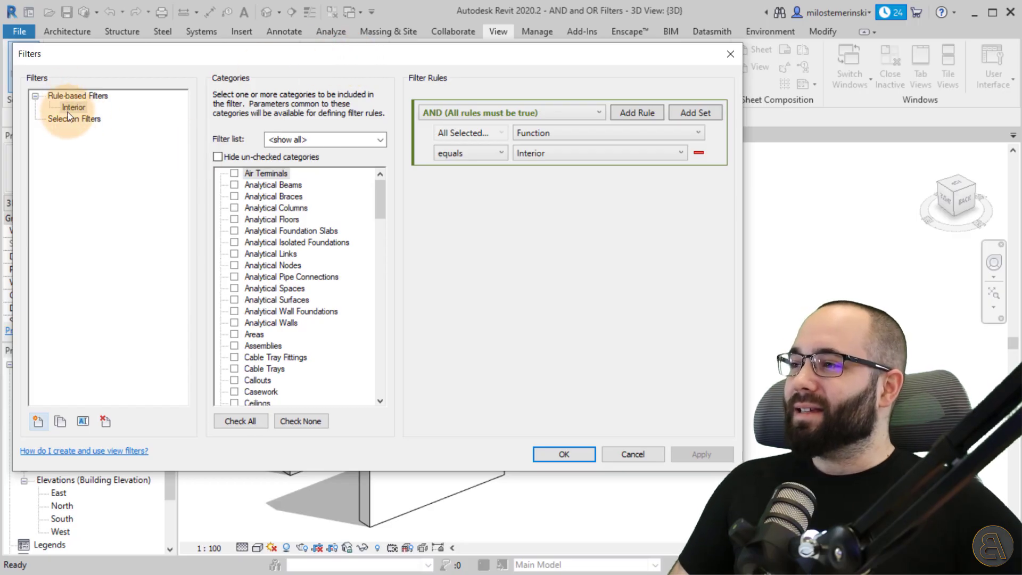
mouse_move(173, 424)
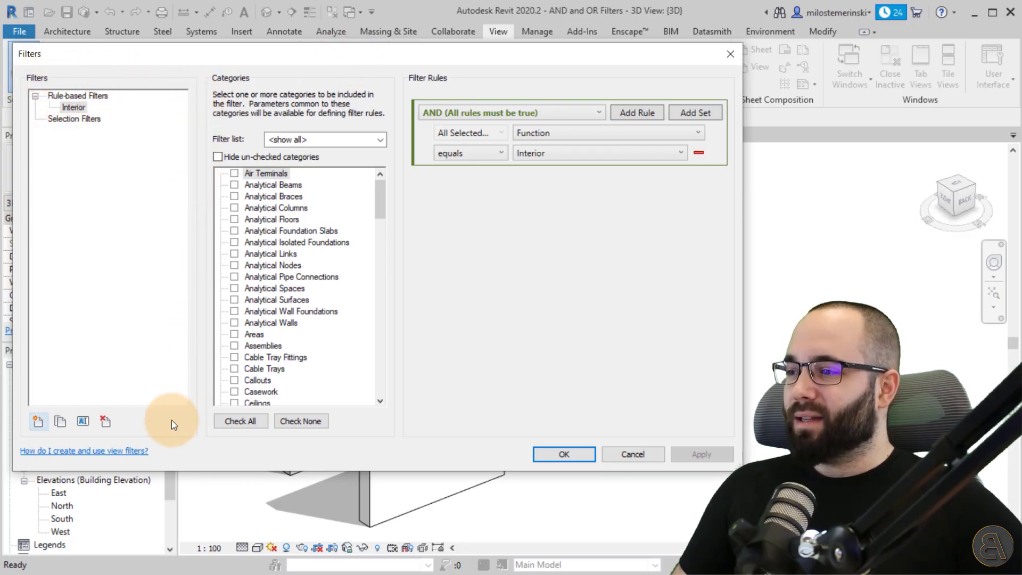
mouse_move(175, 89)
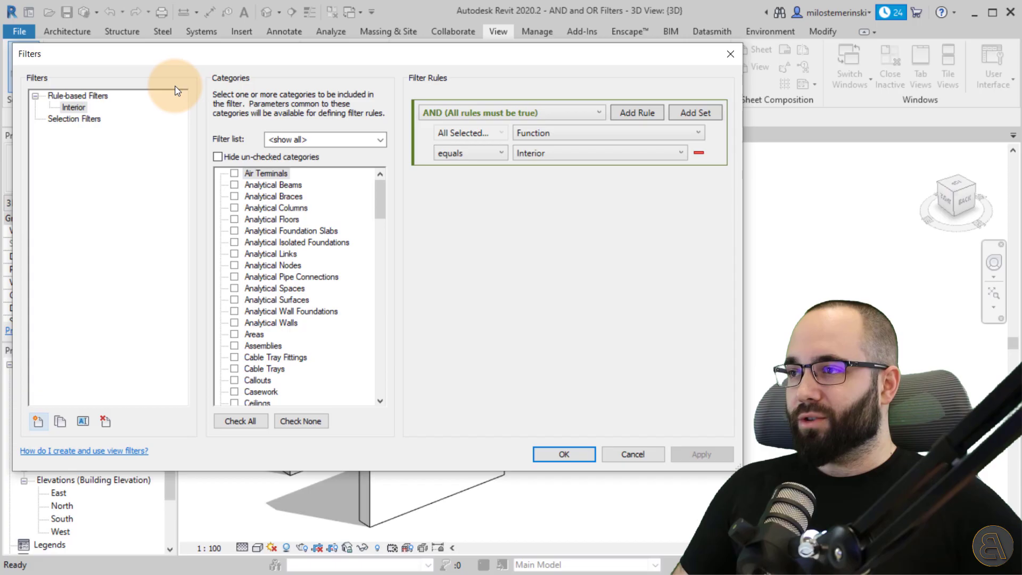
mouse_move(444, 83)
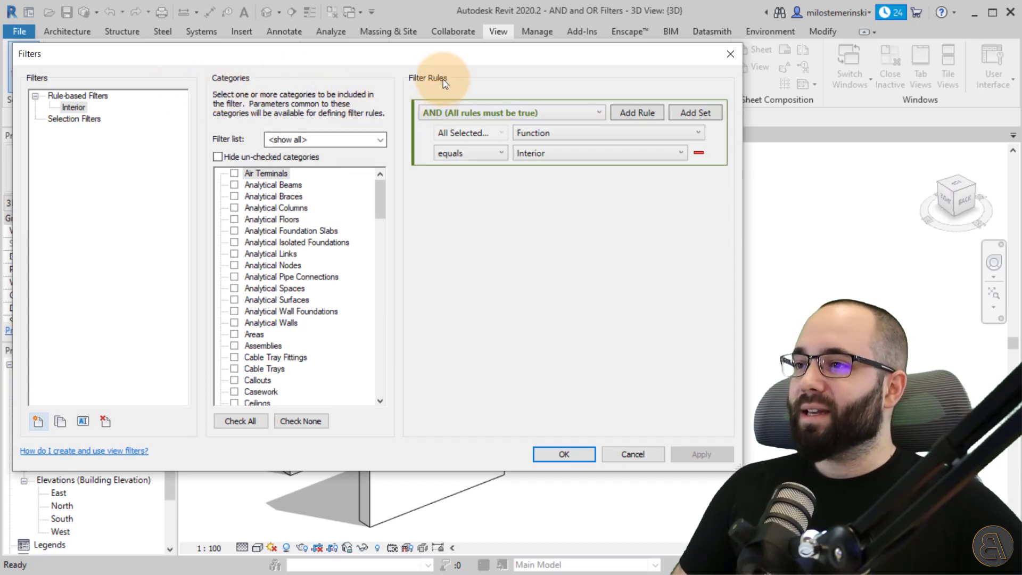
mouse_move(639, 78)
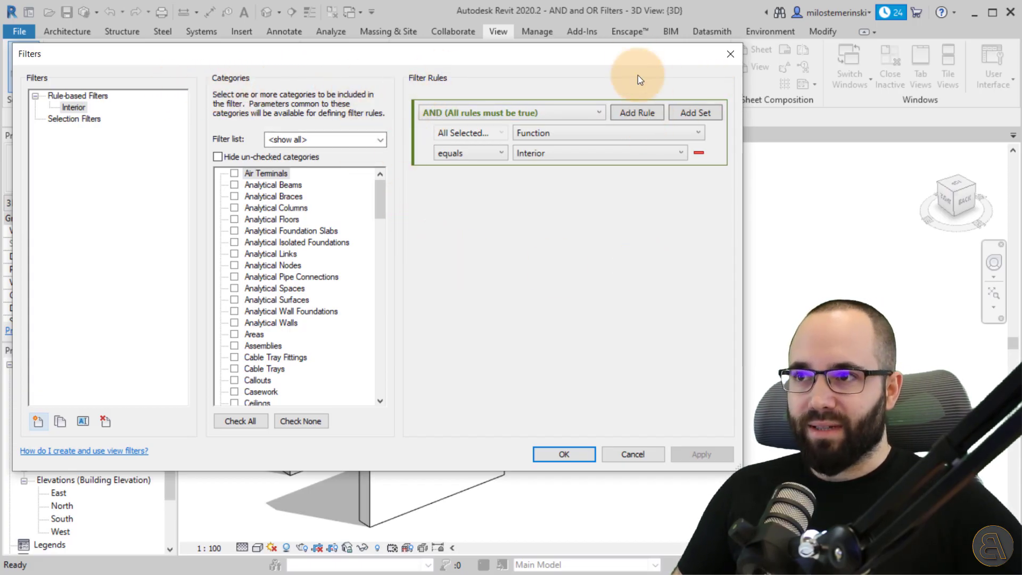
left_click(563, 454)
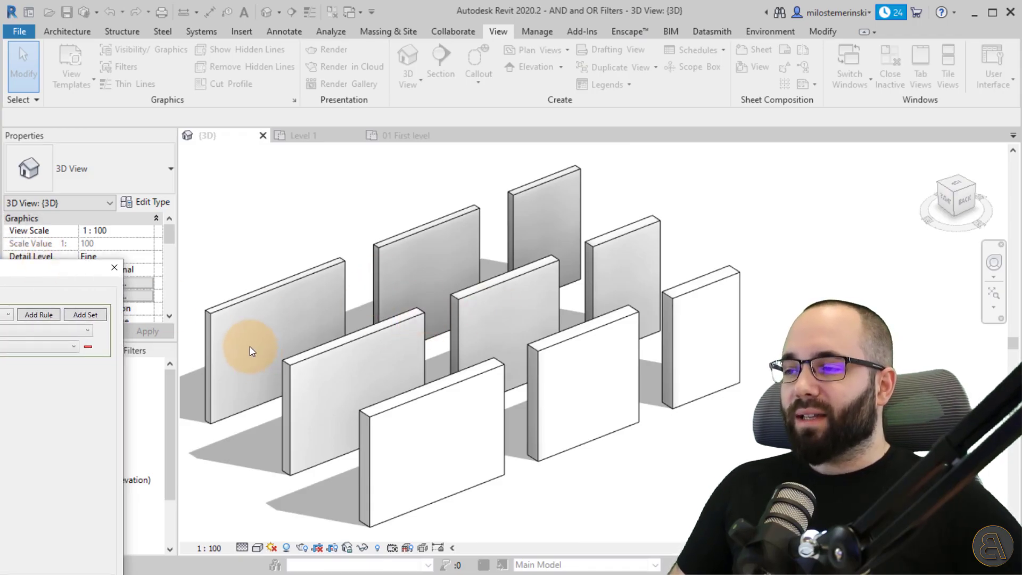
mouse_move(429, 434)
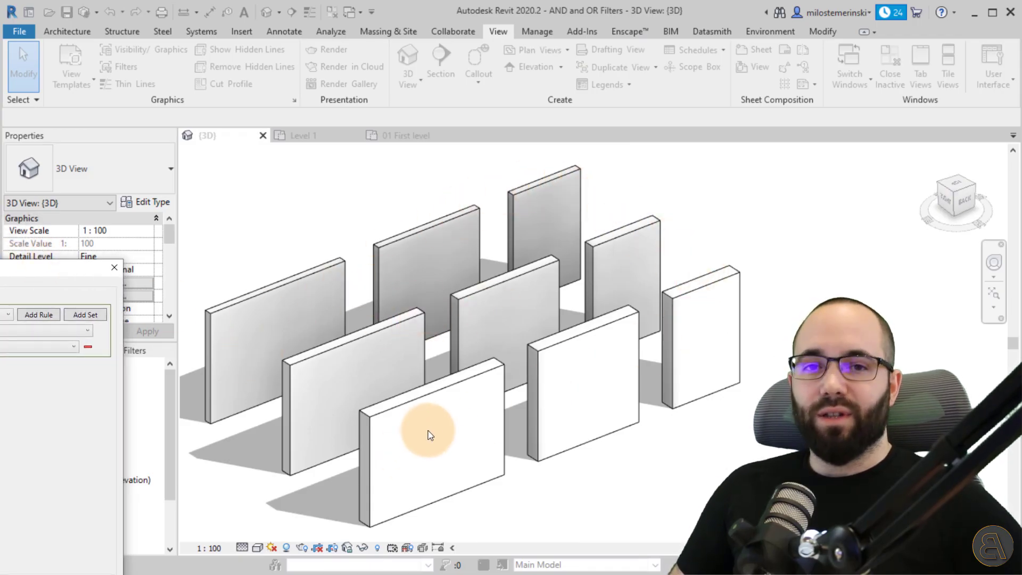
mouse_move(381, 437)
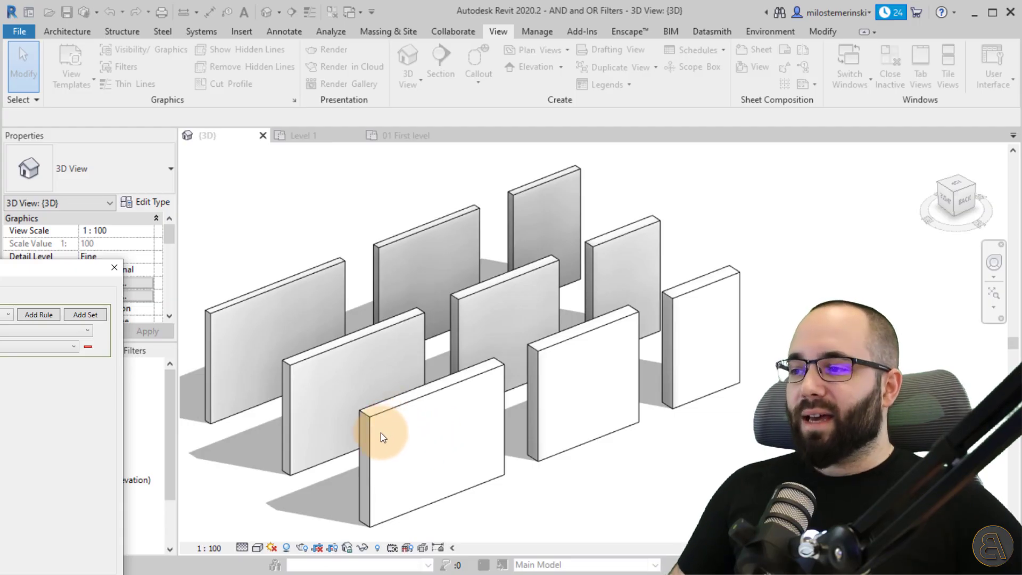
mouse_move(338, 455)
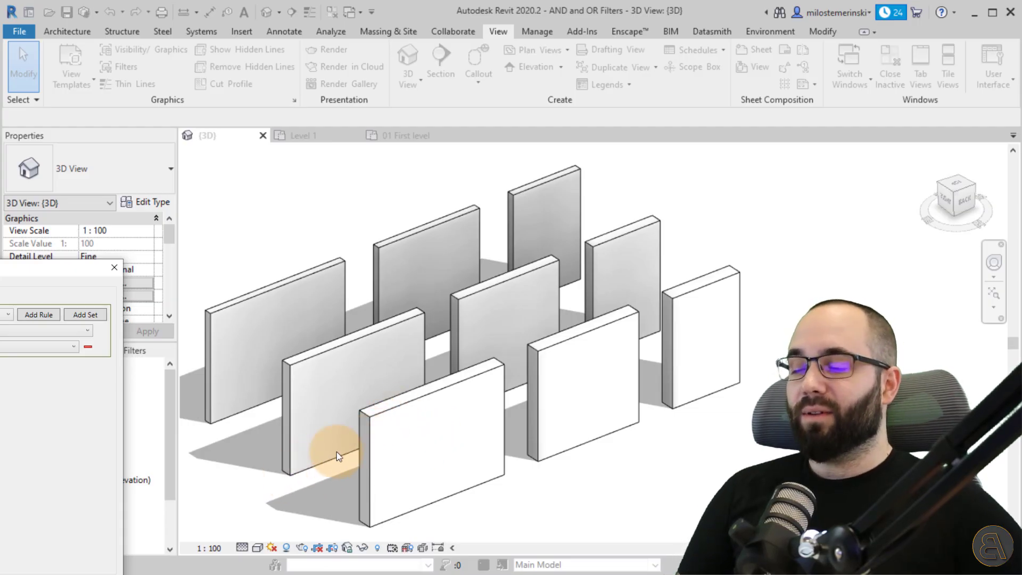
mouse_move(463, 414)
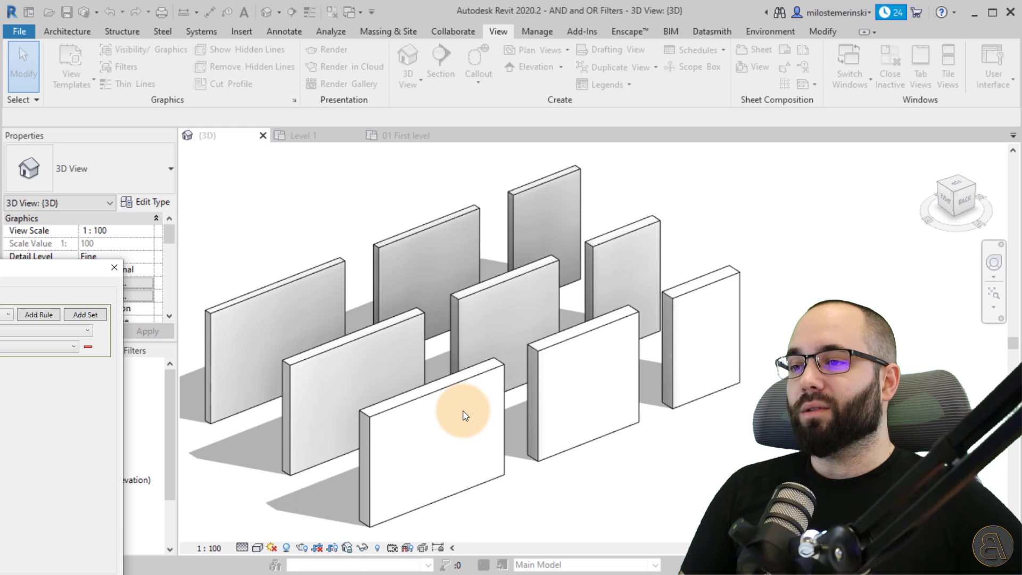
mouse_move(430, 408)
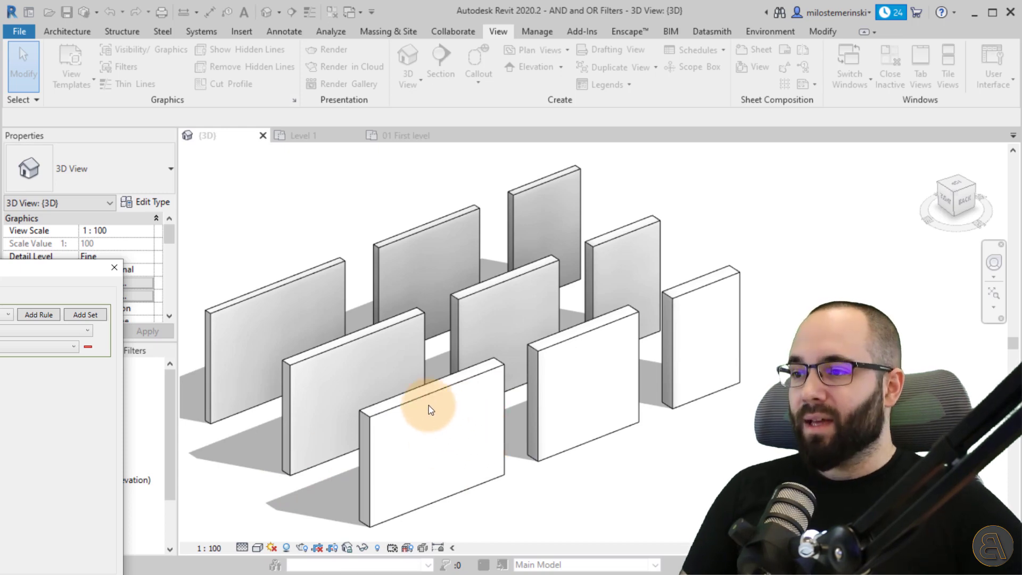
mouse_move(427, 355)
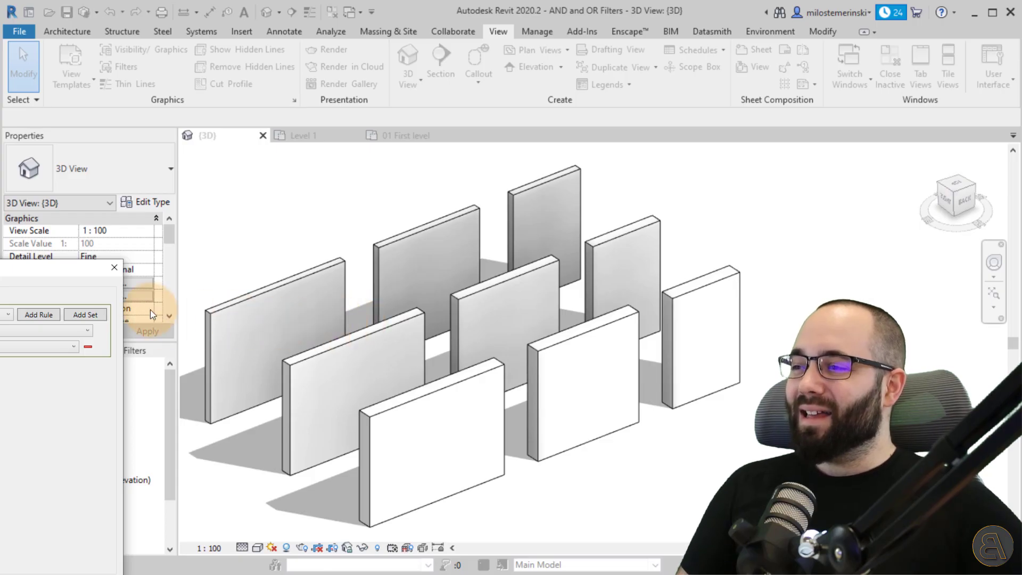
mouse_move(95, 286)
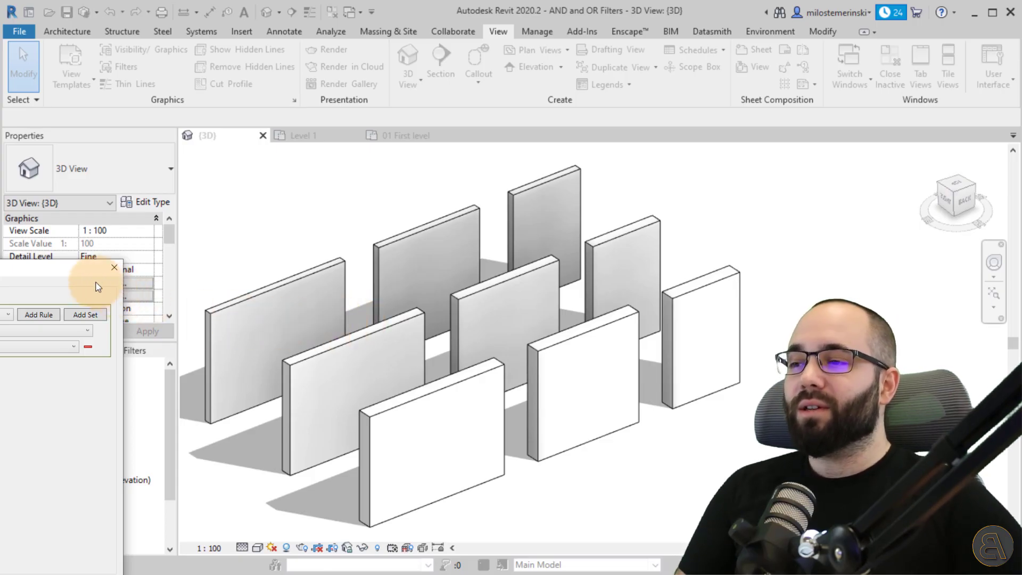
mouse_move(335, 345)
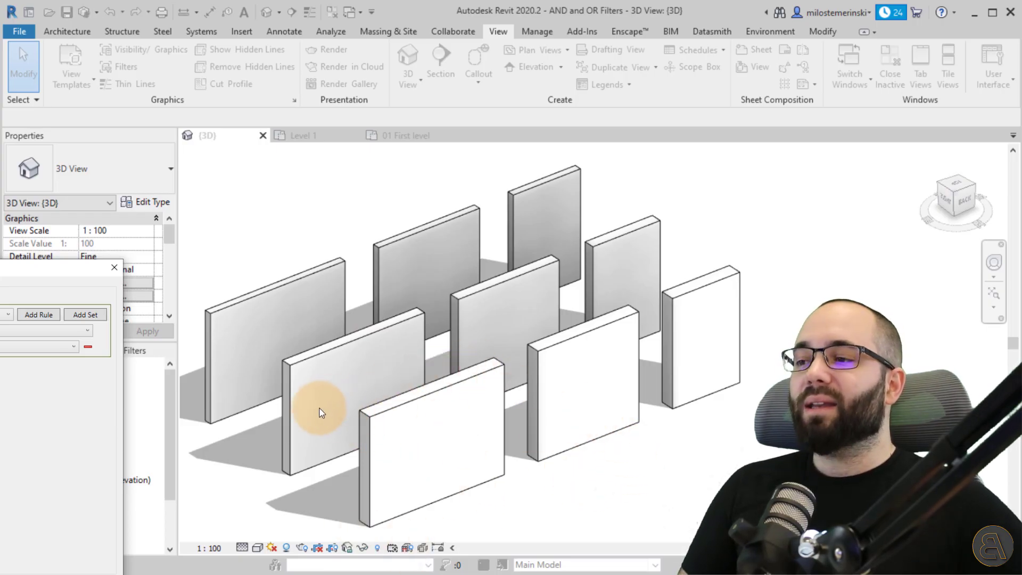
mouse_move(58, 272)
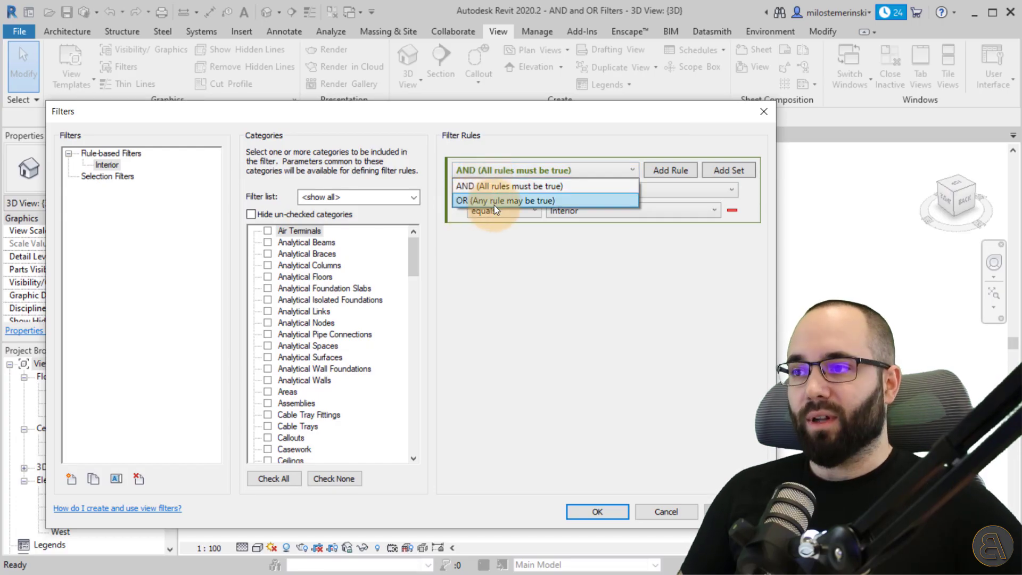
mouse_move(482, 191)
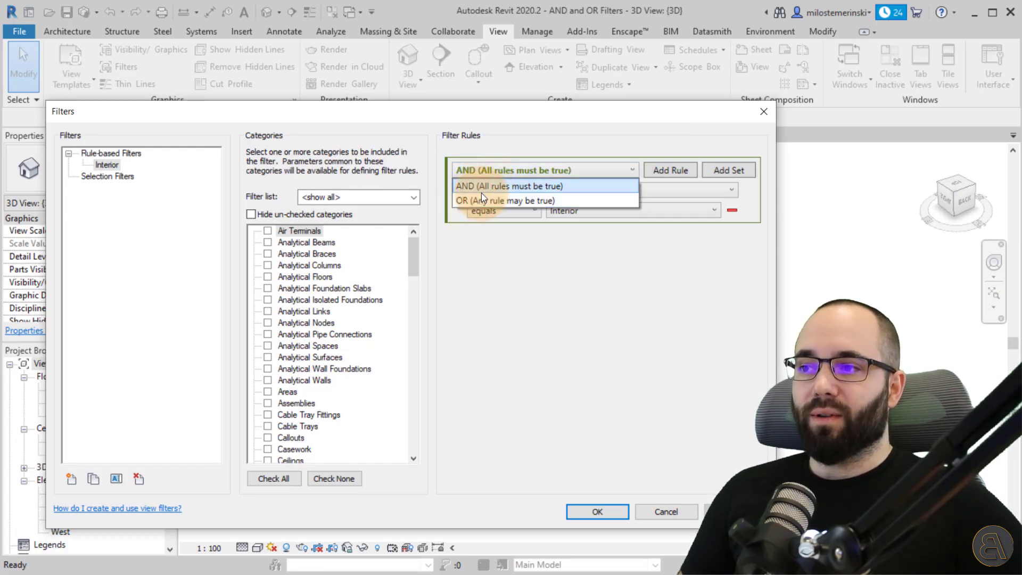
left_click(508, 185)
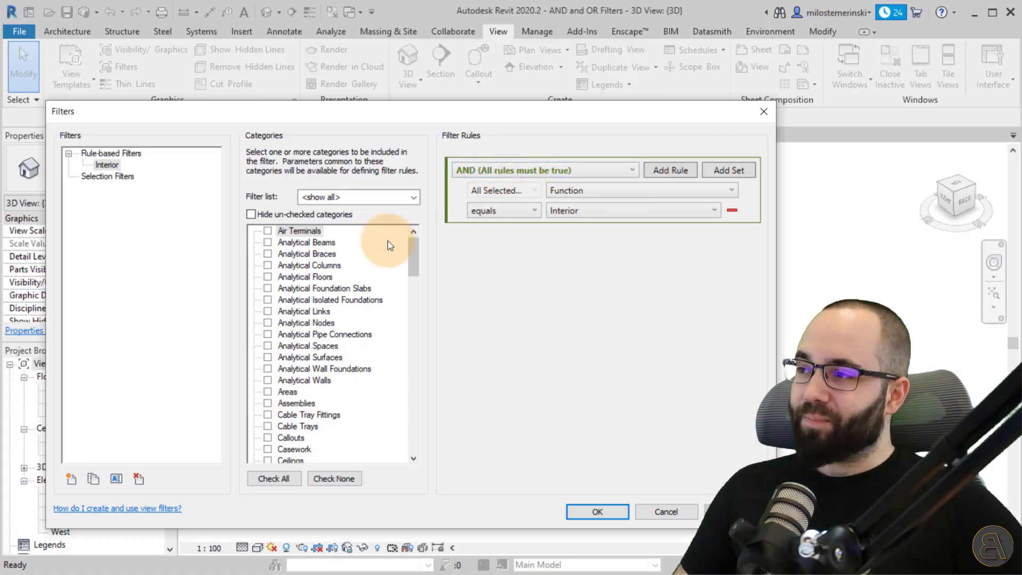
mouse_move(134, 248)
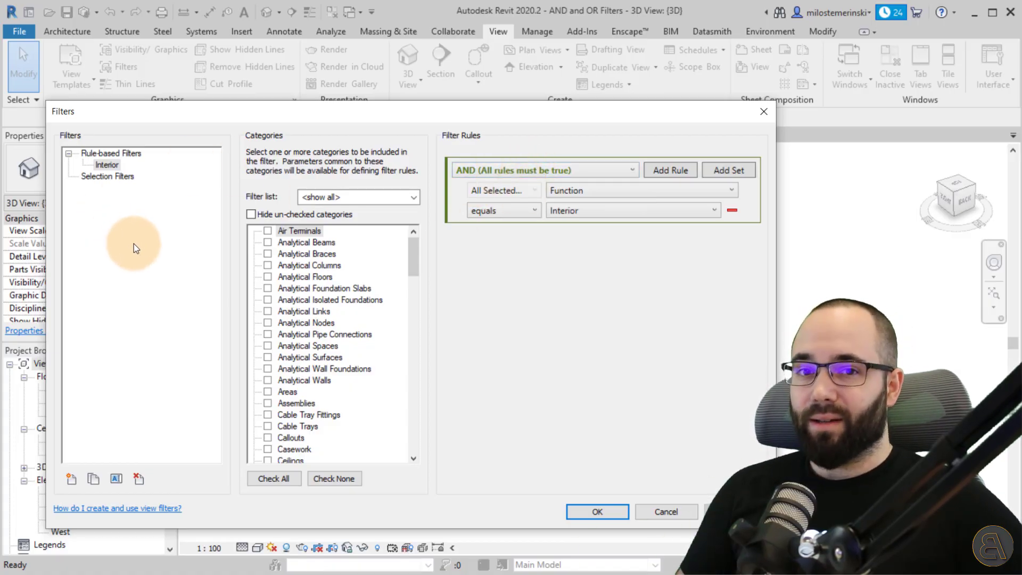
left_click(107, 164)
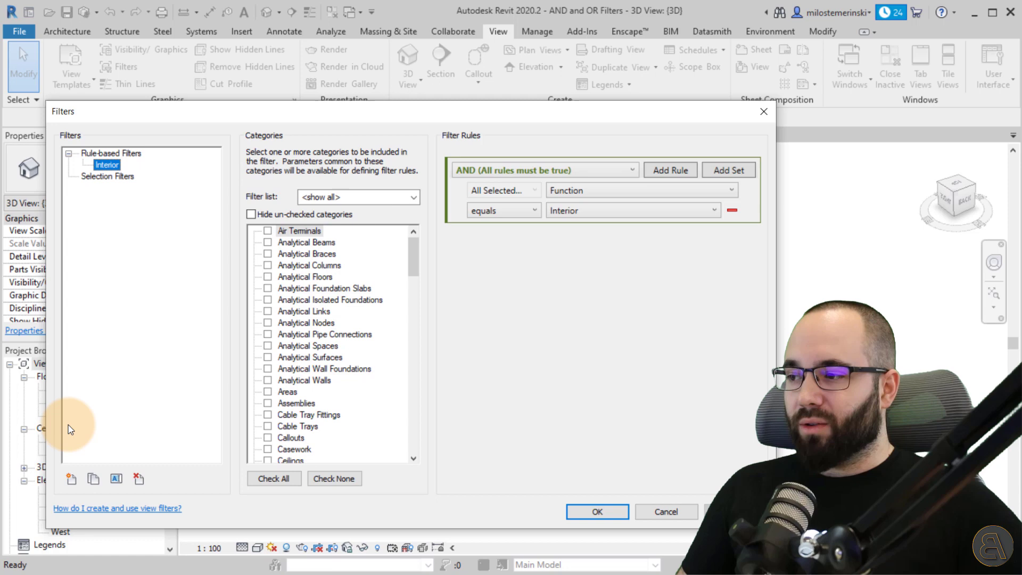
mouse_move(71, 479)
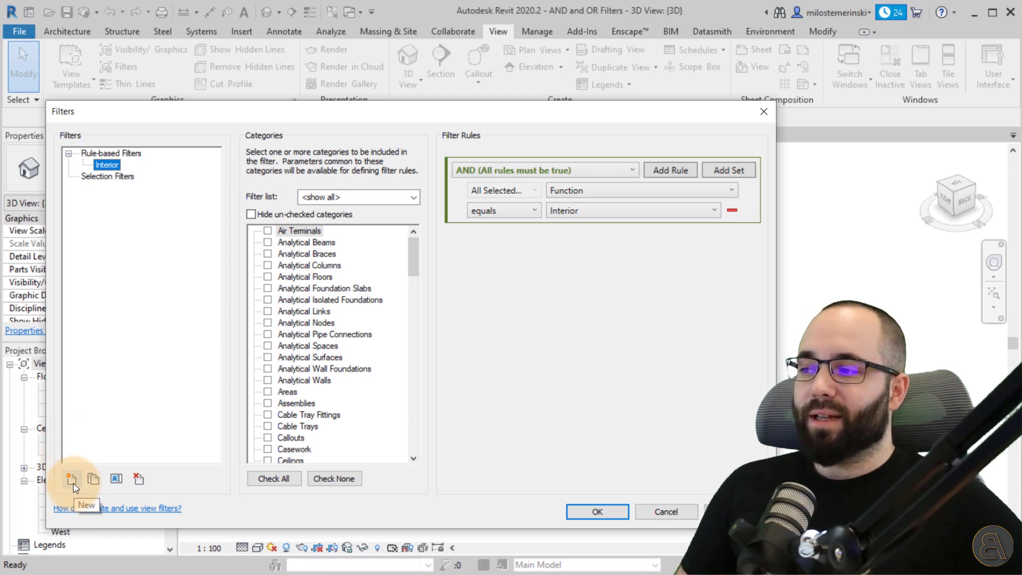
mouse_move(116, 172)
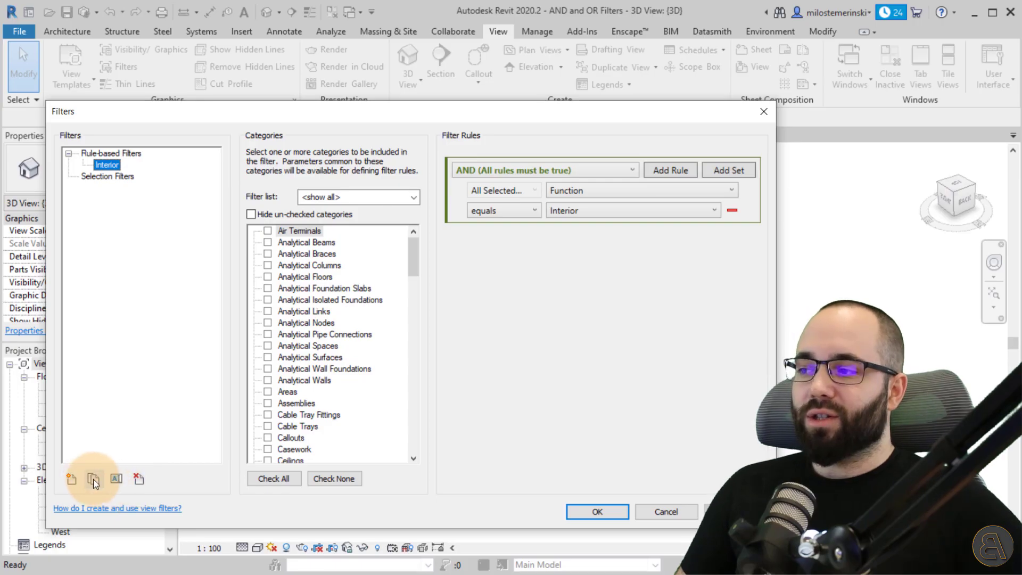
- Create a new rule-based filter named 'Wall AND'
left_click(72, 479)
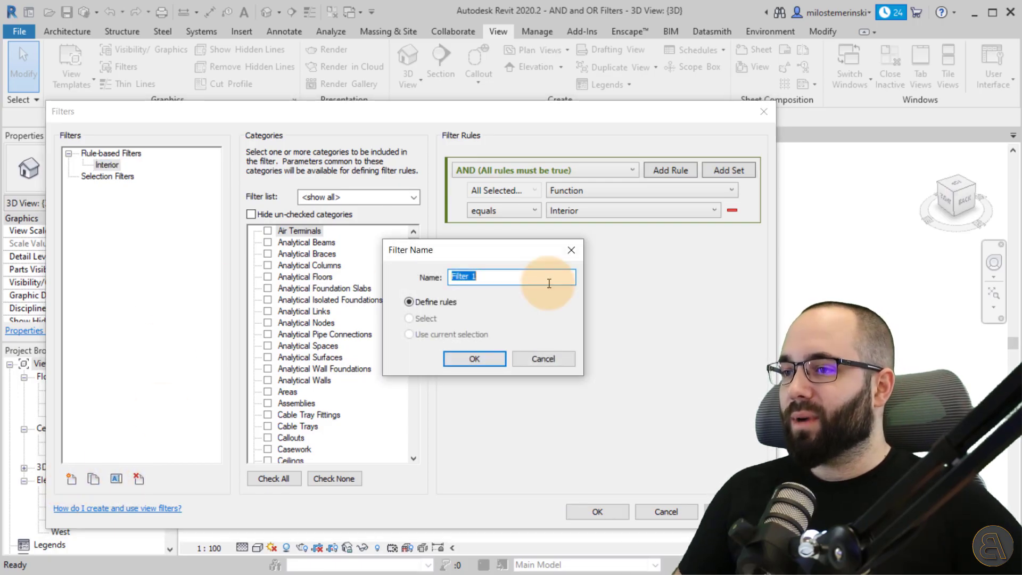
type("A")
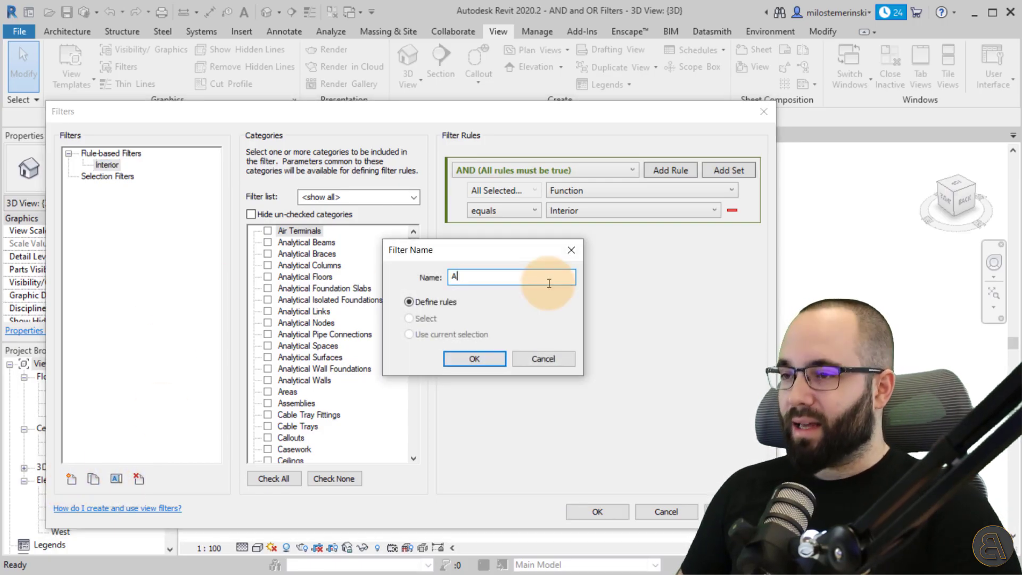
type("Wall")
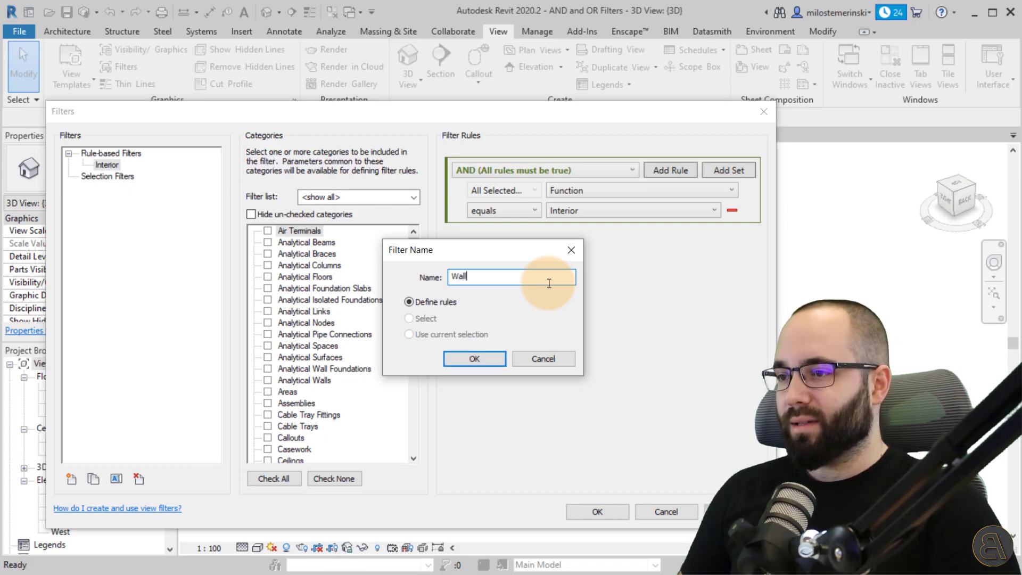
type("A")
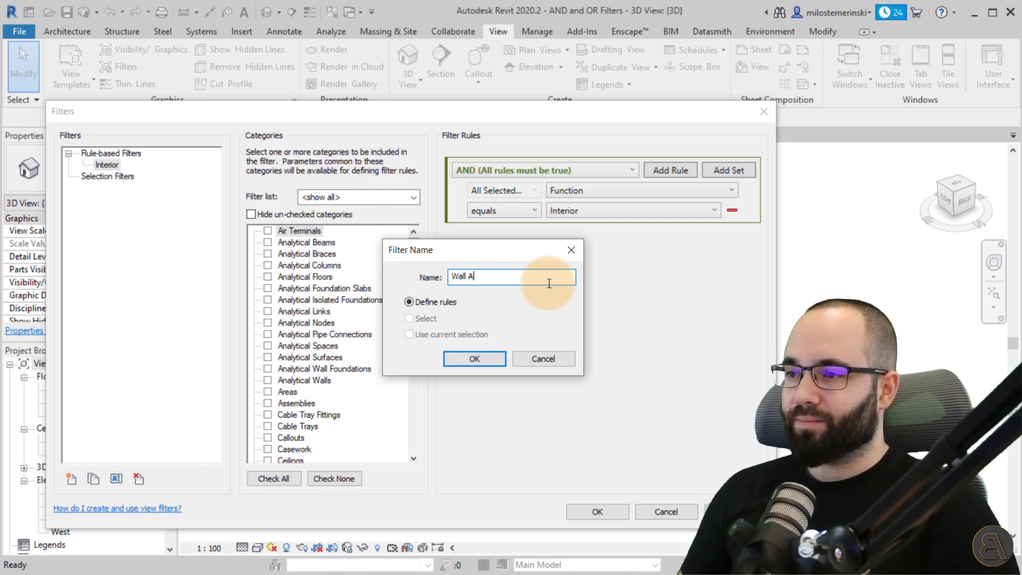
left_click(473, 359)
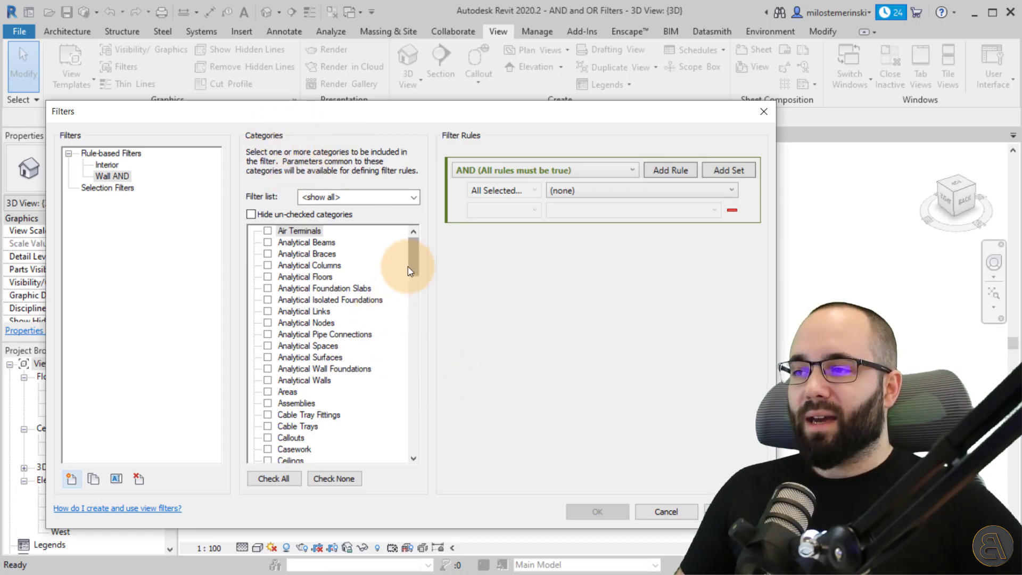
mouse_move(416, 259)
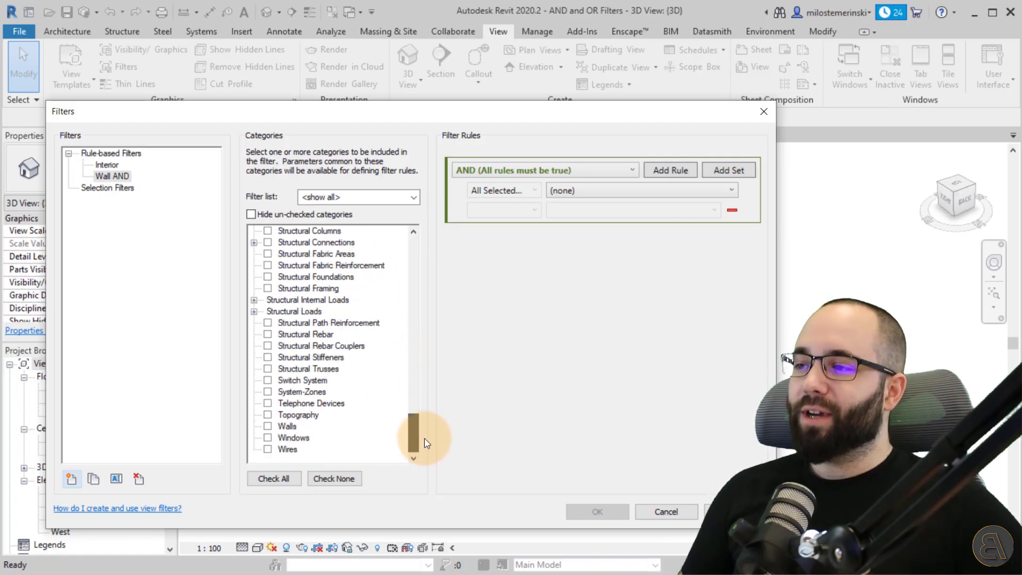
- Tick the Walls category for Wall AND and keep its logic on AND after trying OR
left_click(267, 426)
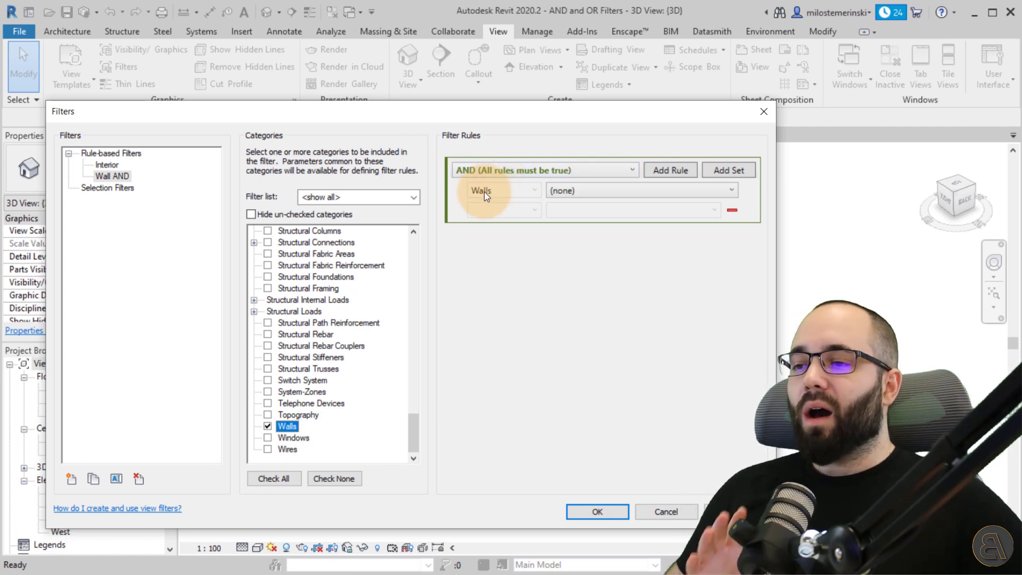
mouse_move(476, 233)
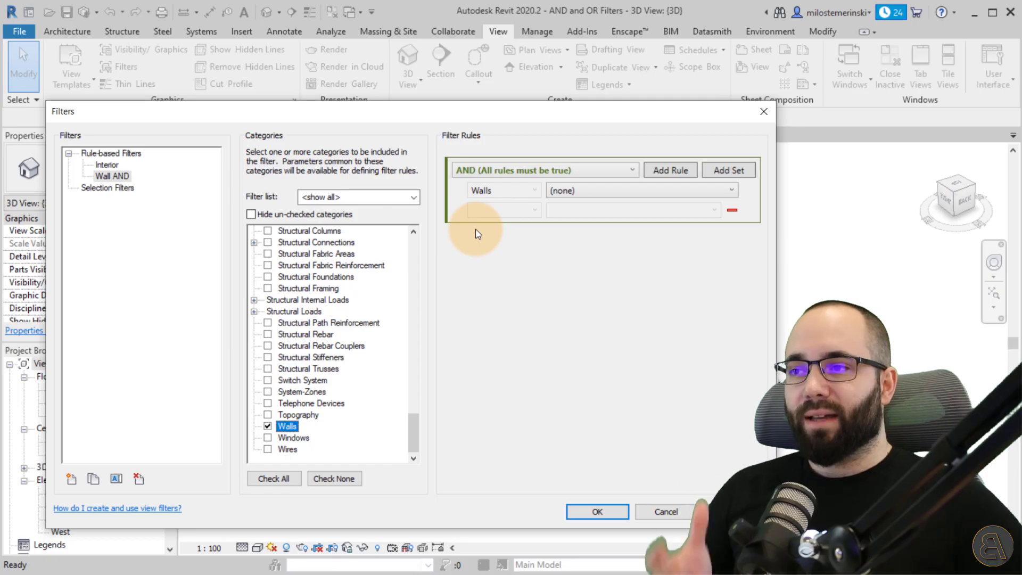
mouse_move(476, 170)
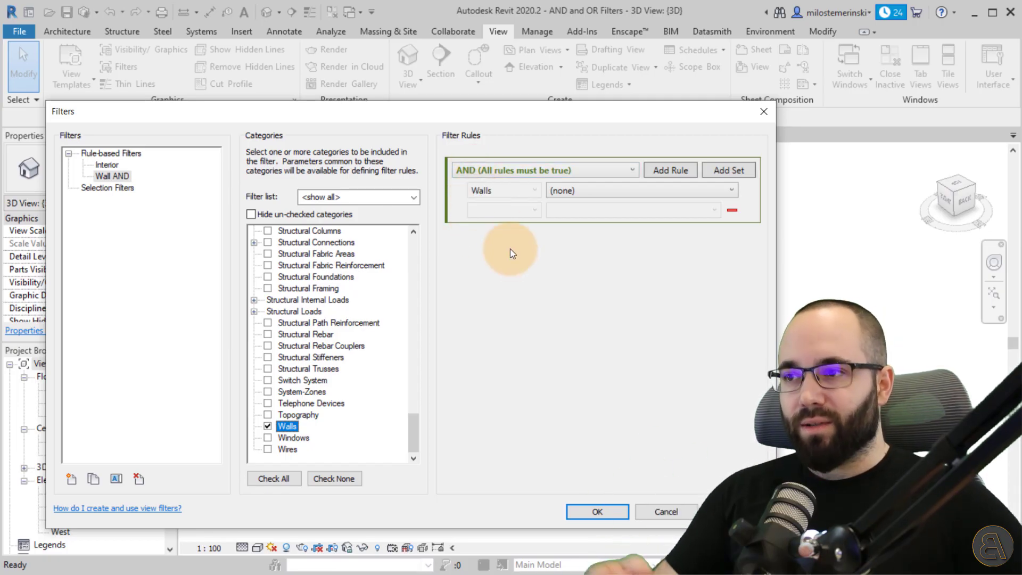
mouse_move(488, 211)
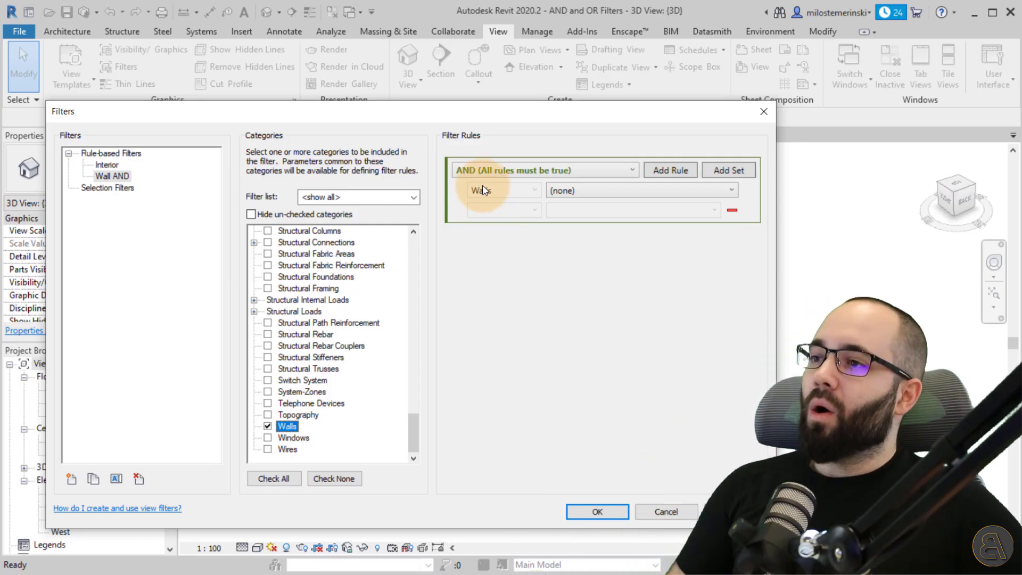
left_click(544, 170)
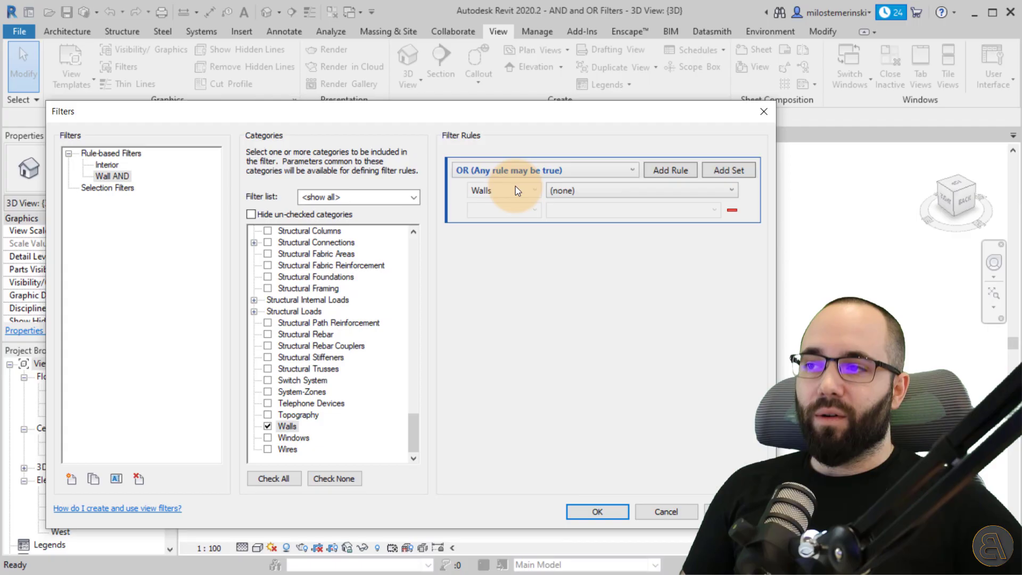
mouse_move(498, 187)
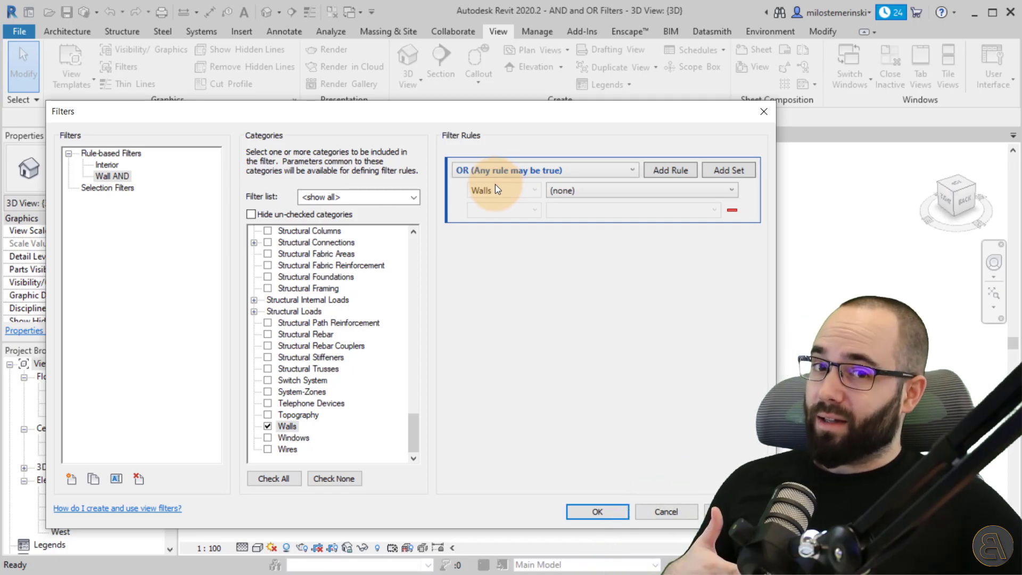
mouse_move(497, 174)
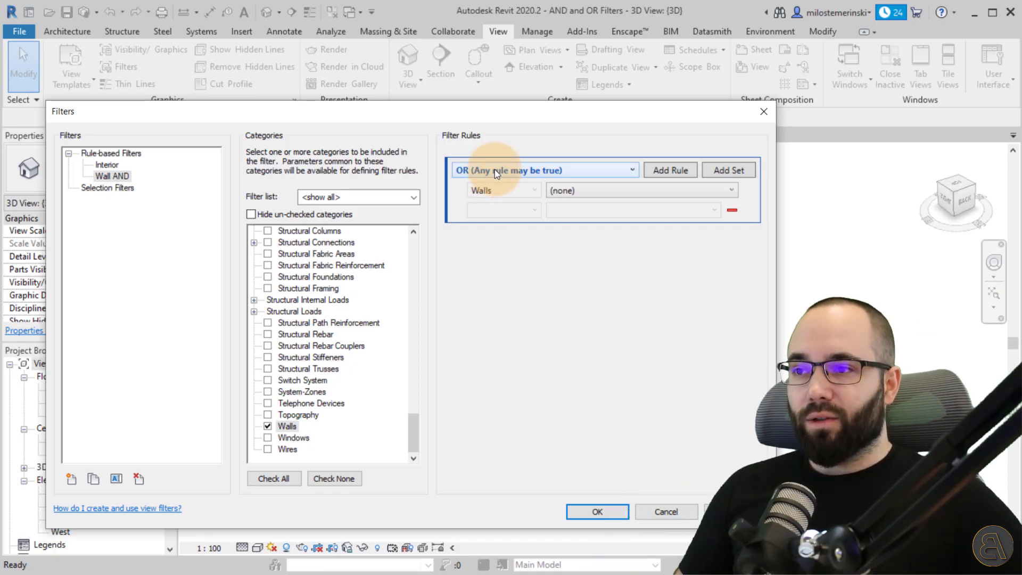
left_click(543, 170)
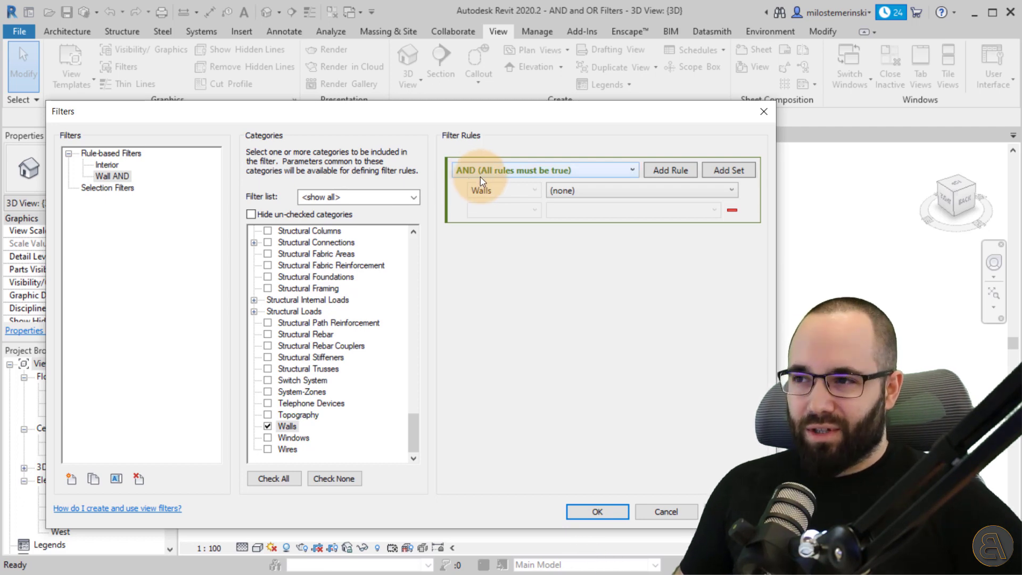
mouse_move(518, 207)
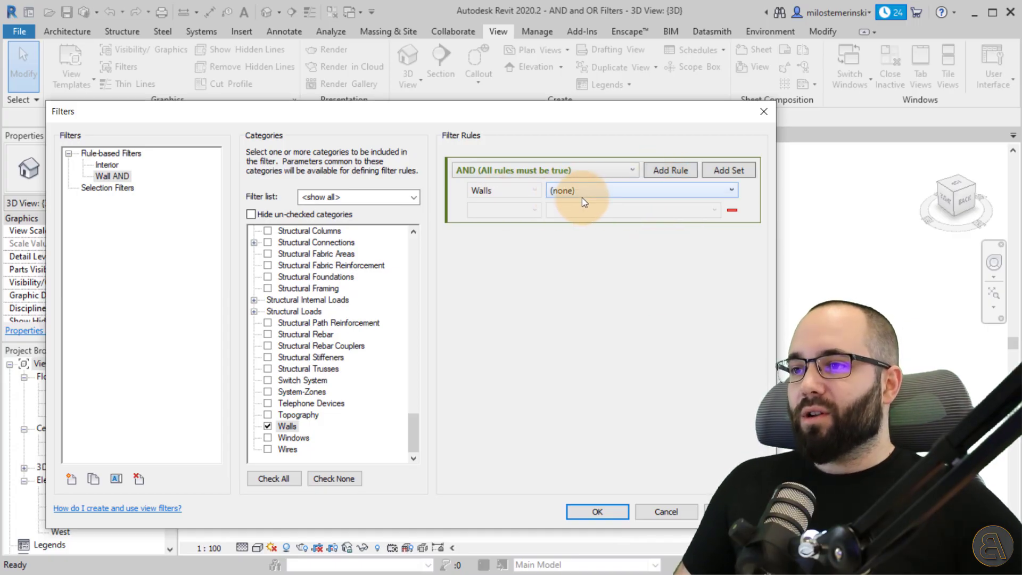
- Add the first Wall AND rule: Length greater than 350
left_click(640, 190)
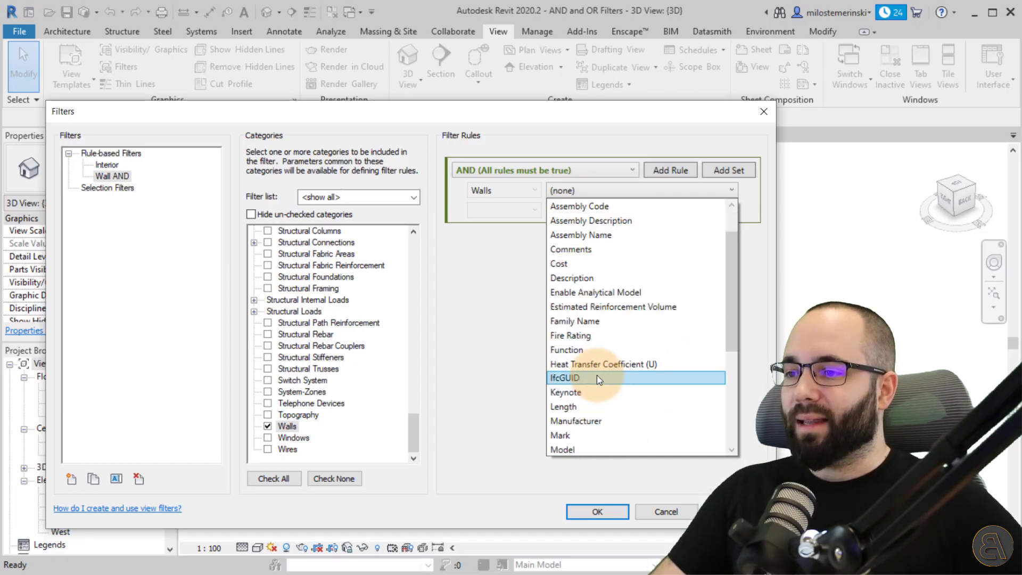
left_click(563, 405)
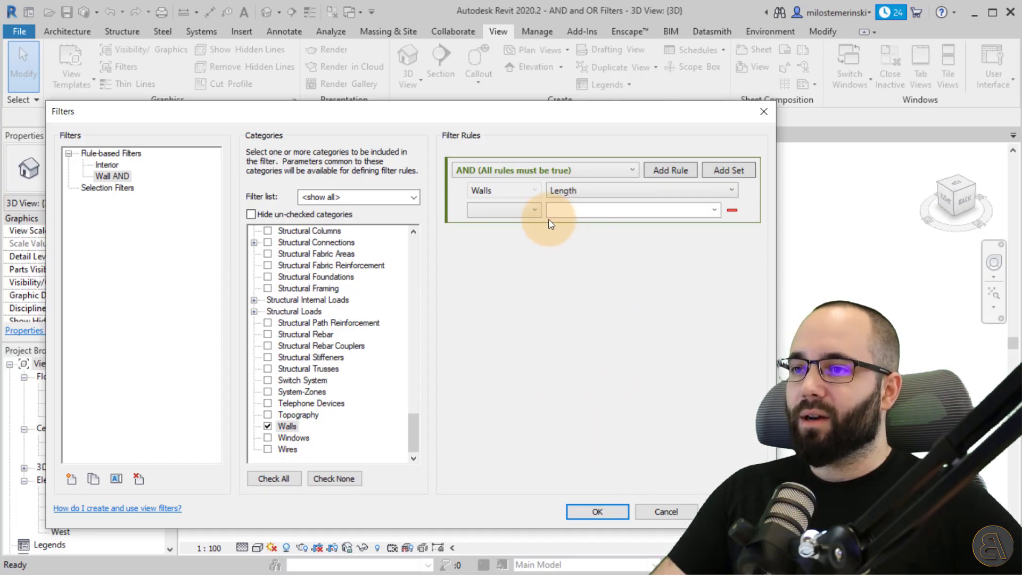
left_click(534, 210)
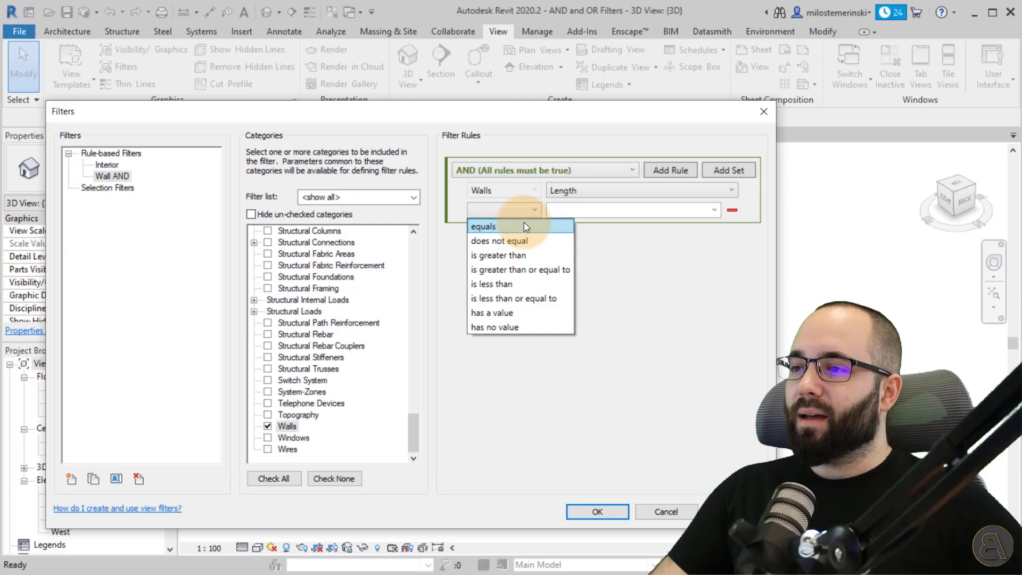
left_click(498, 254)
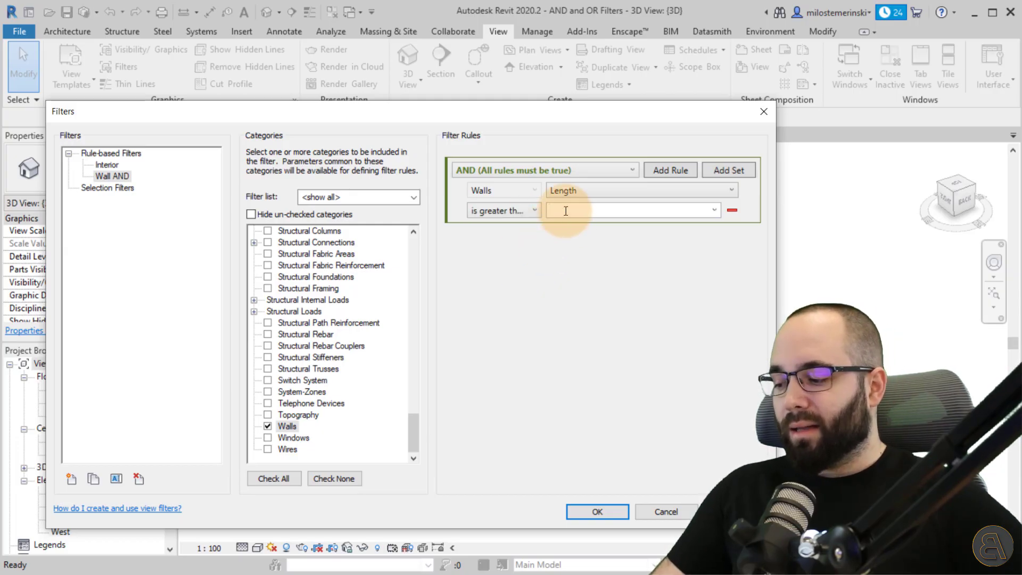
type("350")
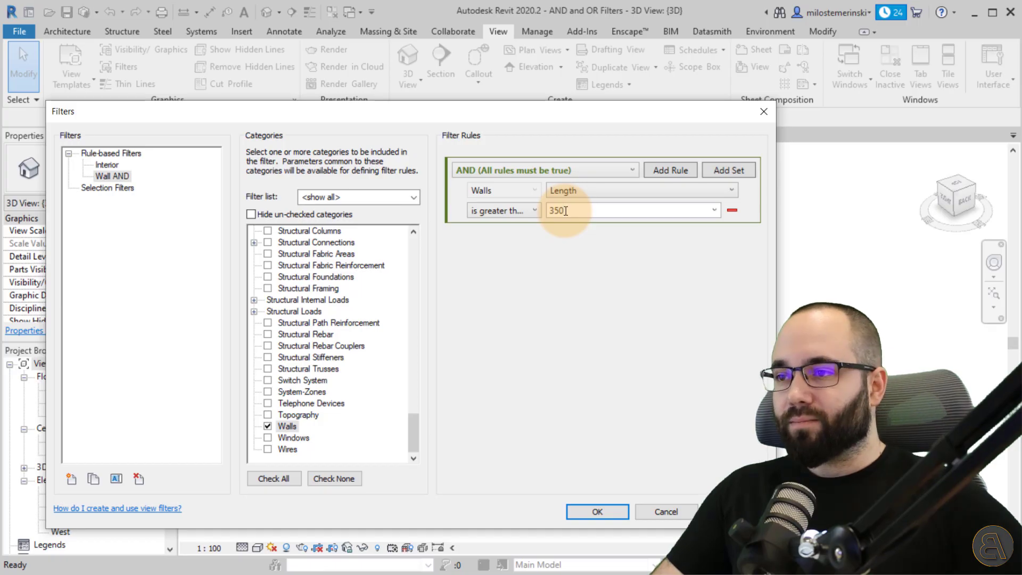
left_click(535, 210)
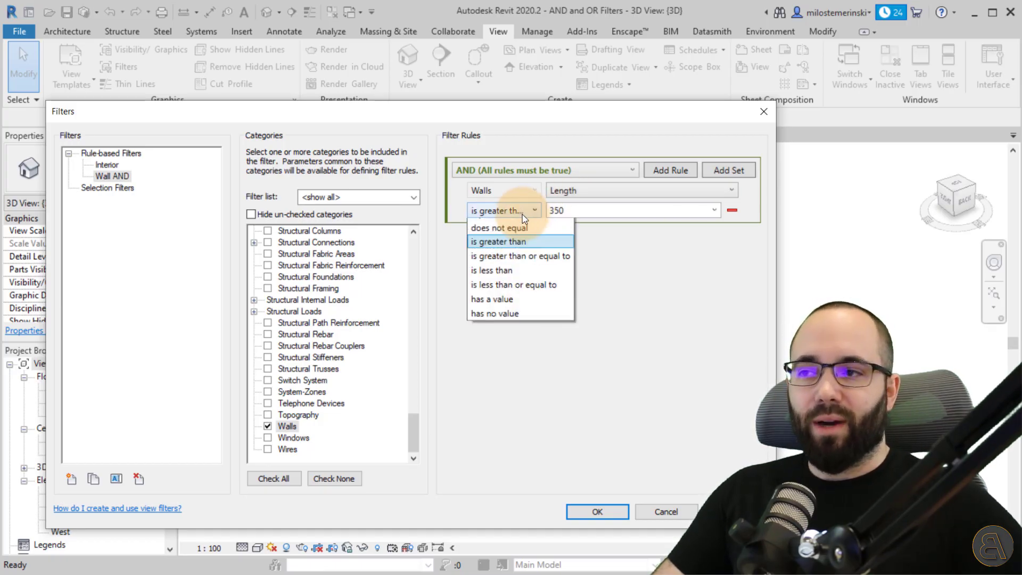
mouse_move(498, 241)
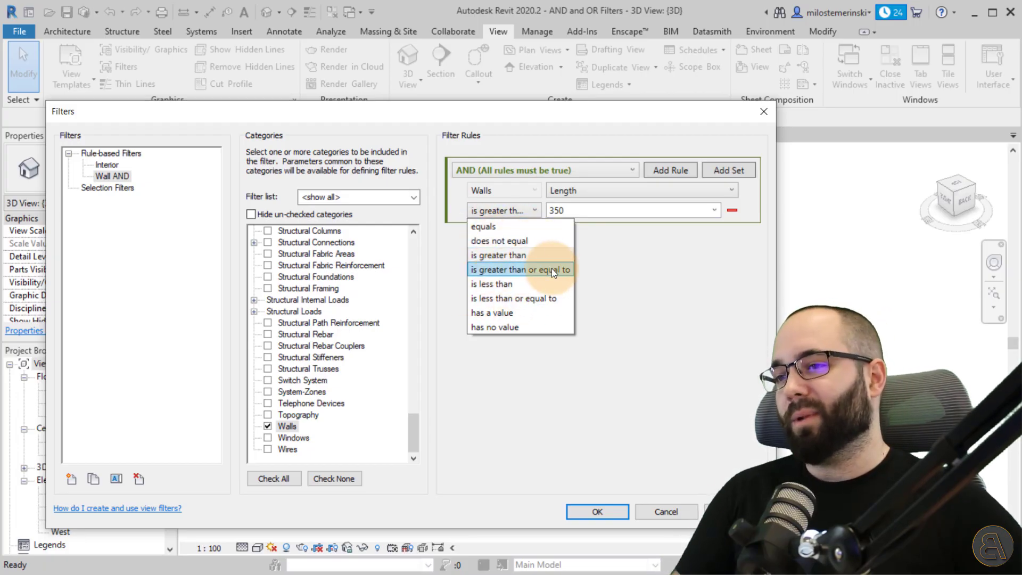
mouse_move(493, 326)
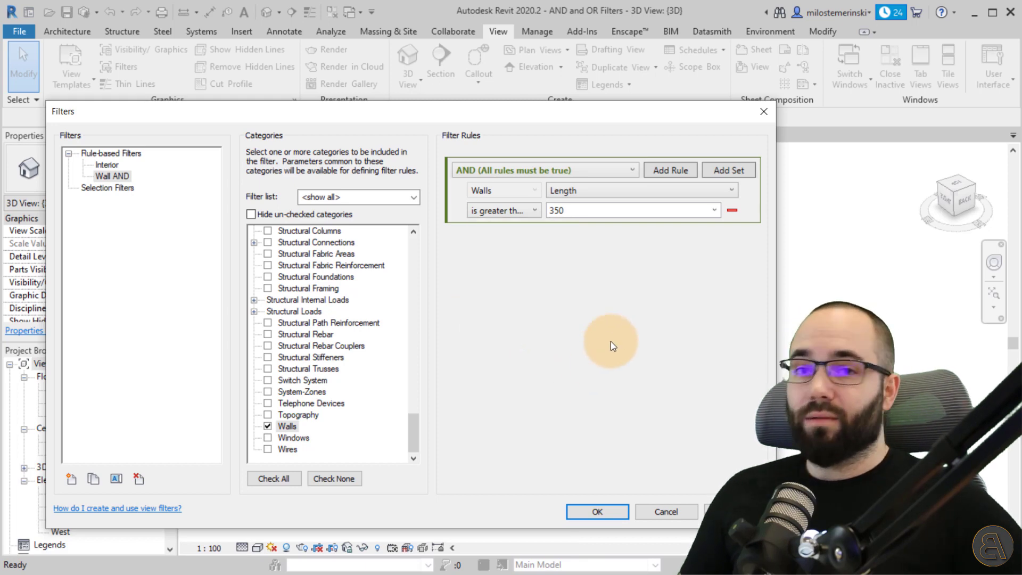
mouse_move(533, 196)
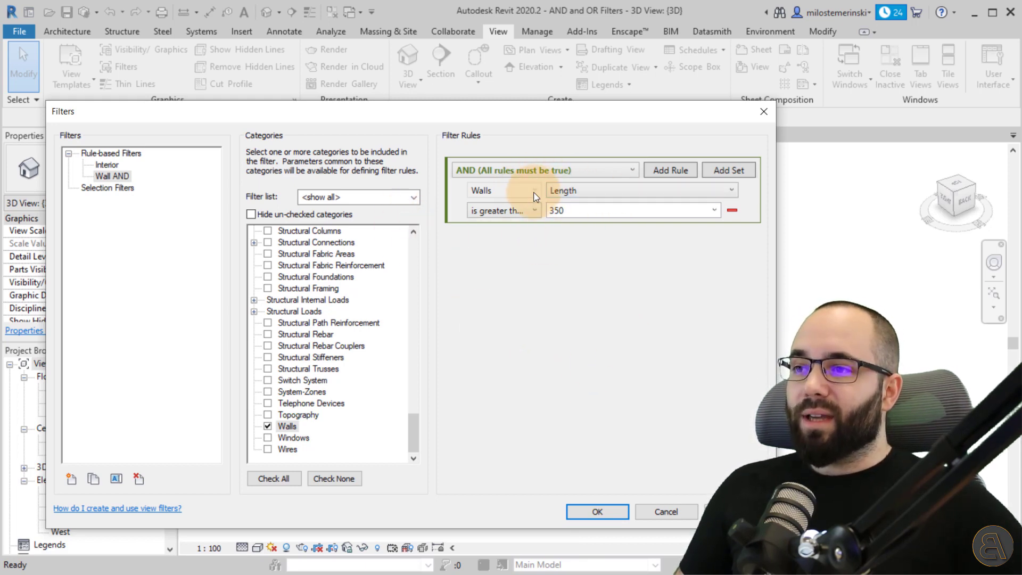
mouse_move(658, 205)
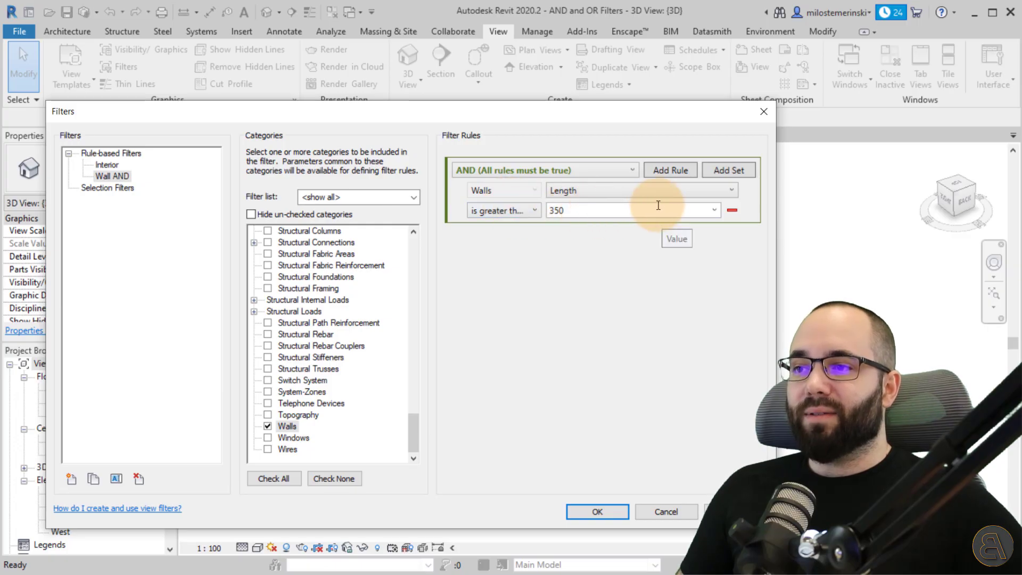
- Add two more rules: Width greater than 25 and Area greater than 8 m²
left_click(669, 170)
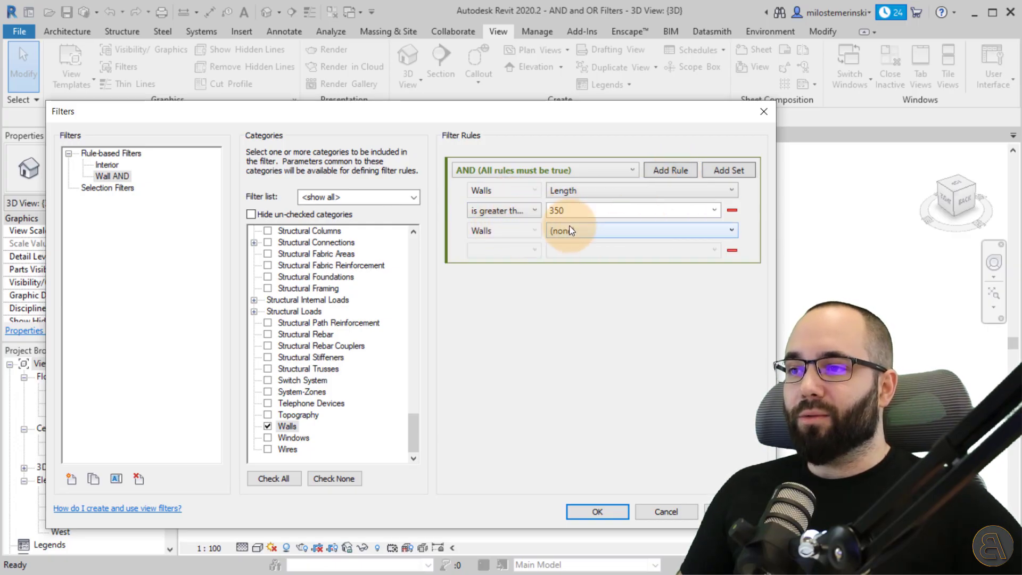
left_click(640, 229)
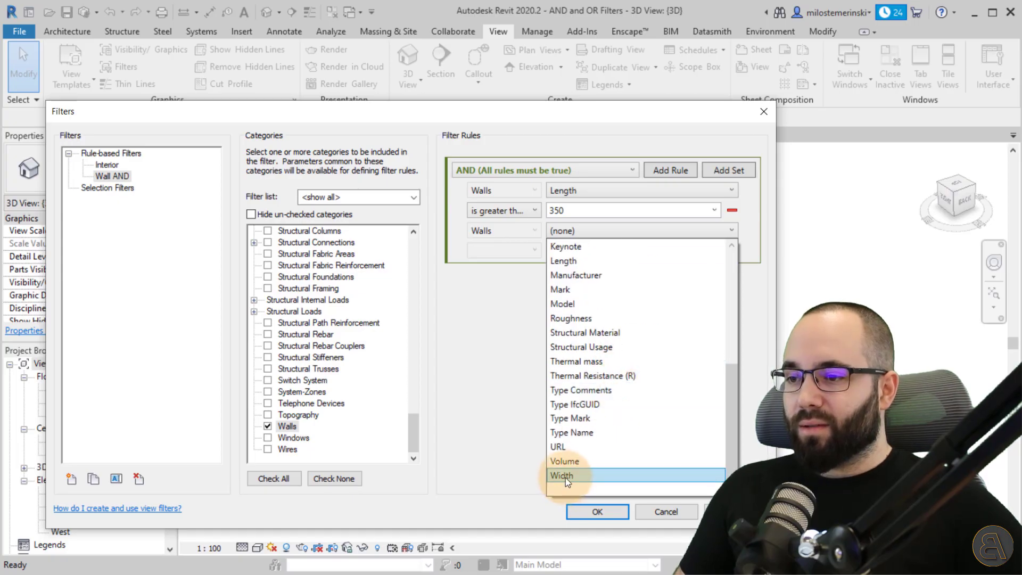
left_click(562, 475)
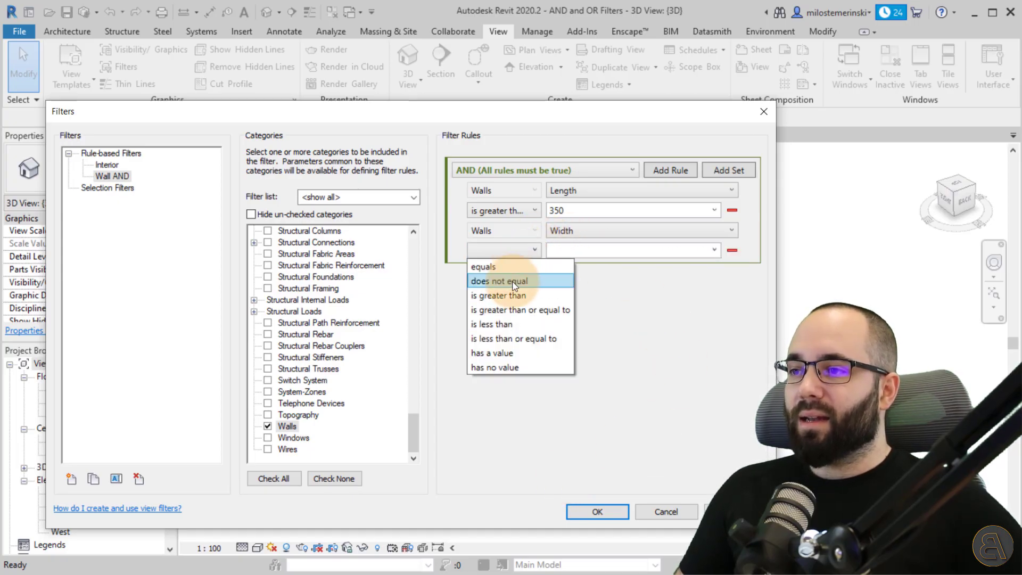
mouse_move(498, 294)
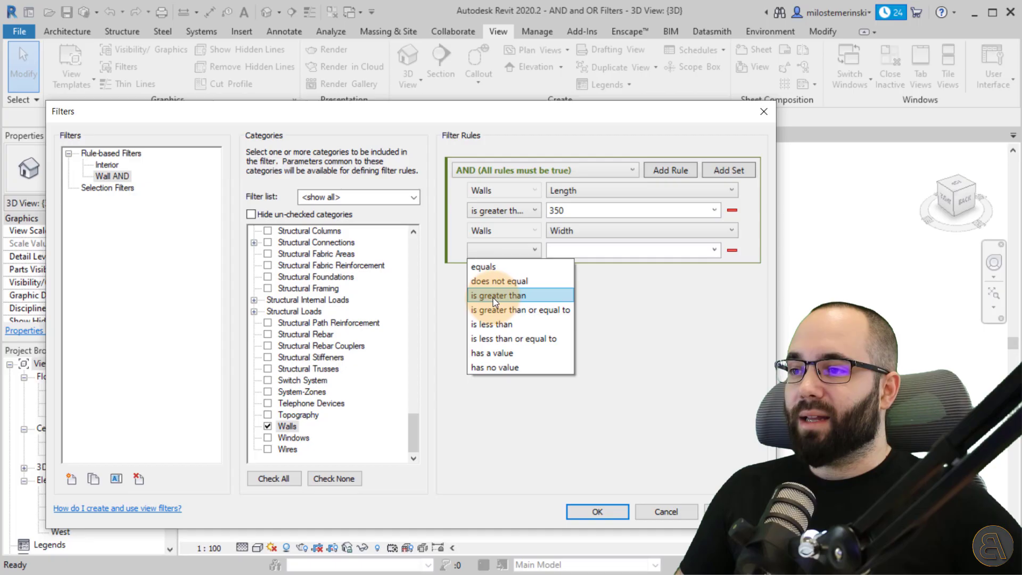
left_click(497, 295)
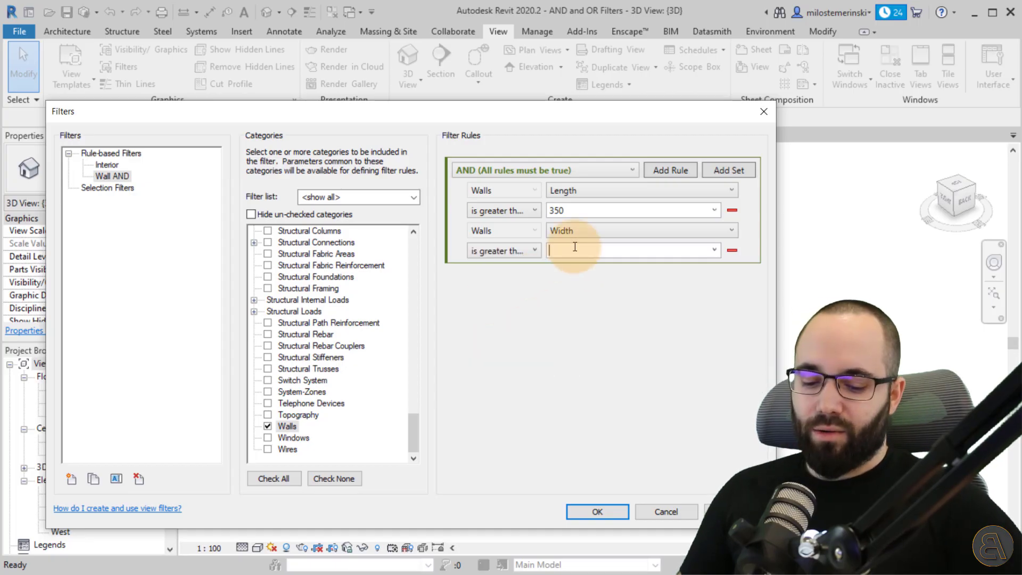
type("25")
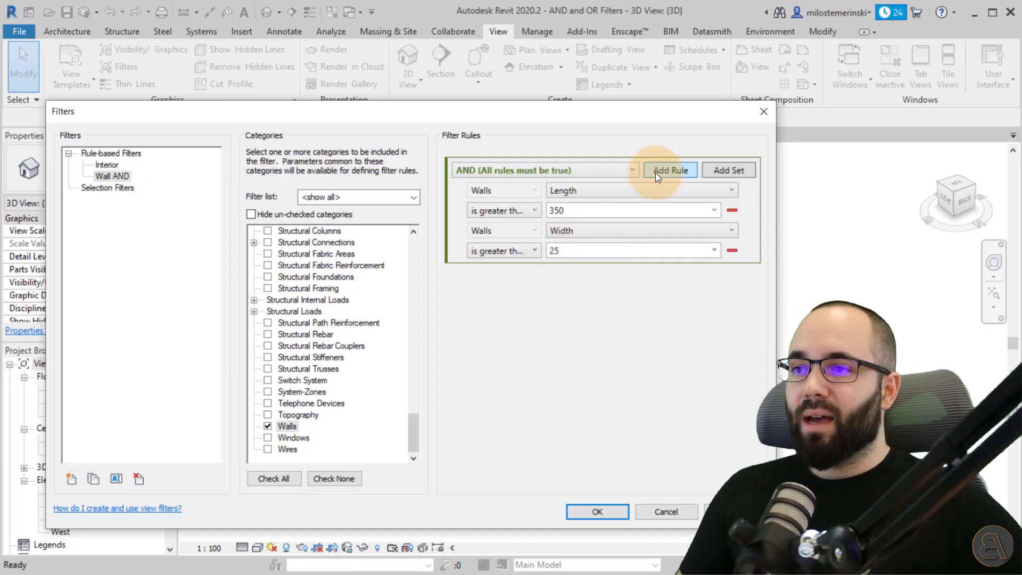
left_click(669, 170)
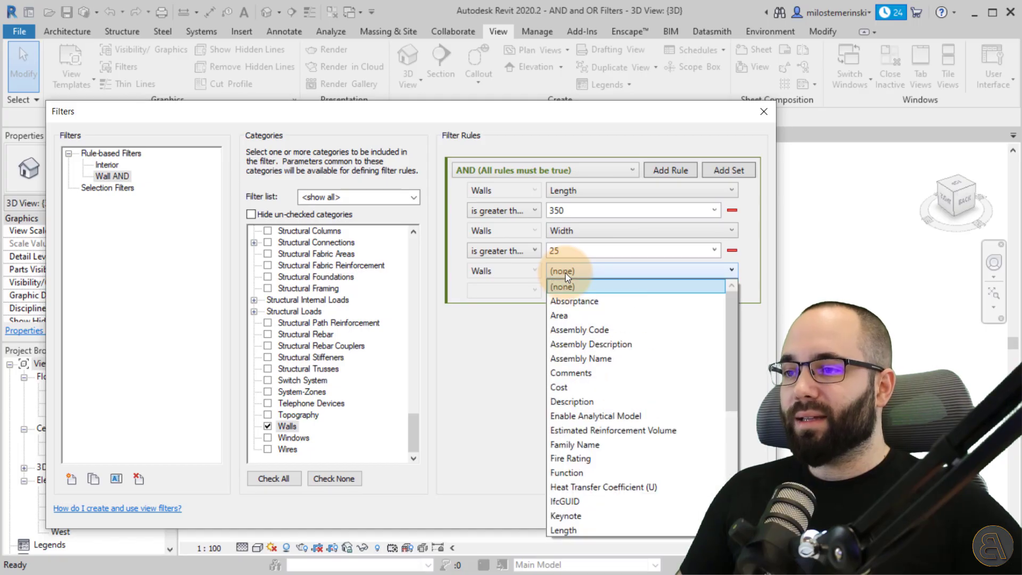
left_click(559, 315)
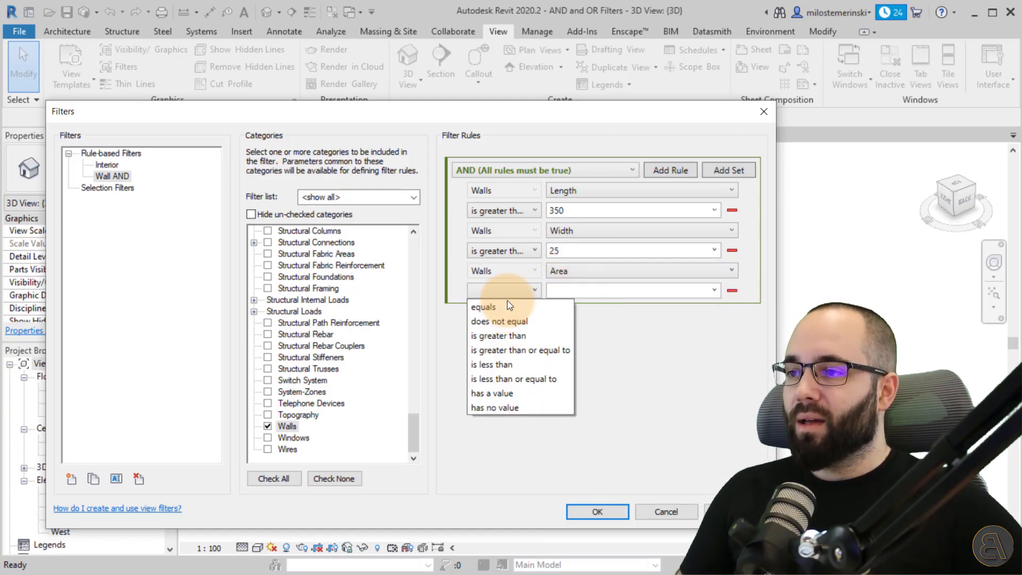
left_click(498, 335)
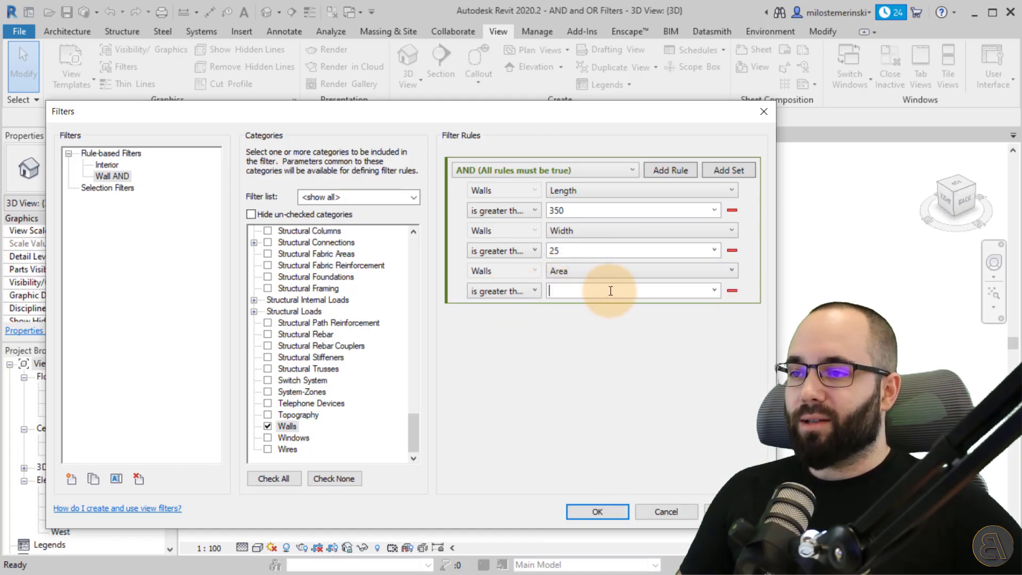
type("8.000 m²")
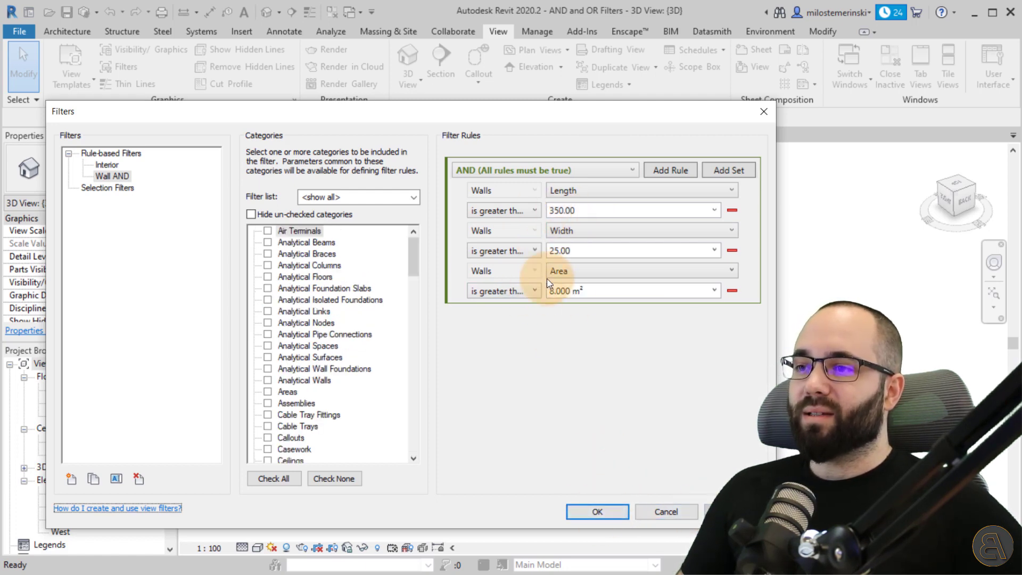
mouse_move(596, 511)
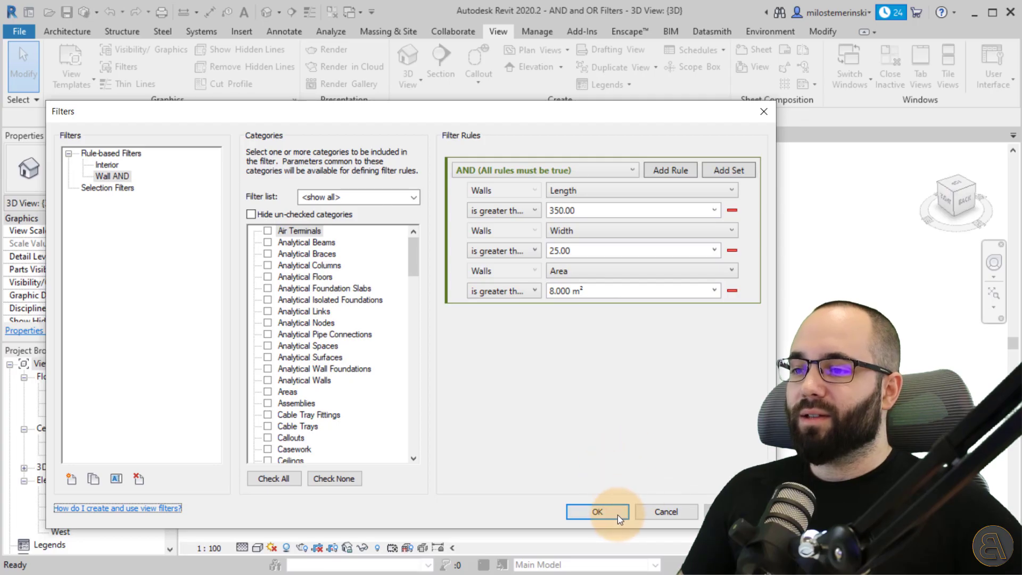
- Save the filter and add Wall AND to the 3D view's filter overrides via VG
left_click(596, 511)
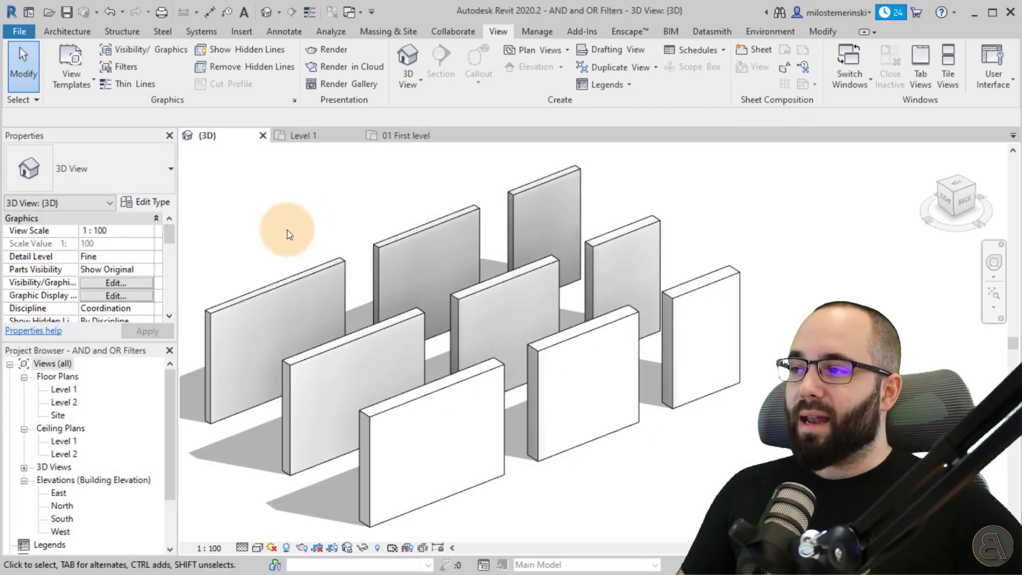
left_click(118, 282)
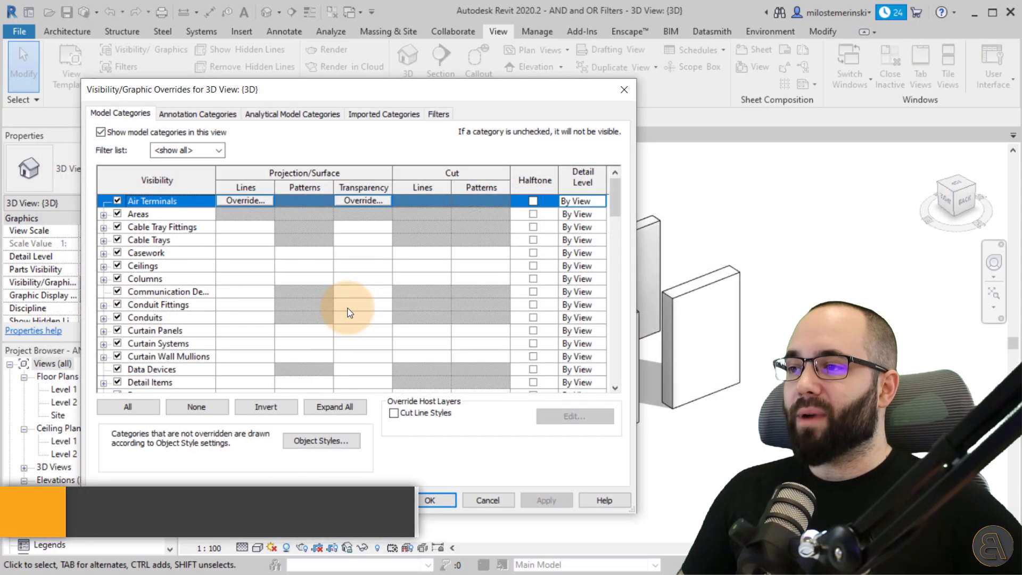
left_click(437, 114)
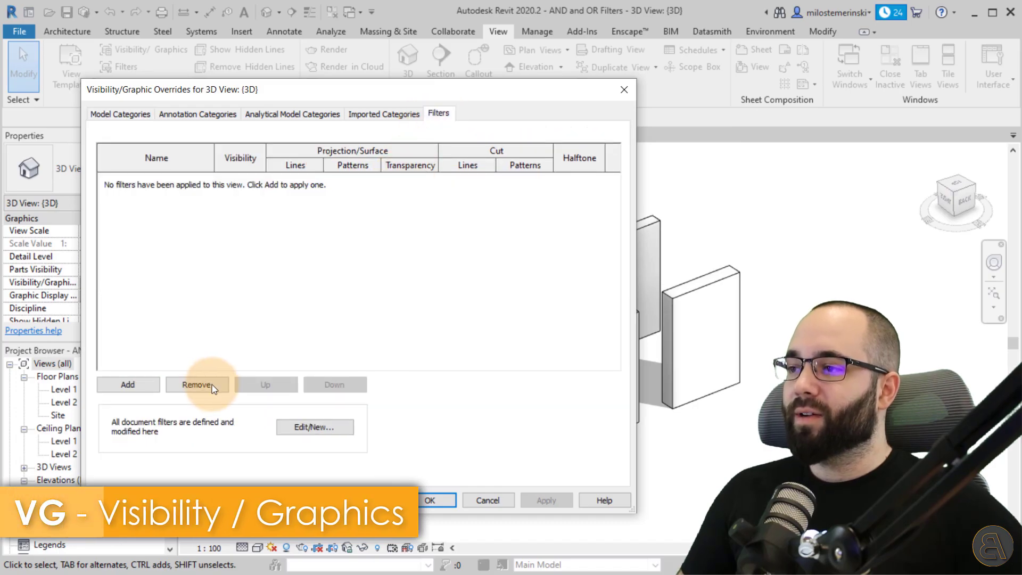
left_click(128, 384)
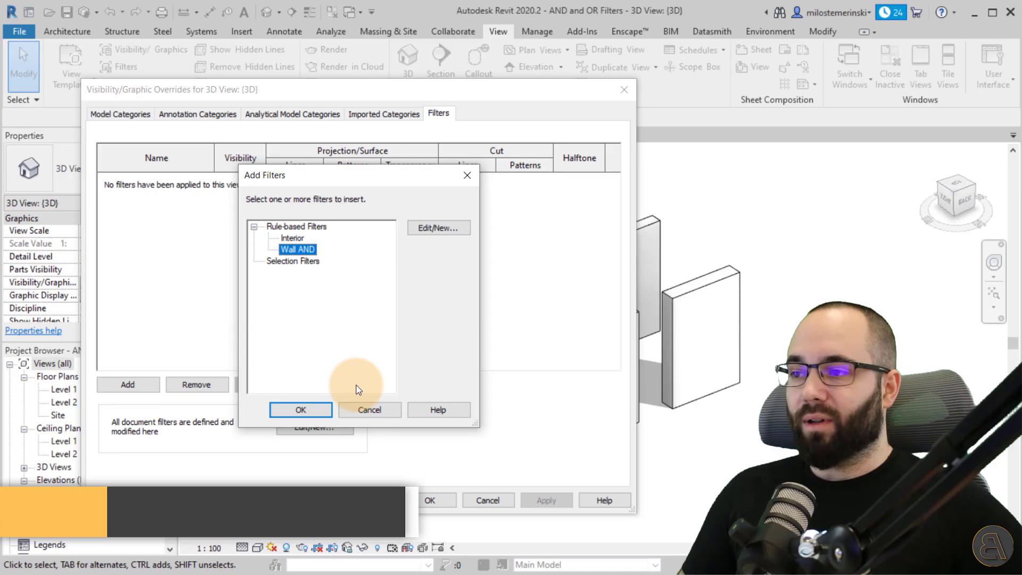
left_click(300, 408)
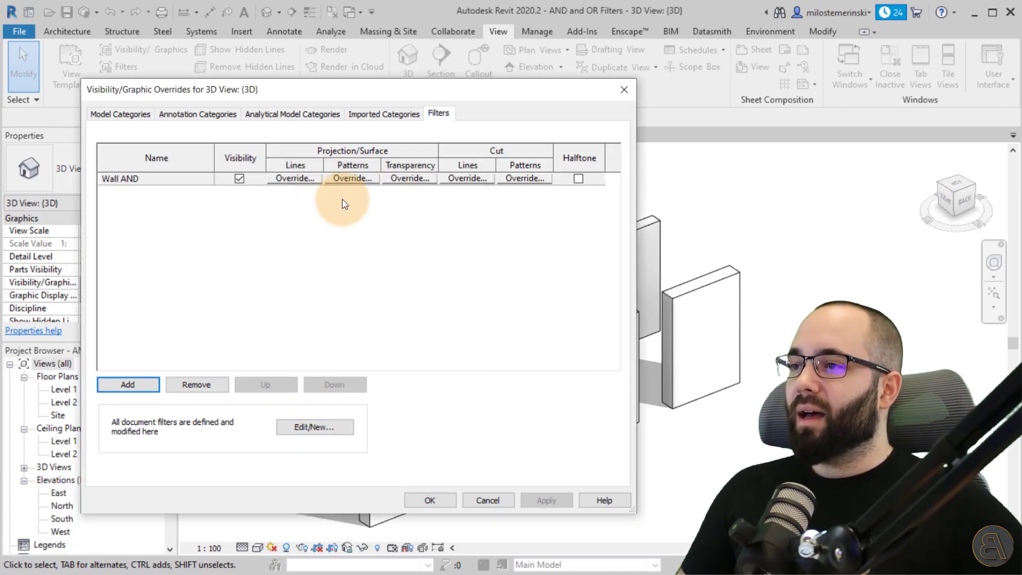
mouse_move(294, 179)
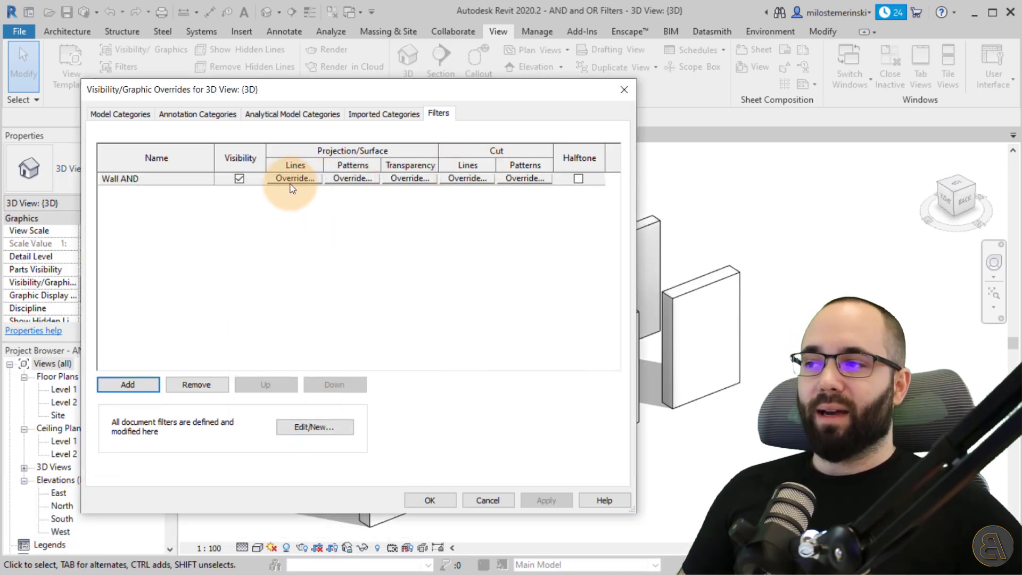
mouse_move(307, 157)
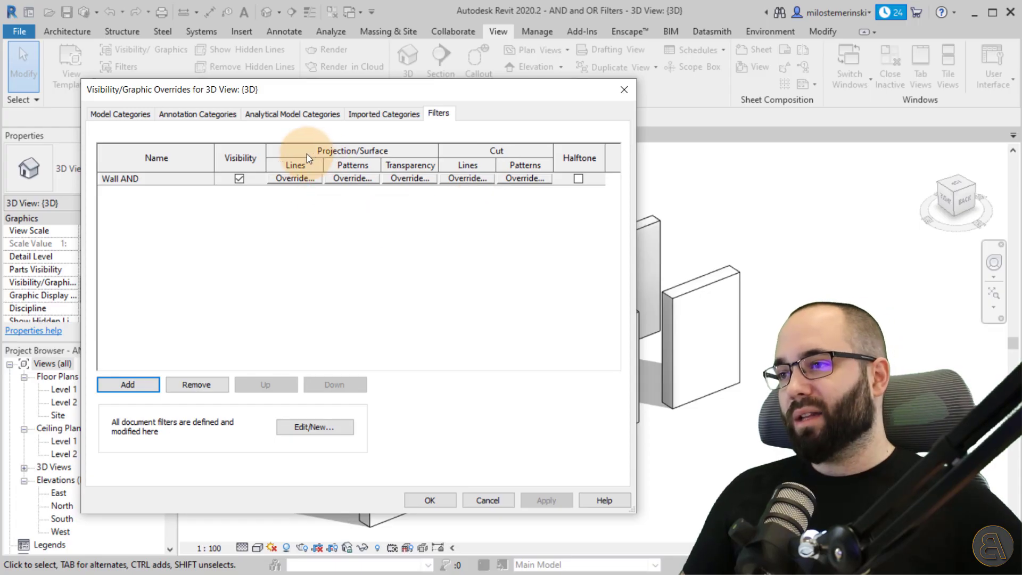
mouse_move(458, 164)
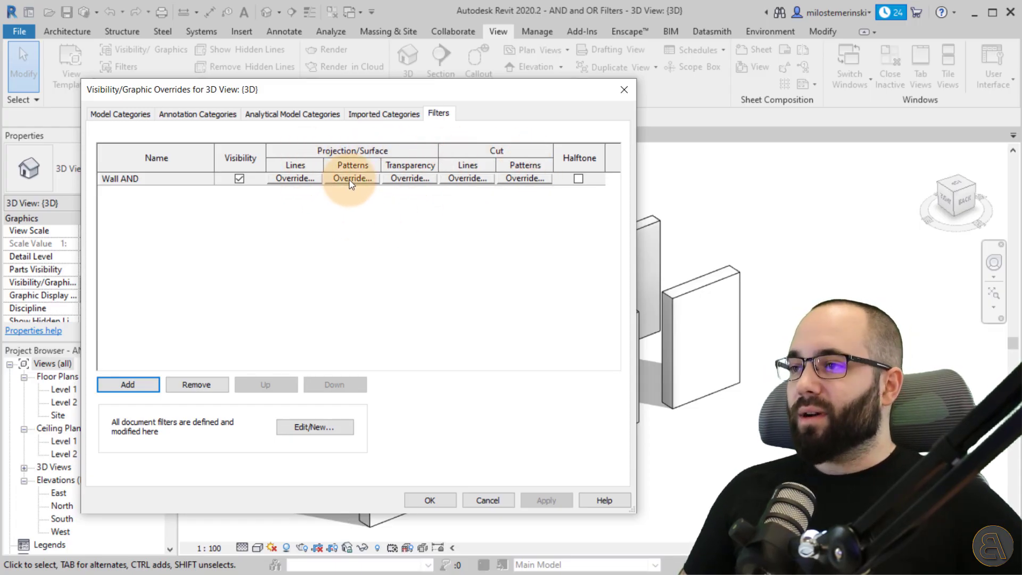
- Override Wall AND surface patterns with a solid orange fill, turning two walls orange
left_click(351, 178)
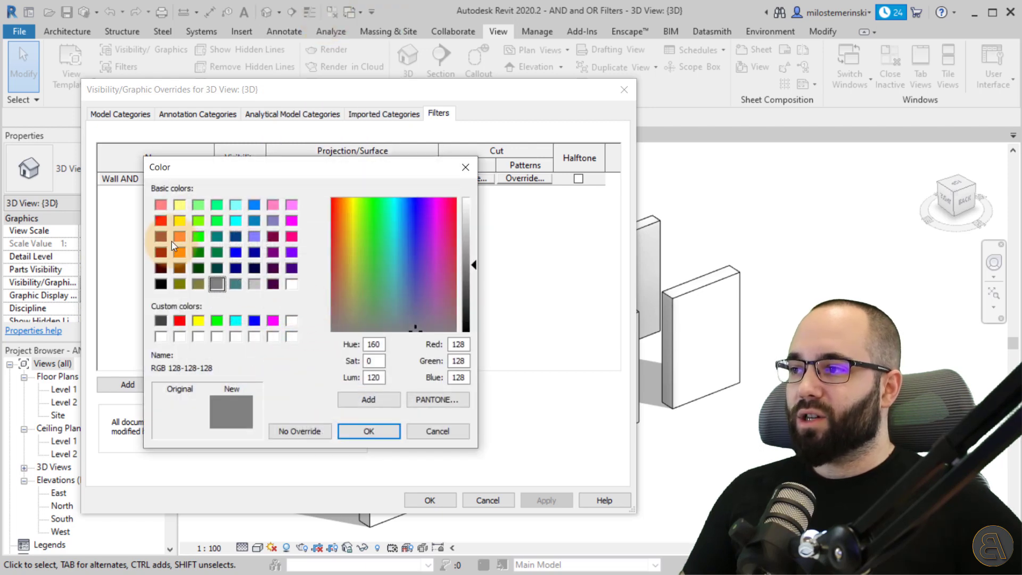
left_click(179, 254)
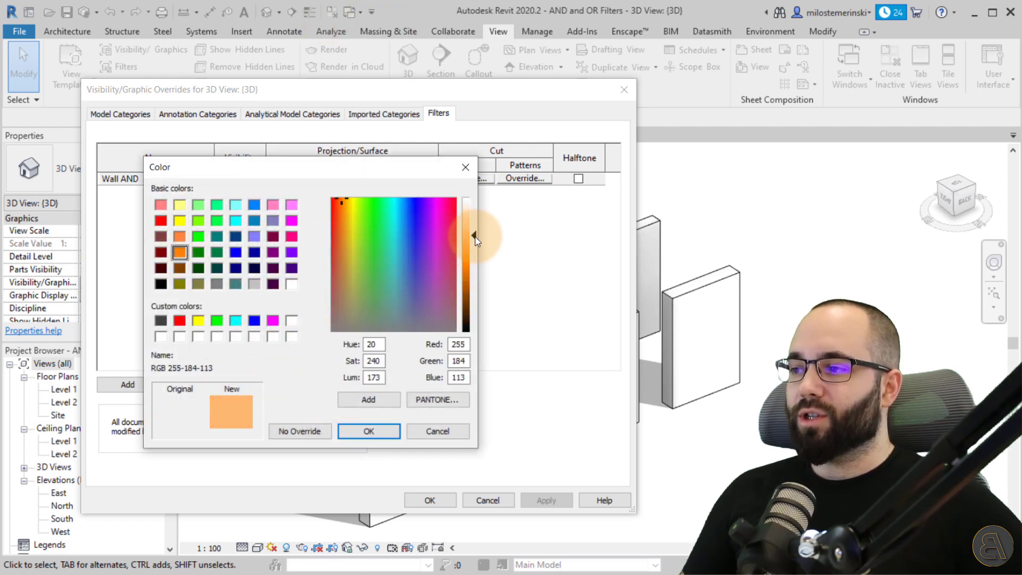
left_click(368, 431)
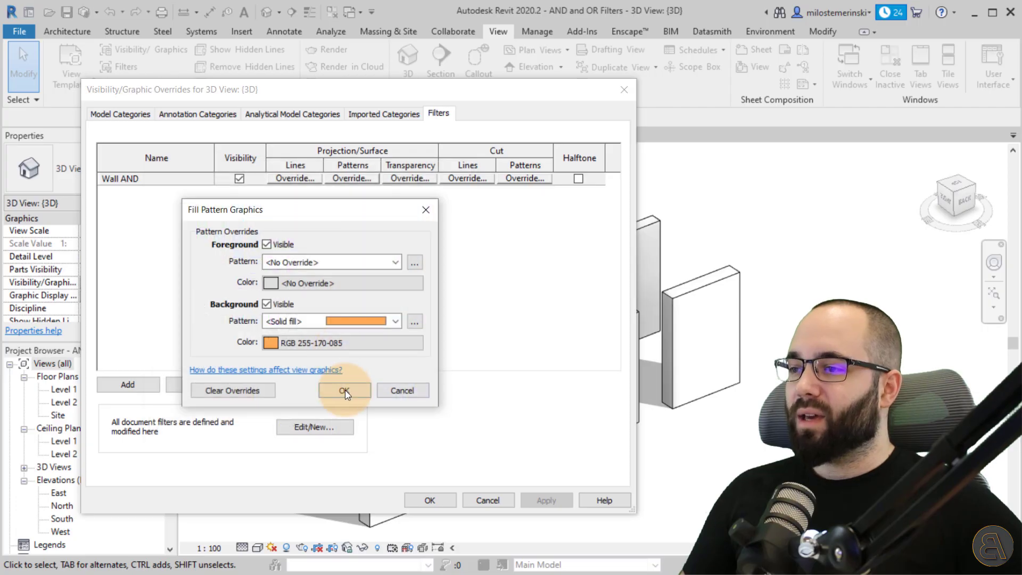
left_click(344, 389)
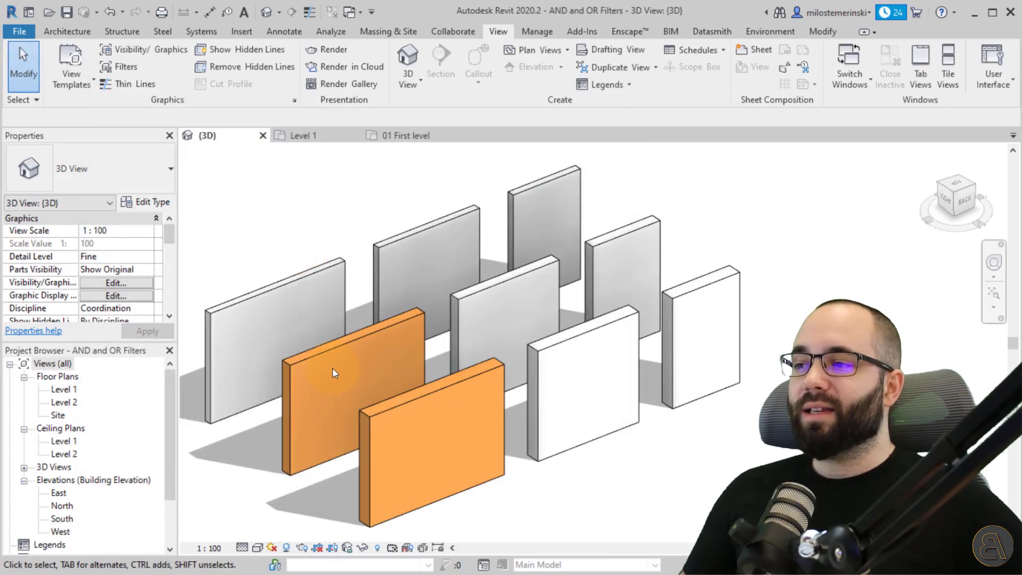
left_click(338, 371)
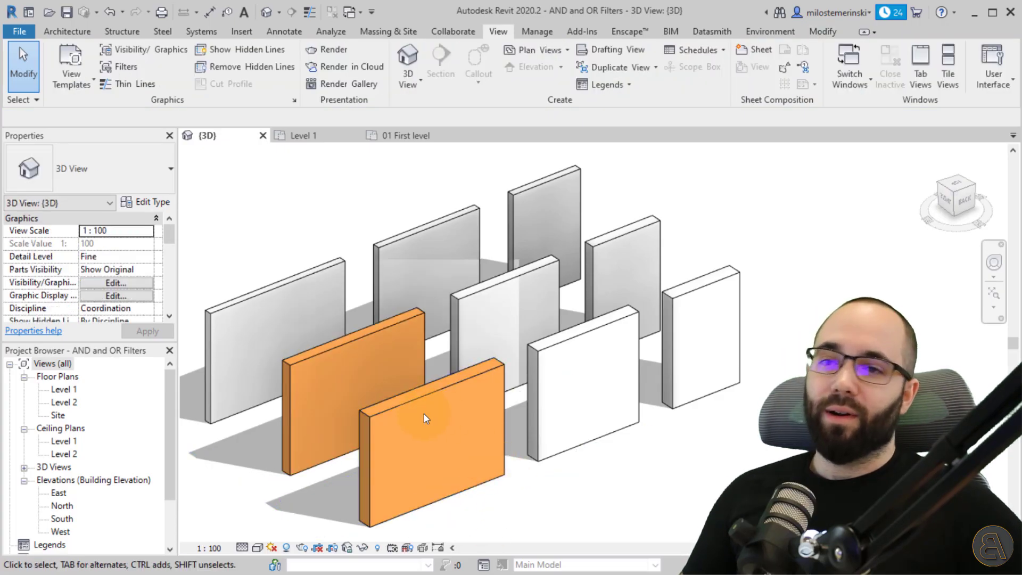
mouse_move(321, 170)
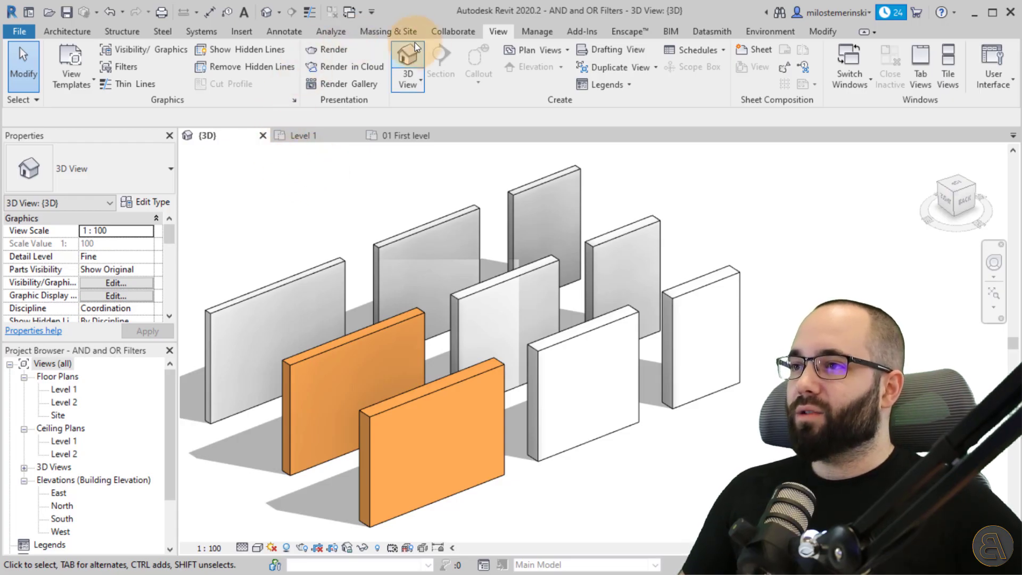
- Duplicate the Wall AND filter and rename the copy to 'Wall OR'
left_click(127, 66)
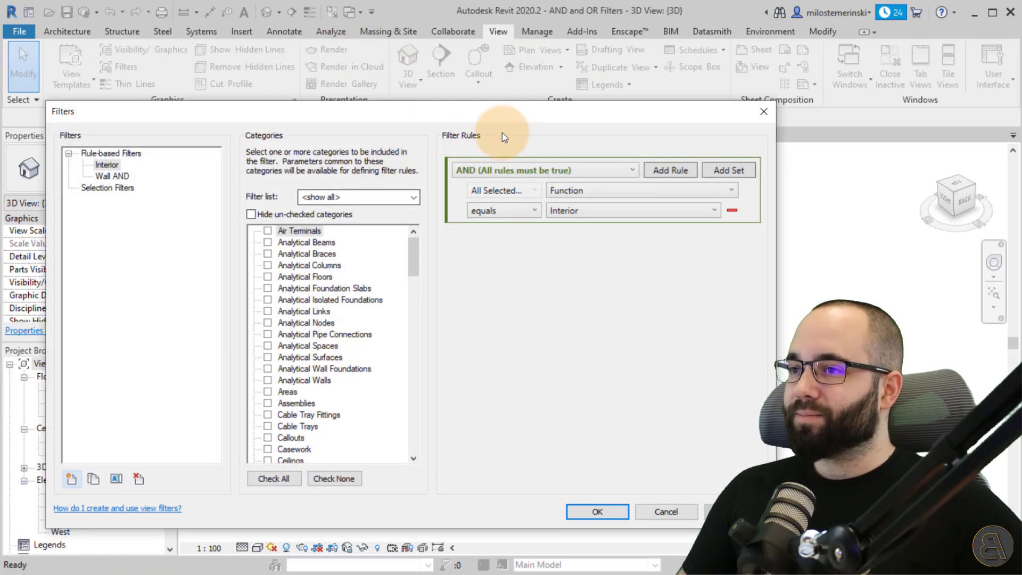
left_click(111, 175)
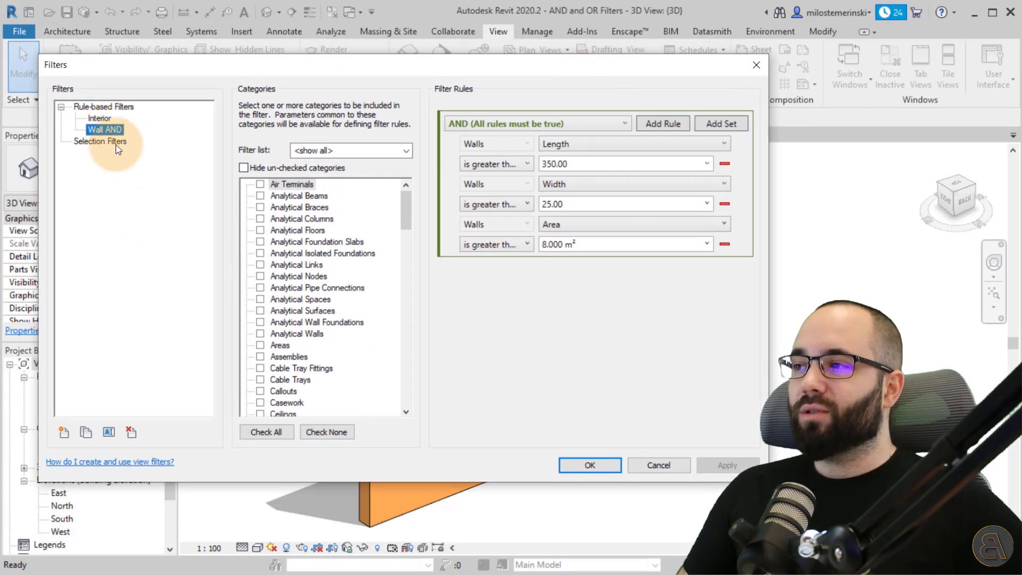
left_click(85, 432)
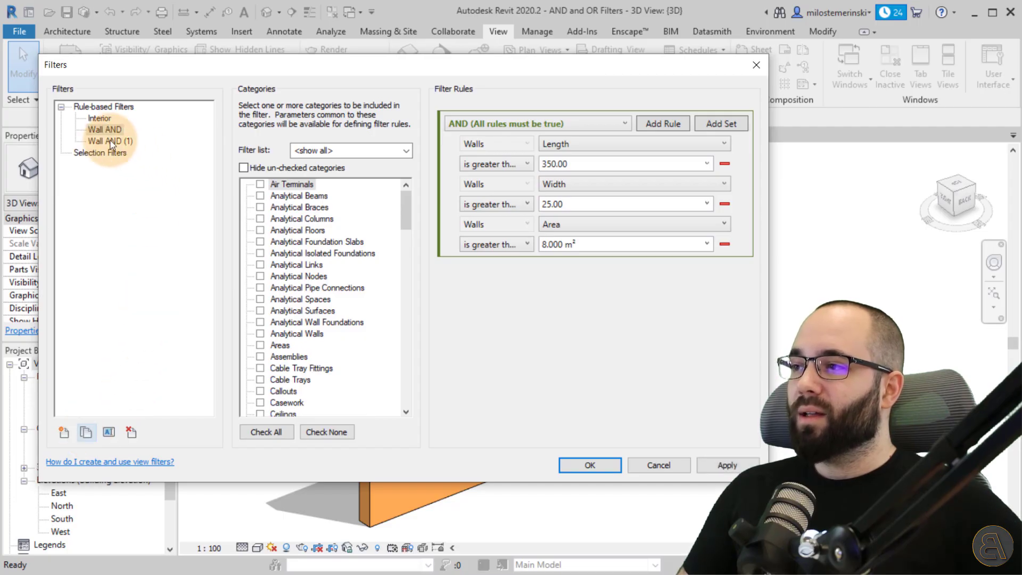
mouse_move(109, 433)
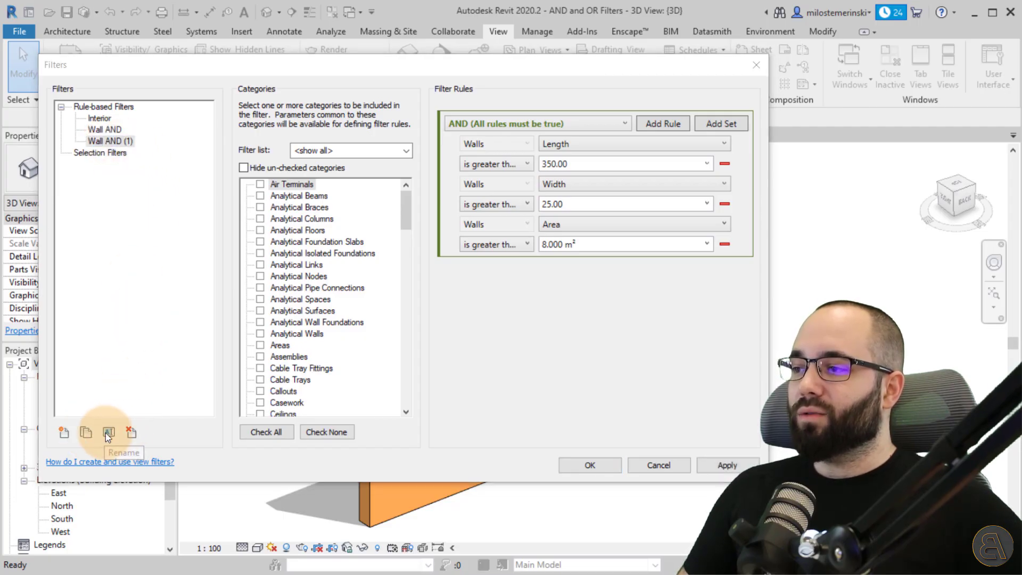
left_click(109, 432)
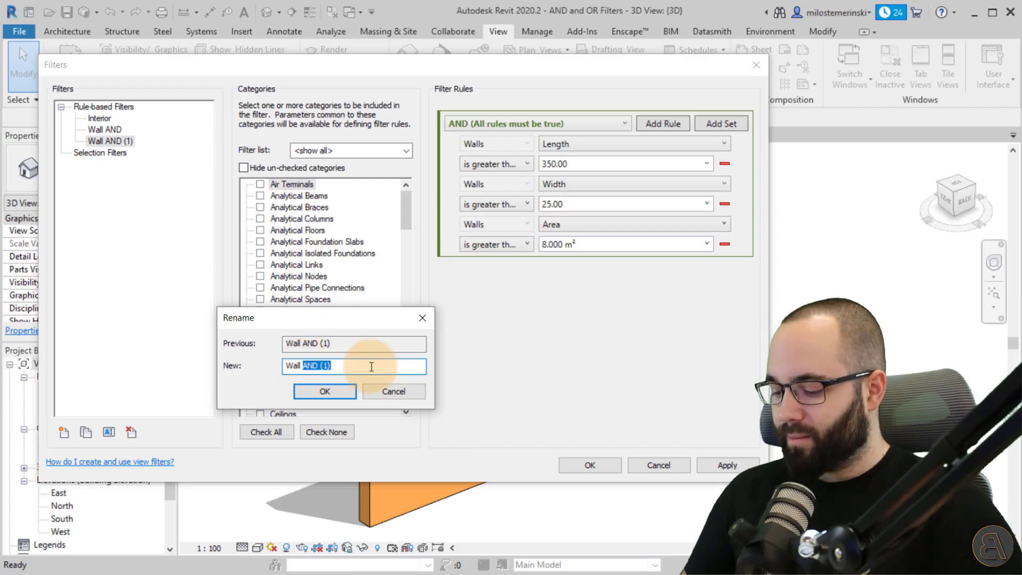
left_click(325, 391)
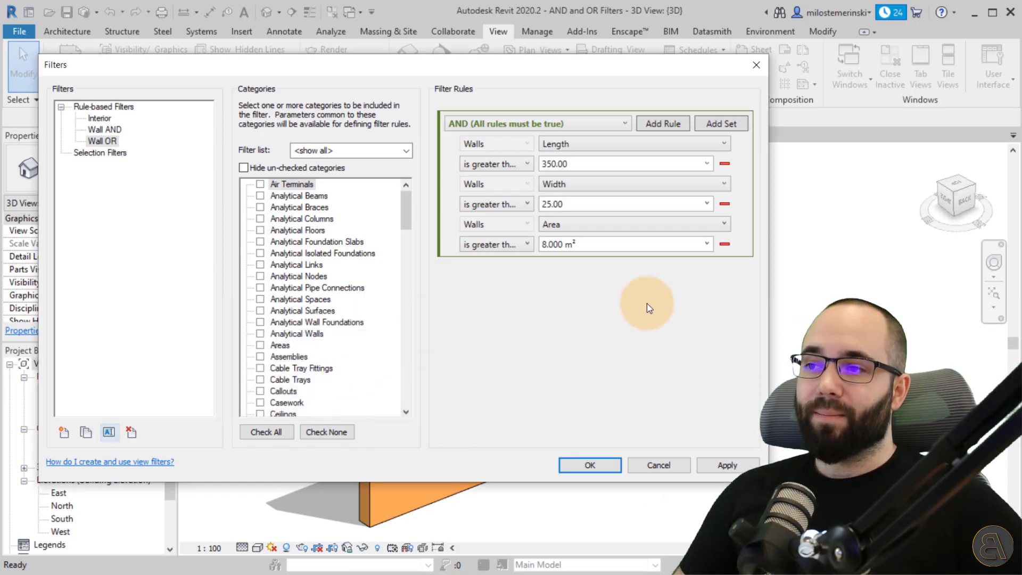
- Set the Wall OR filter's logic to OR so any rule being true matches
left_click(534, 123)
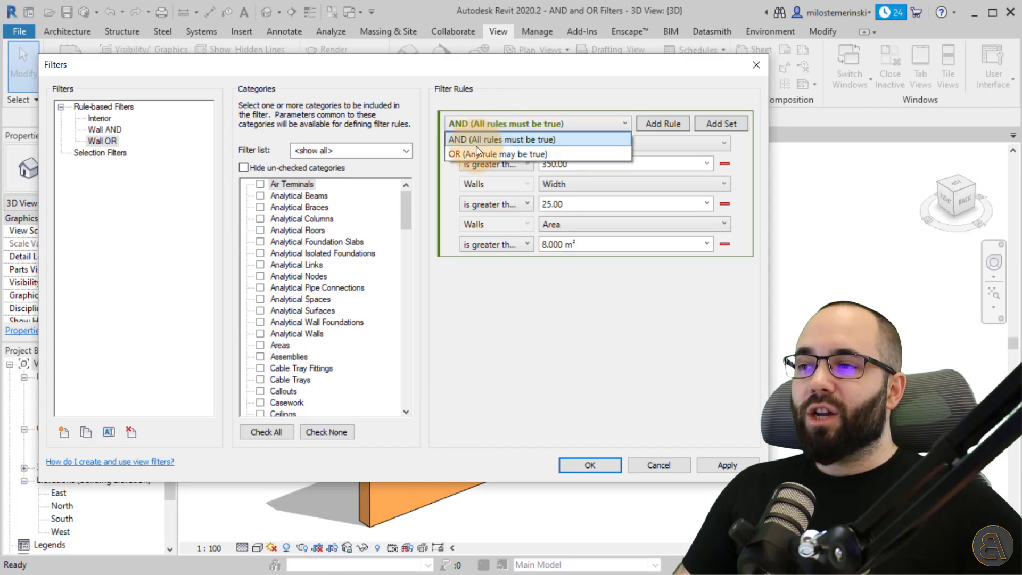
left_click(498, 153)
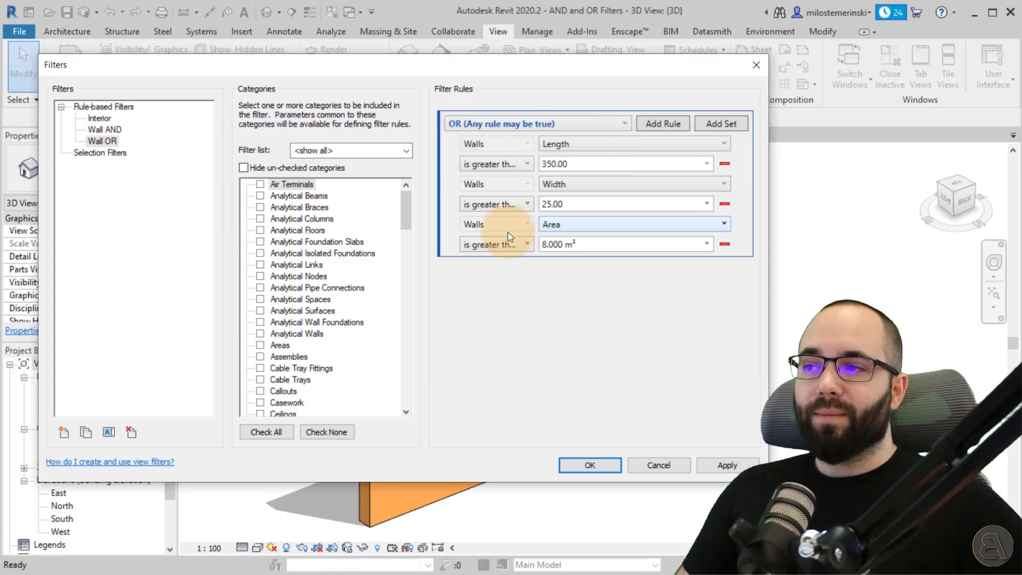
left_click(536, 123)
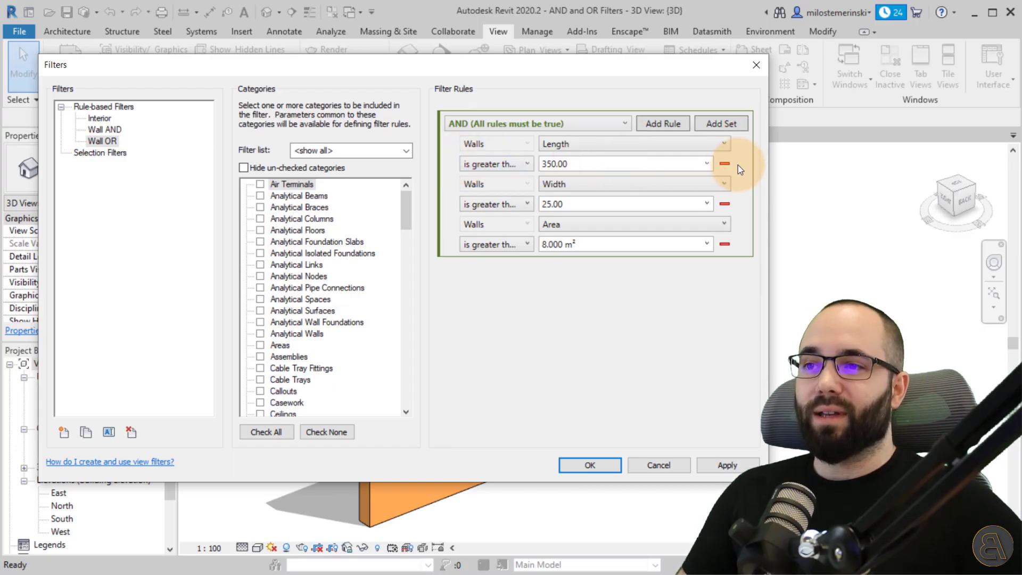
mouse_move(663, 237)
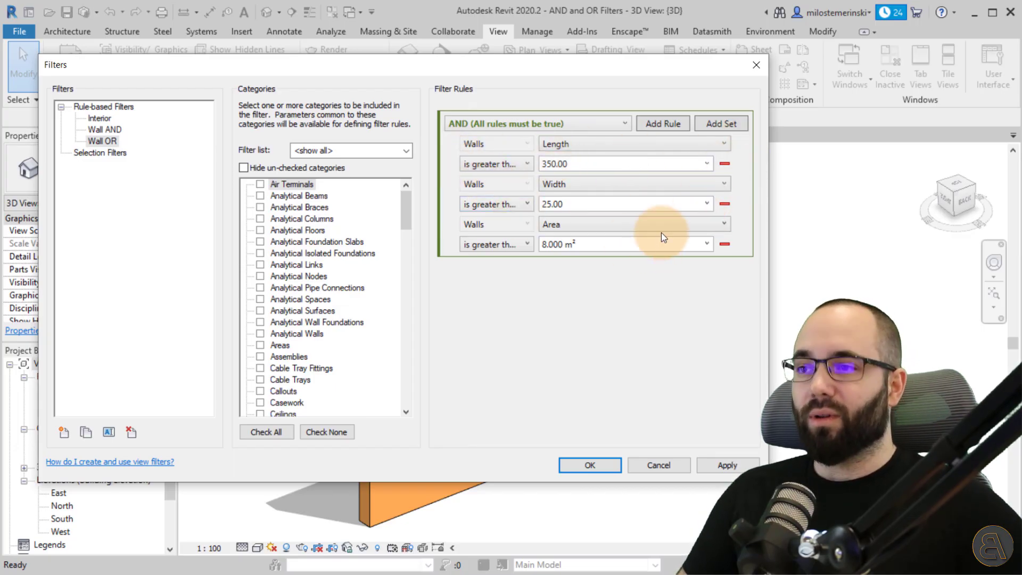
left_click(536, 123)
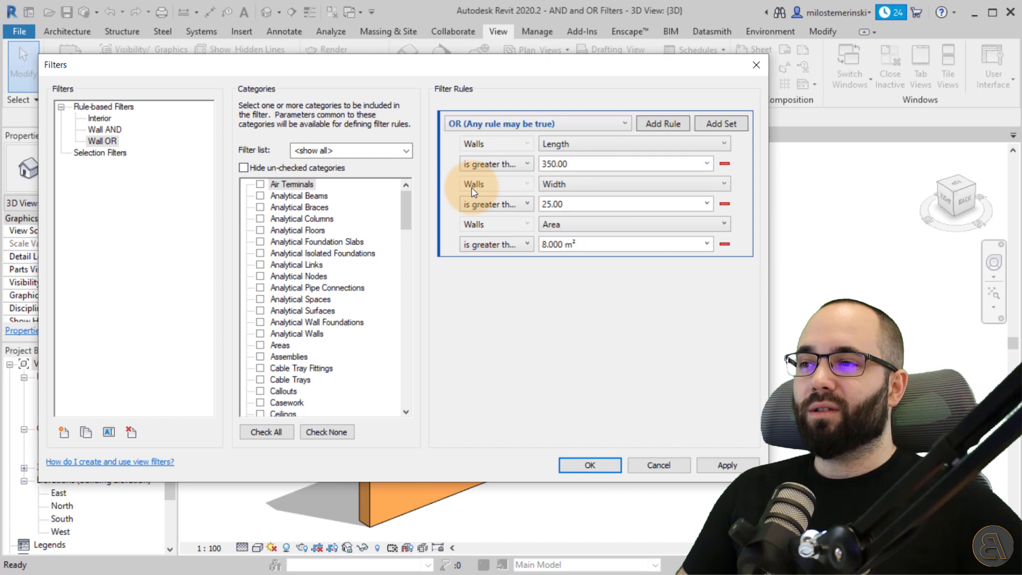
mouse_move(648, 164)
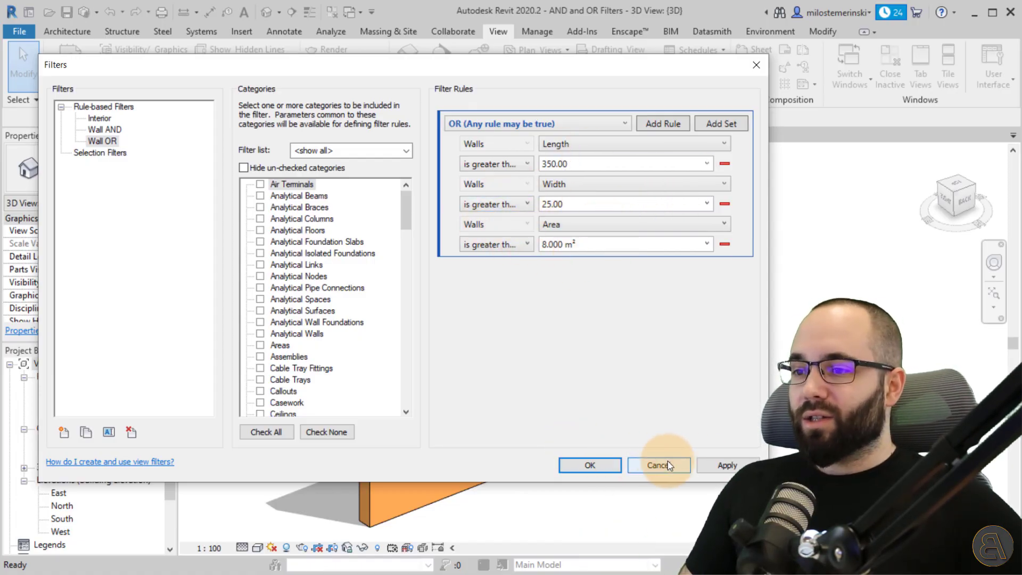
- Add the Wall OR filter to the 3D view's Visibility/Graphics filters
left_click(658, 465)
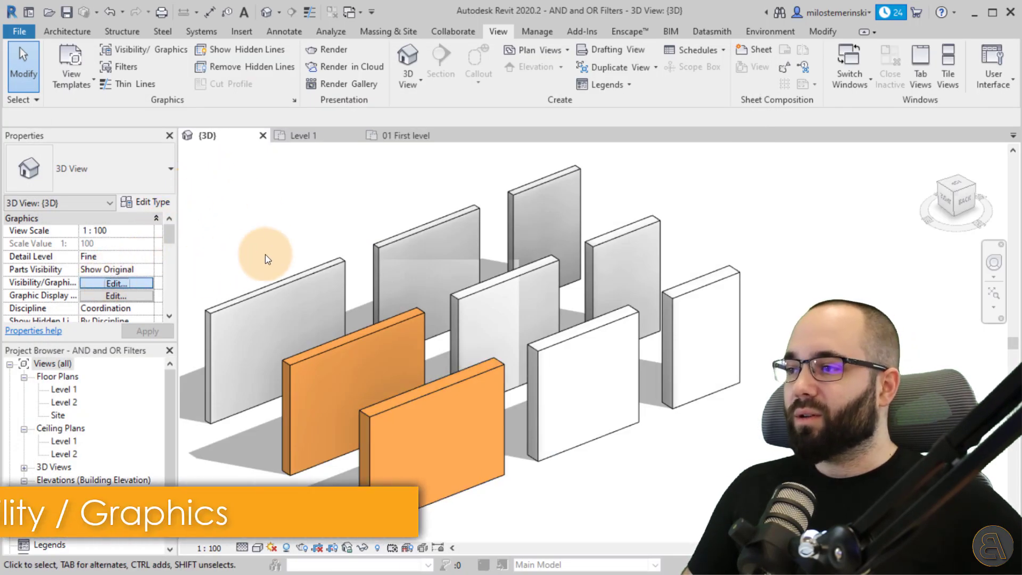
left_click(116, 282)
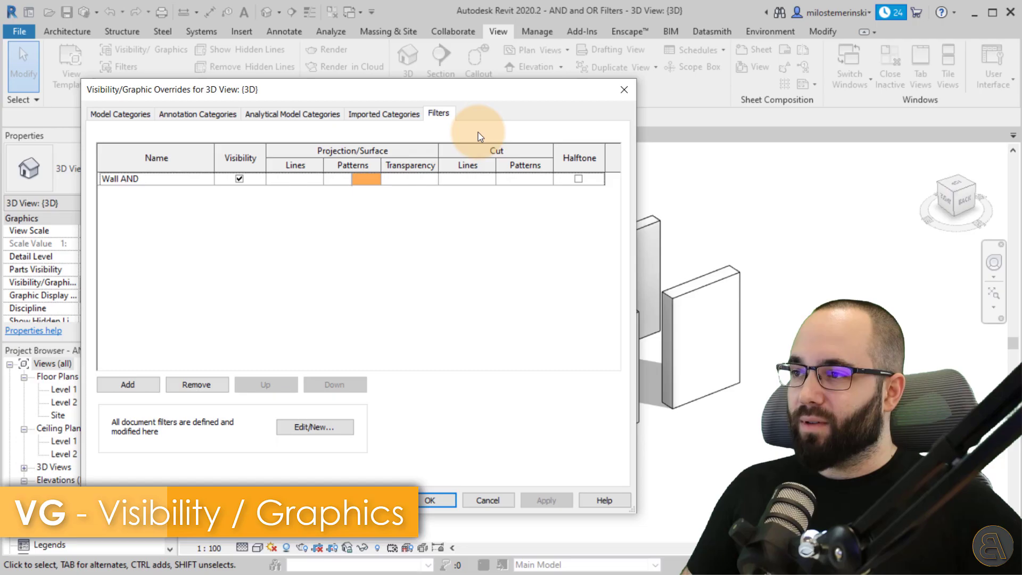
left_click(127, 384)
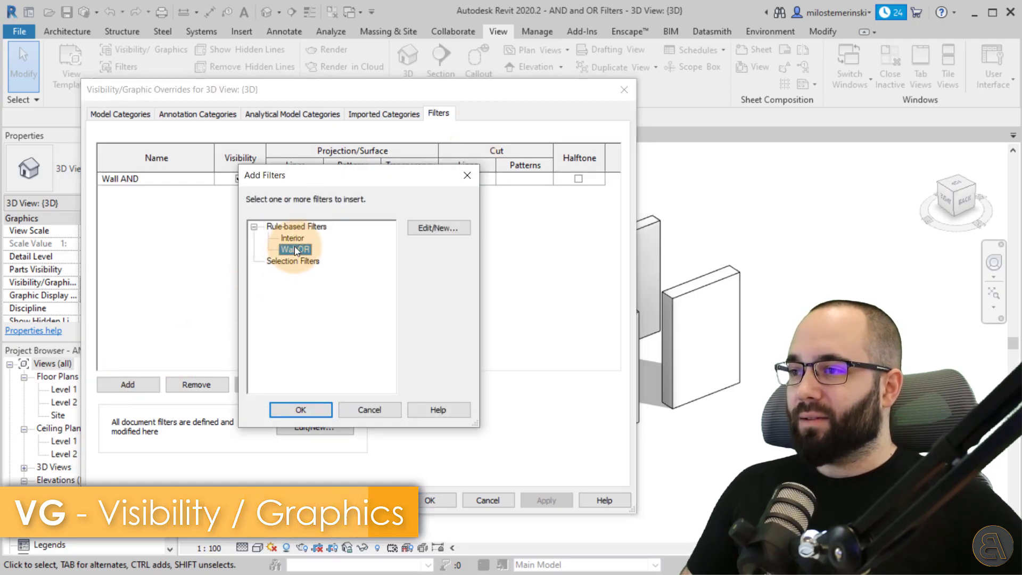
left_click(300, 409)
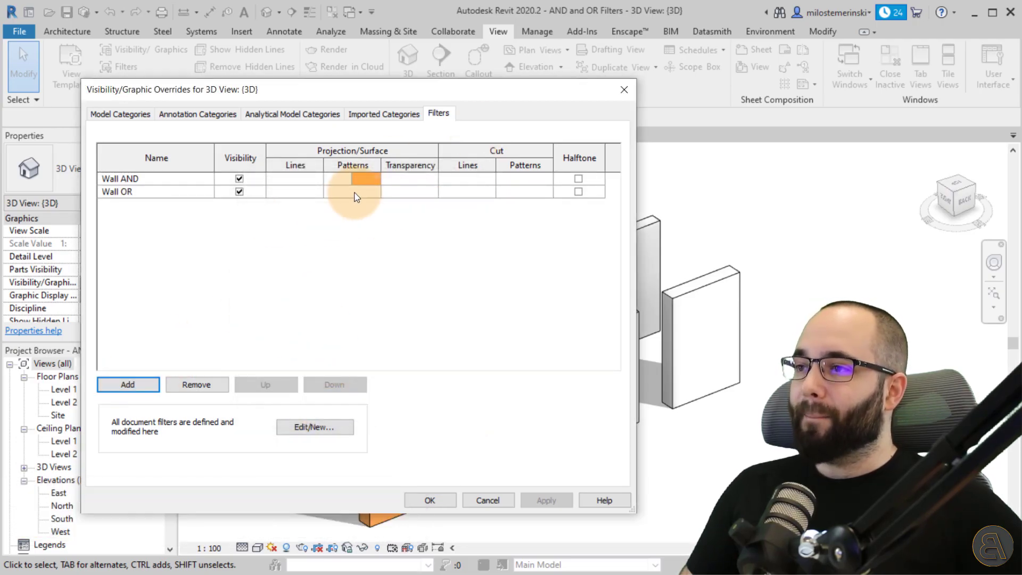
- Override Wall OR surface pattern to Diagonal crosshatch in blue (RGB 0-128-192) and apply it
left_click(351, 190)
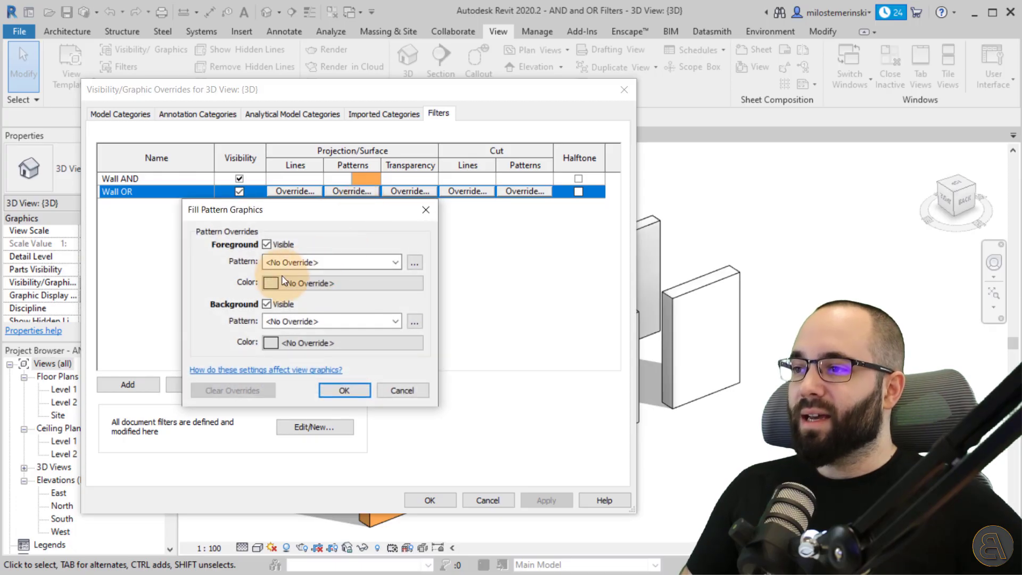
left_click(394, 262)
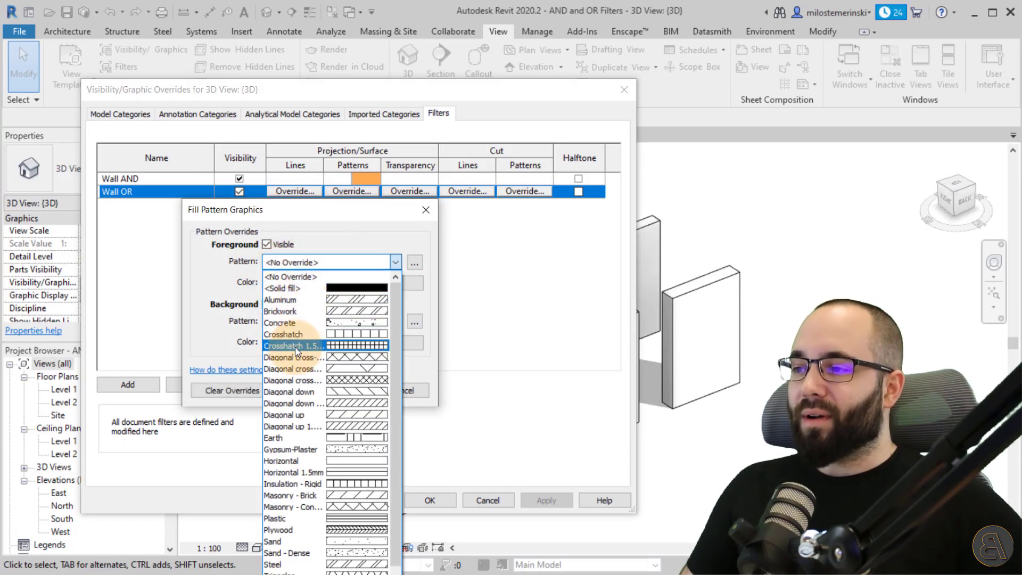
left_click(293, 380)
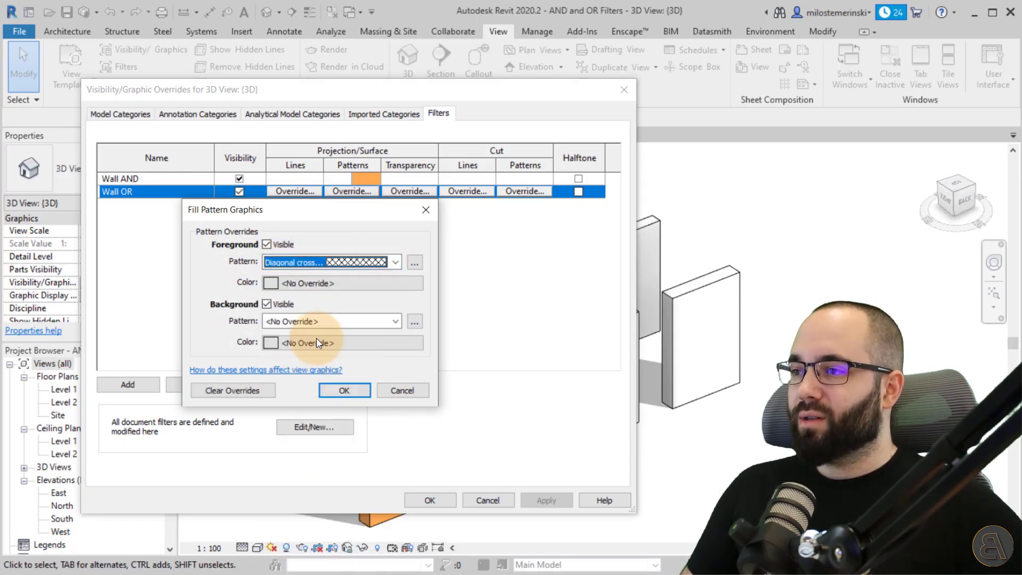
left_click(300, 342)
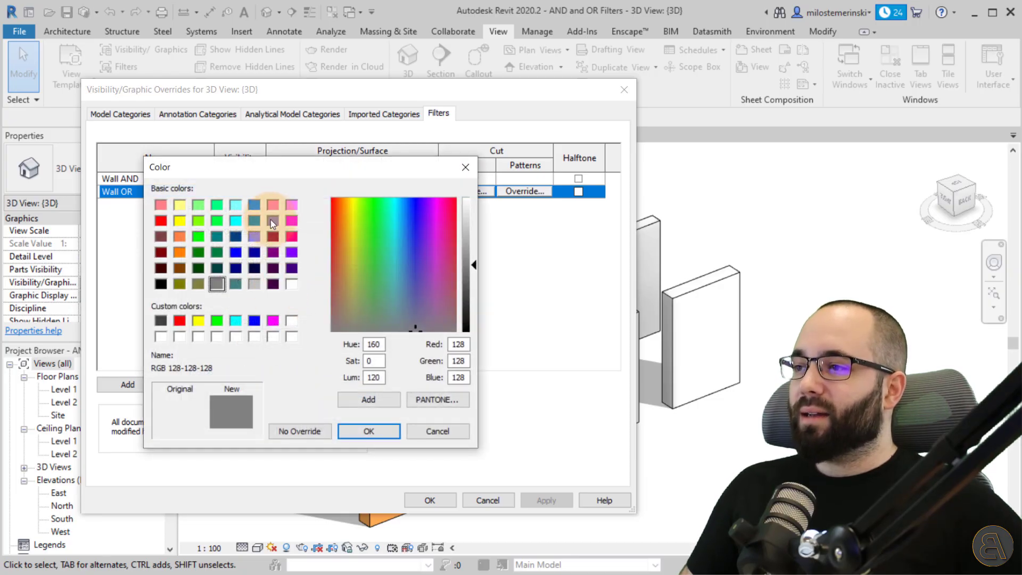
left_click(253, 221)
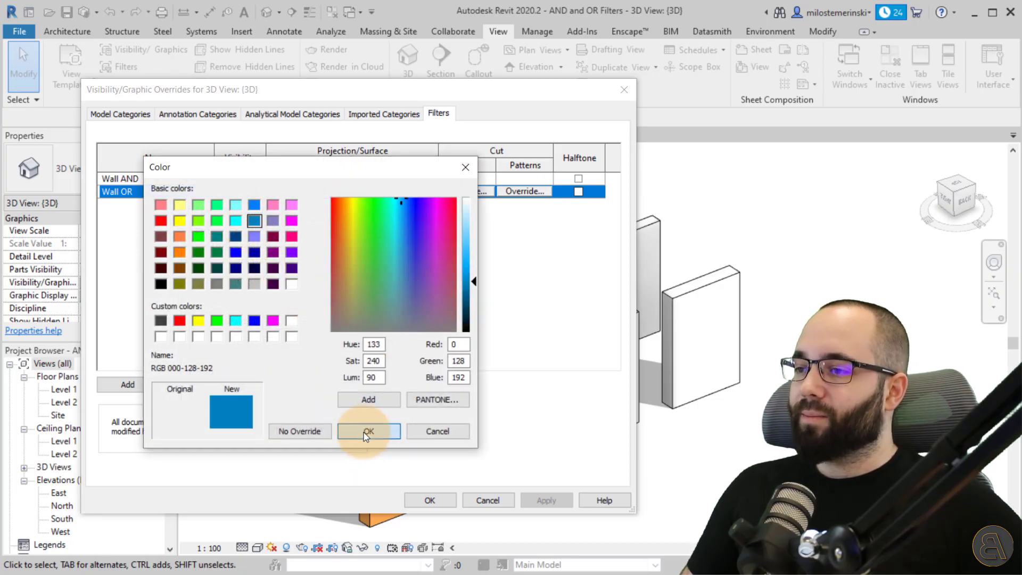
left_click(369, 431)
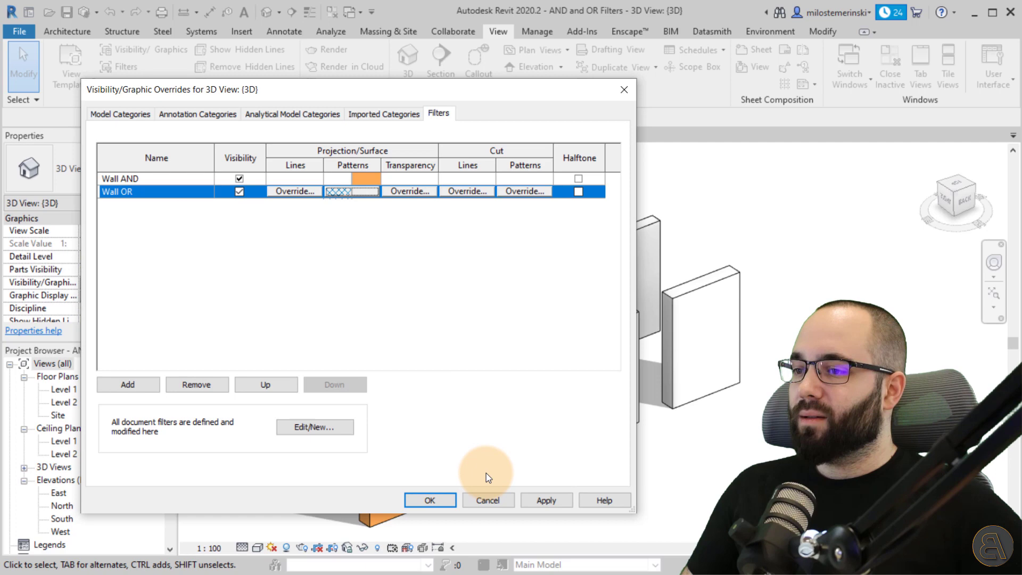
left_click(429, 500)
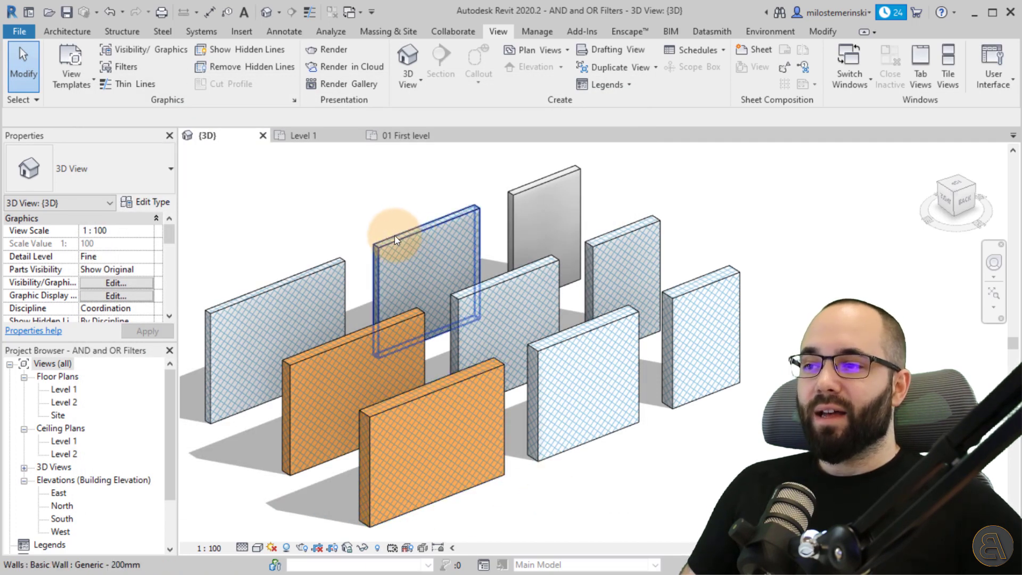
- Inspect a few hatched walls in 3D, then switch to the Level 1 floor plan
left_click(528, 222)
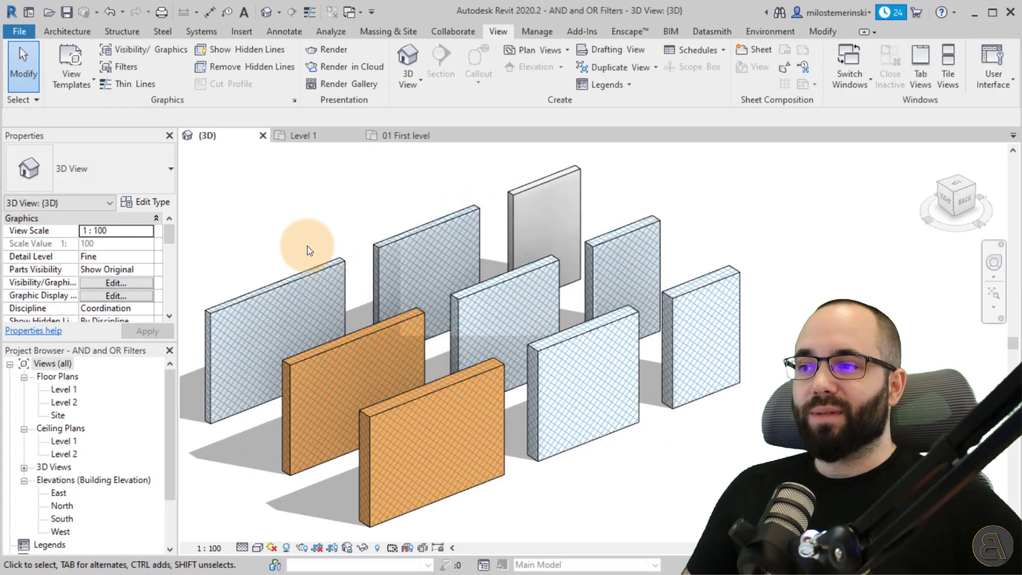
mouse_move(304, 357)
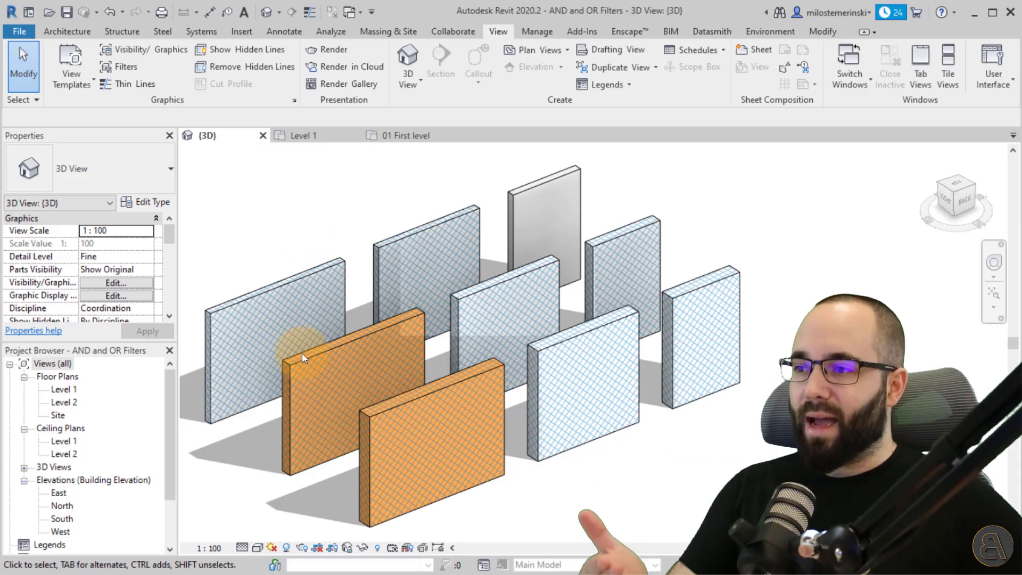
left_click(410, 442)
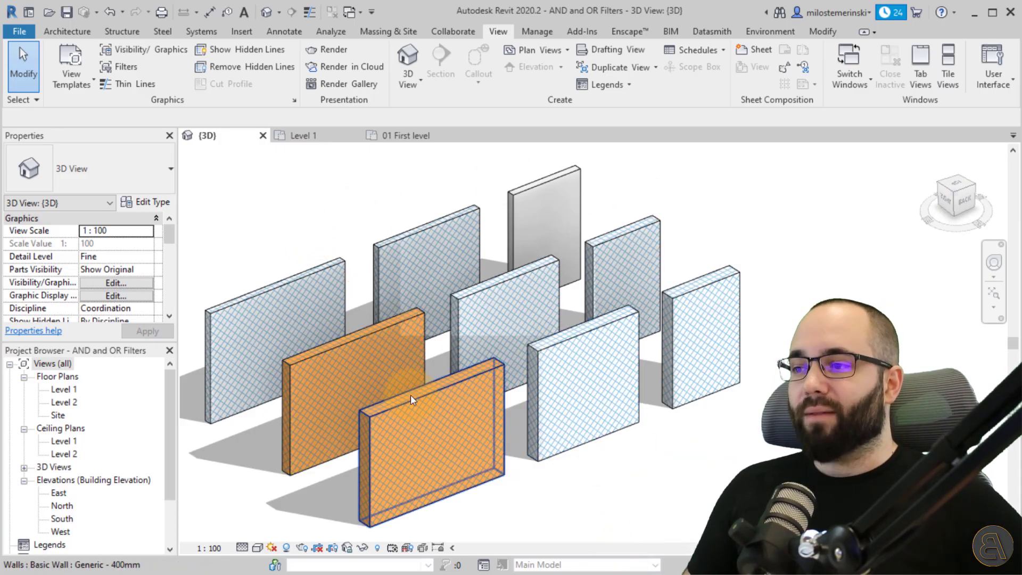
left_click(349, 352)
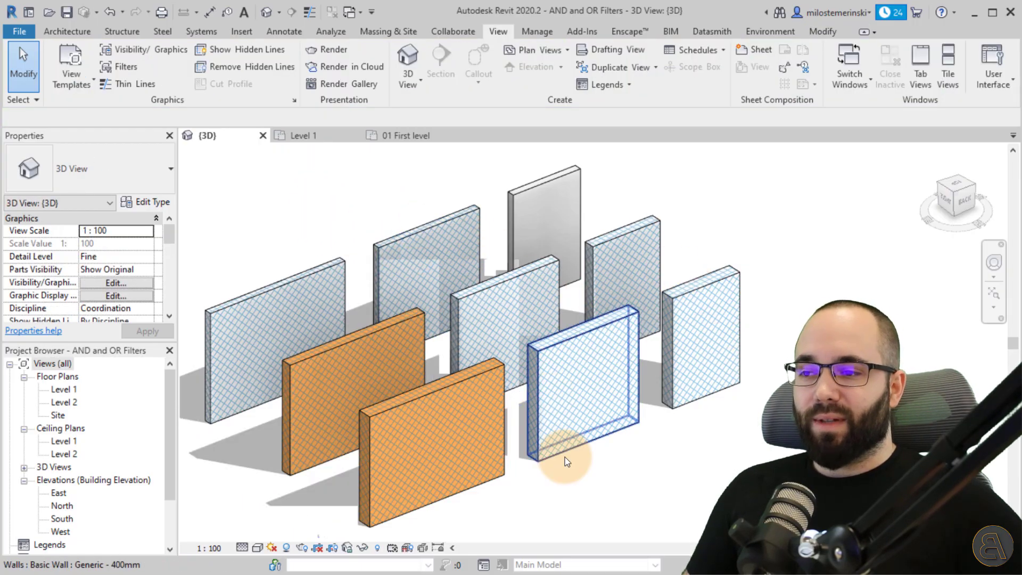
left_click(550, 509)
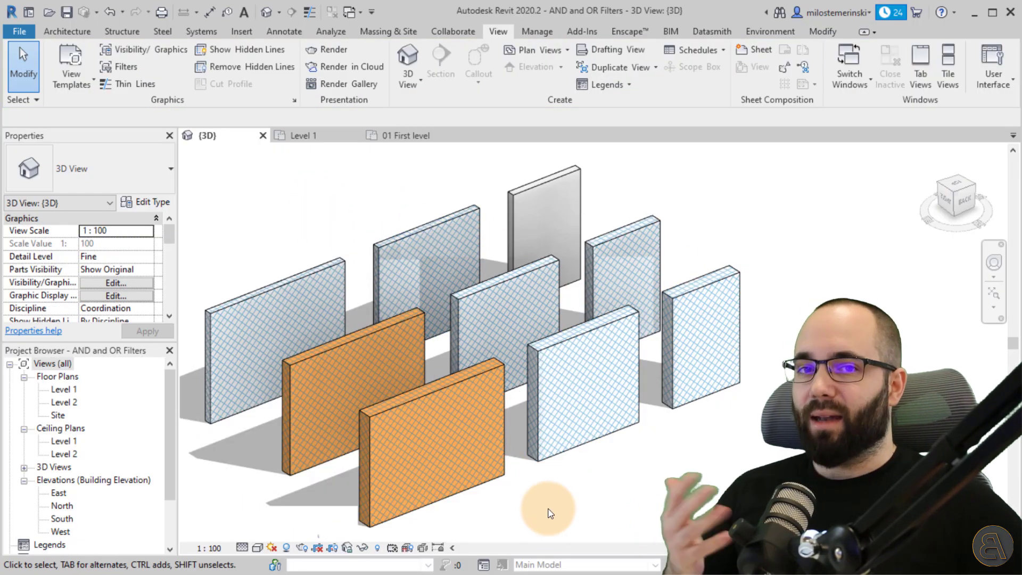
mouse_move(606, 237)
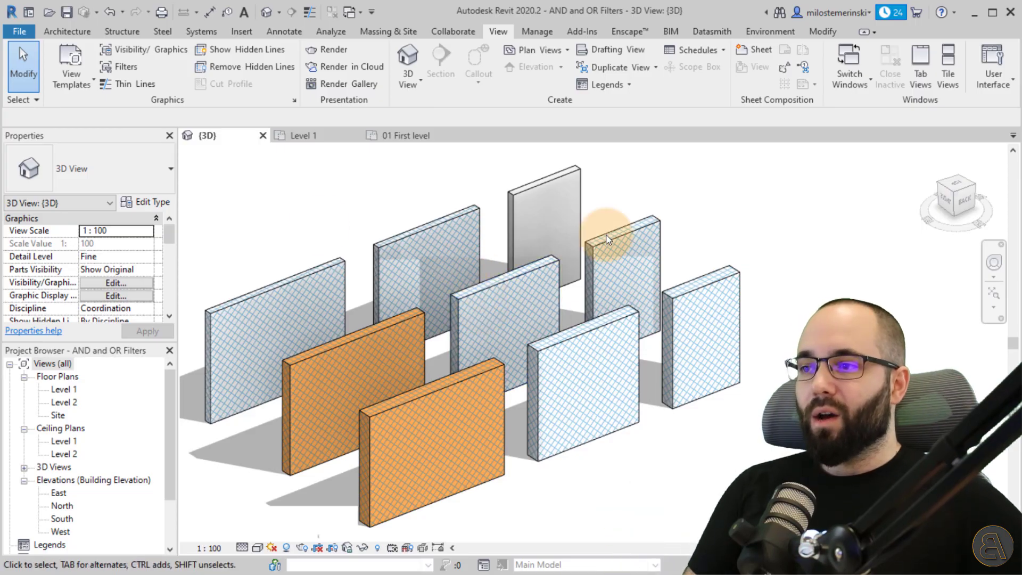
mouse_move(342, 199)
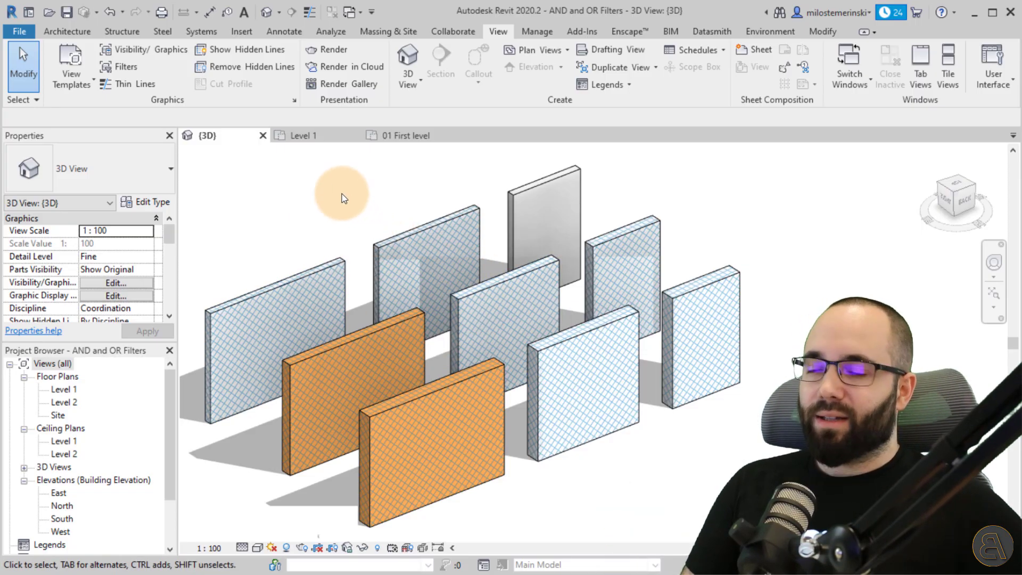
mouse_move(343, 199)
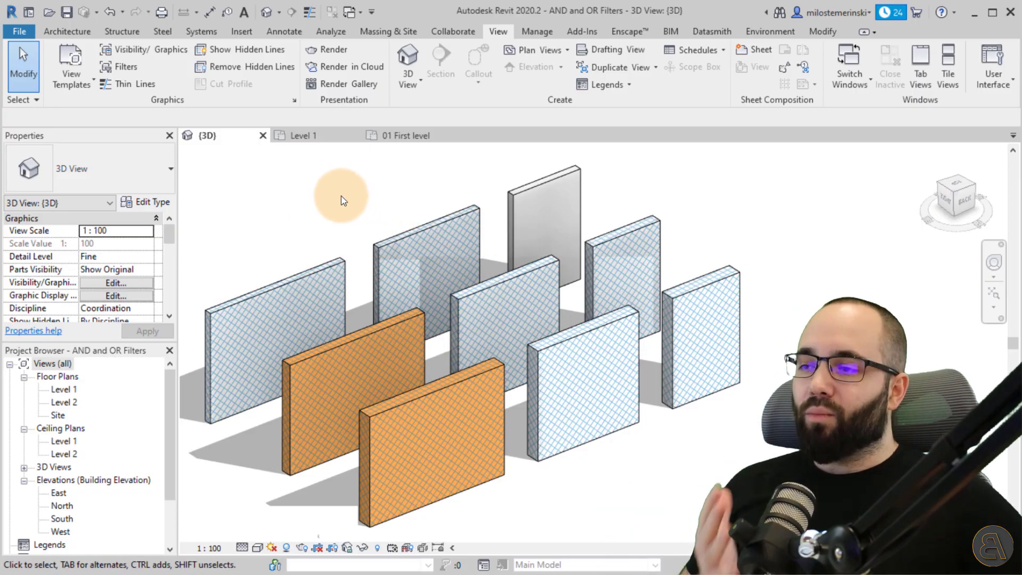
mouse_move(492, 233)
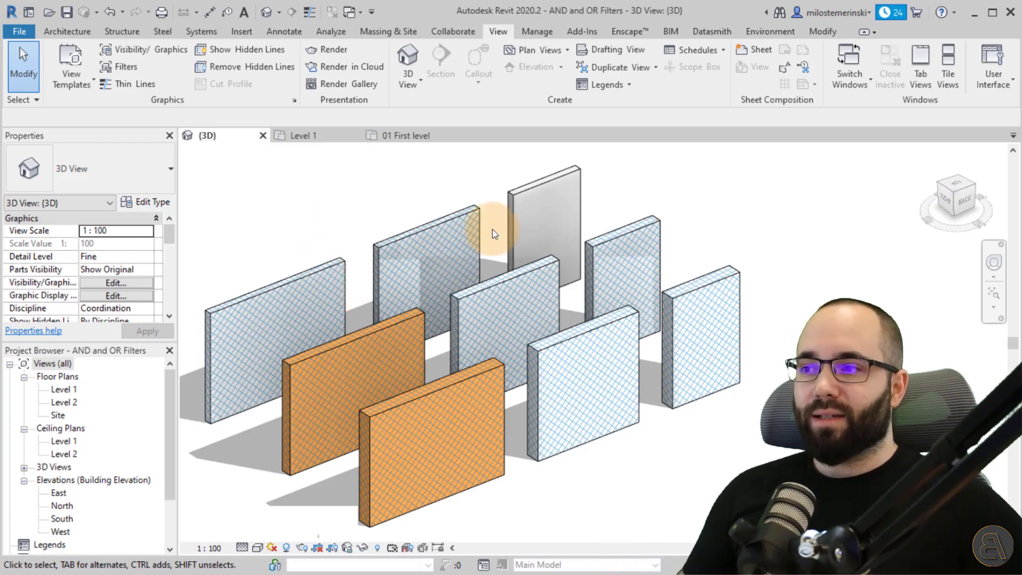
mouse_move(309, 178)
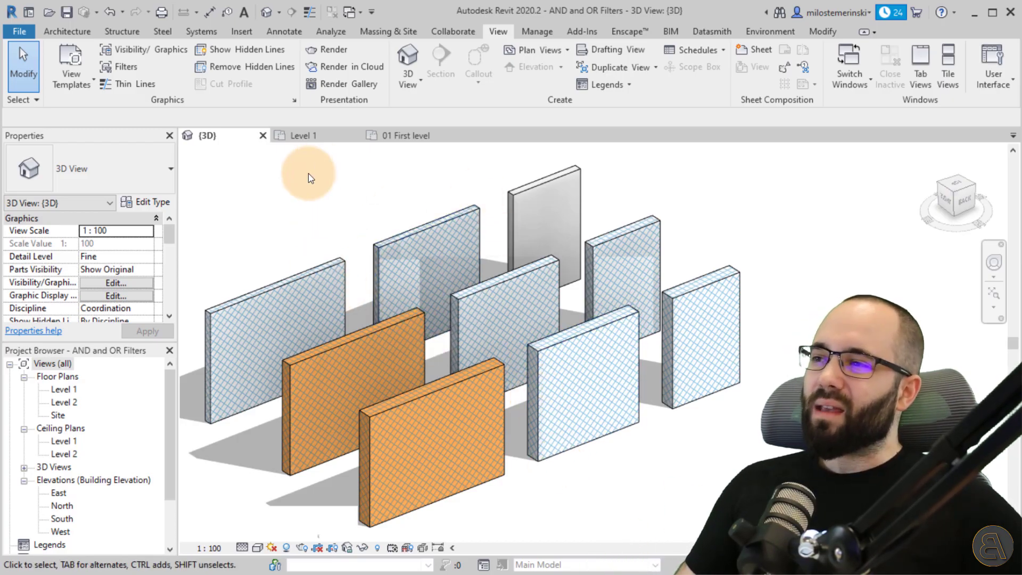
mouse_move(301, 188)
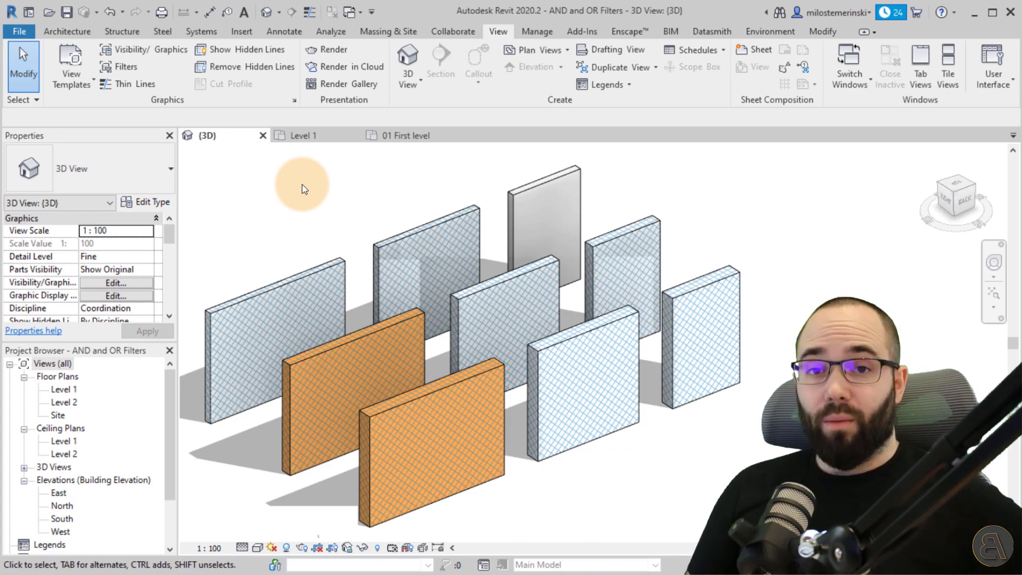
mouse_move(306, 135)
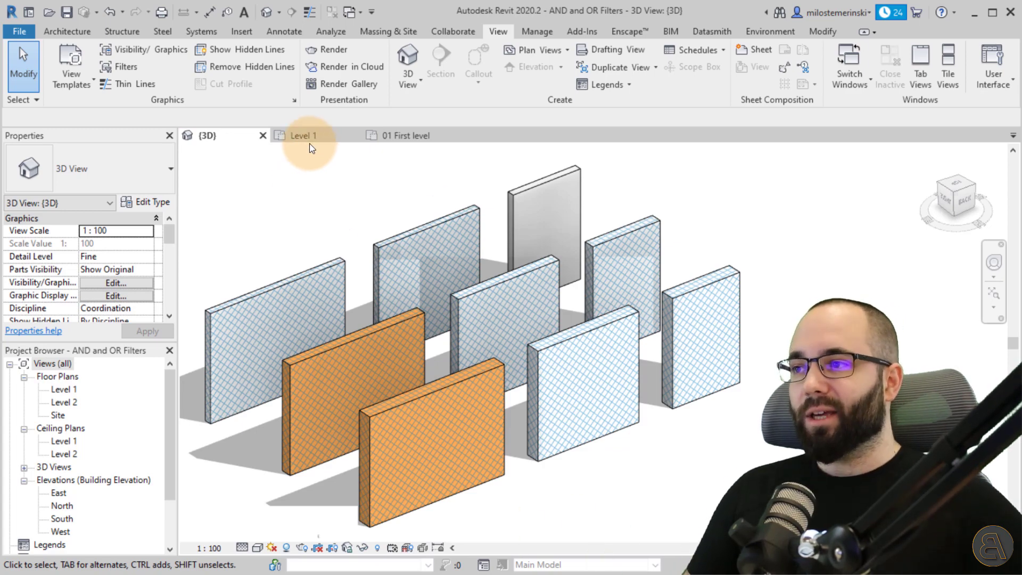
left_click(303, 135)
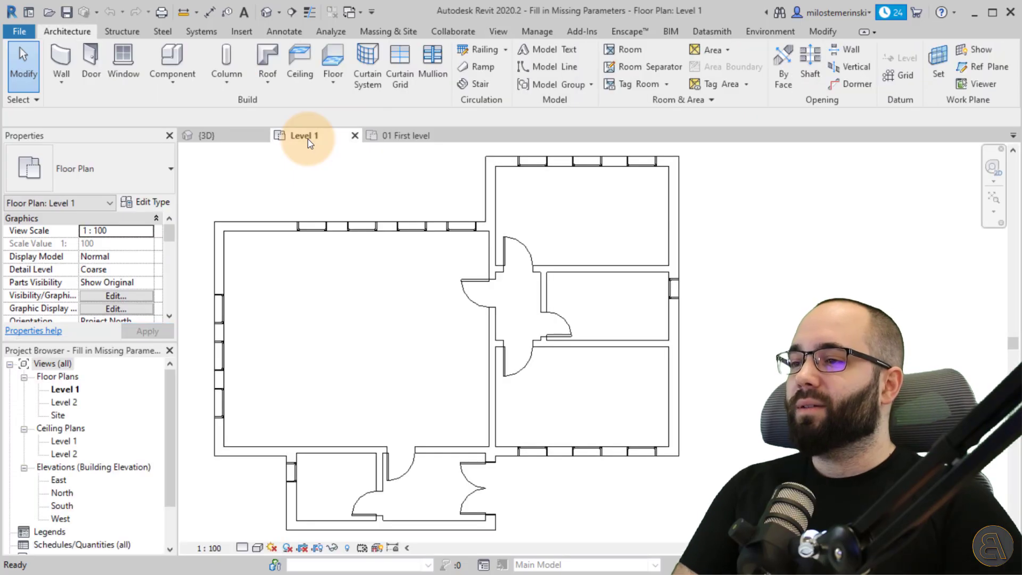
mouse_move(497, 362)
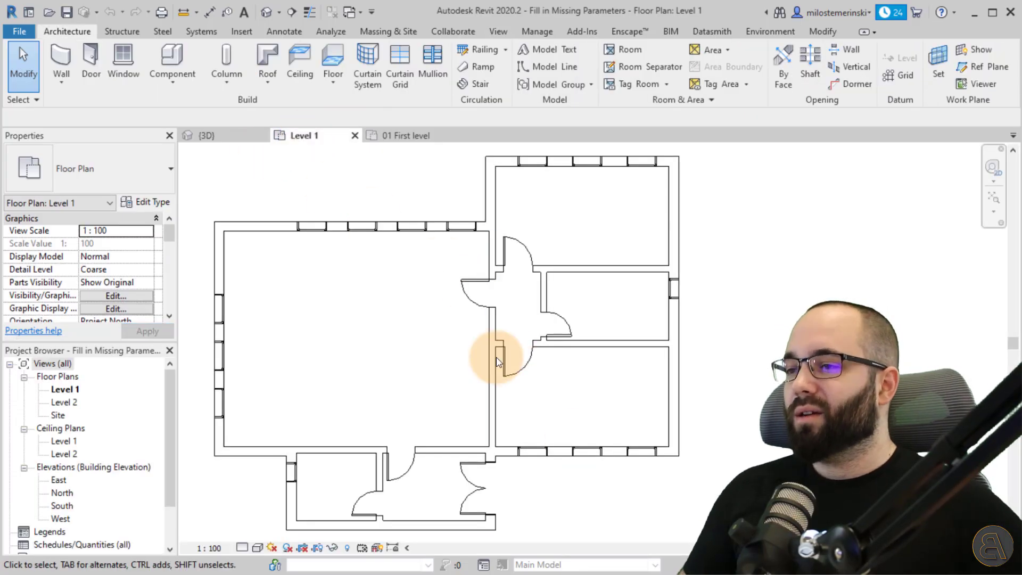
mouse_move(479, 334)
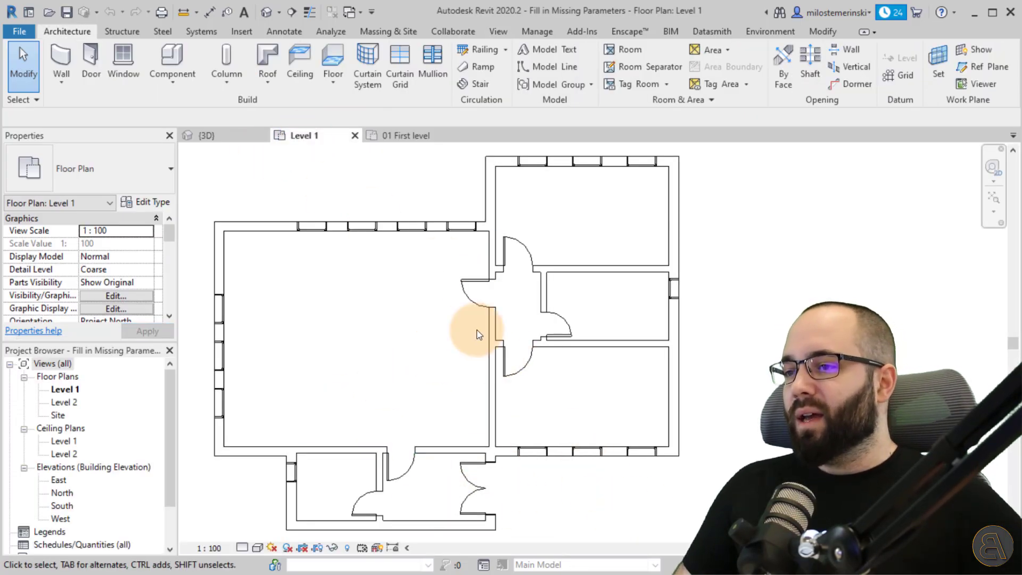
mouse_move(590, 405)
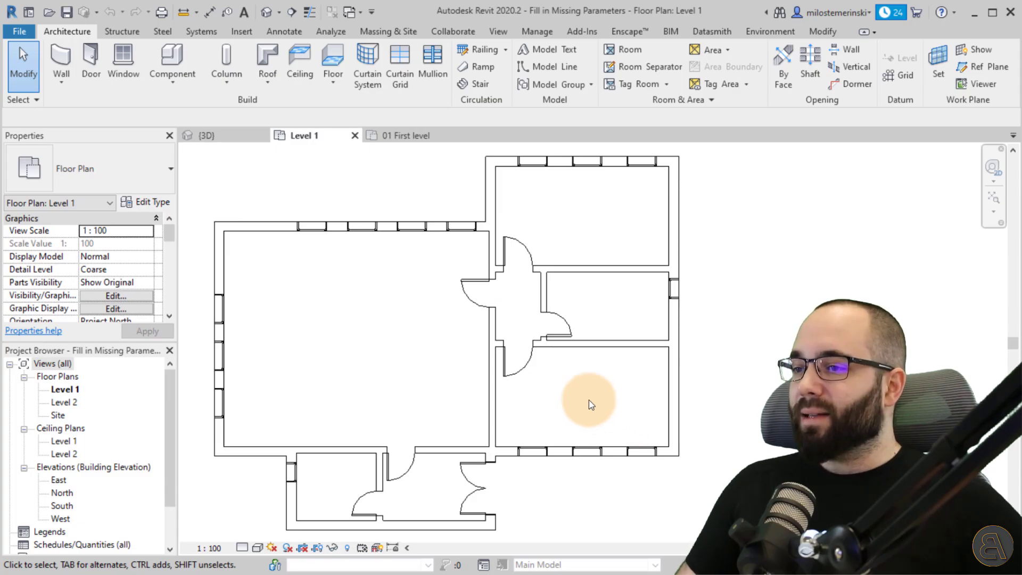
left_click(515, 358)
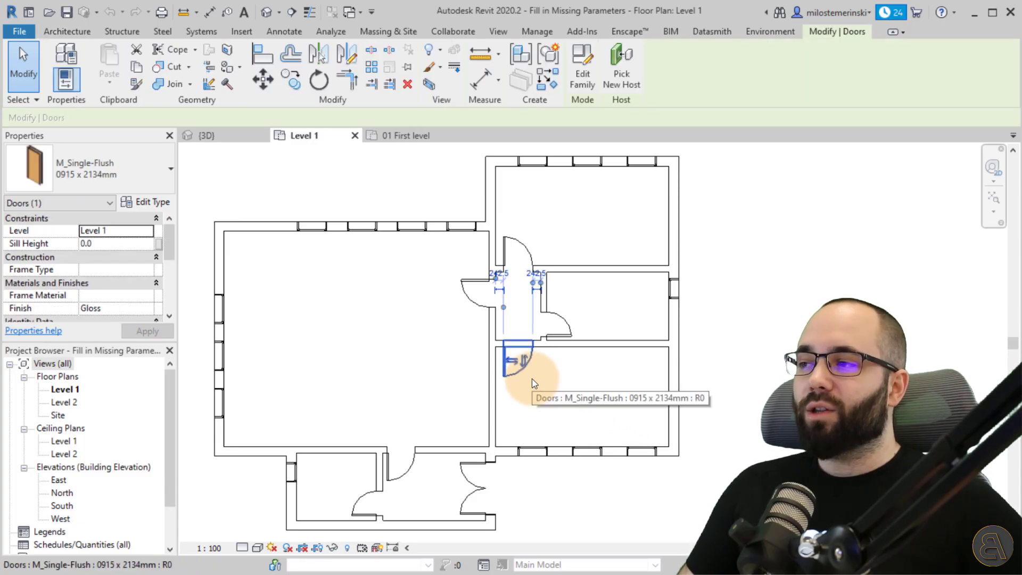
scroll("down", 3)
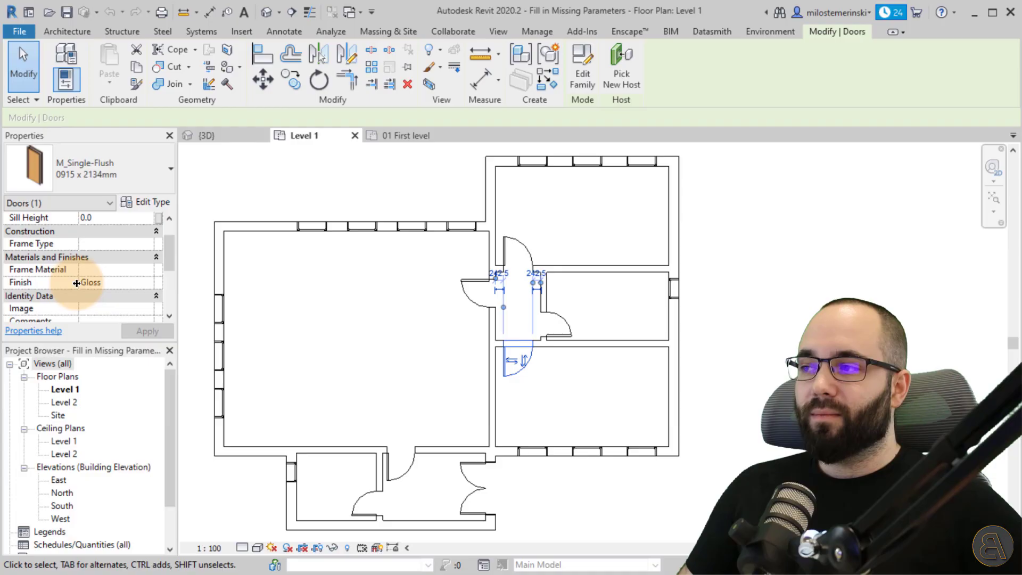
left_click(555, 381)
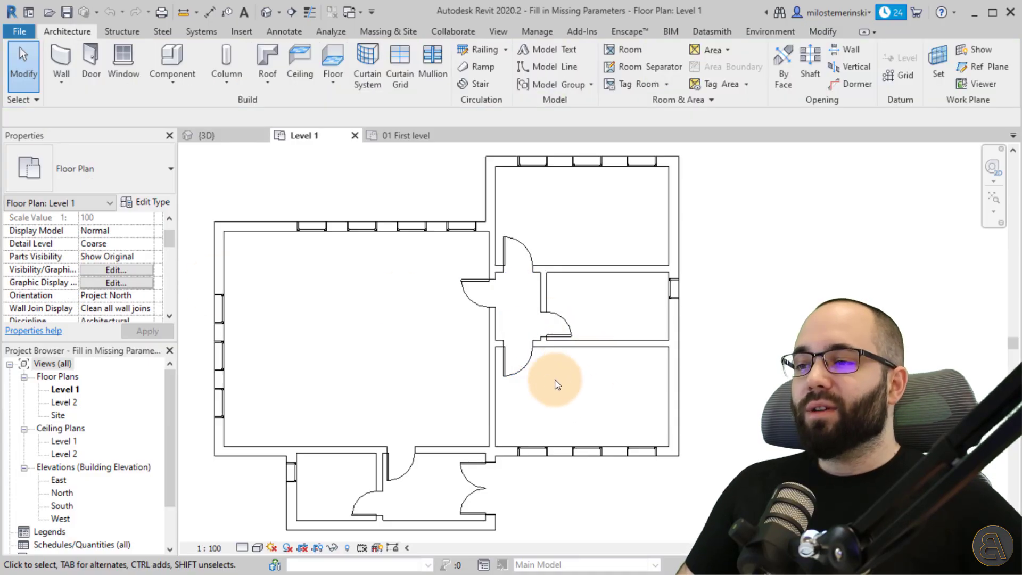
left_click(515, 339)
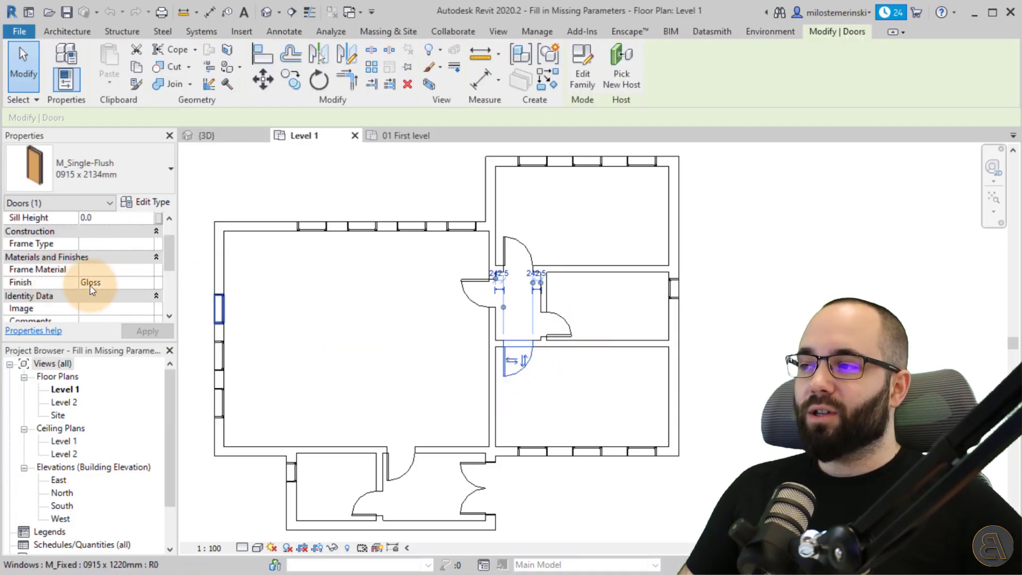
left_click(368, 501)
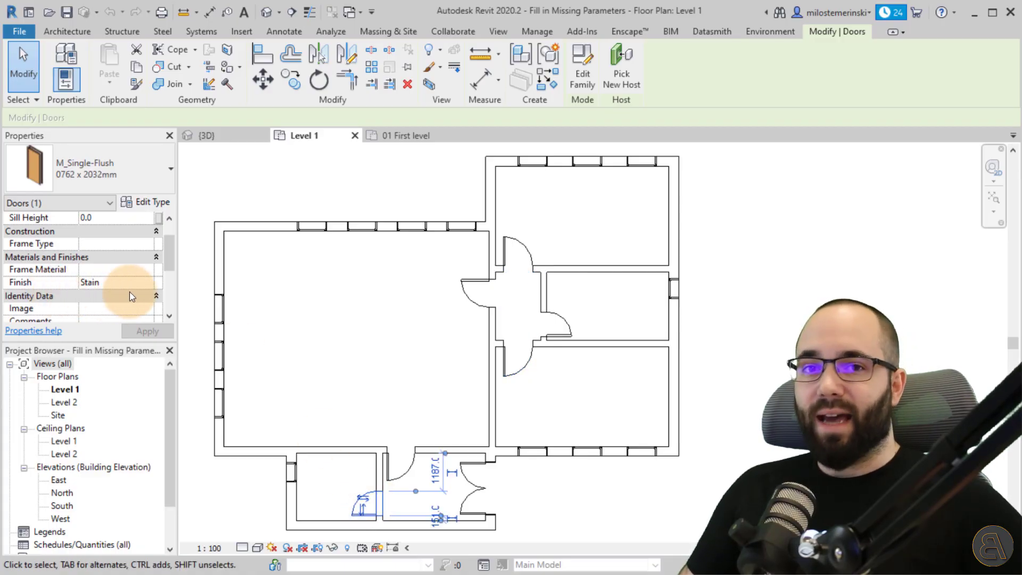
left_click(405, 463)
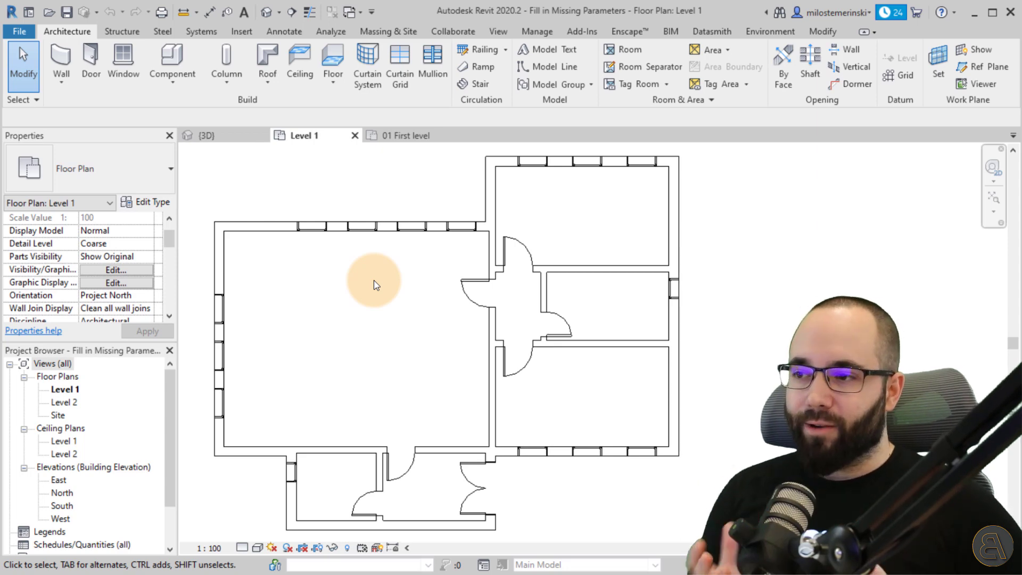
mouse_move(365, 344)
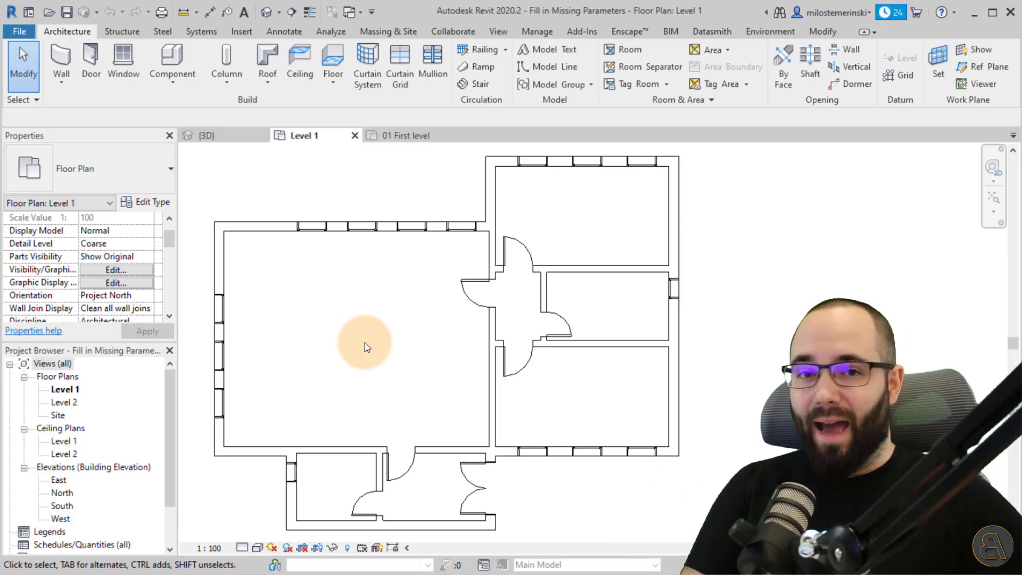
mouse_move(466, 319)
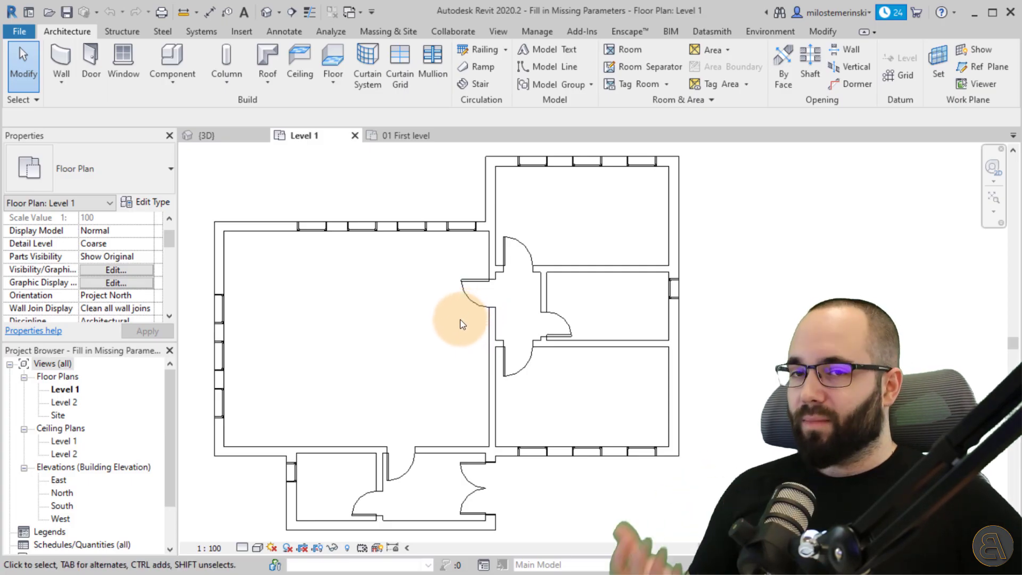
mouse_move(408, 359)
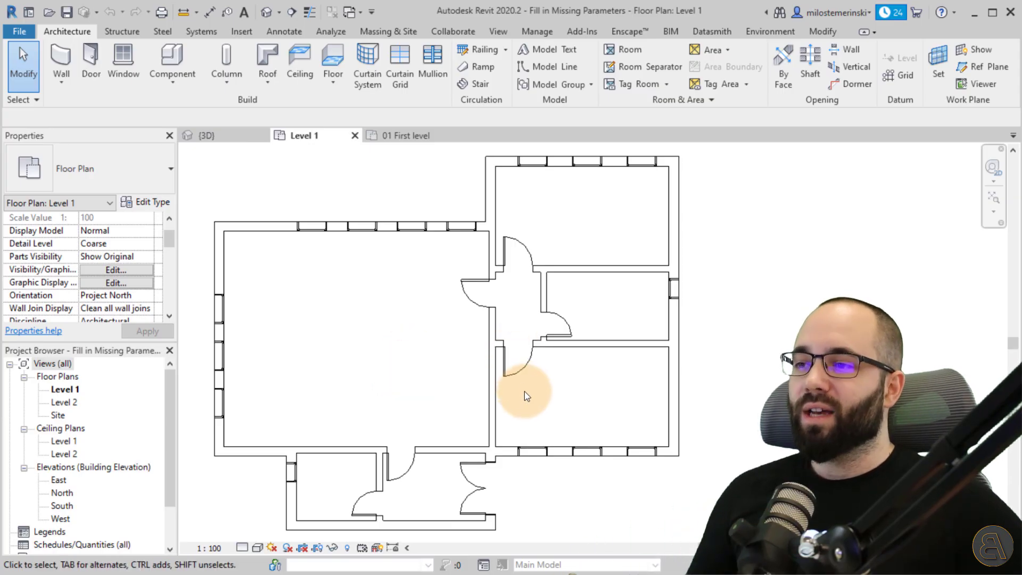
mouse_move(479, 390)
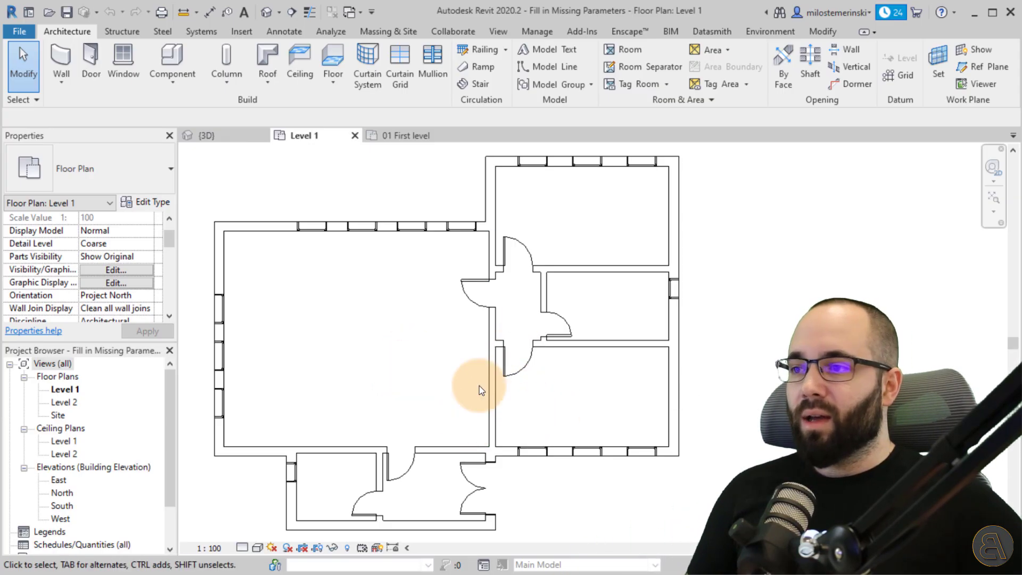
mouse_move(401, 290)
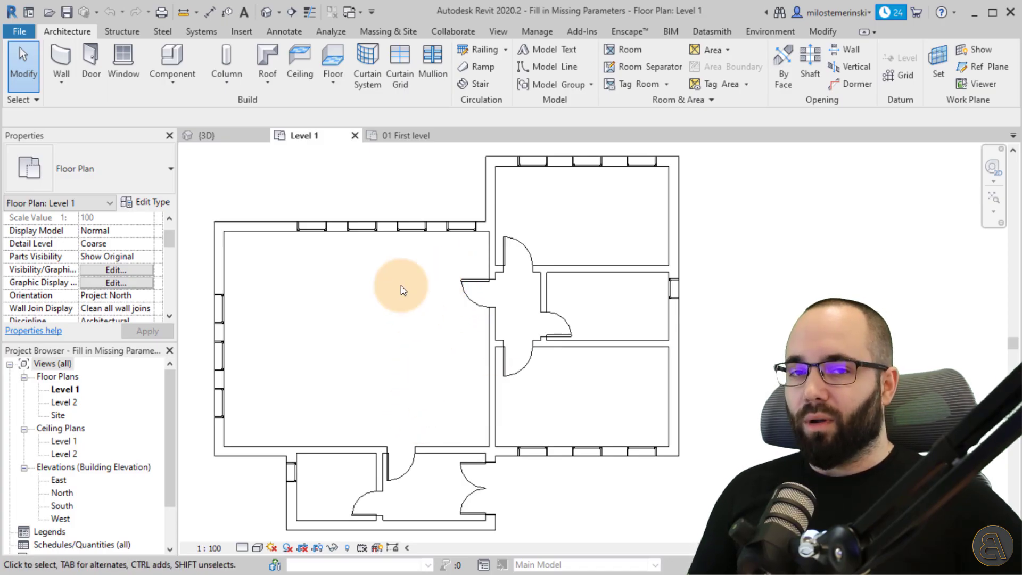
mouse_move(397, 335)
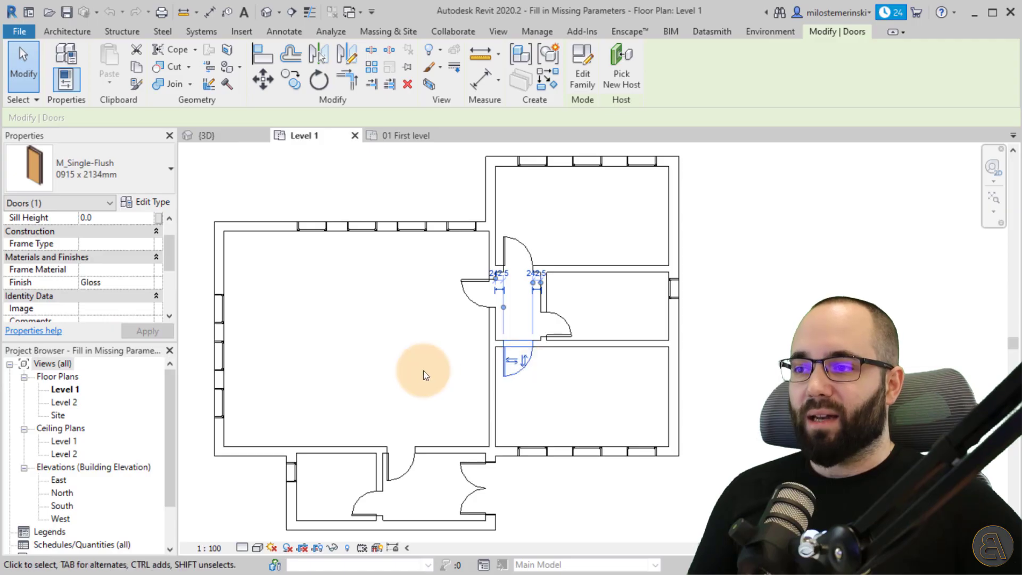
left_click(363, 317)
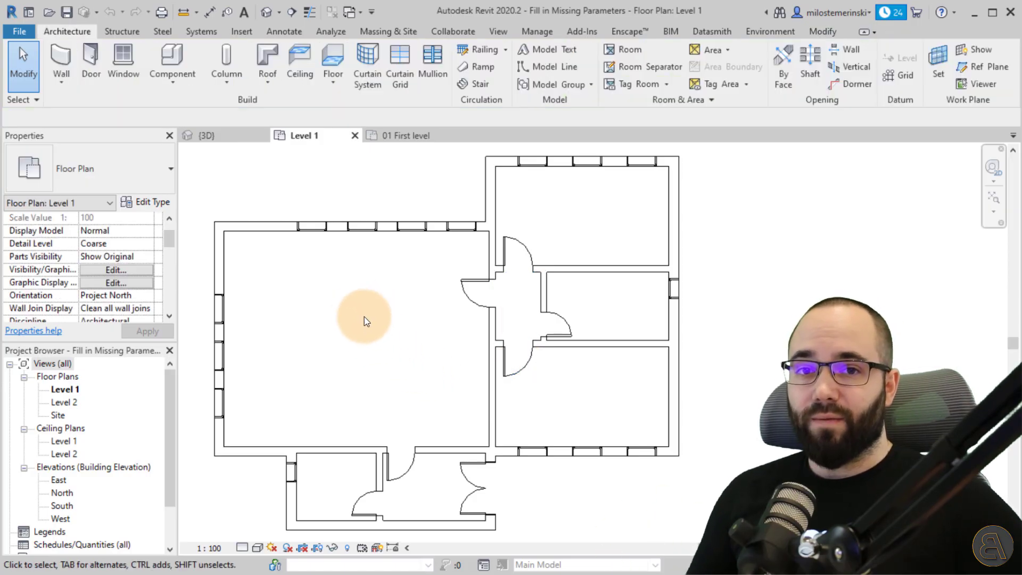
mouse_move(266, 98)
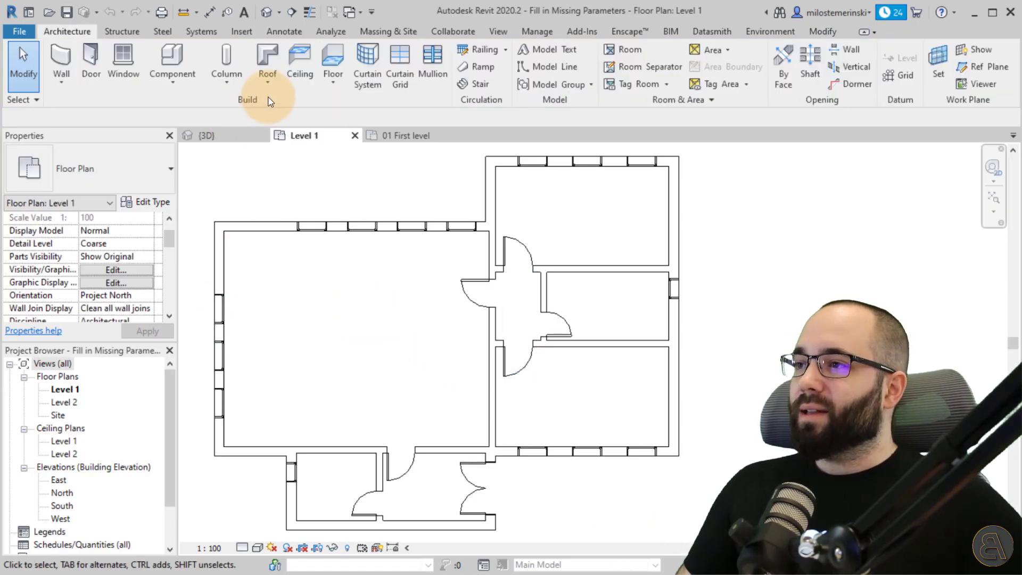
- Create a new rule-based filter named Door Finish from View > Filters
left_click(497, 30)
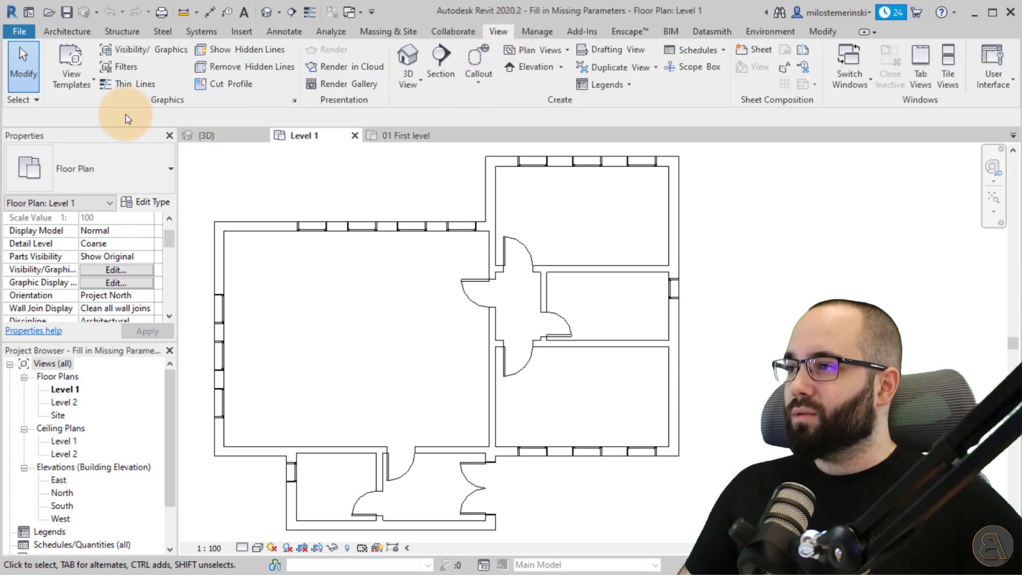
left_click(124, 66)
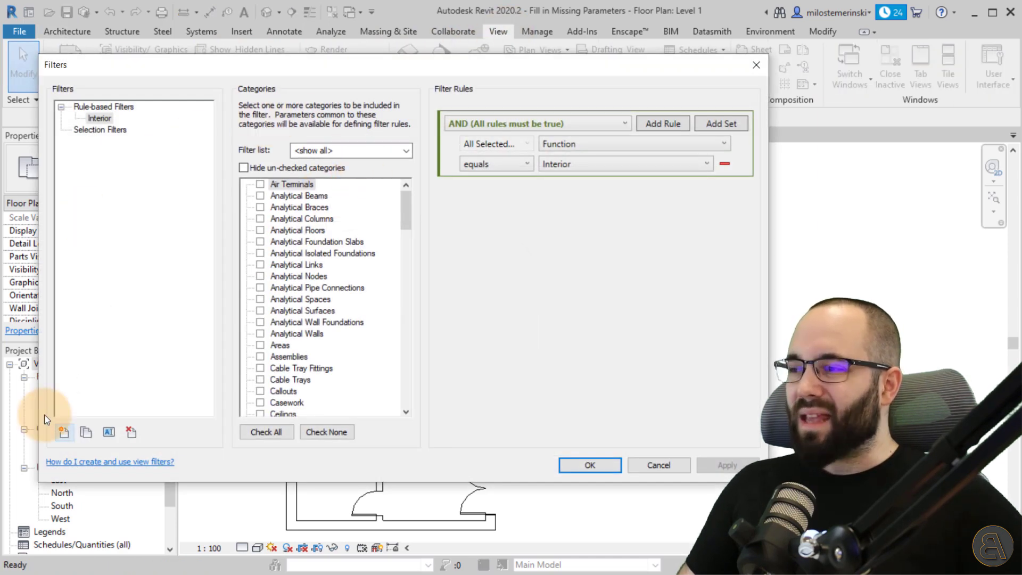
left_click(63, 432)
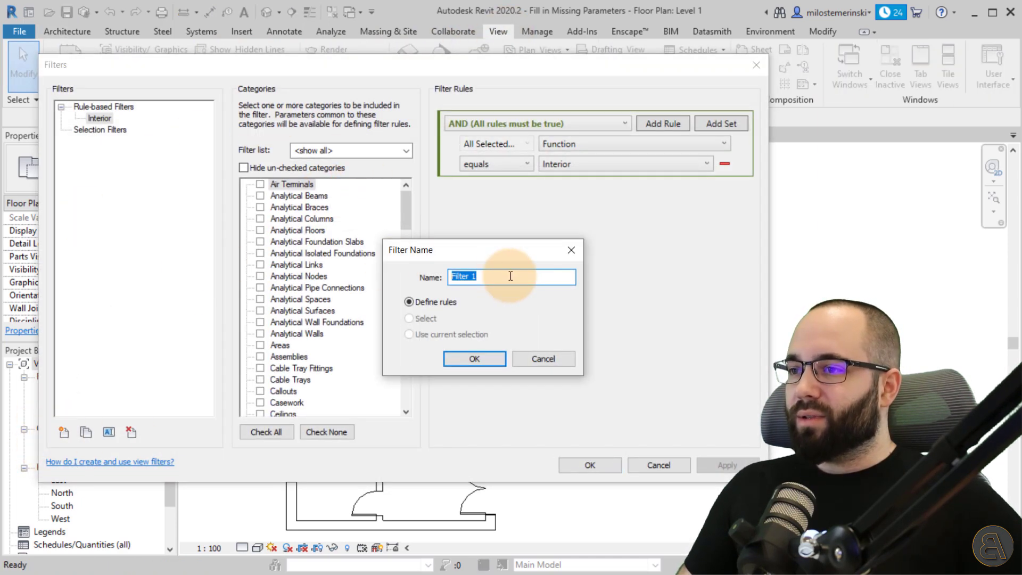
type("Door")
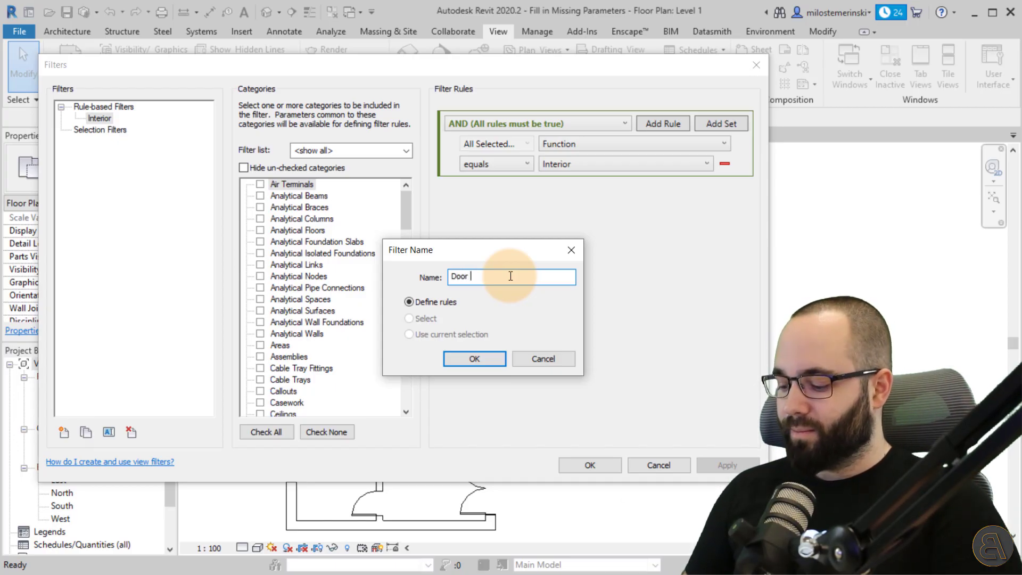
type("Fini")
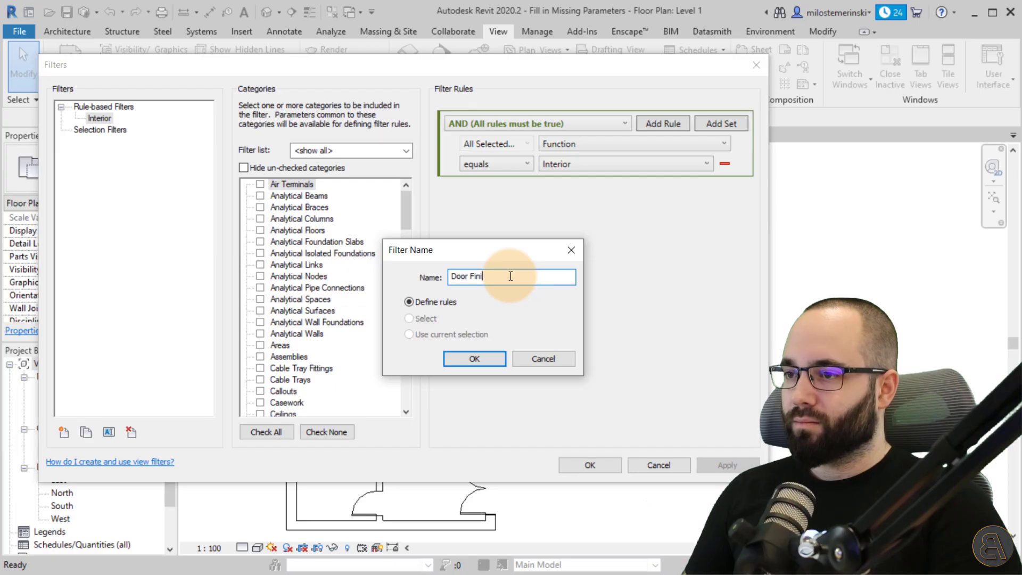
type("sh")
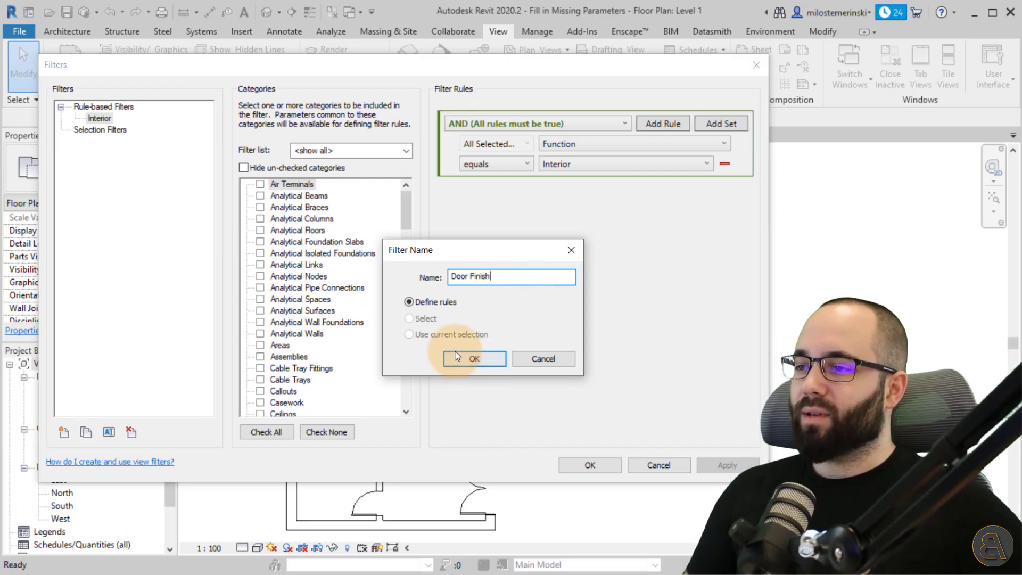
left_click(473, 358)
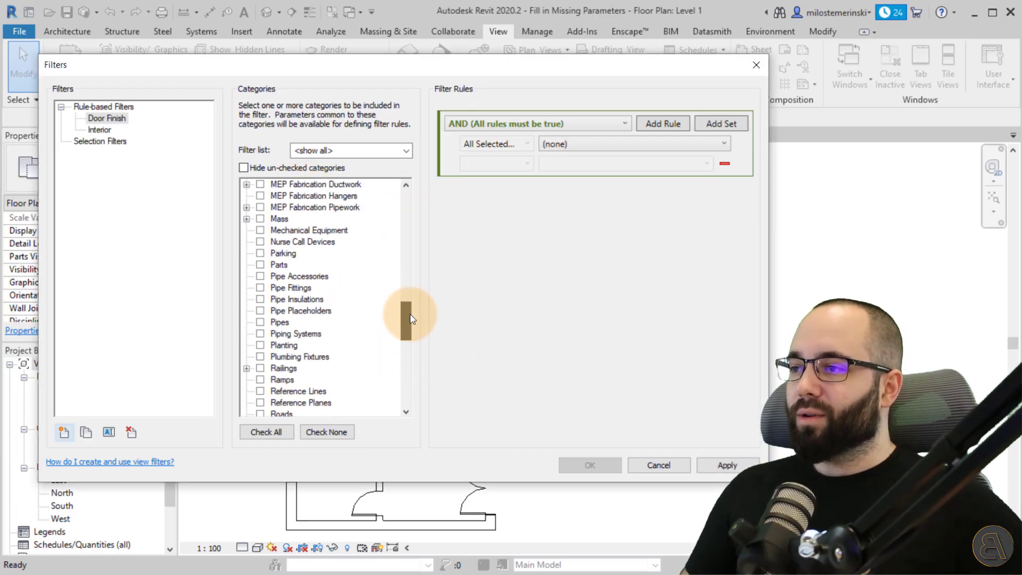
- Limit Door Finish to Doors with the rule Finish 'has no value' and save it
scroll("up", 3)
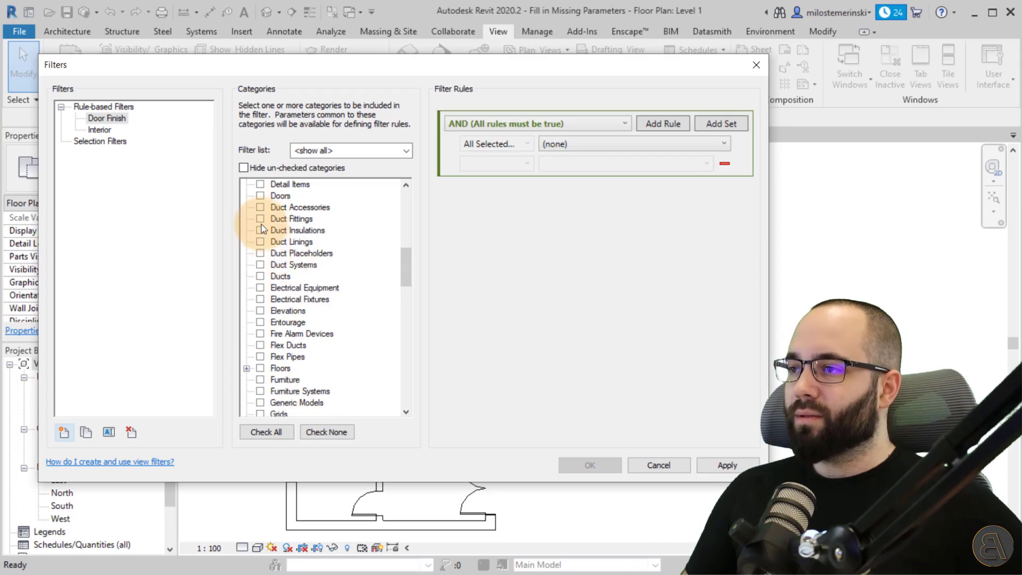
left_click(260, 195)
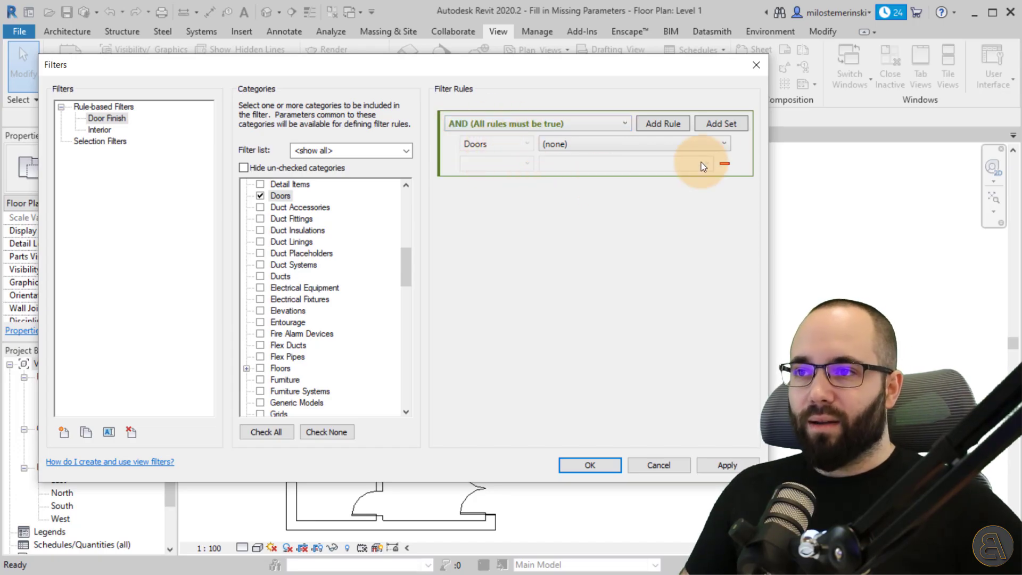
left_click(537, 124)
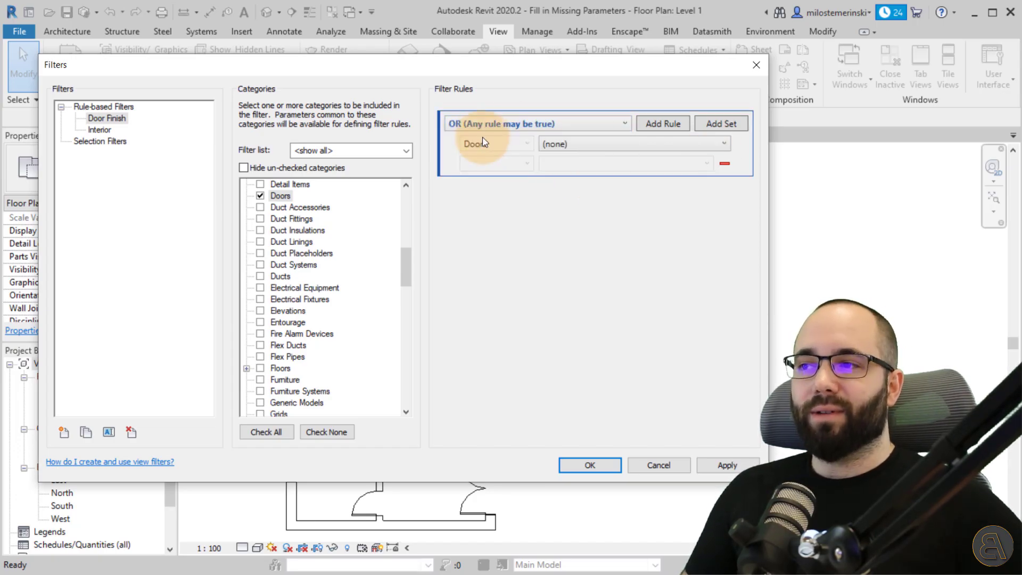
left_click(536, 123)
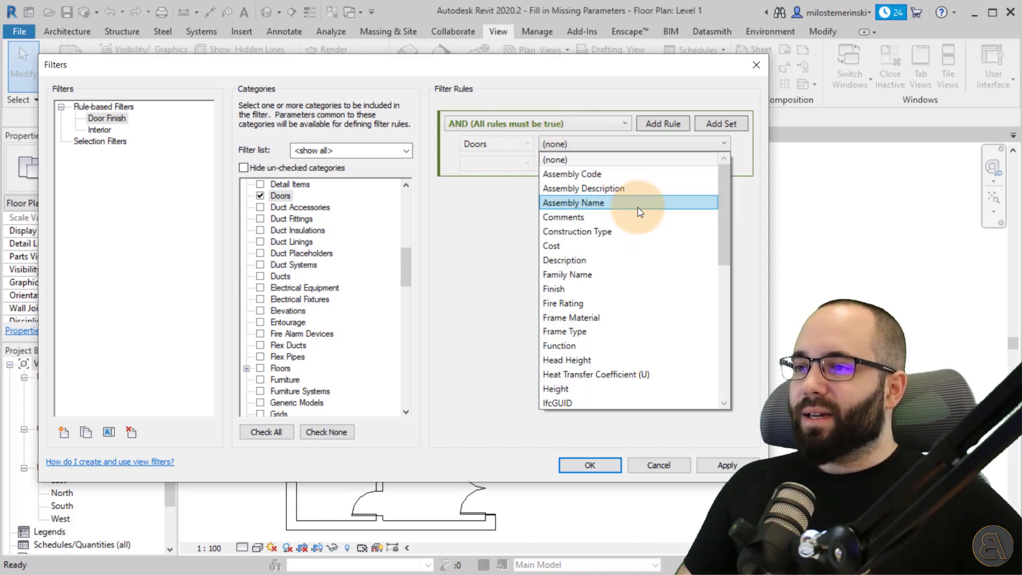
left_click(553, 288)
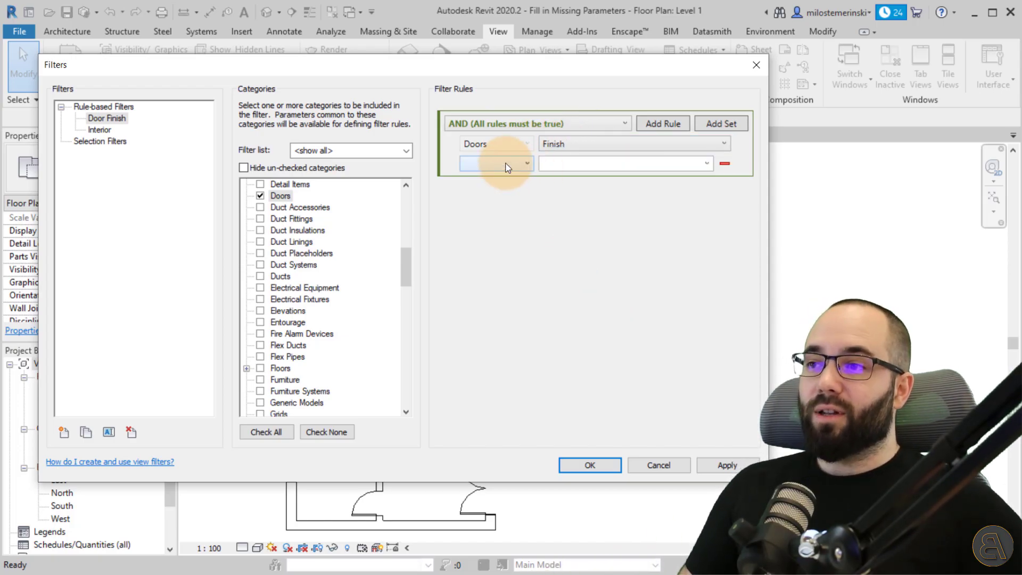
left_click(495, 163)
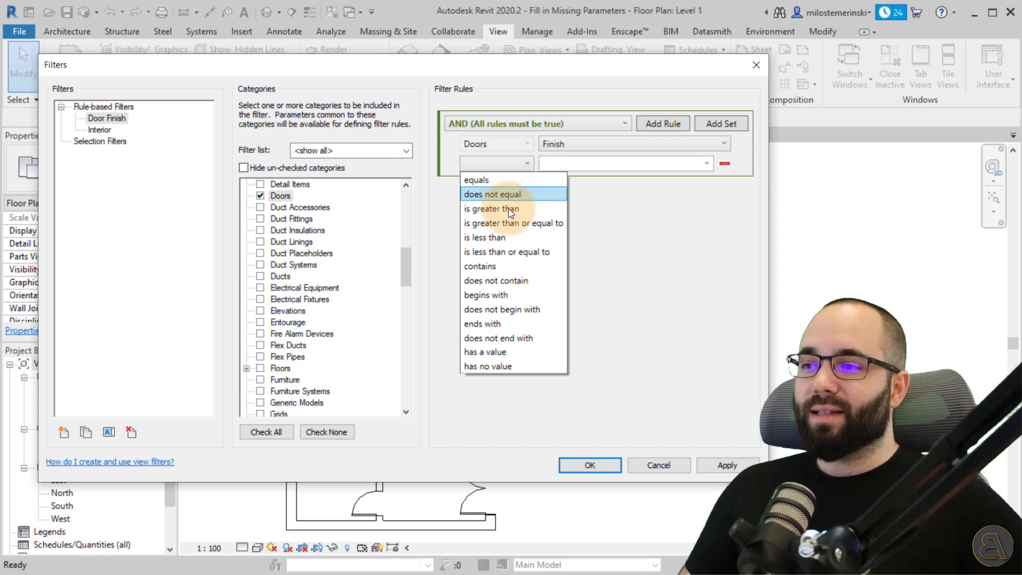
mouse_move(489, 365)
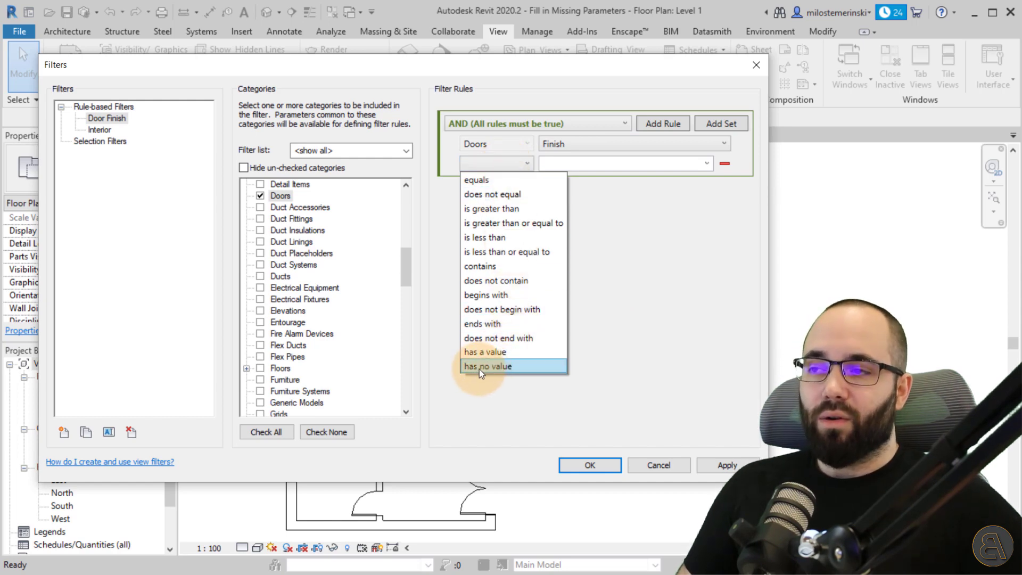
left_click(487, 365)
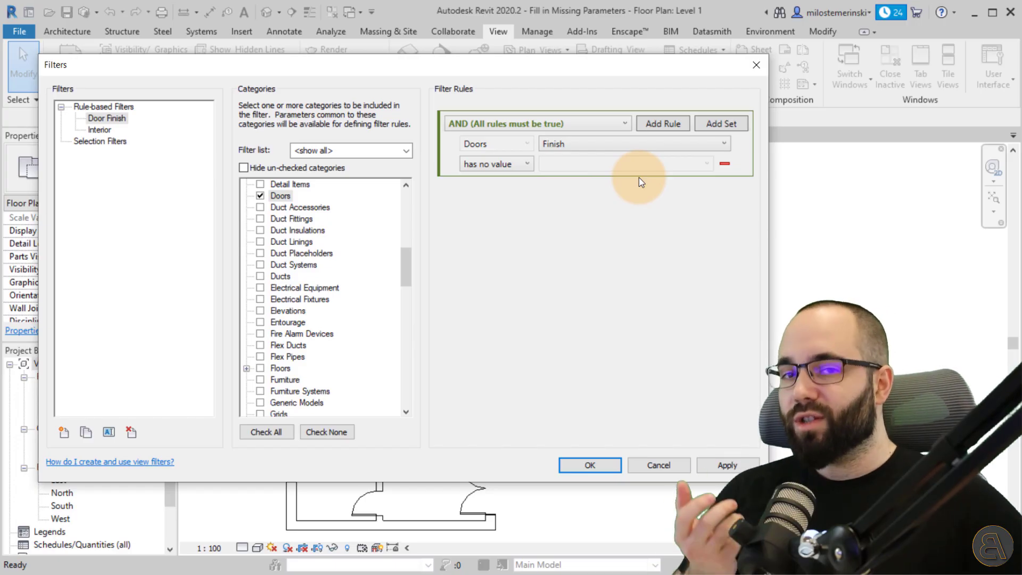
mouse_move(583, 283)
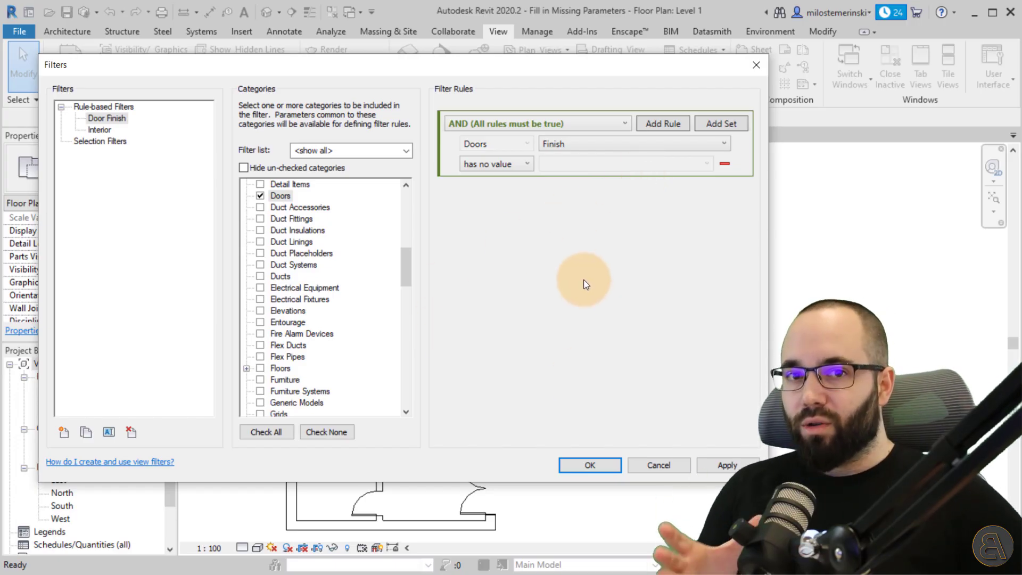
mouse_move(602, 409)
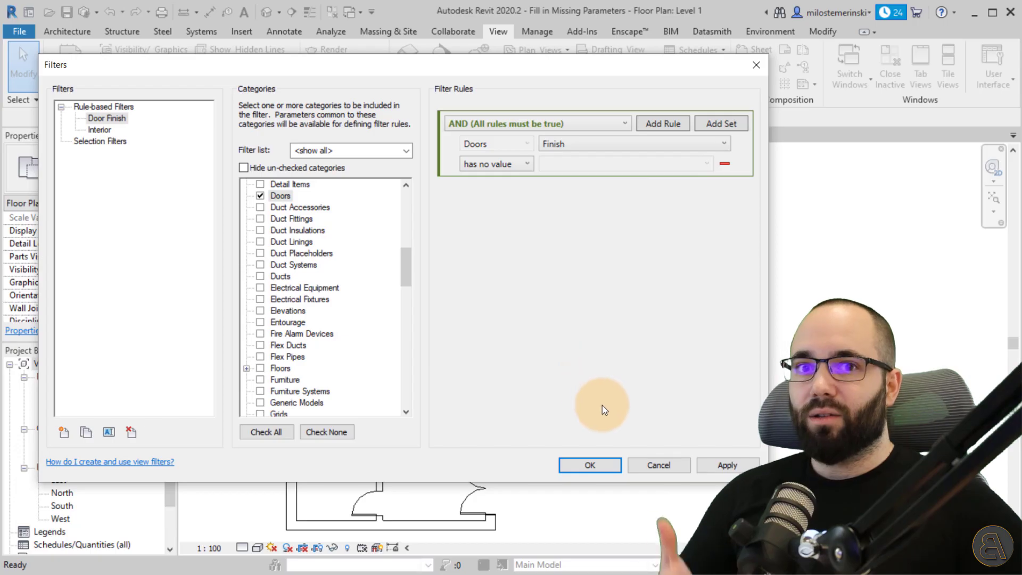
left_click(588, 465)
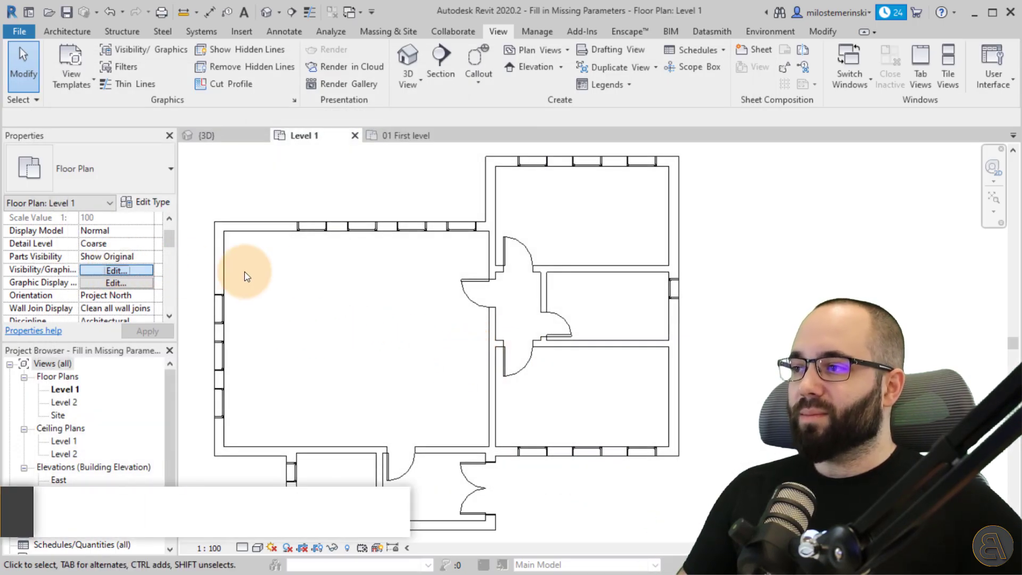
- Add the Door Finish filter to Level 1 with red cut-line overrides
left_click(116, 269)
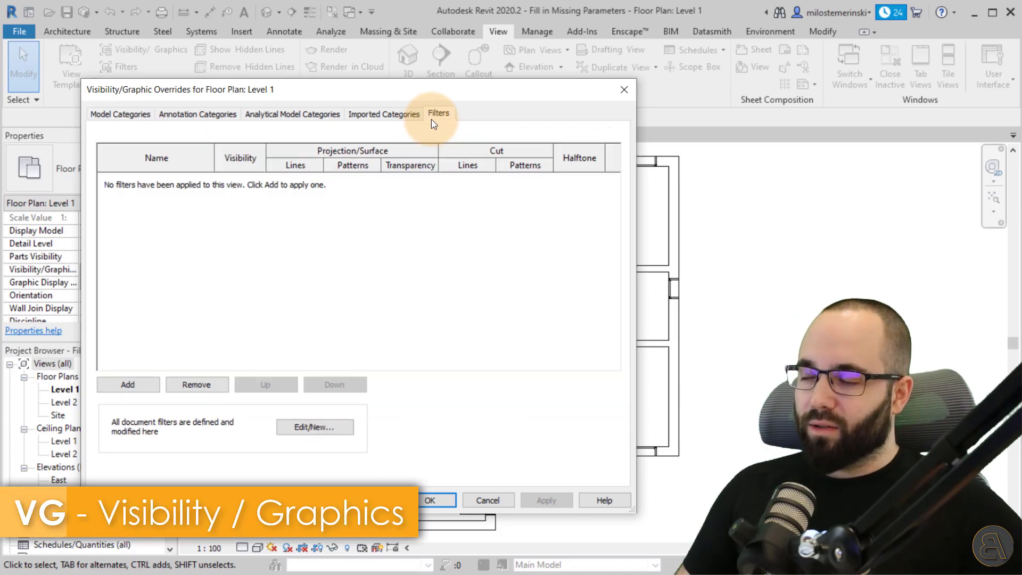
left_click(127, 384)
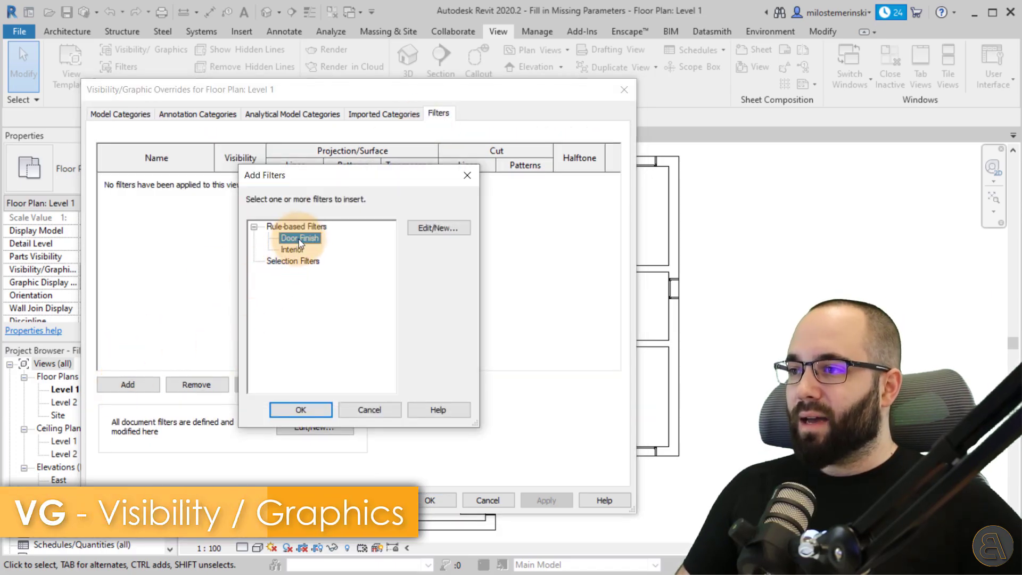
left_click(300, 409)
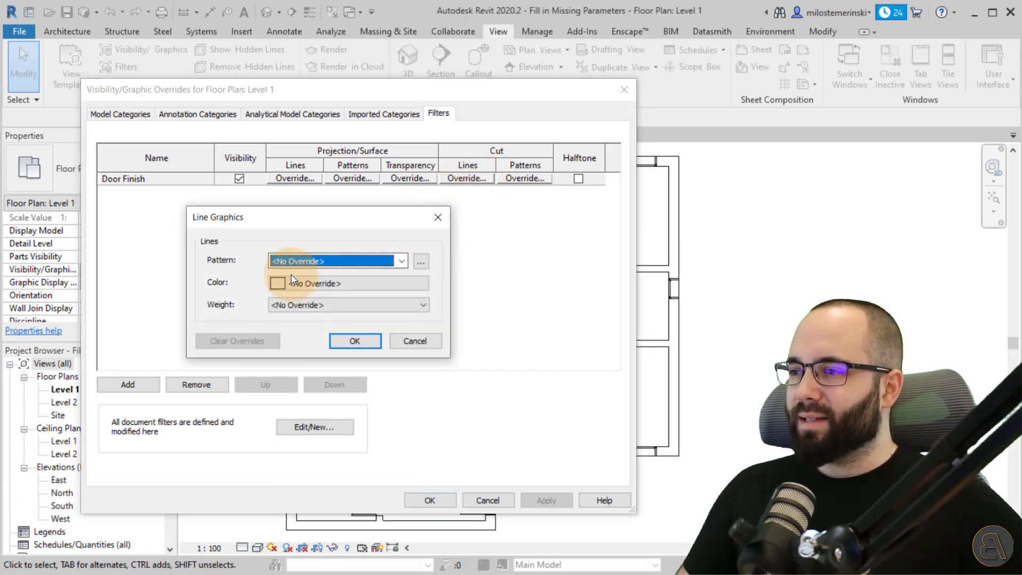
left_click(277, 282)
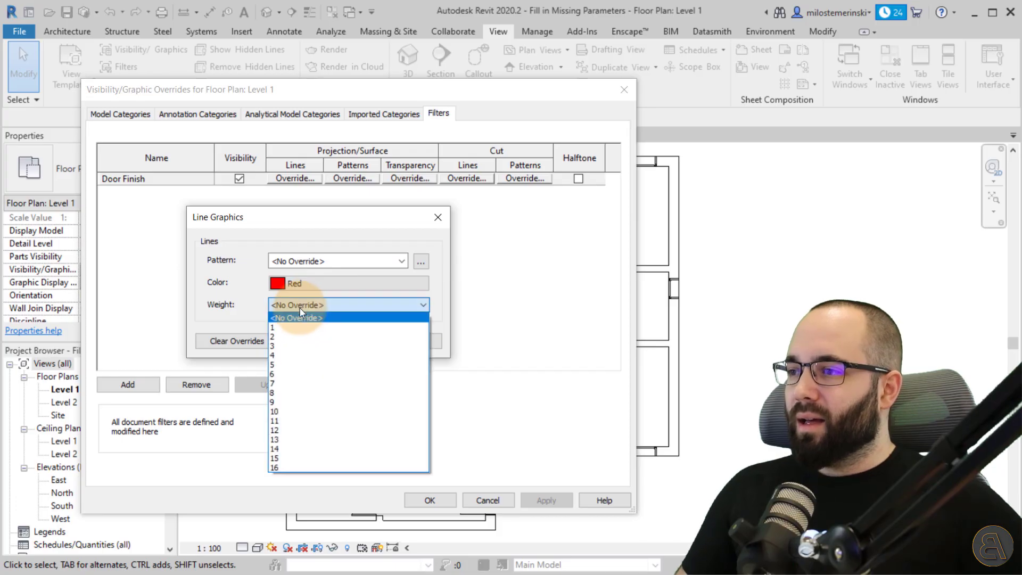
left_click(273, 345)
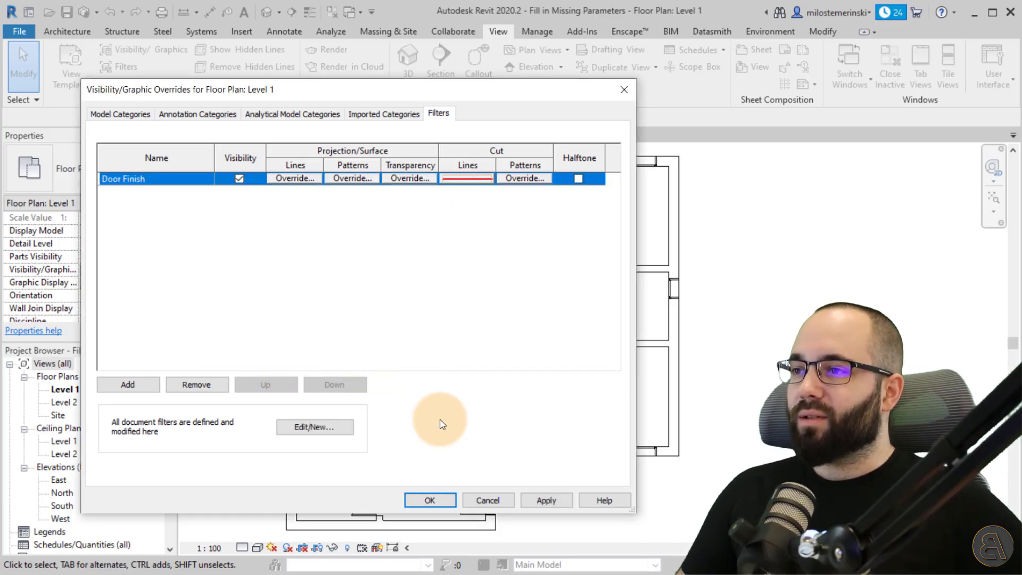
left_click(428, 501)
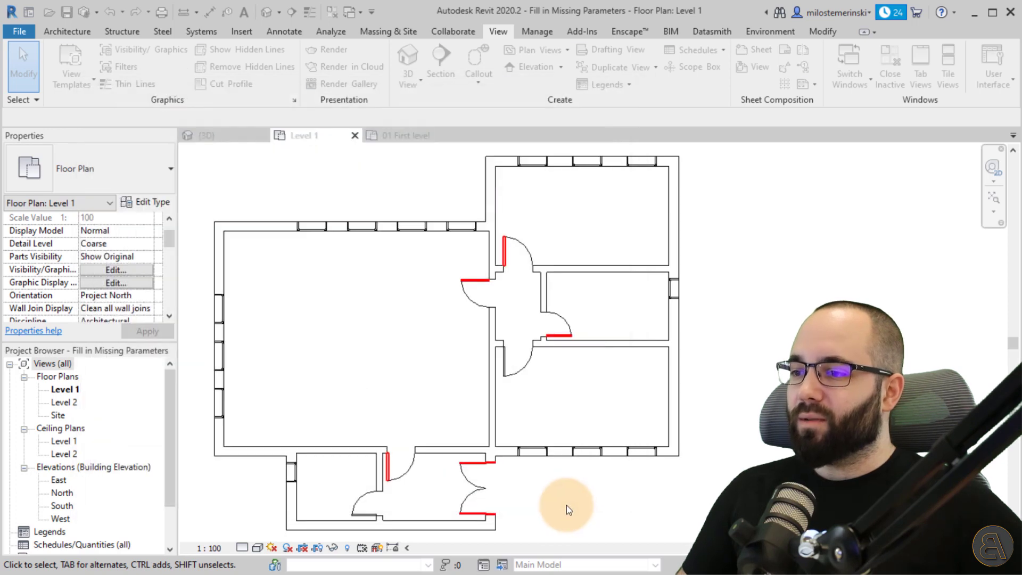
- Give the small door between the right-hand rooms a Finish value
left_click(550, 345)
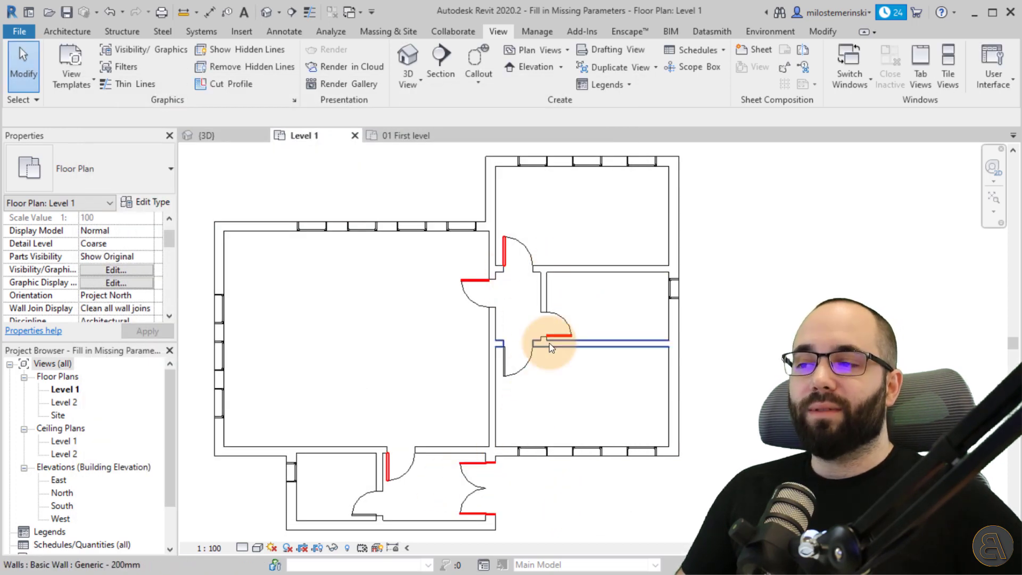
left_click(553, 328)
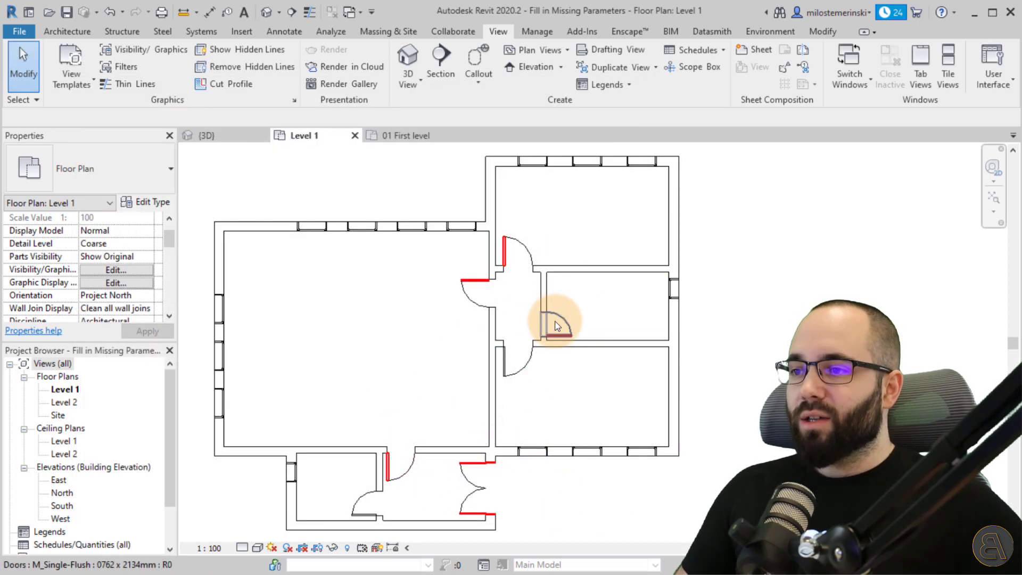
left_click(556, 325)
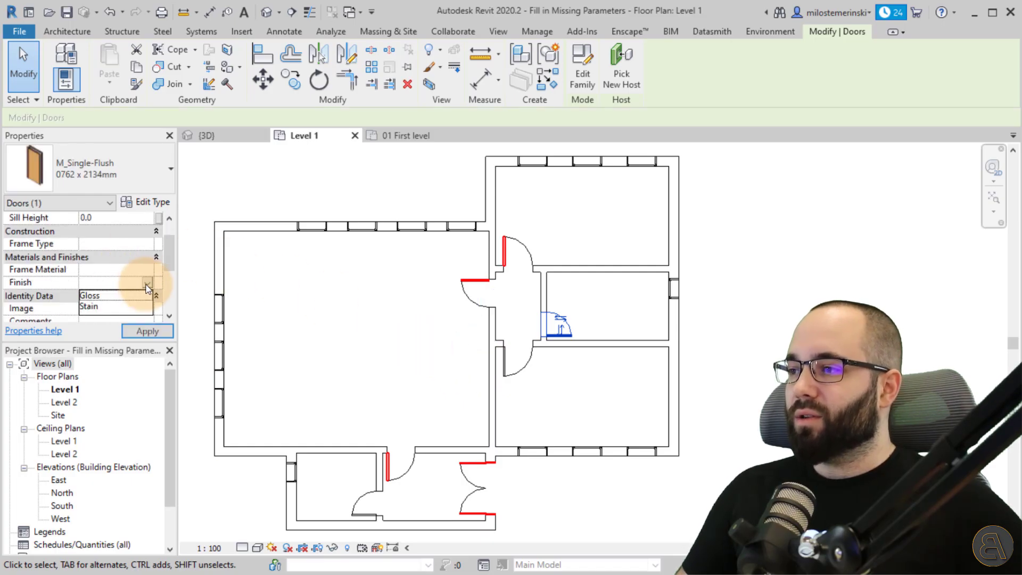
left_click(580, 245)
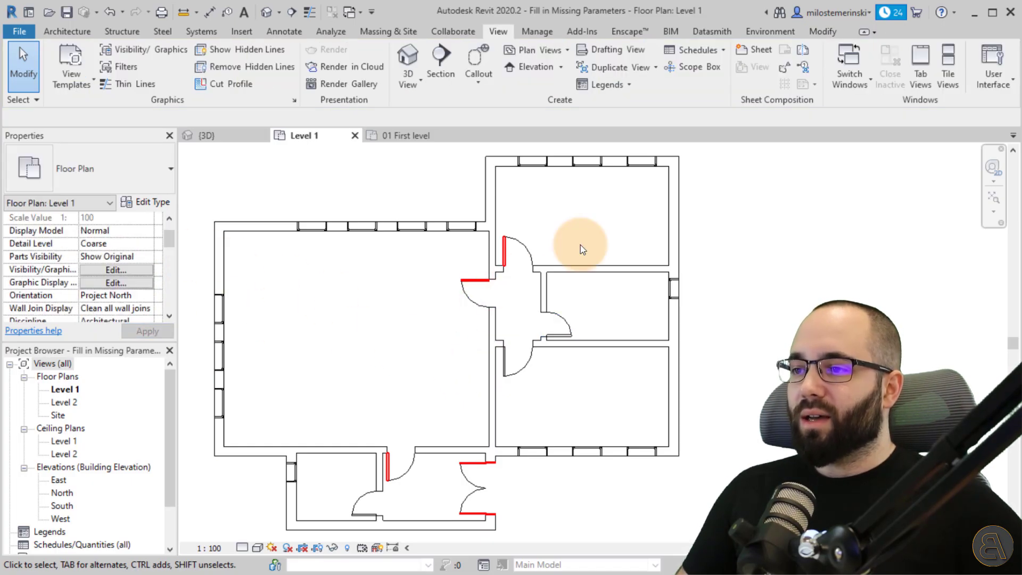
- Select the exterior double door and edit its Finish value in Properties
left_click(515, 251)
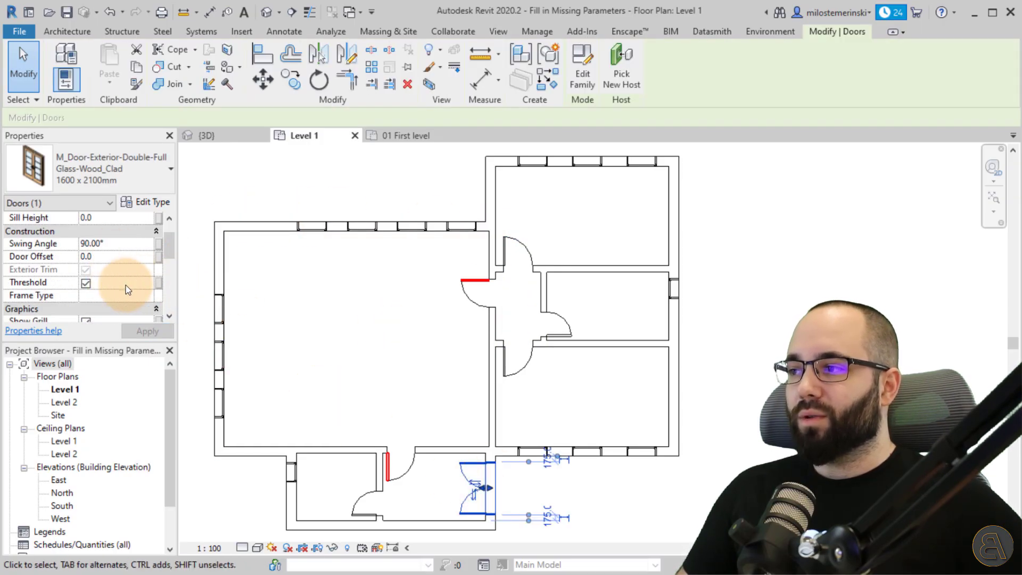
scroll("down", 3)
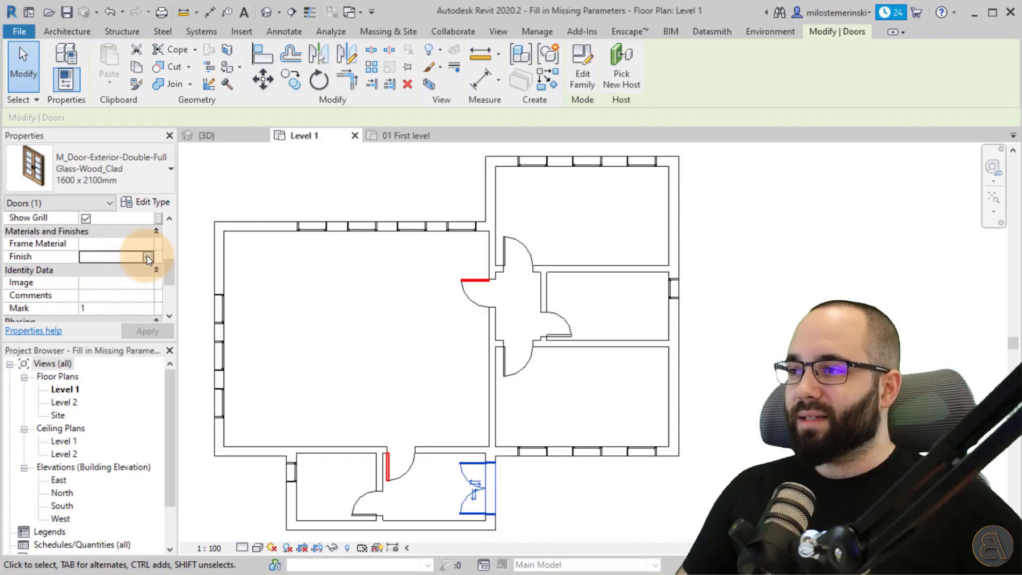
left_click(448, 445)
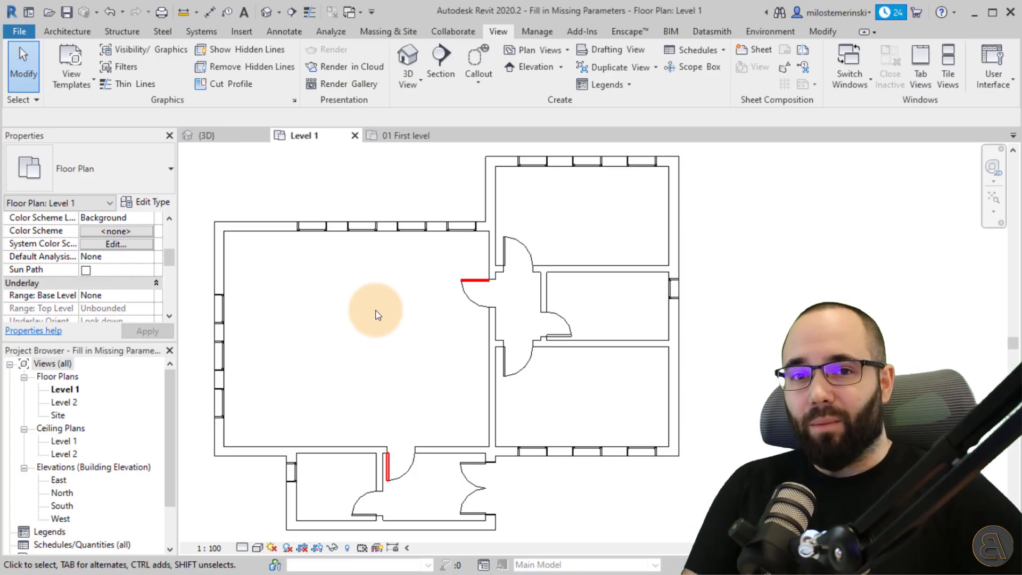
- Switch to the Presentation project, view its {3D} building, then return to 01 First level
left_click(405, 135)
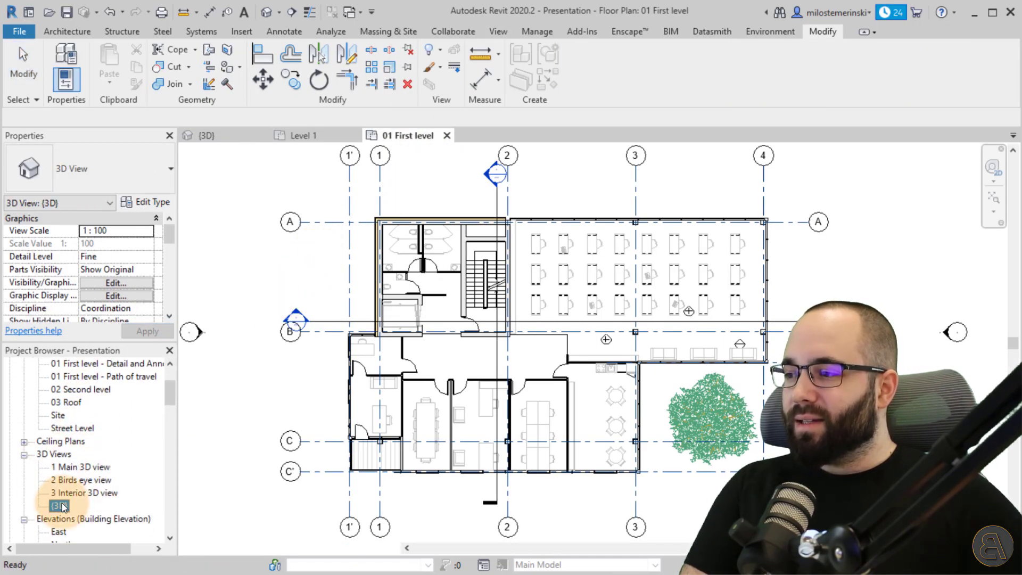
double_click(59, 505)
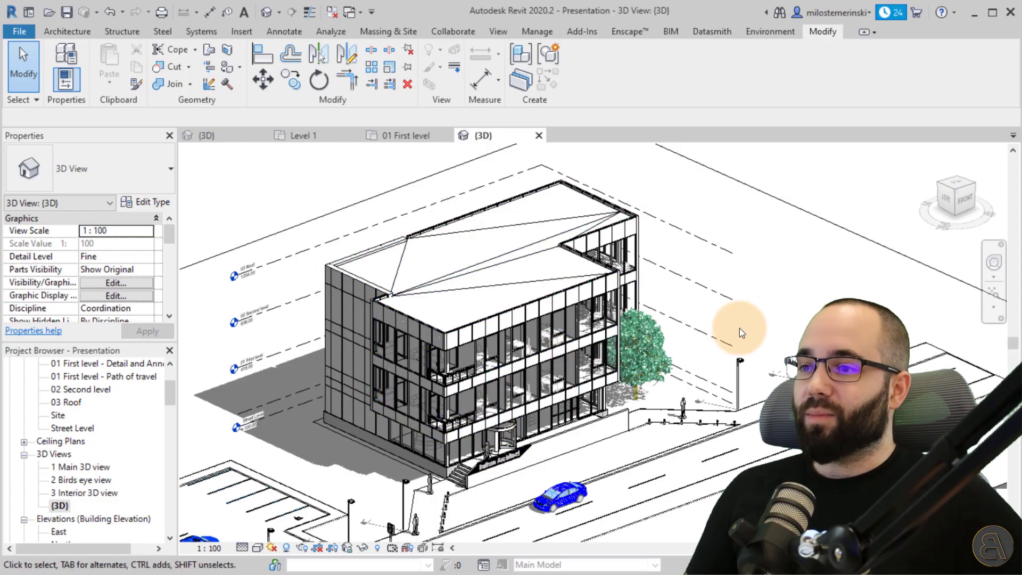
mouse_move(765, 362)
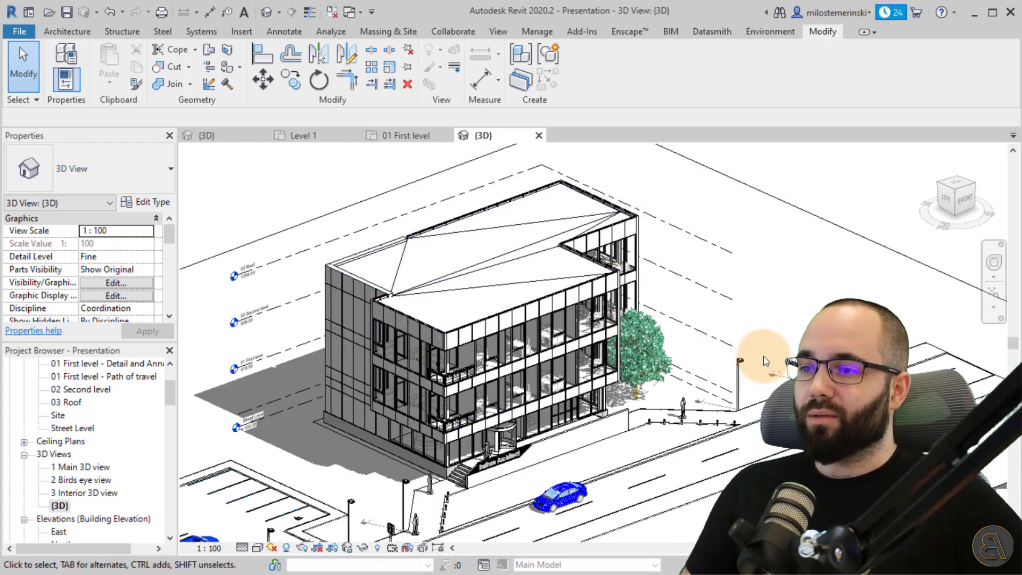
left_click(408, 135)
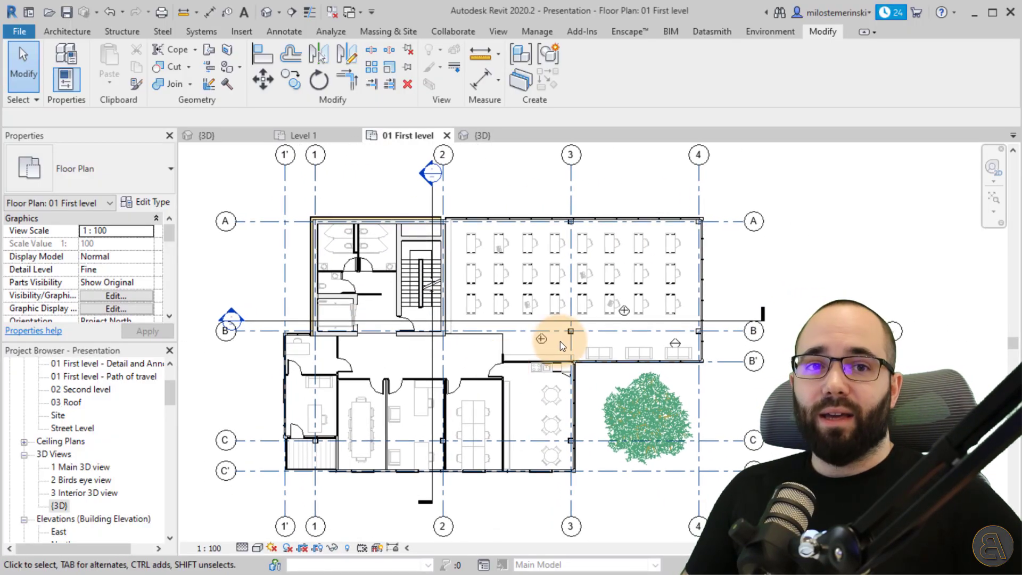
mouse_move(625, 309)
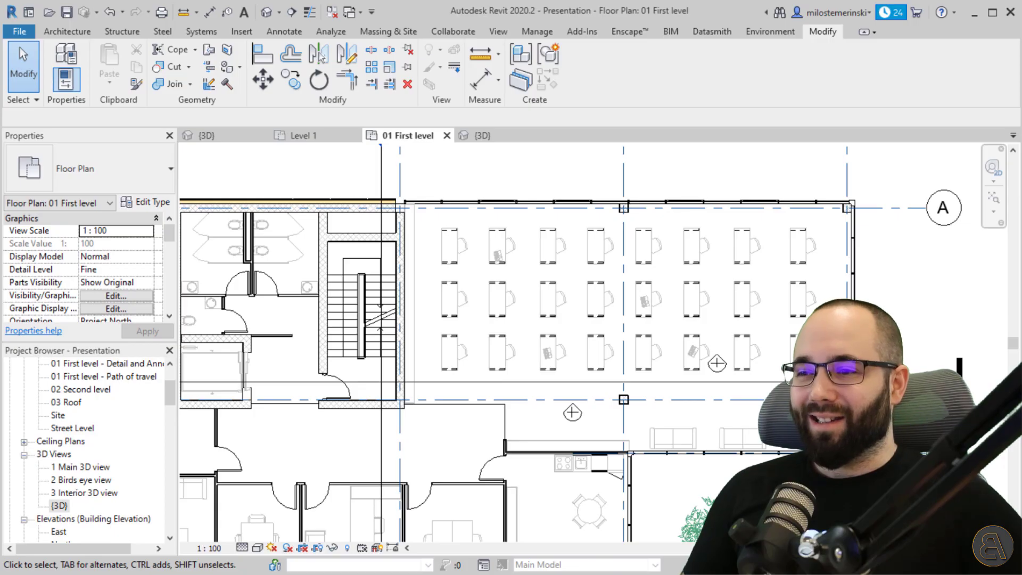
left_click(450, 254)
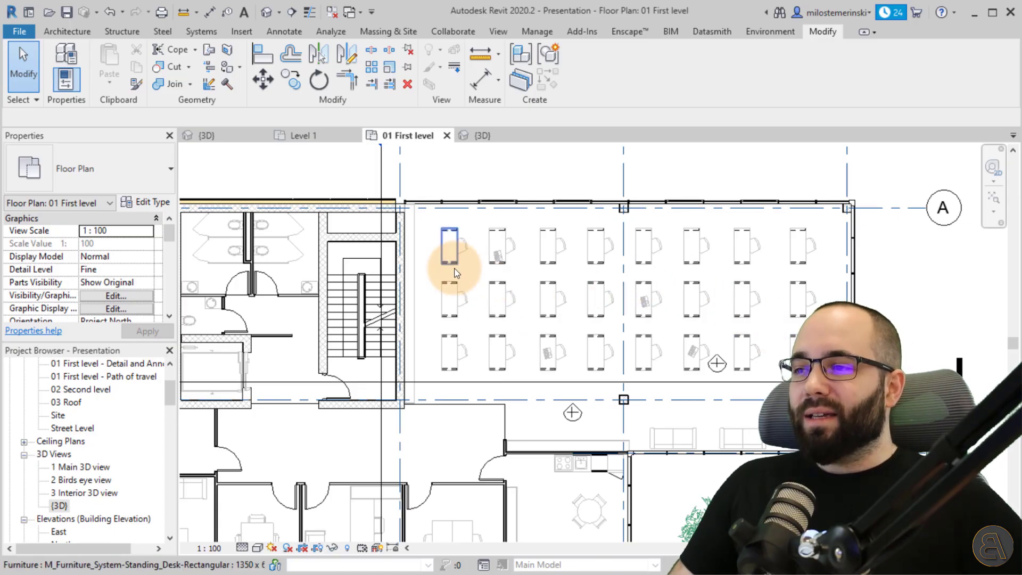
left_click(448, 245)
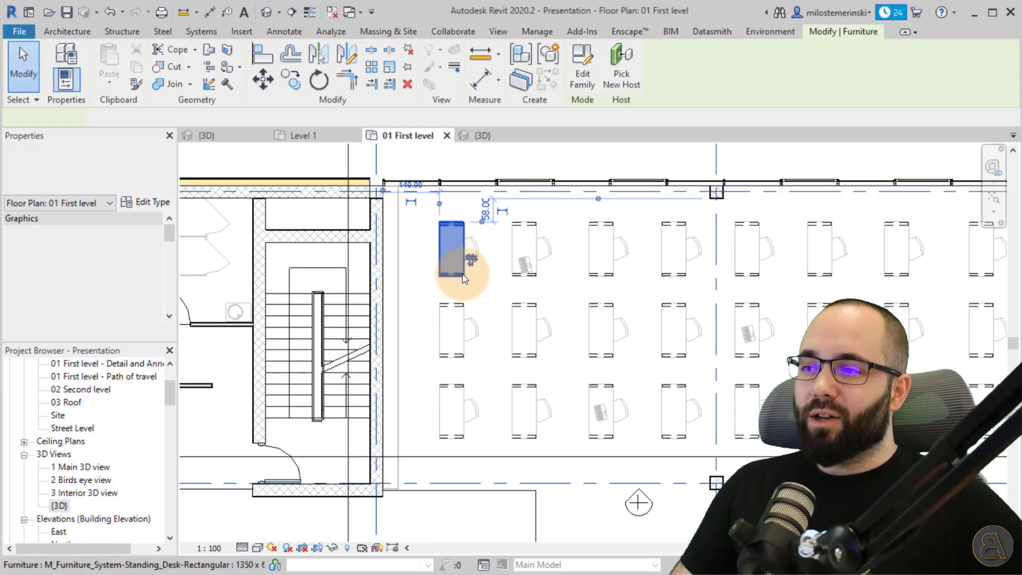
left_click(452, 246)
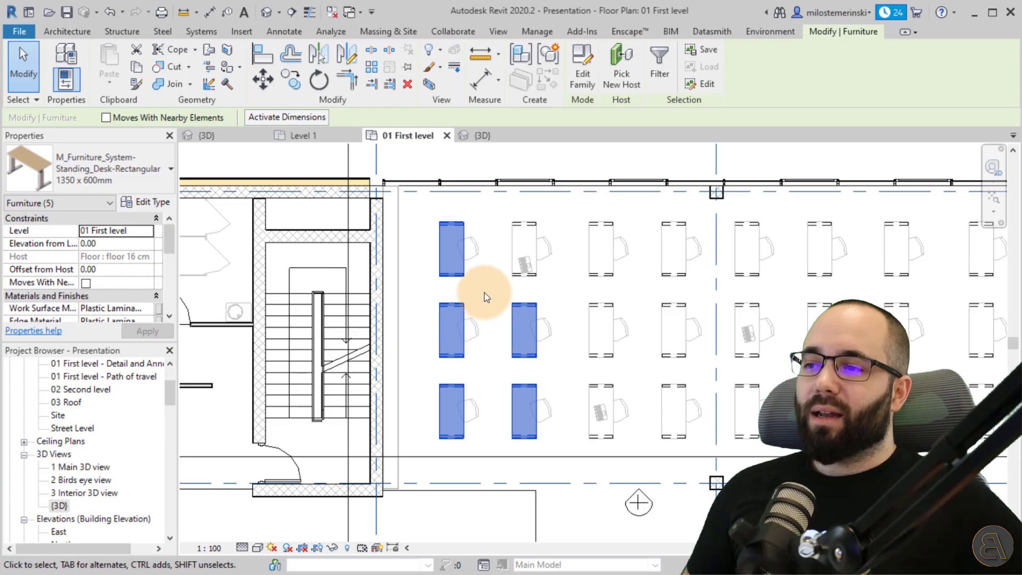
right_click(483, 295)
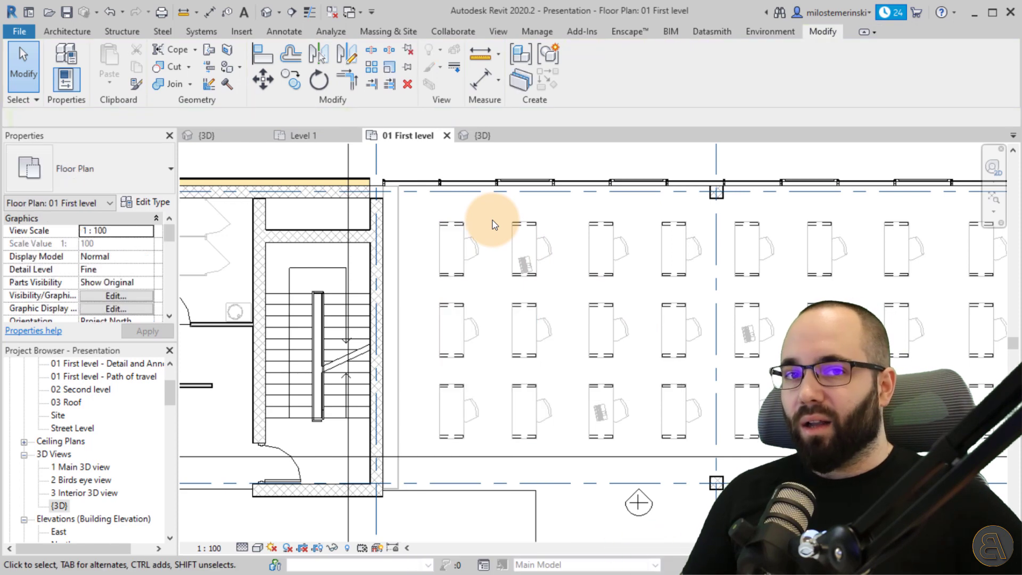
left_click(449, 287)
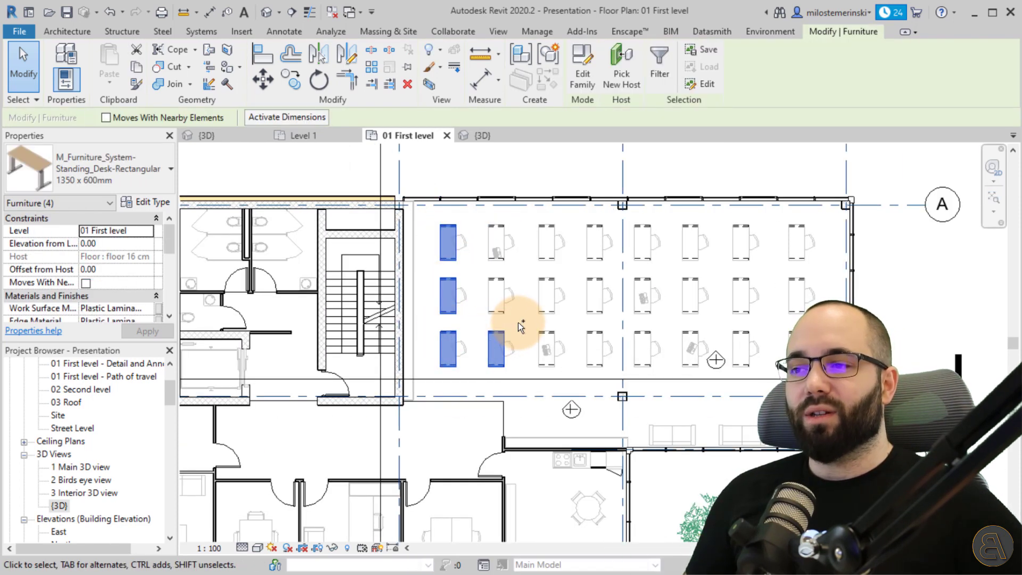
left_click(498, 234)
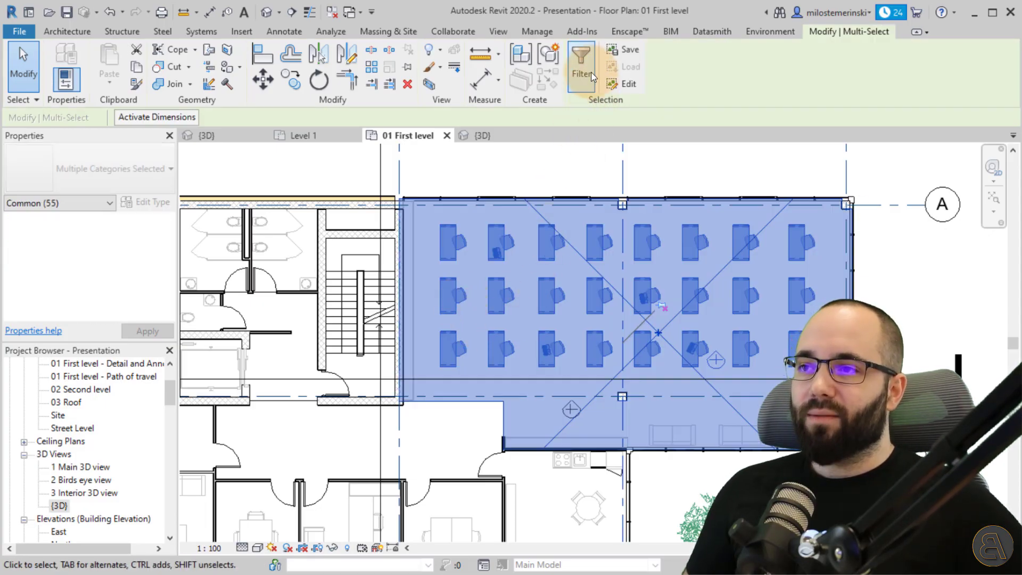
left_click(580, 65)
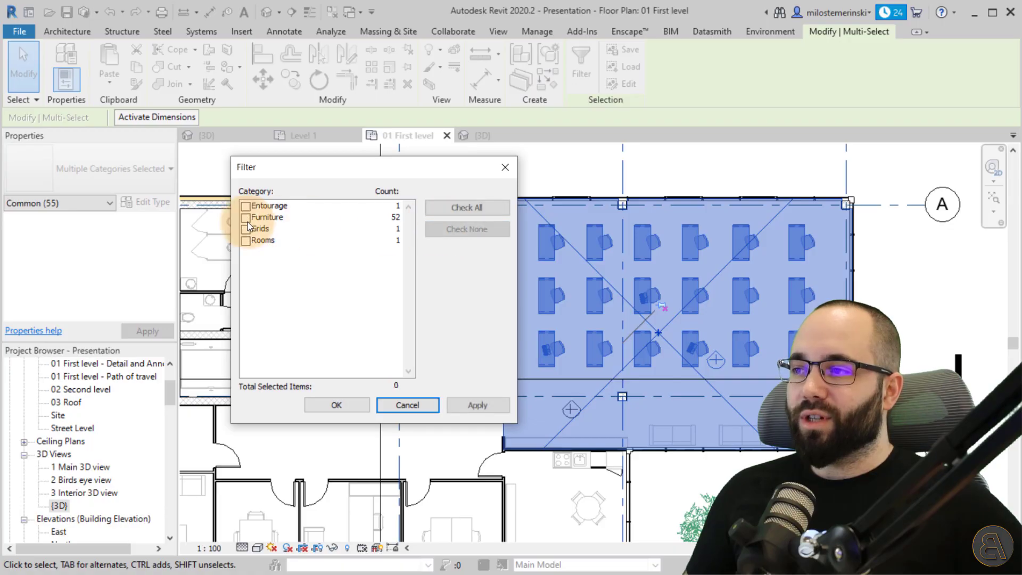
left_click(336, 405)
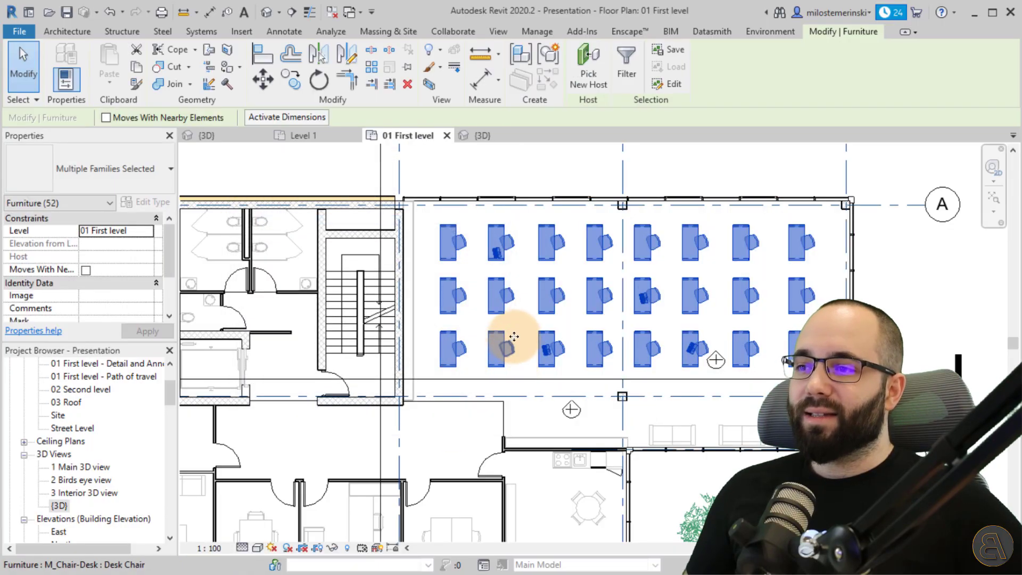
scroll("up", 3)
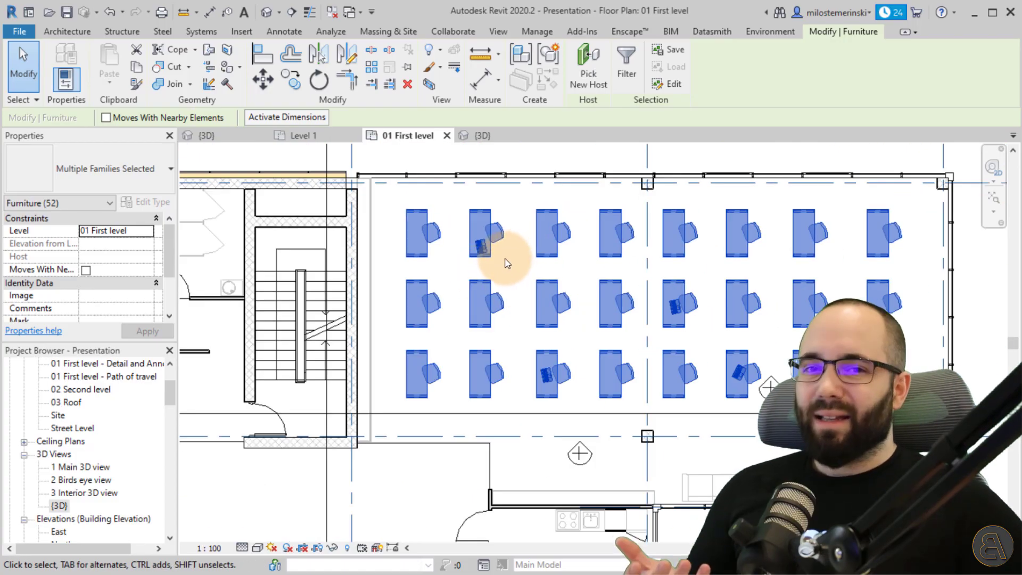
left_click(427, 242)
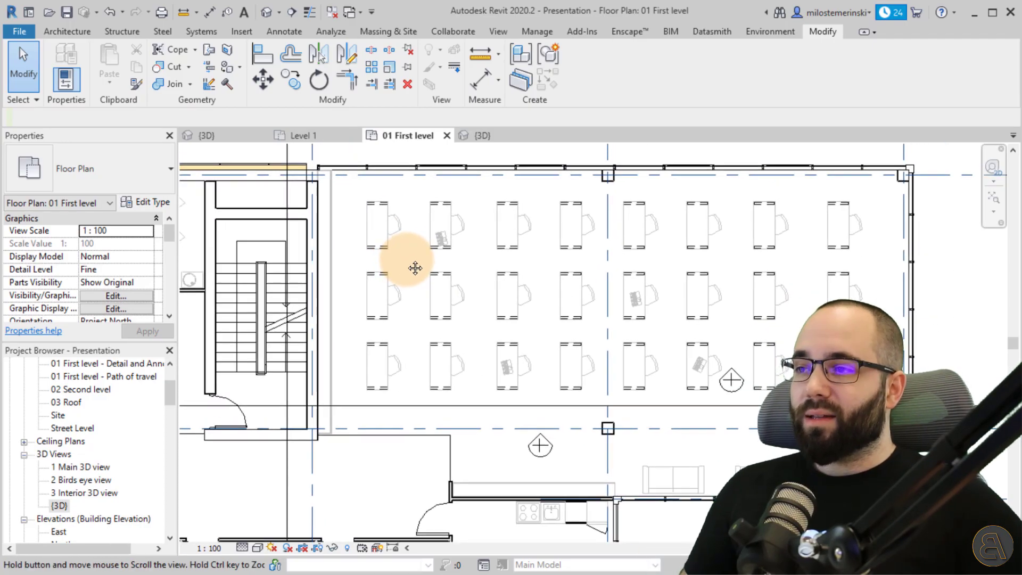
left_click(370, 225)
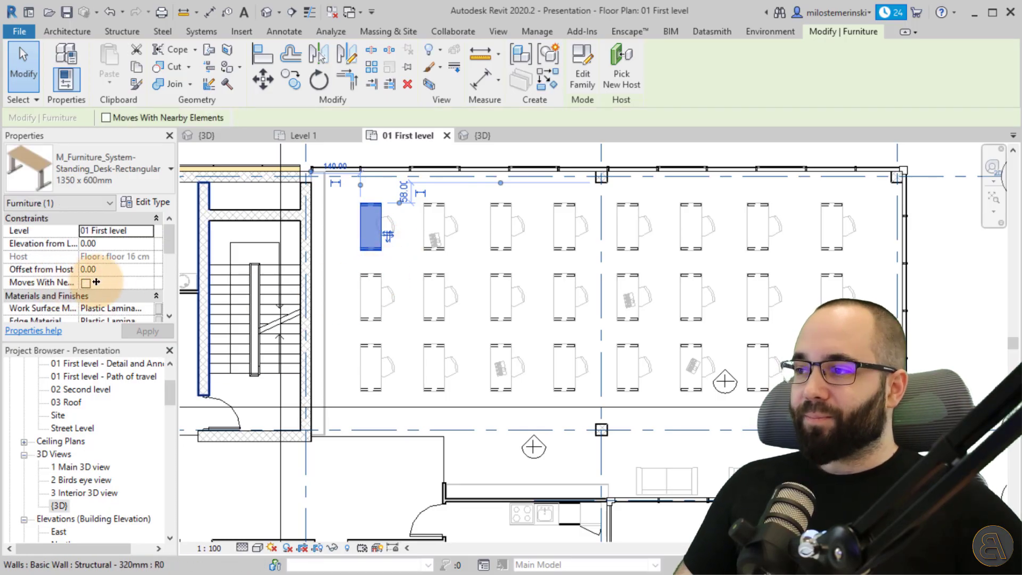
left_click(147, 201)
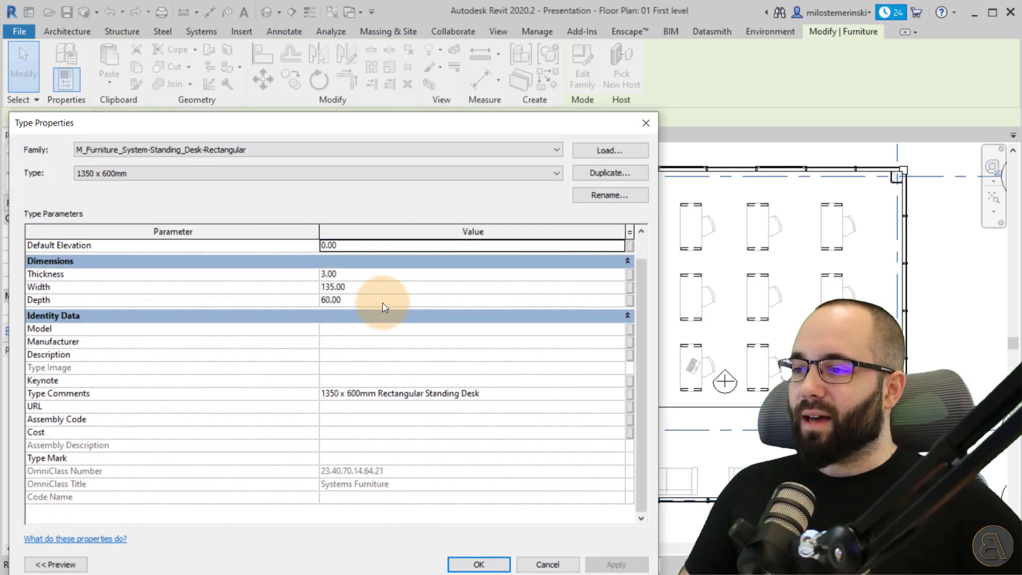
mouse_move(57, 393)
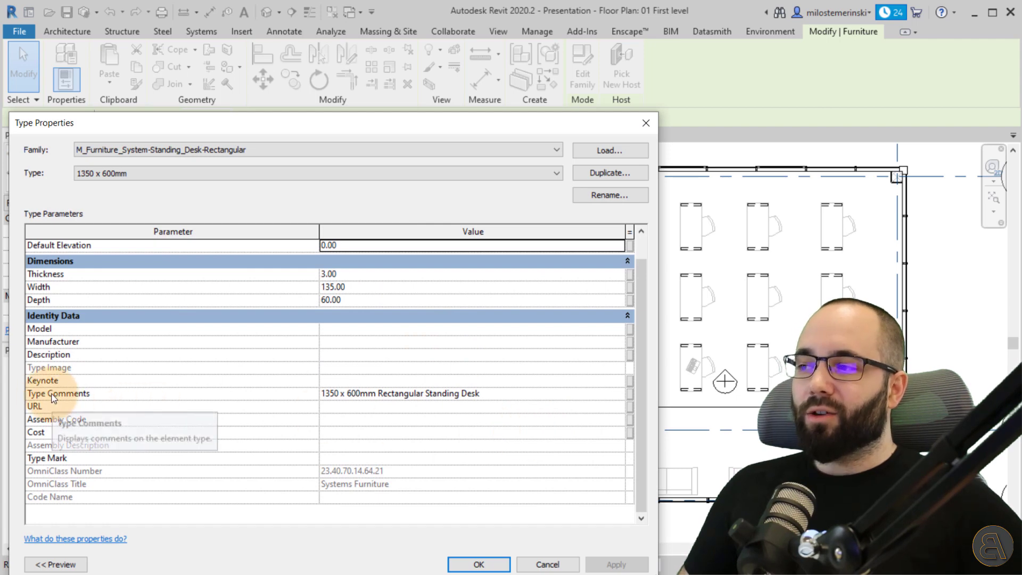
mouse_move(318, 401)
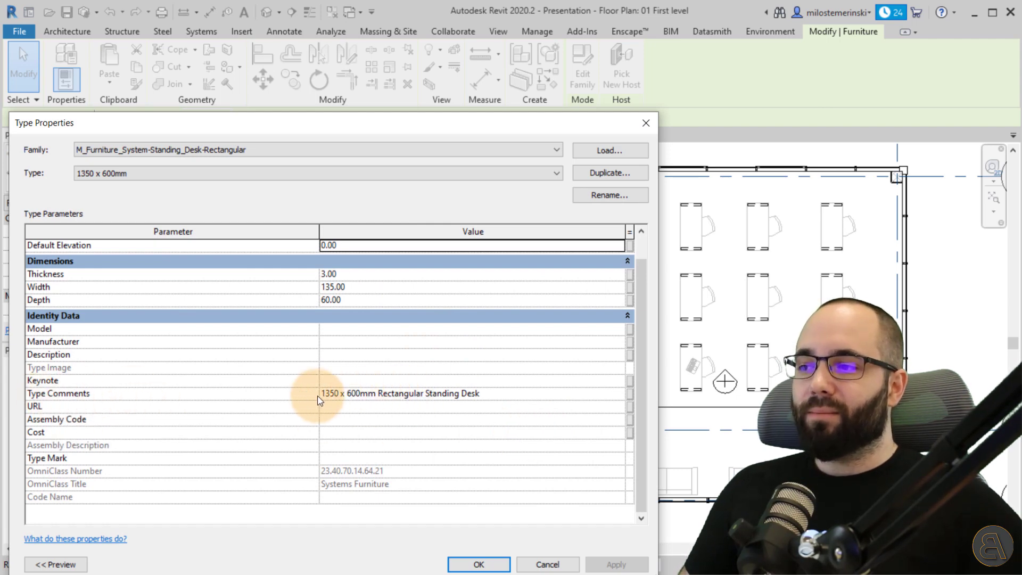
mouse_move(489, 381)
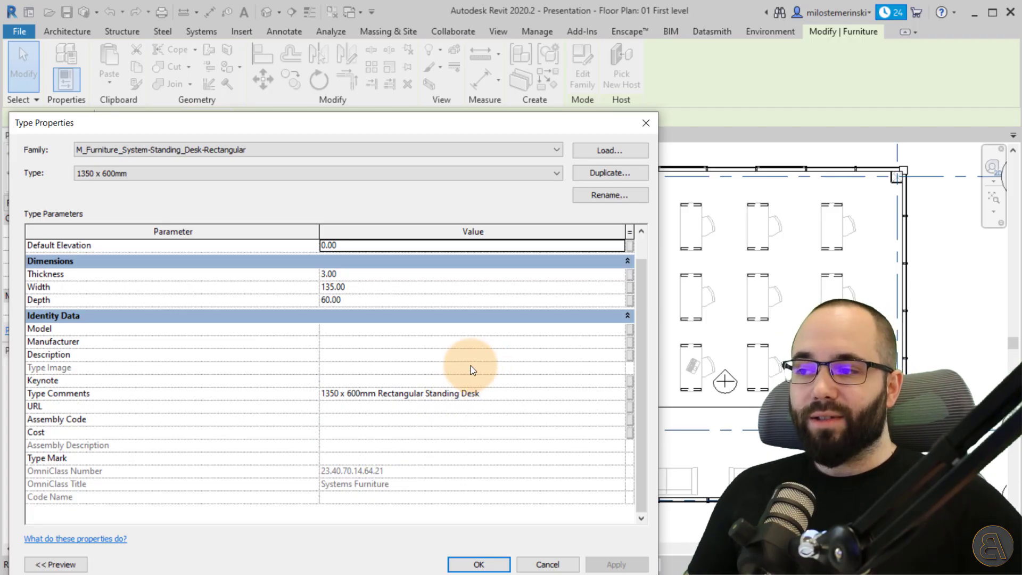
left_click(478, 564)
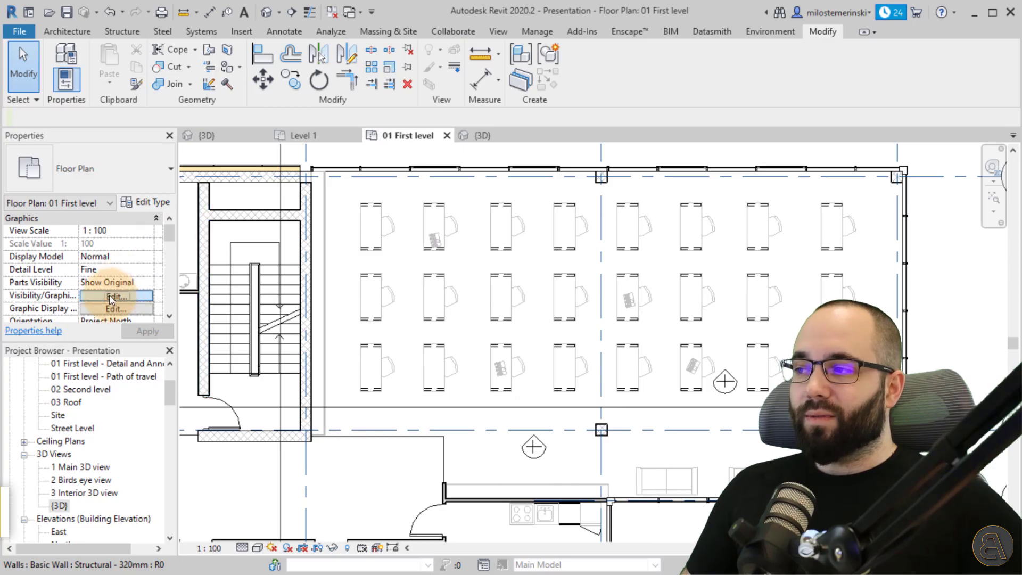
- Create a new rule-based filter named Desk Filter from the plan's Visibility/Graphics filters
left_click(114, 297)
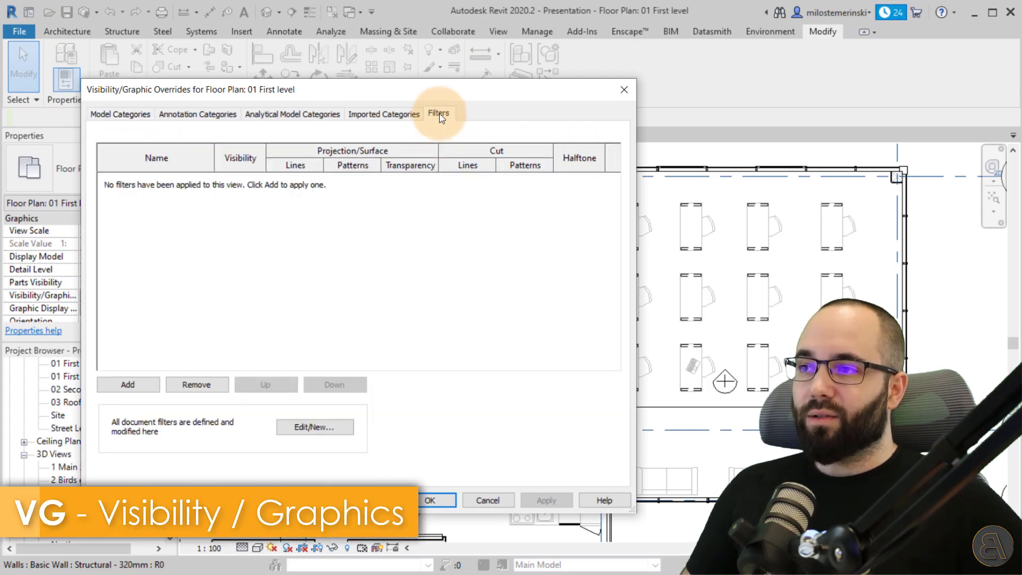
left_click(314, 426)
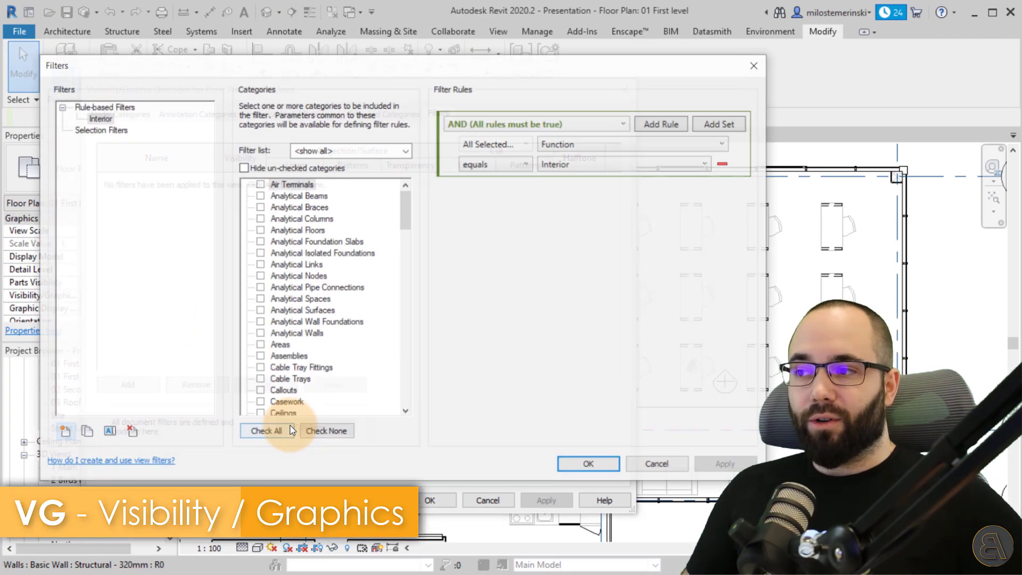
left_click(62, 432)
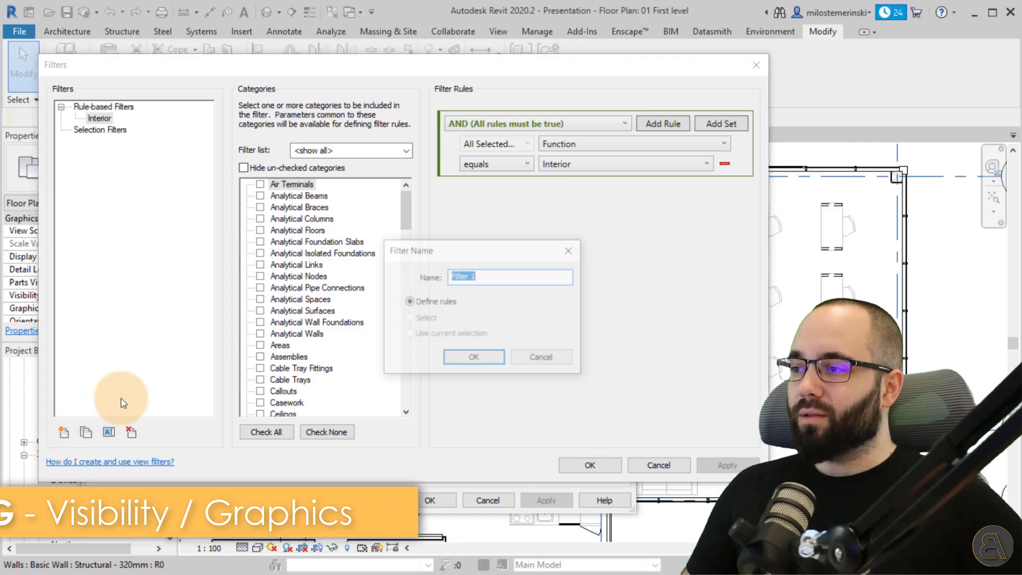
type("D")
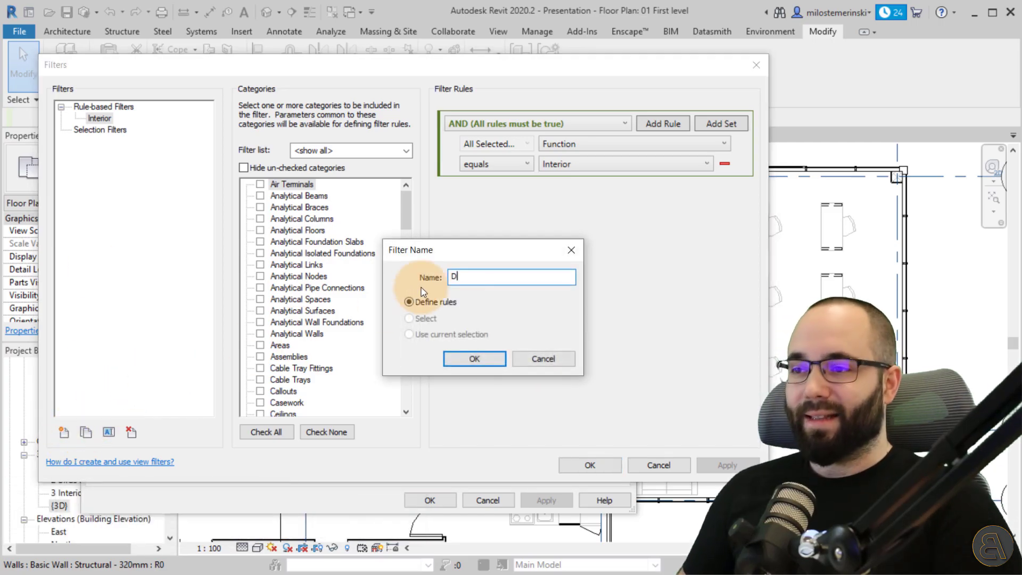
type("esk Fil")
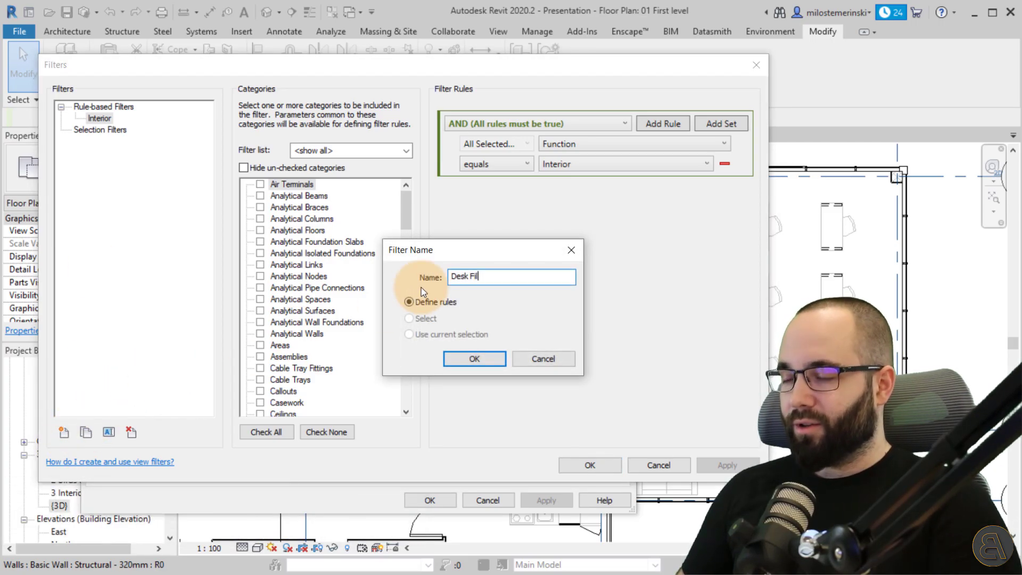
type("t")
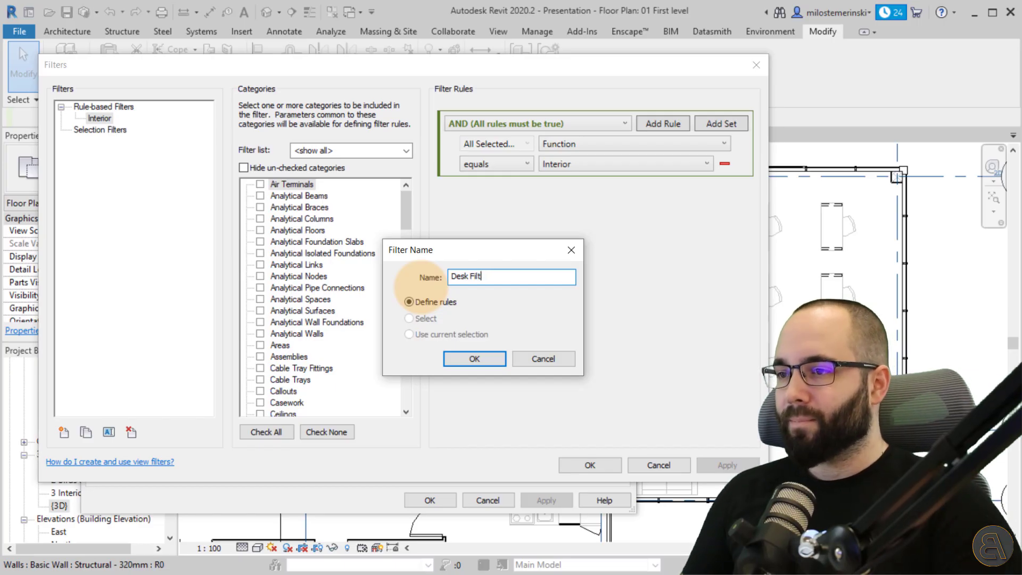
type("er")
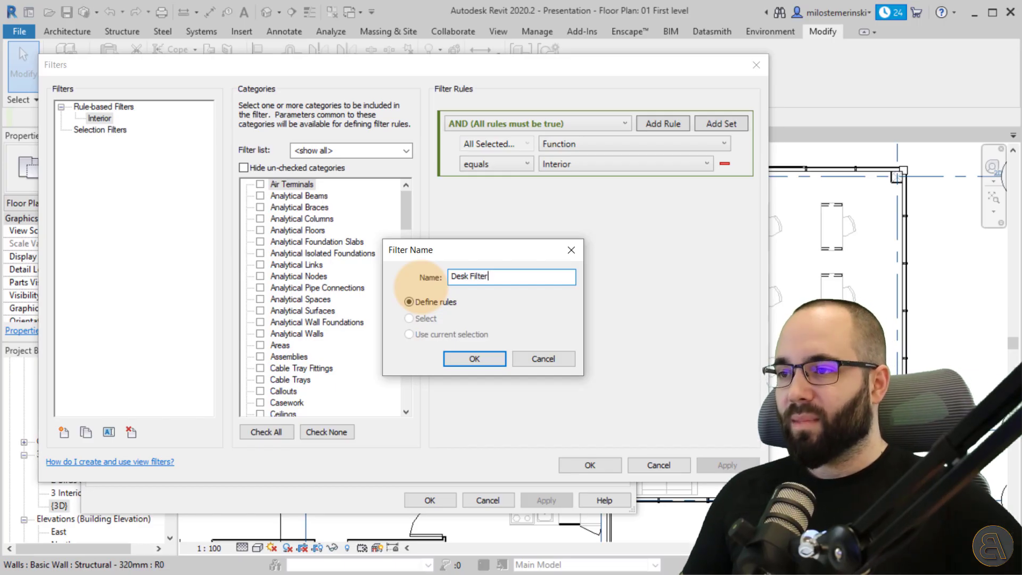
left_click(473, 358)
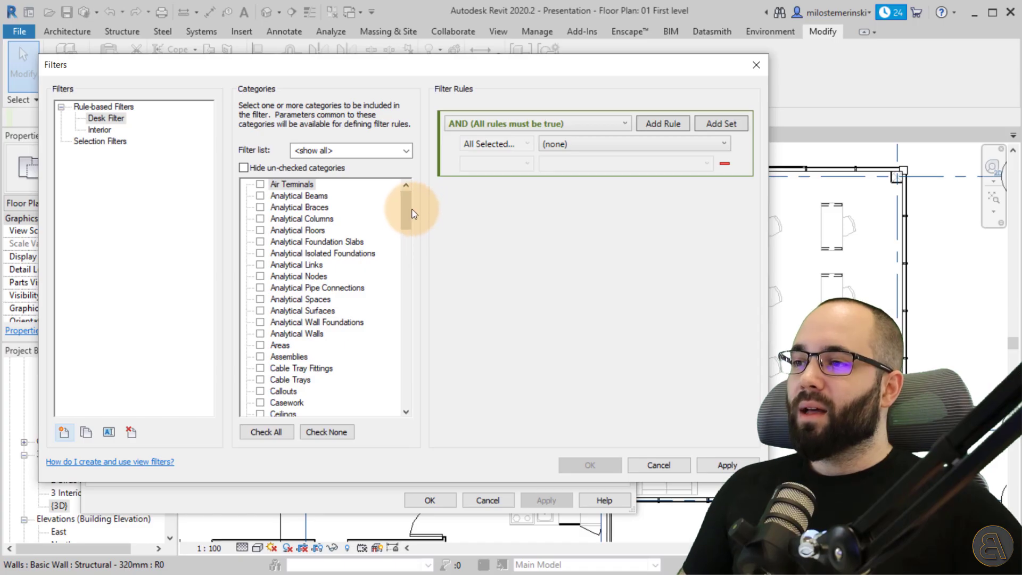
scroll("down", 3)
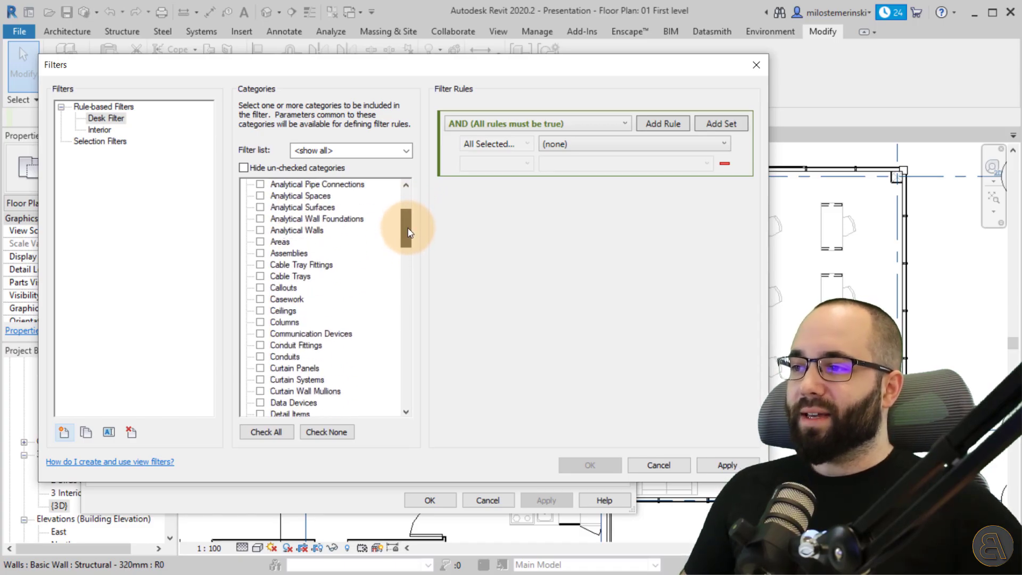
scroll("down", 3)
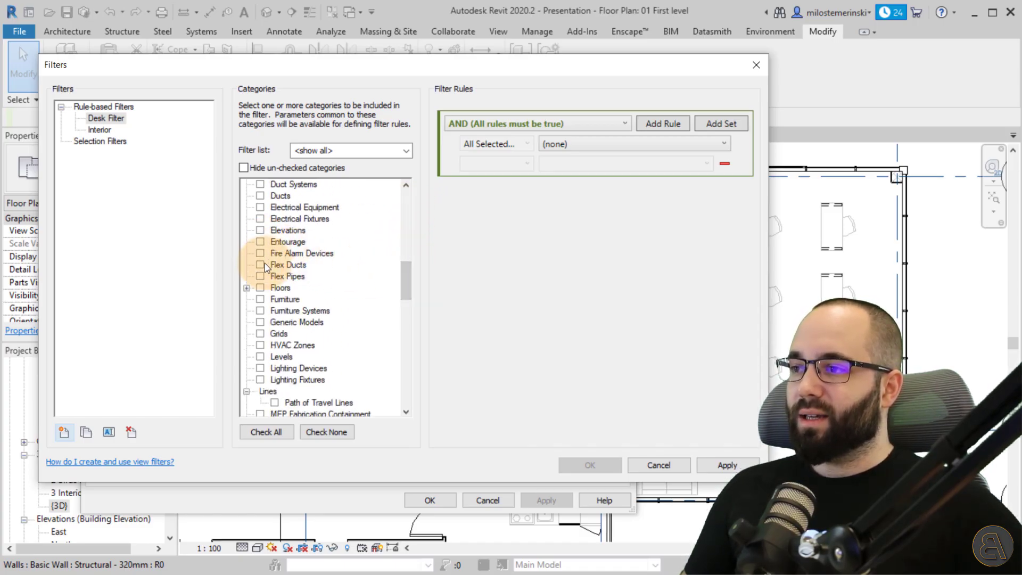
- Set Desk Filter to Furniture where Type Comments contains 'Standing' and save it
left_click(259, 298)
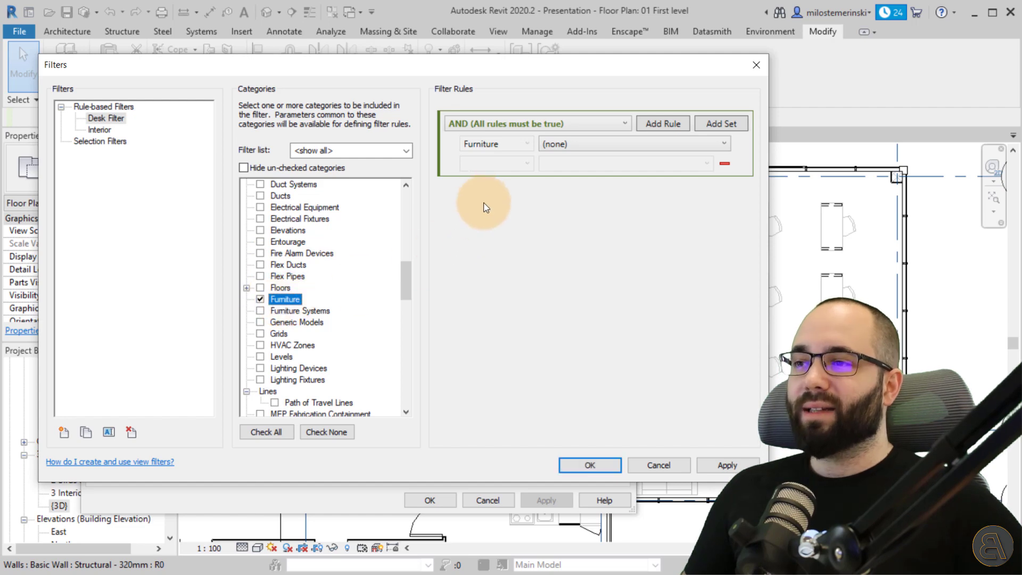
mouse_move(497, 164)
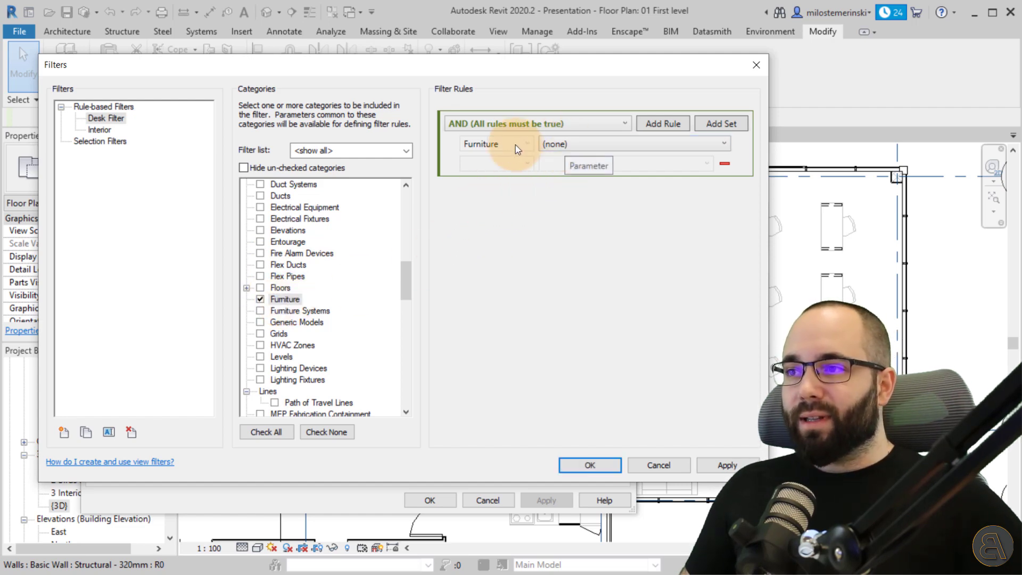
left_click(631, 144)
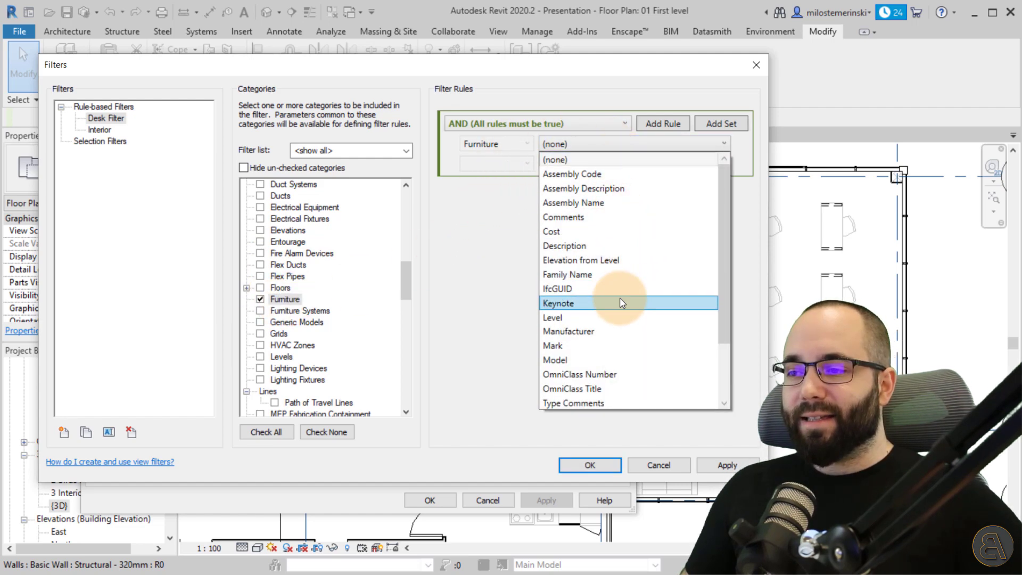
left_click(573, 402)
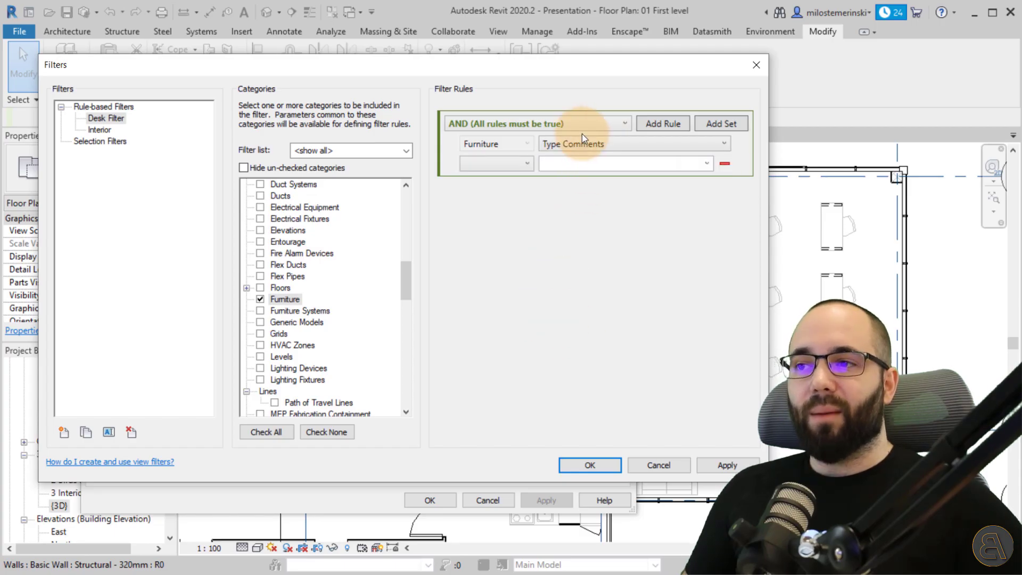
mouse_move(855, 237)
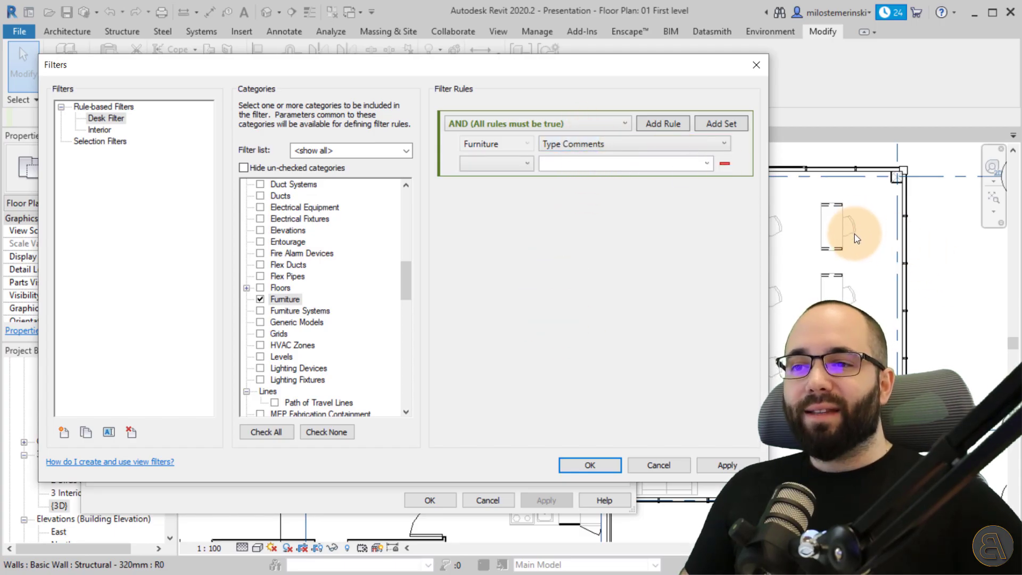
mouse_move(828, 246)
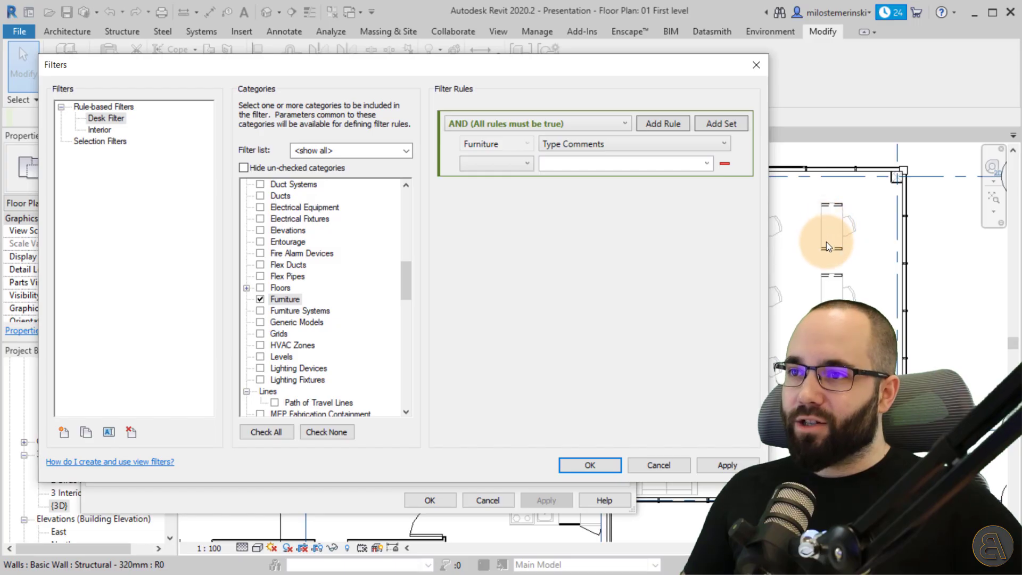
mouse_move(850, 236)
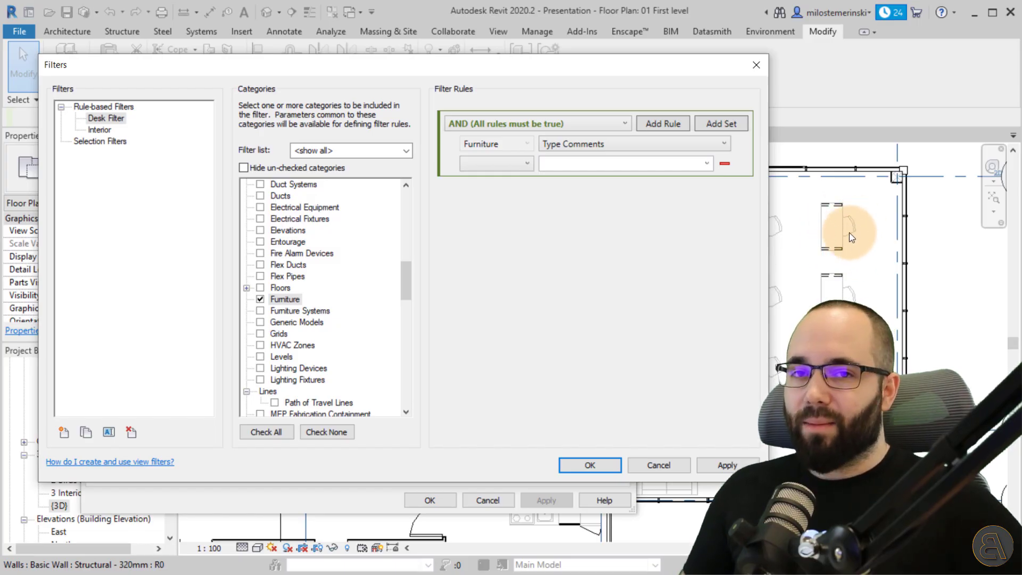
mouse_move(811, 236)
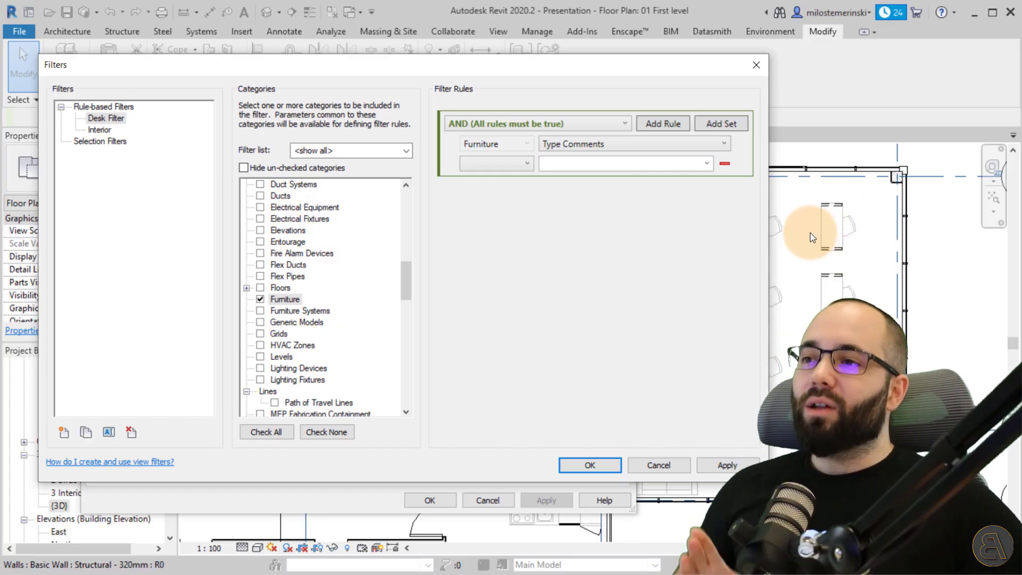
mouse_move(609, 187)
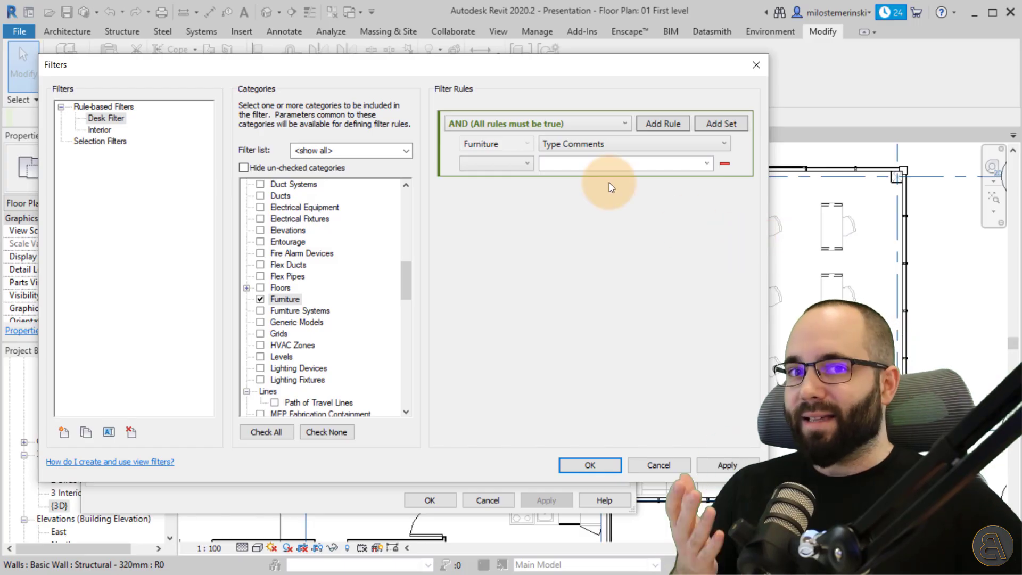
mouse_move(834, 265)
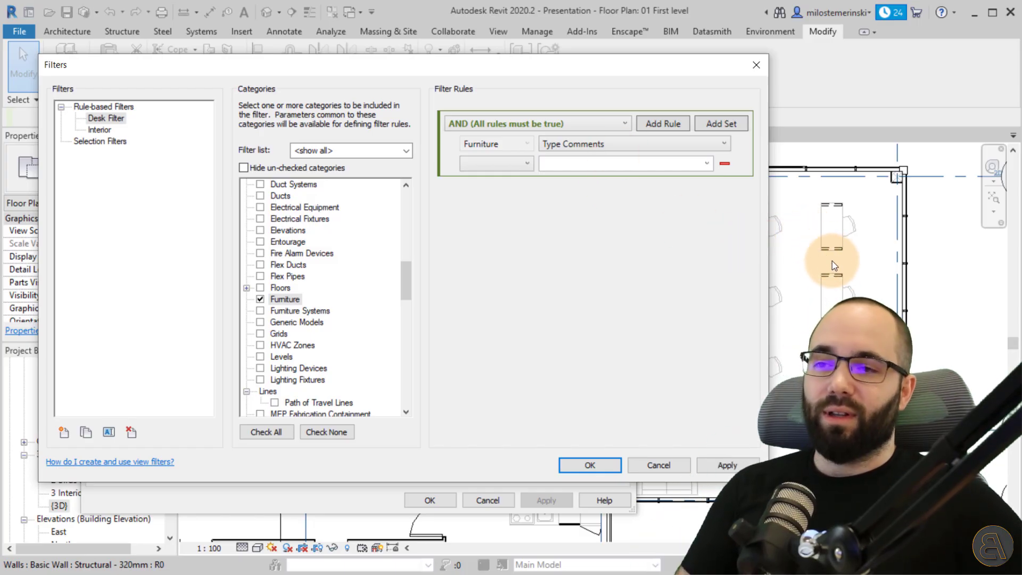
mouse_move(862, 239)
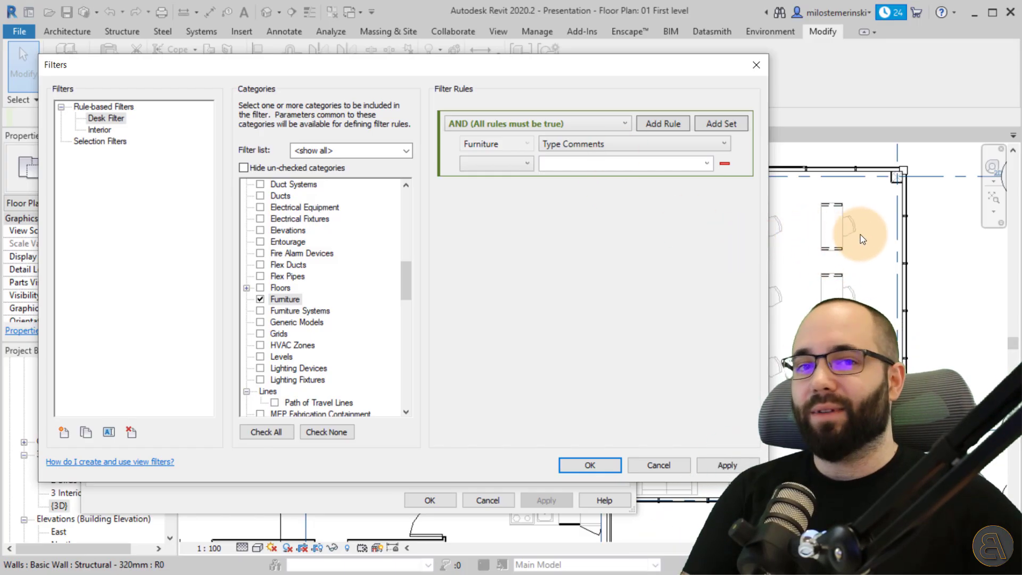
left_click(495, 163)
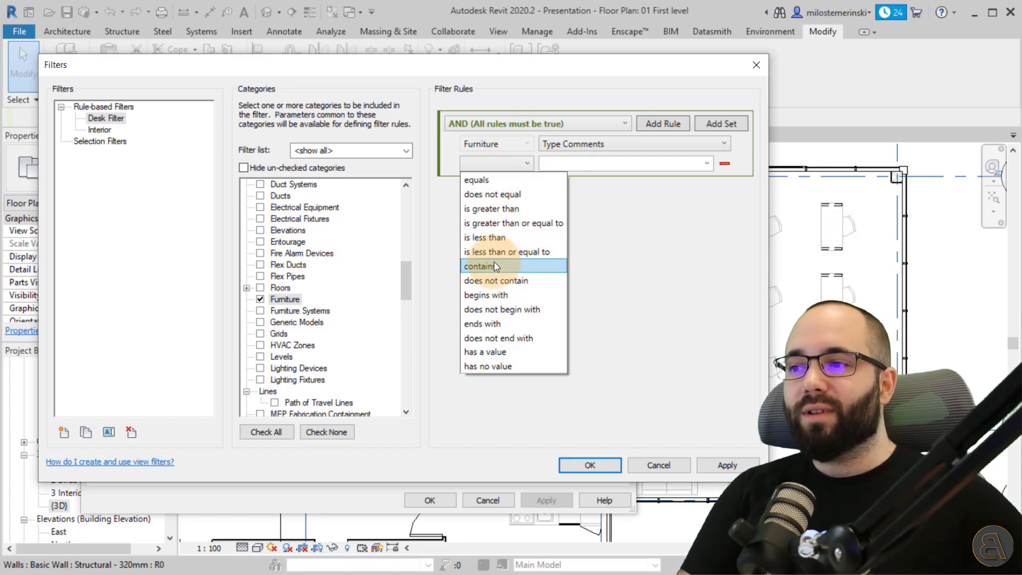
left_click(480, 266)
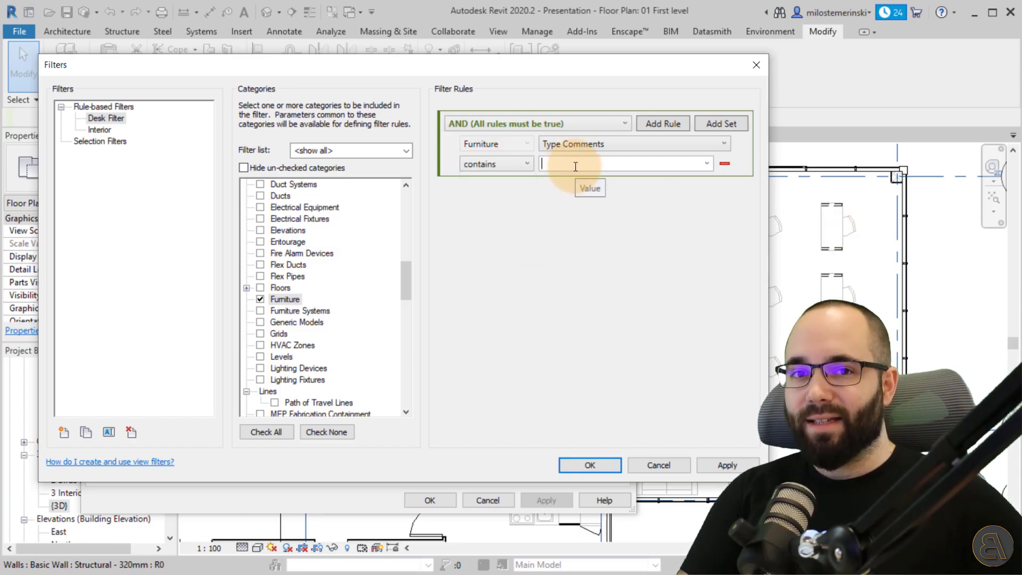
type("Standing")
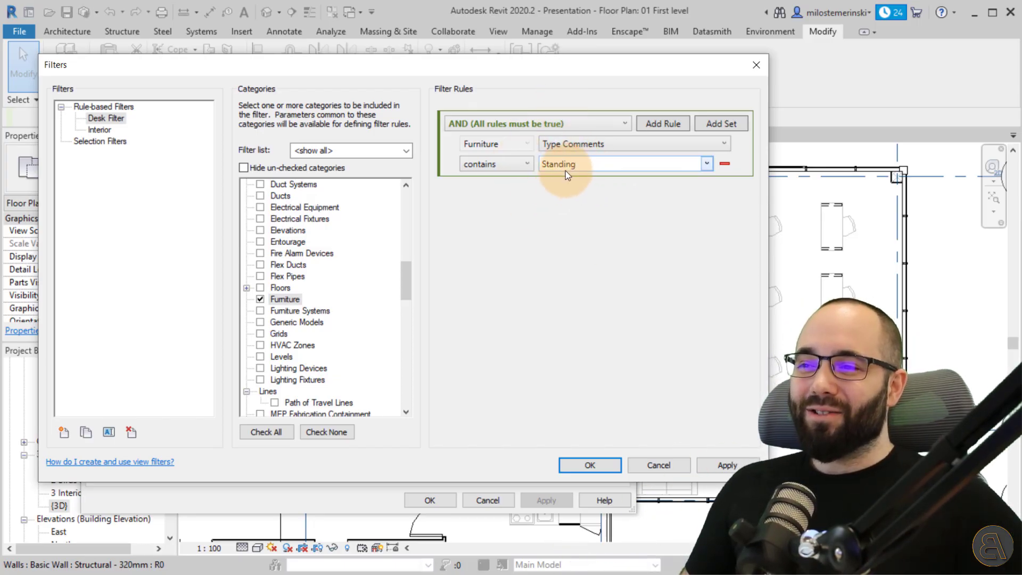
left_click(588, 465)
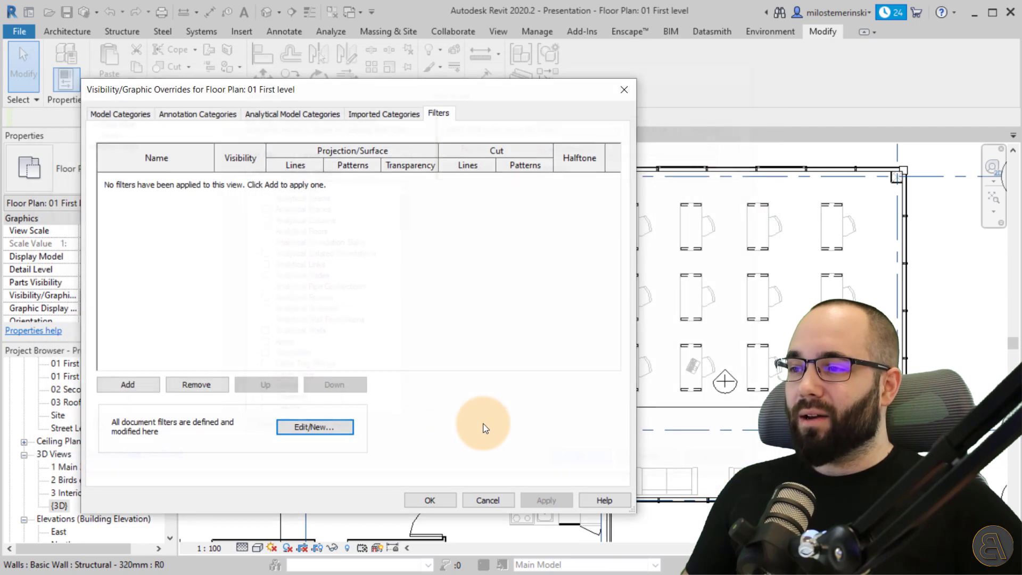
- Add Desk Filter to 01 First level with a solid blue background surface fill
left_click(128, 384)
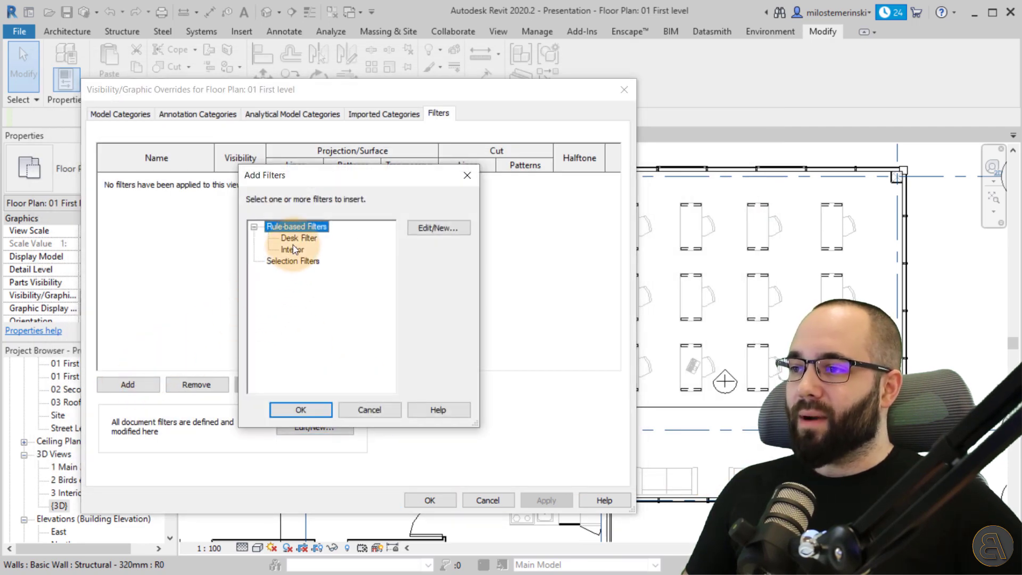
left_click(300, 409)
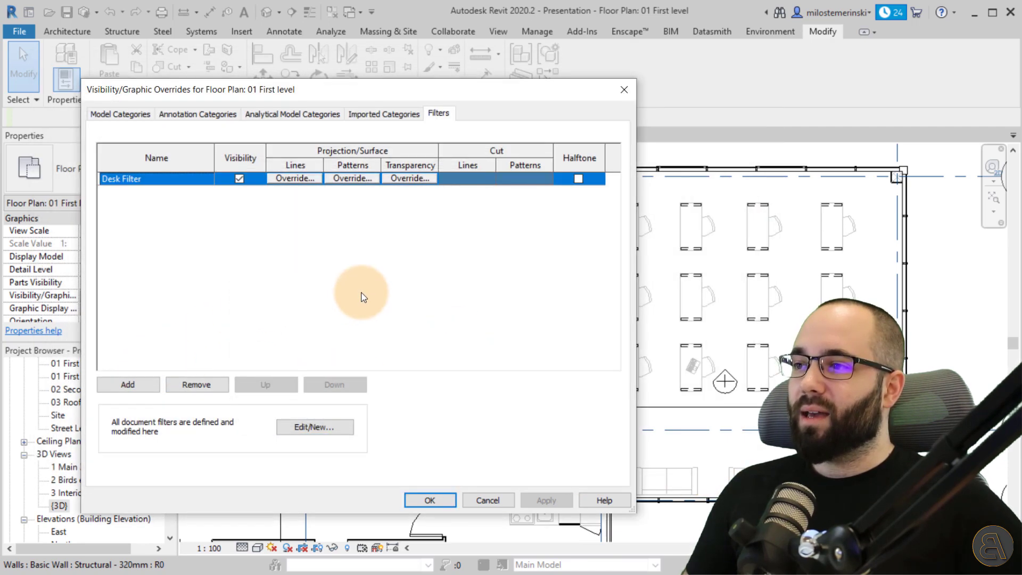
left_click(350, 177)
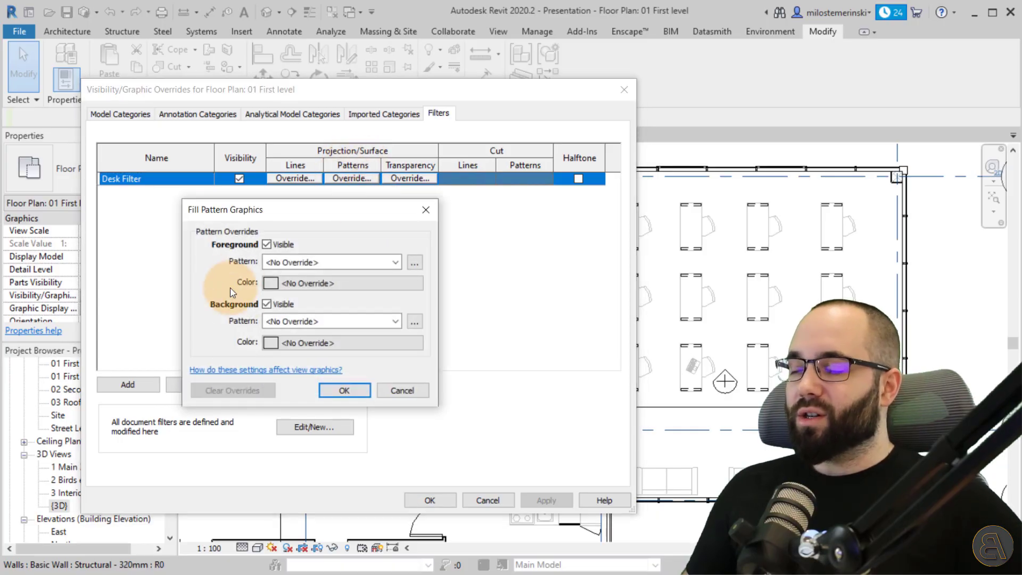
left_click(414, 262)
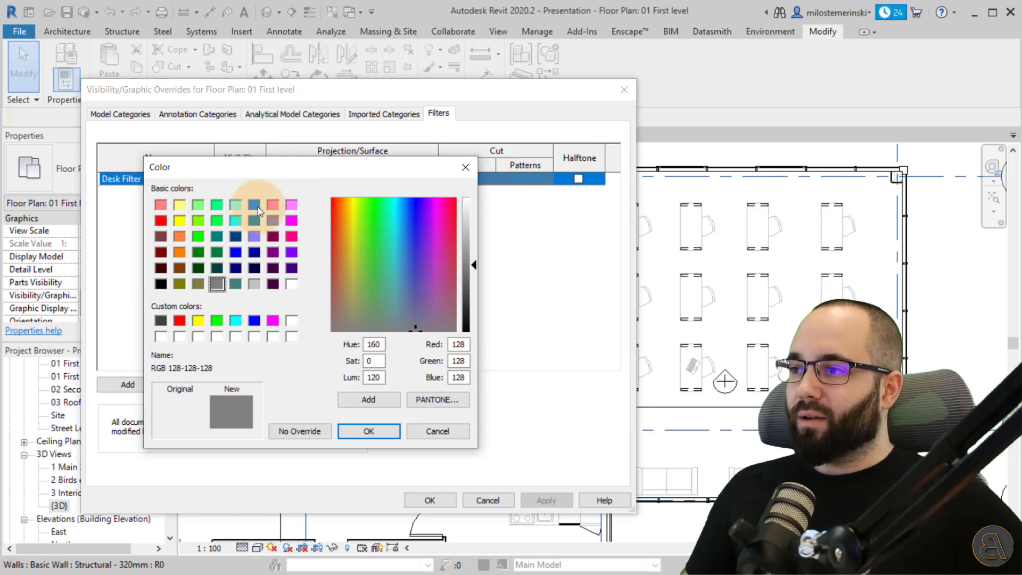
left_click(401, 289)
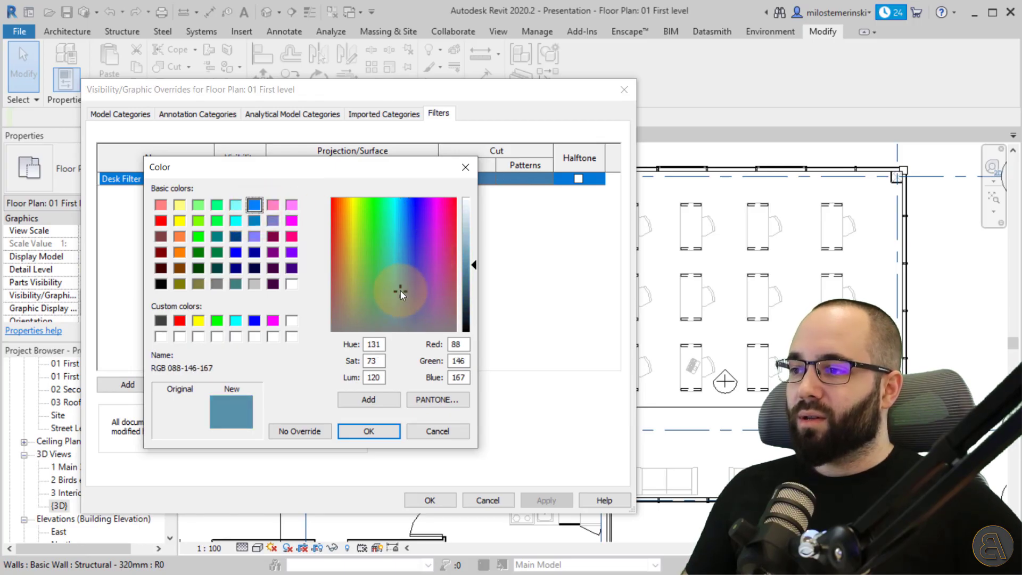
left_click(368, 431)
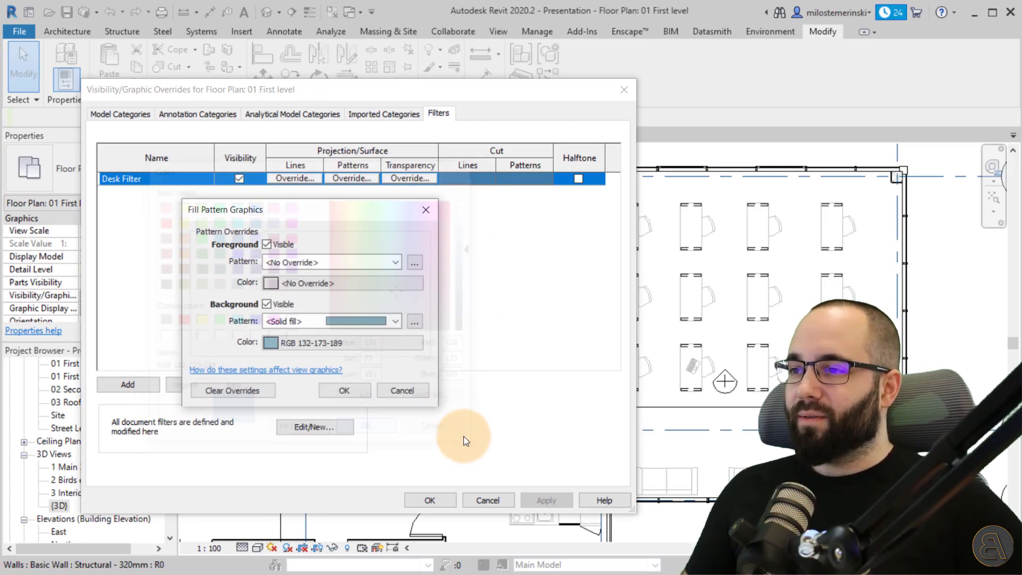
left_click(344, 390)
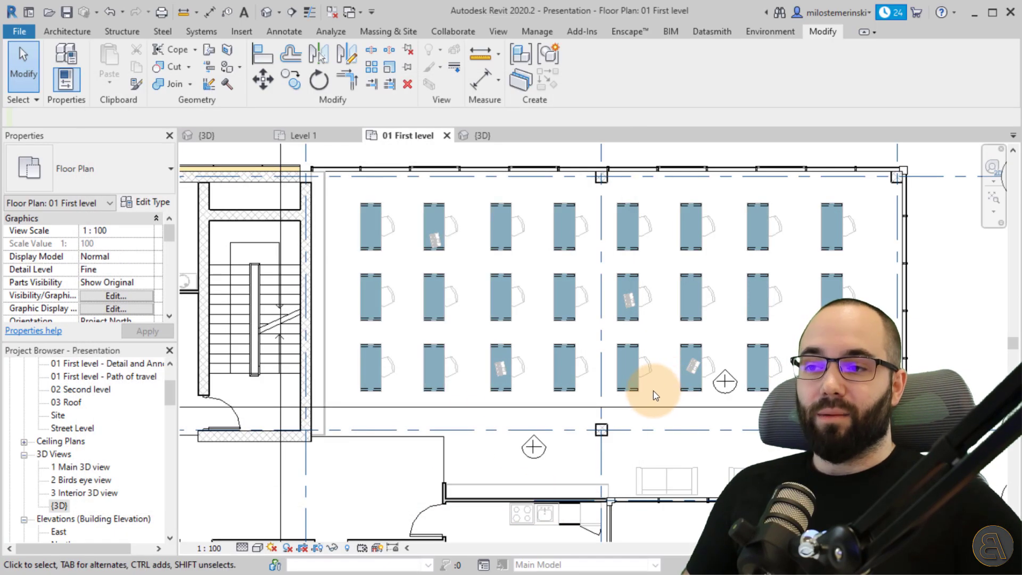
mouse_move(757, 218)
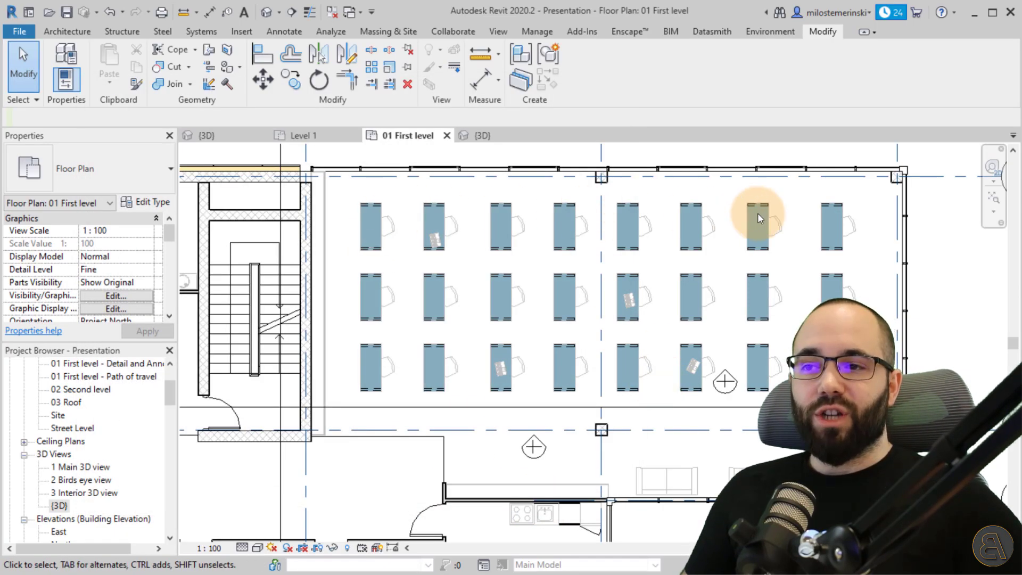
mouse_move(365, 334)
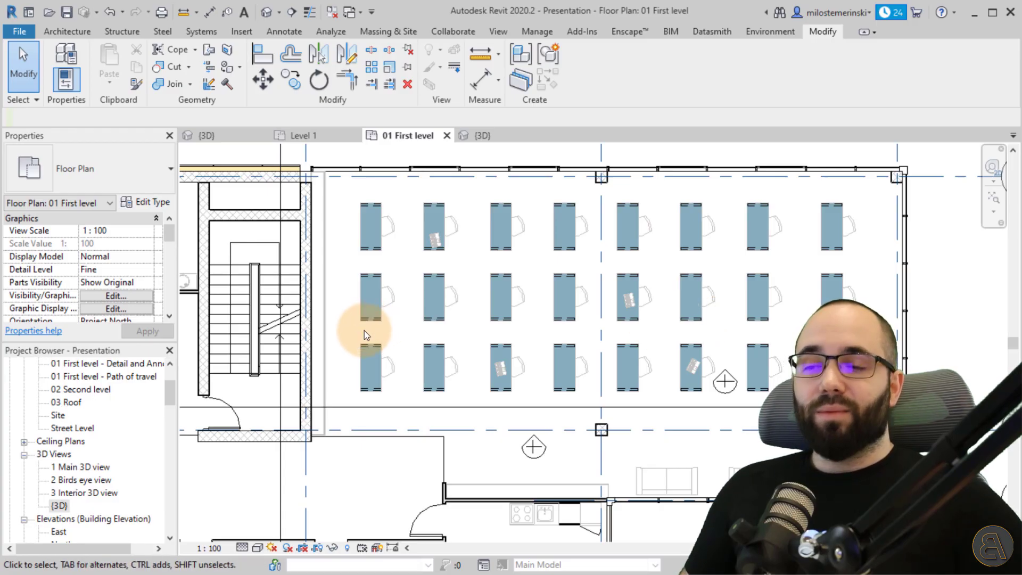
mouse_move(351, 340)
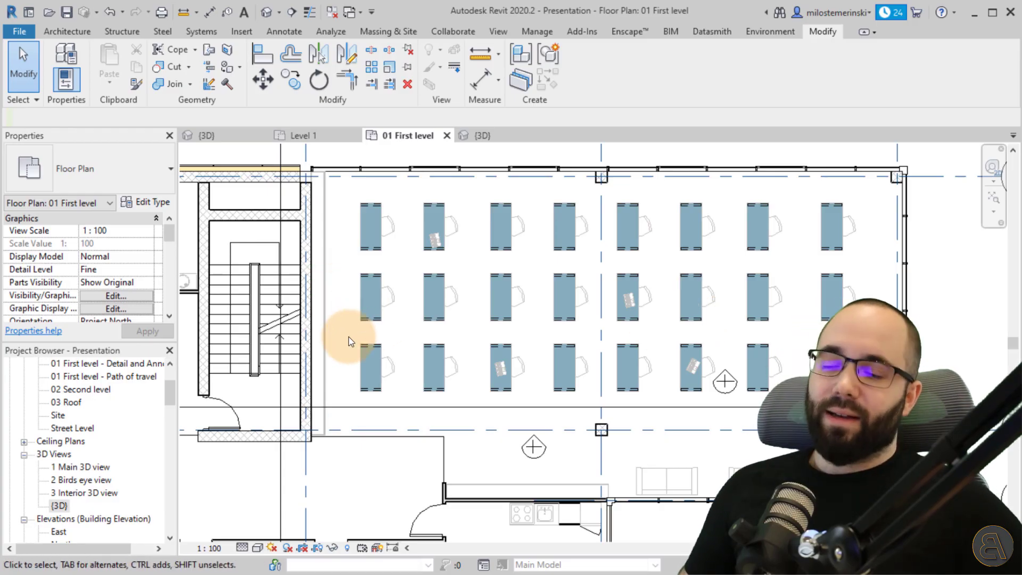